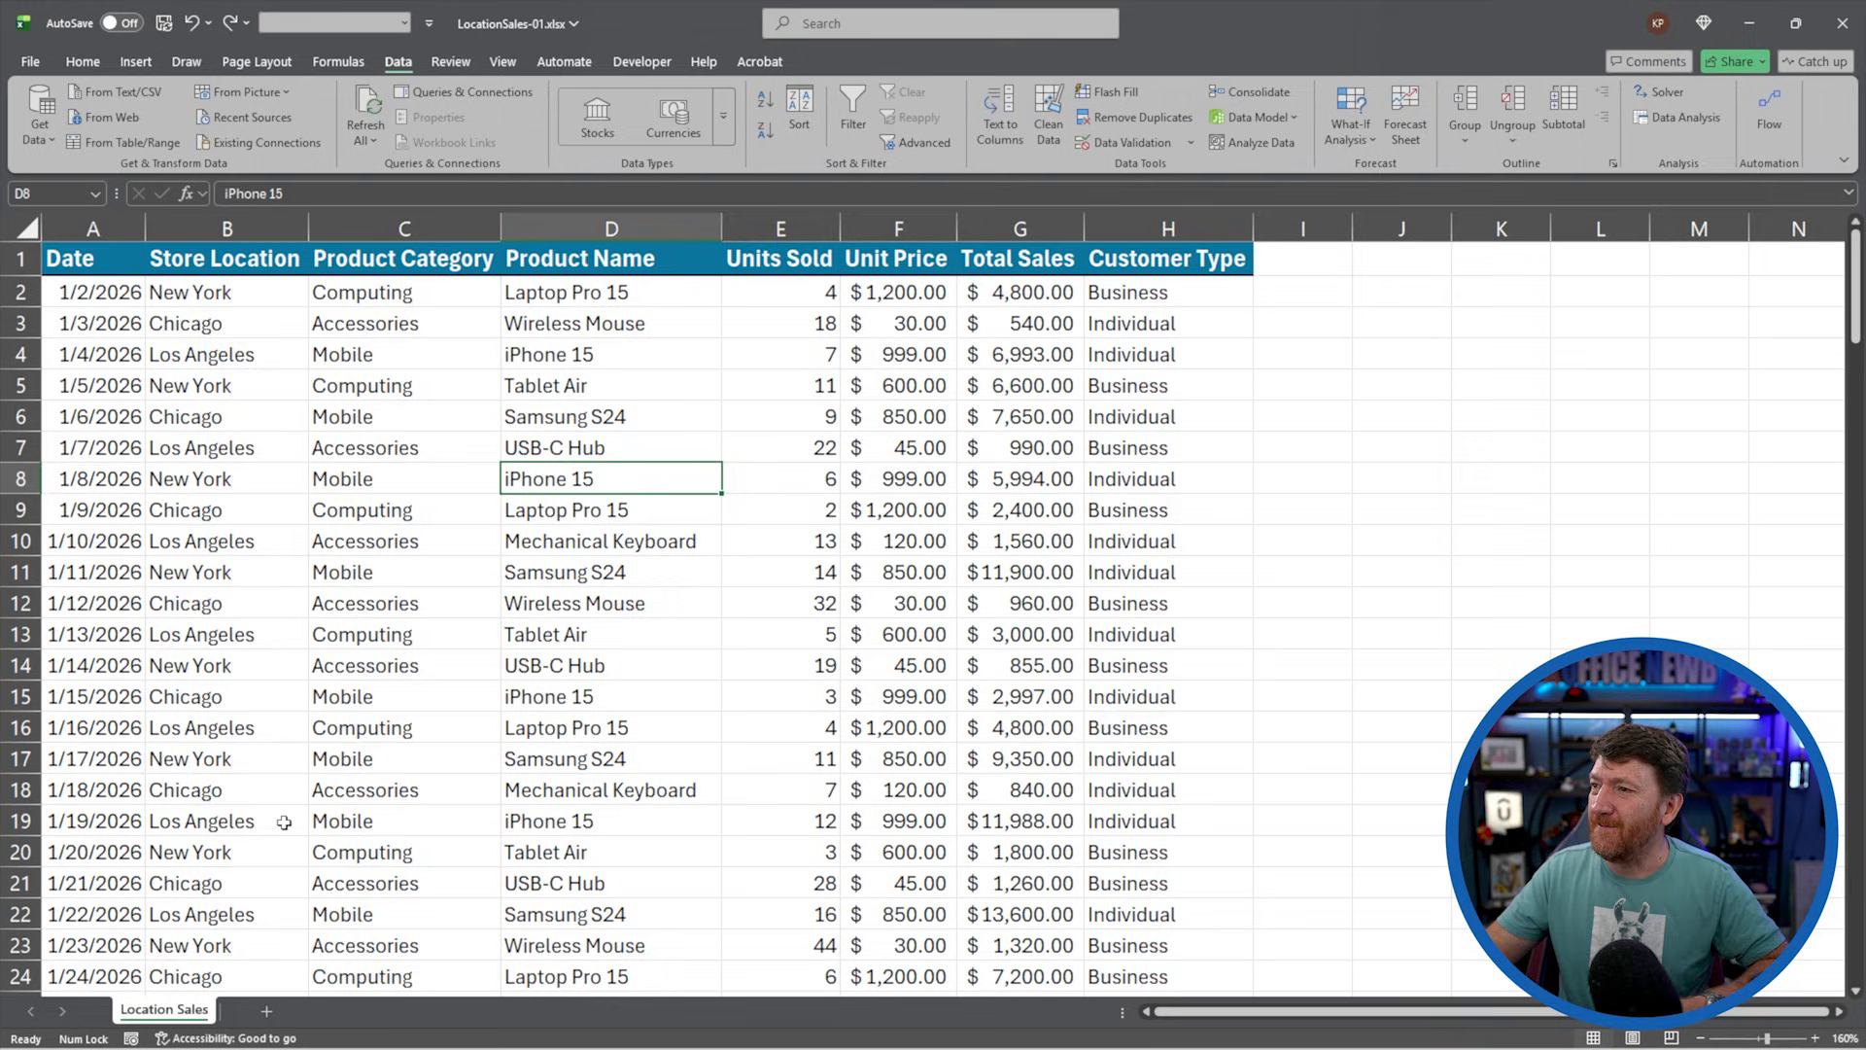
Format the sales data as a table with Table Style Medium 2, confirming the range with headers
click(610, 603)
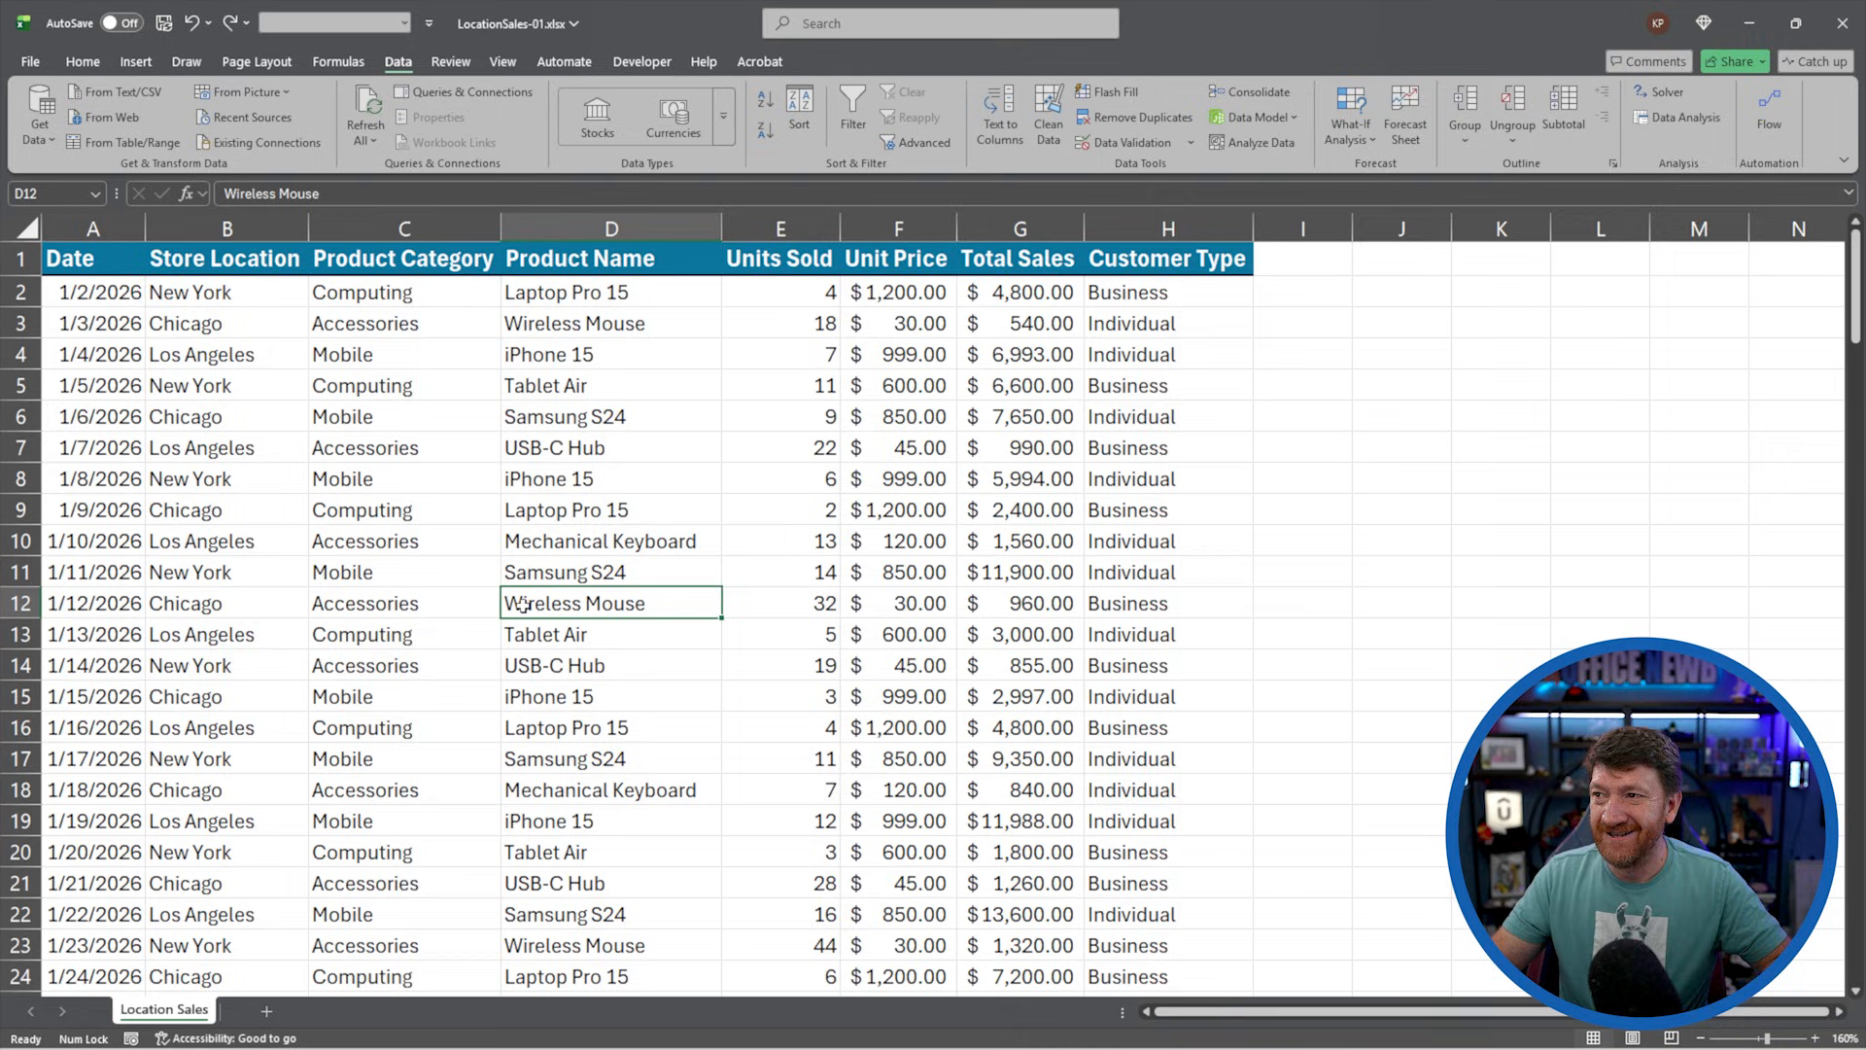
click(405, 417)
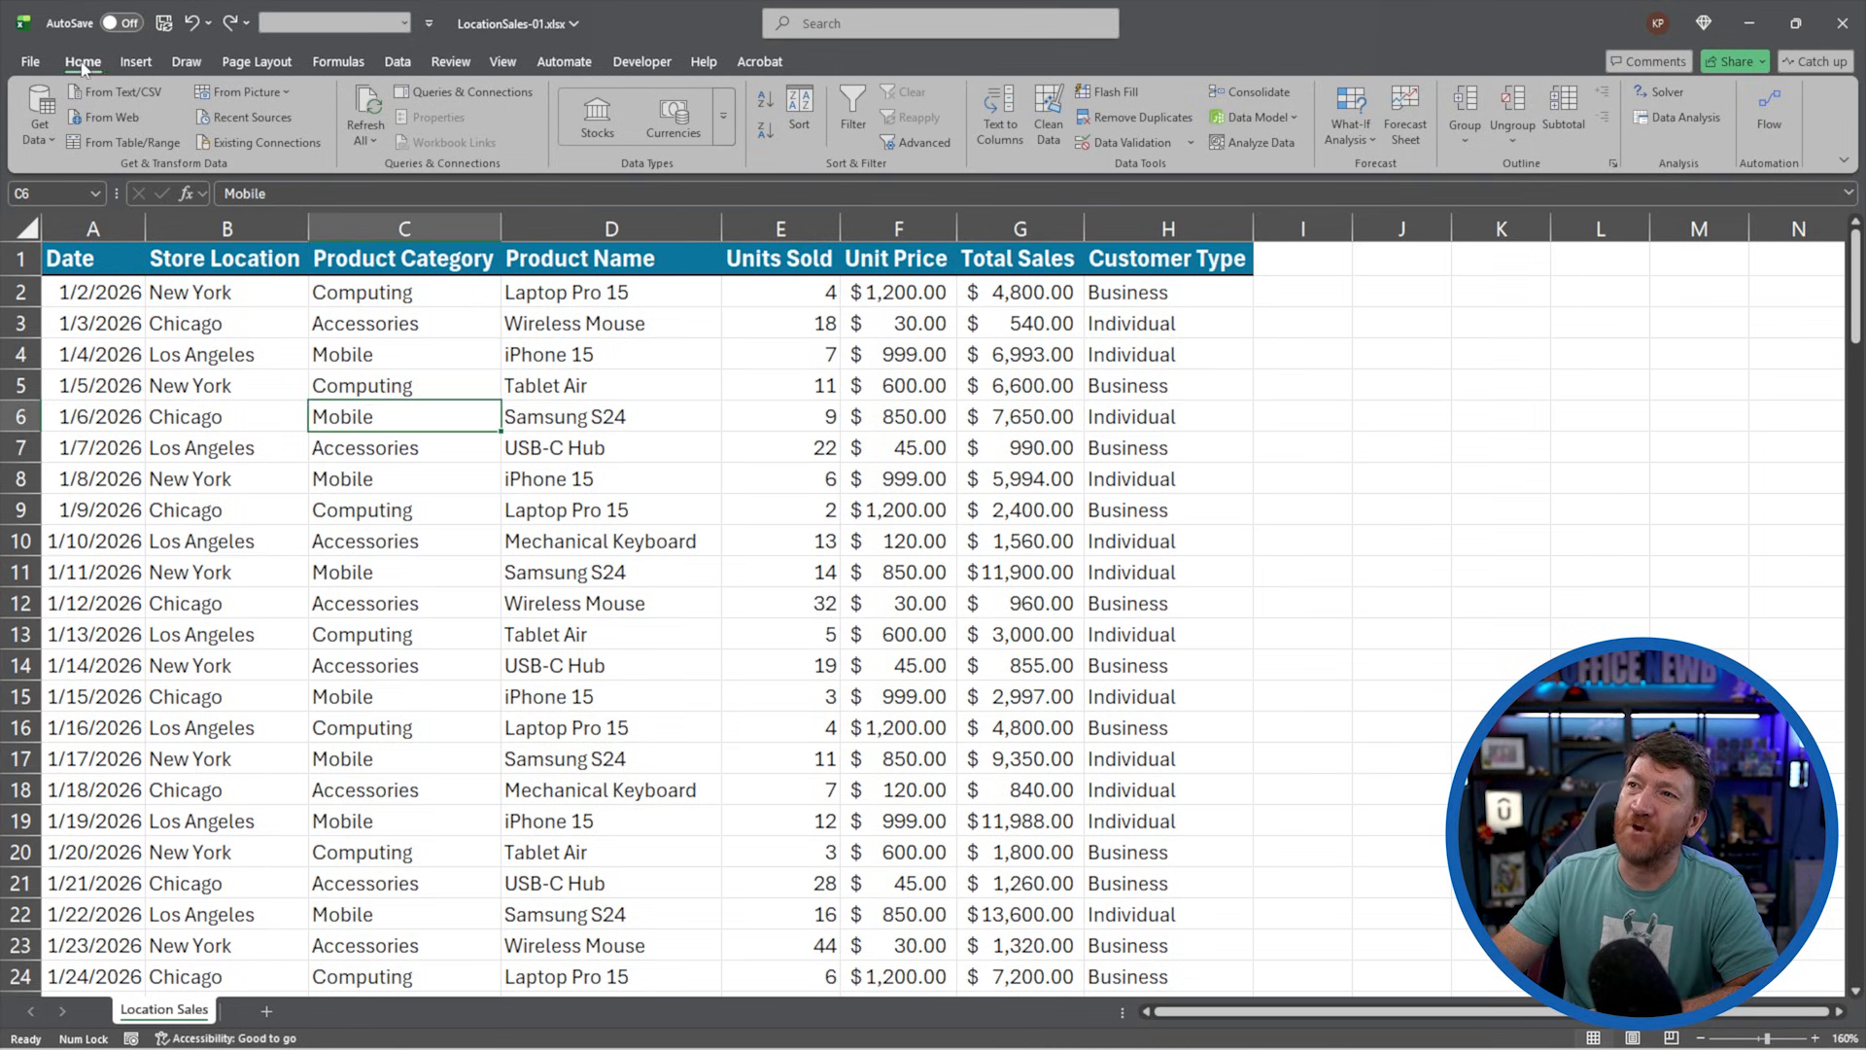
click(904, 113)
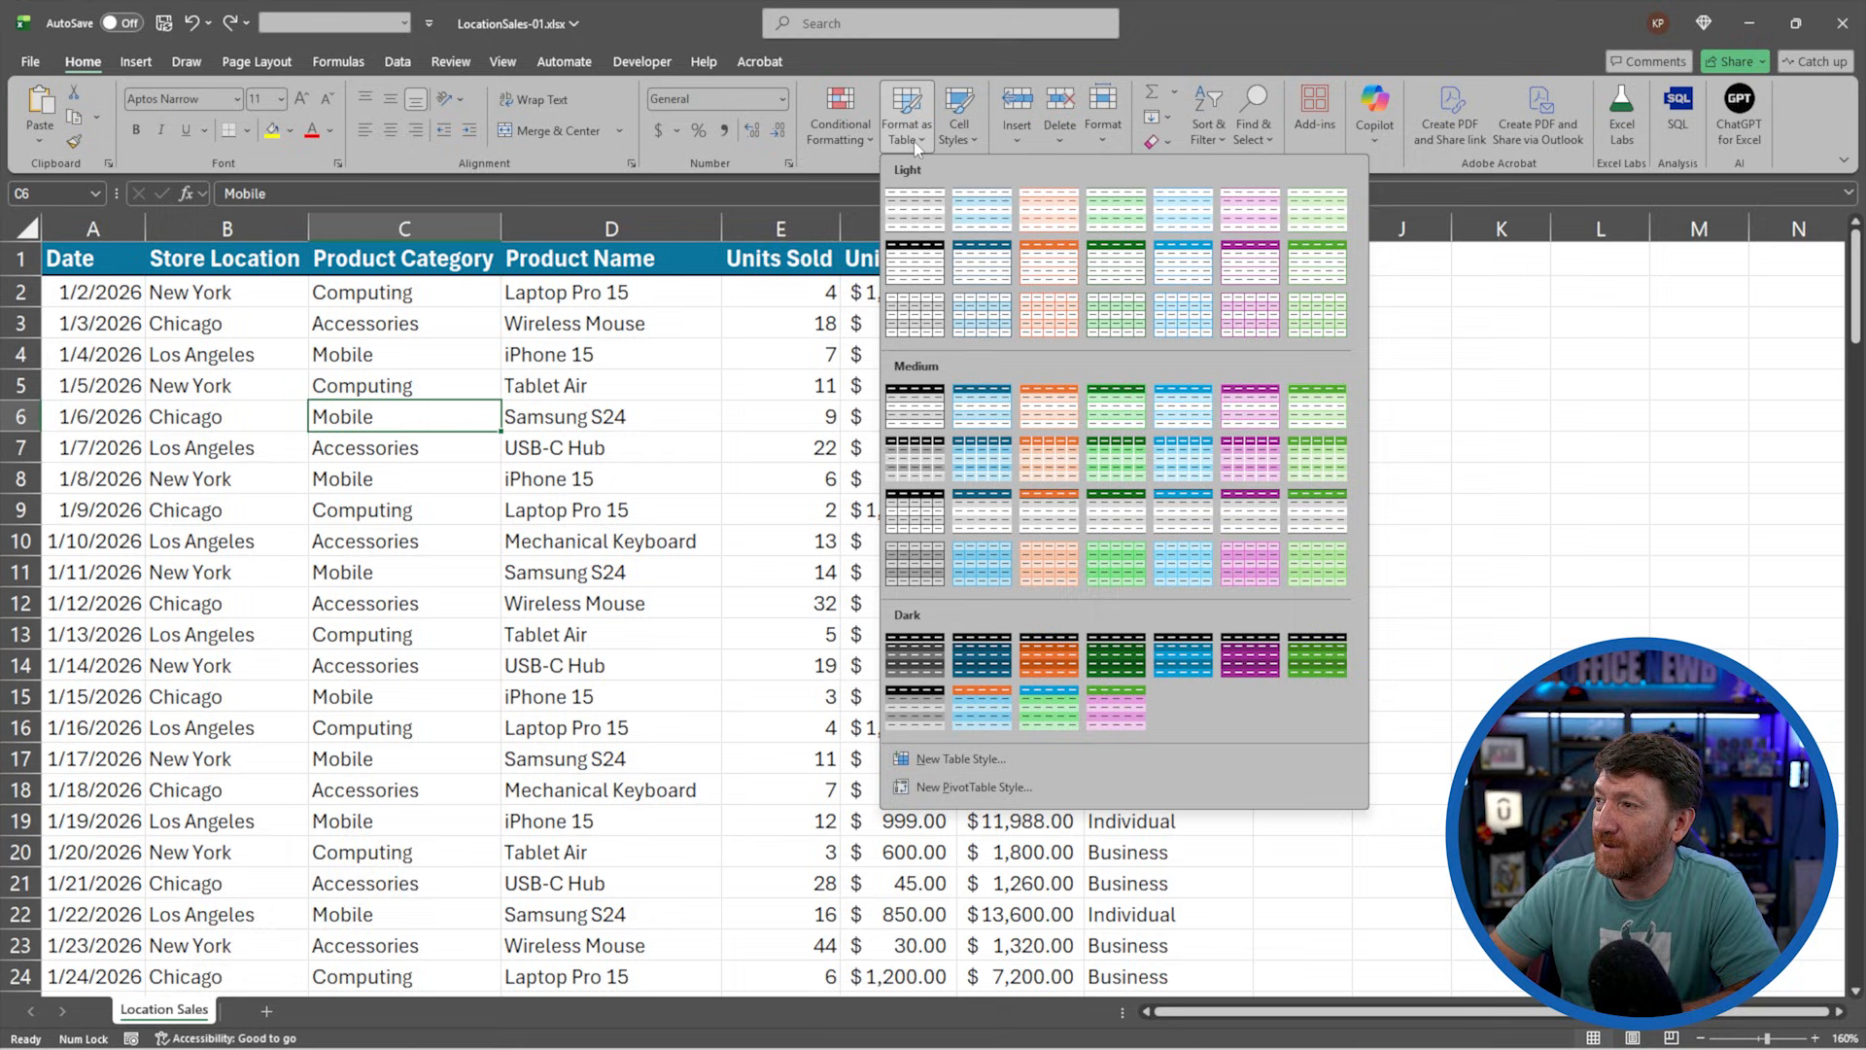
mouse_move(980, 405)
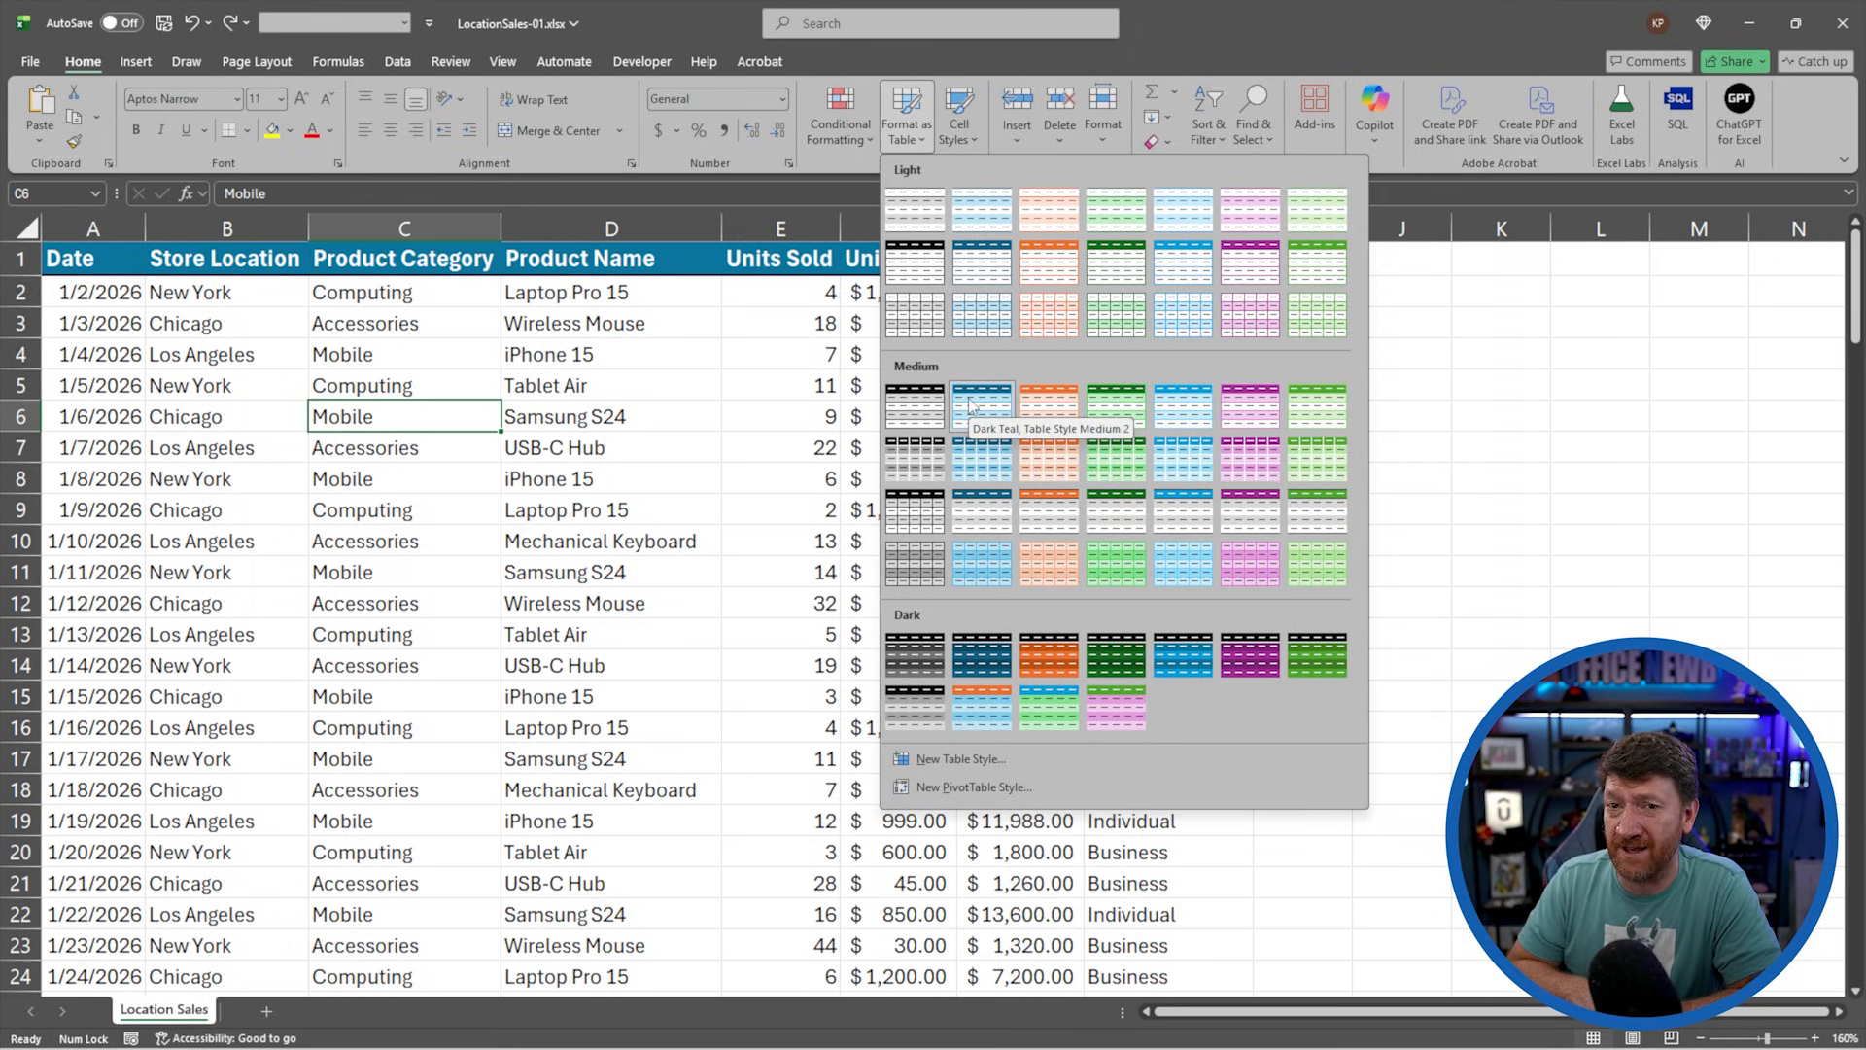
mouse_move(980, 405)
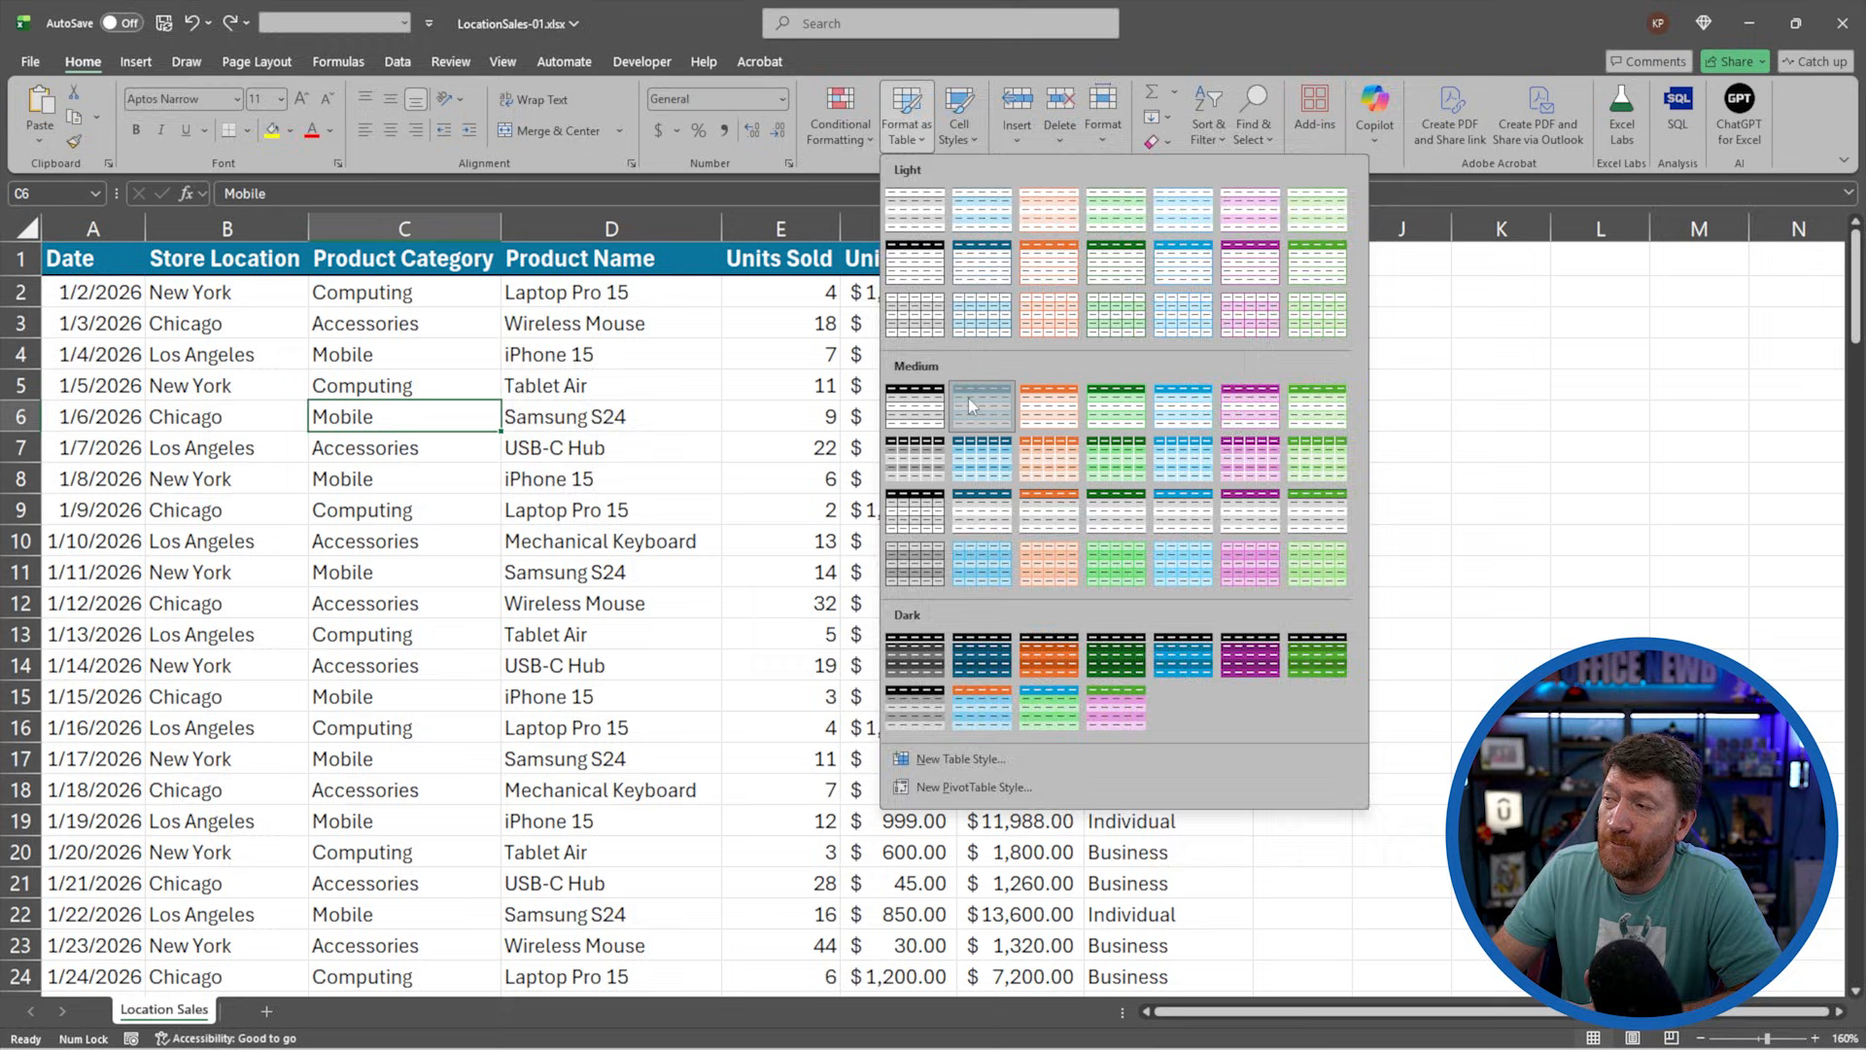
click(980, 405)
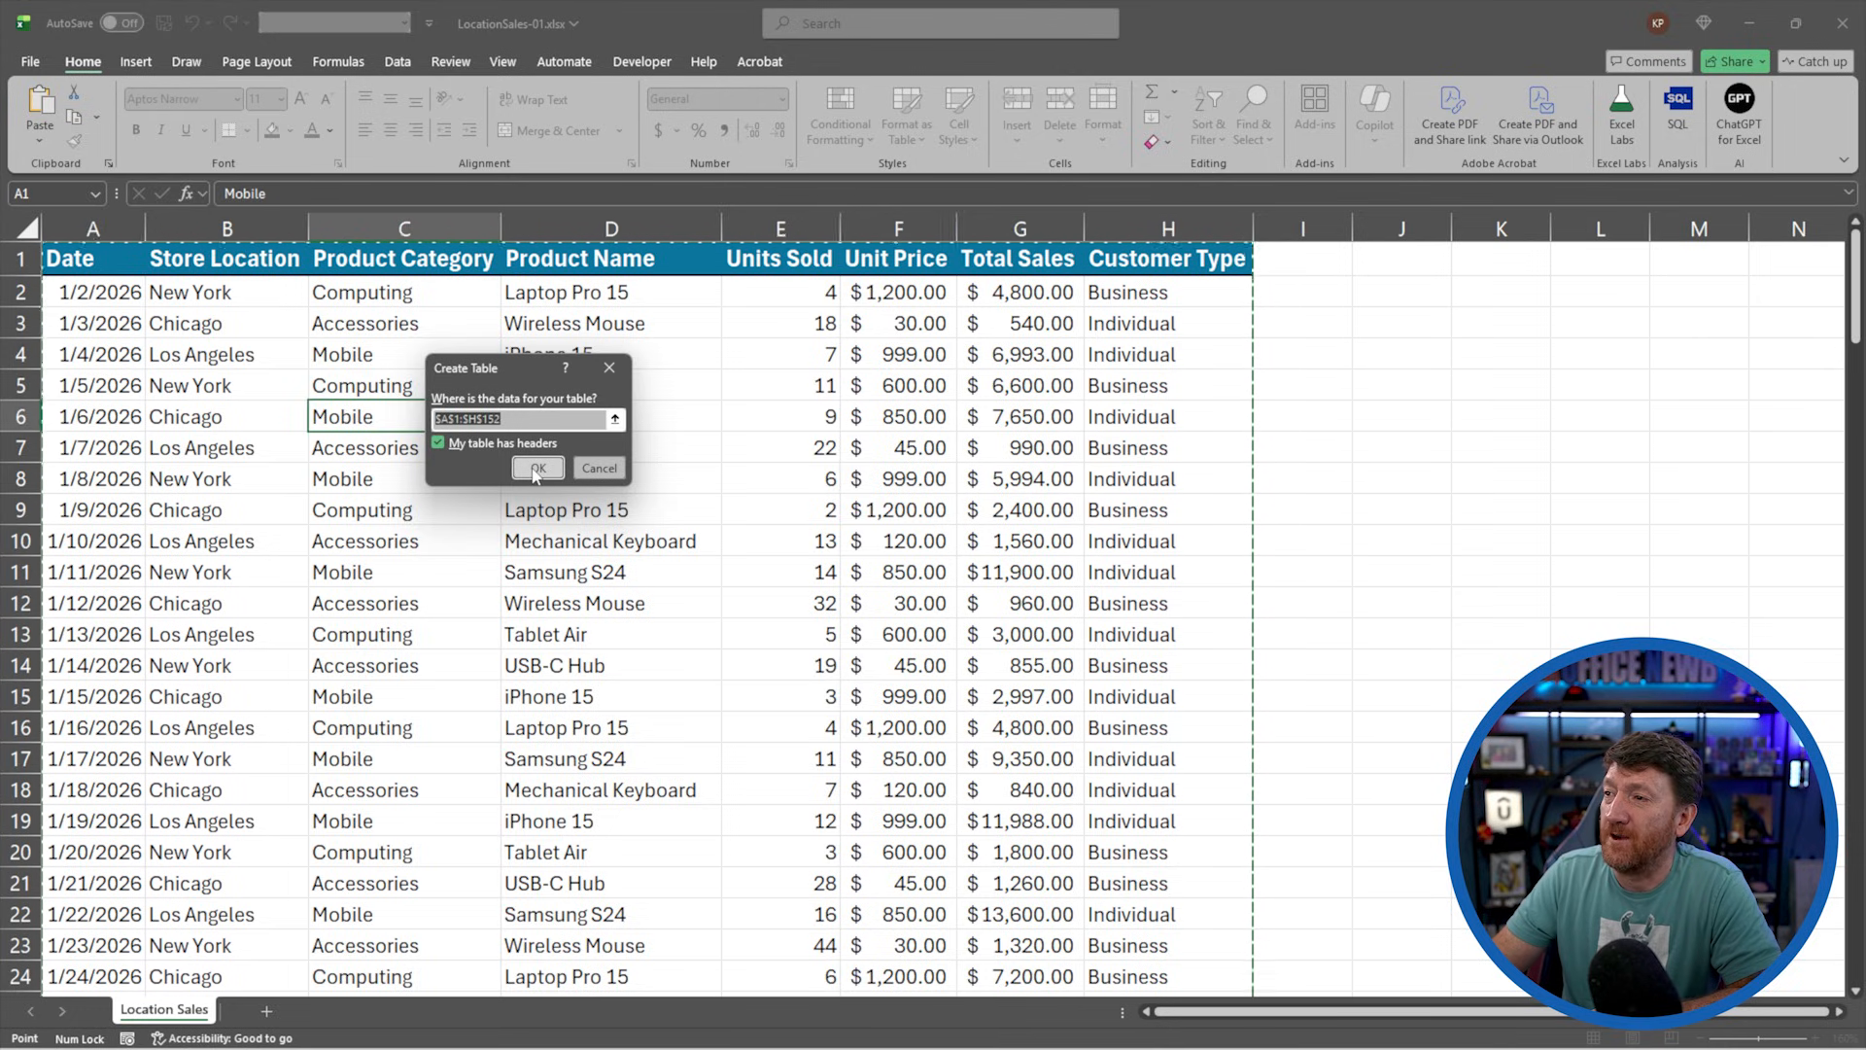
click(536, 468)
text(tblLocationSales)
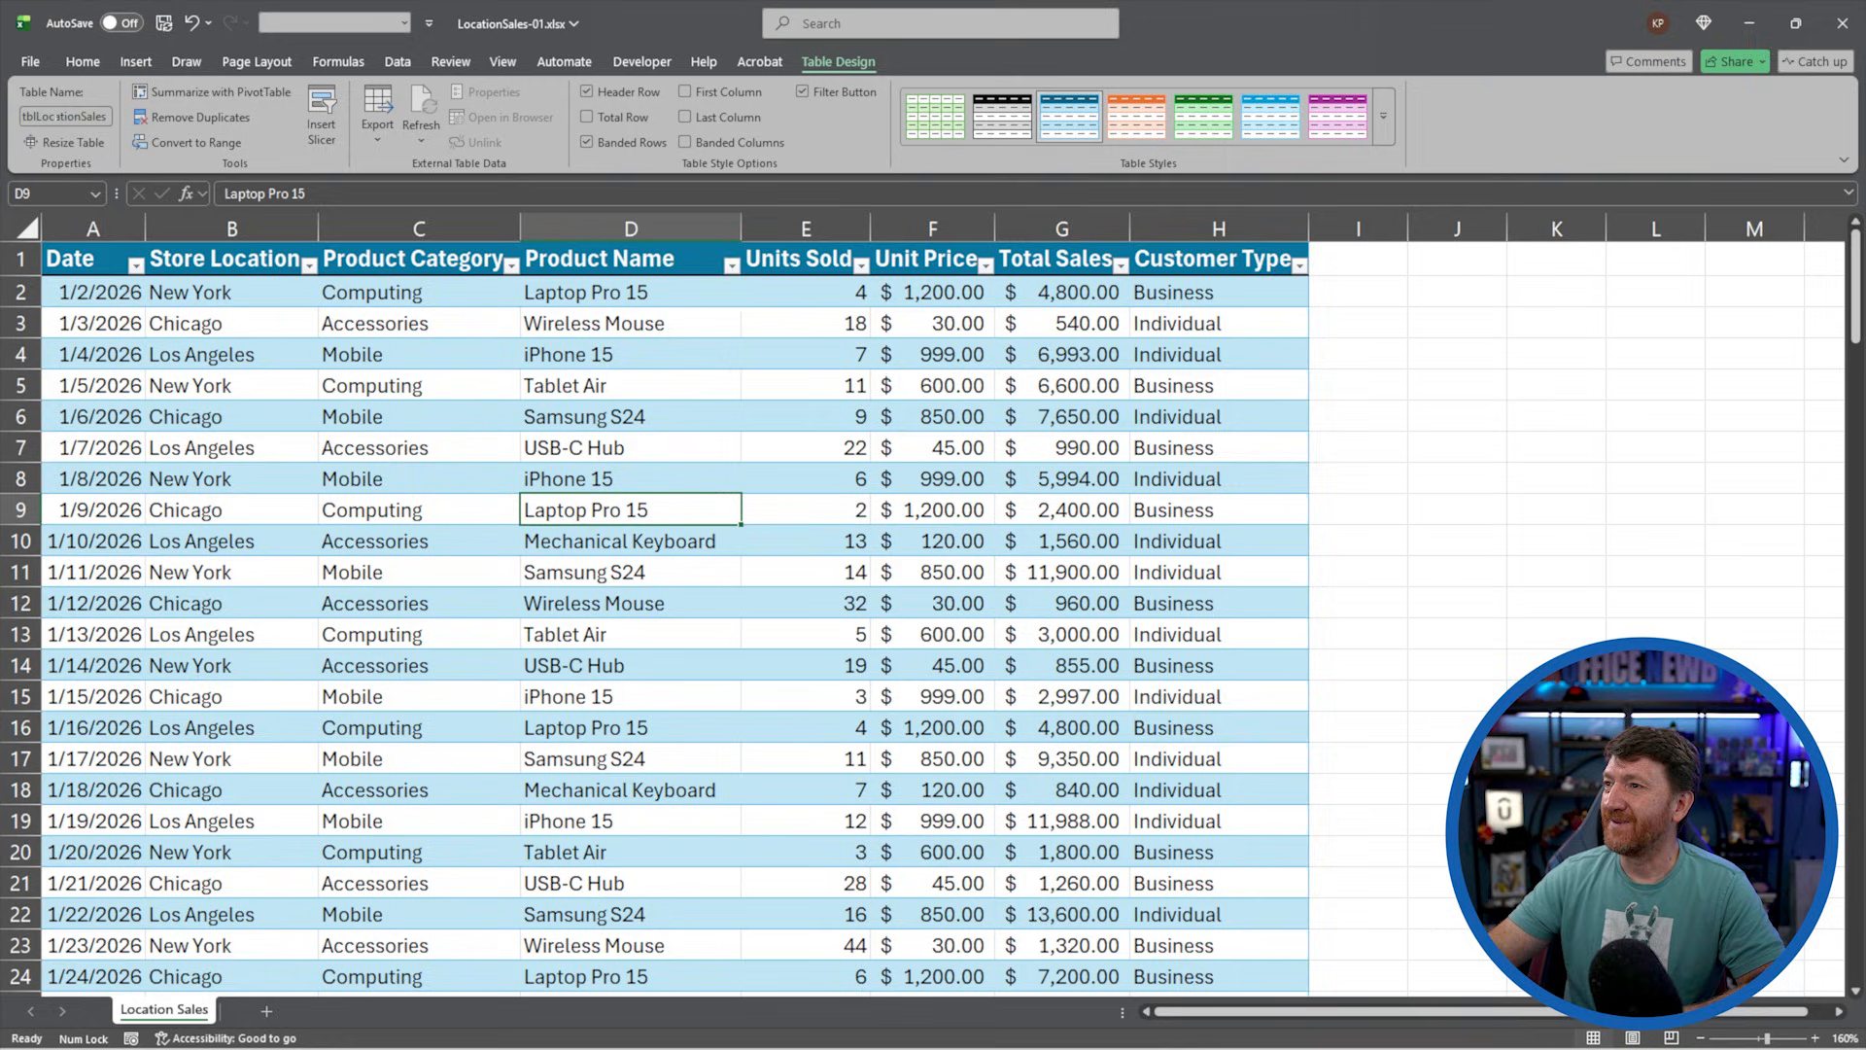
Launch Analyze Data from the Data ribbon for the tblLocationSales table
click(418, 447)
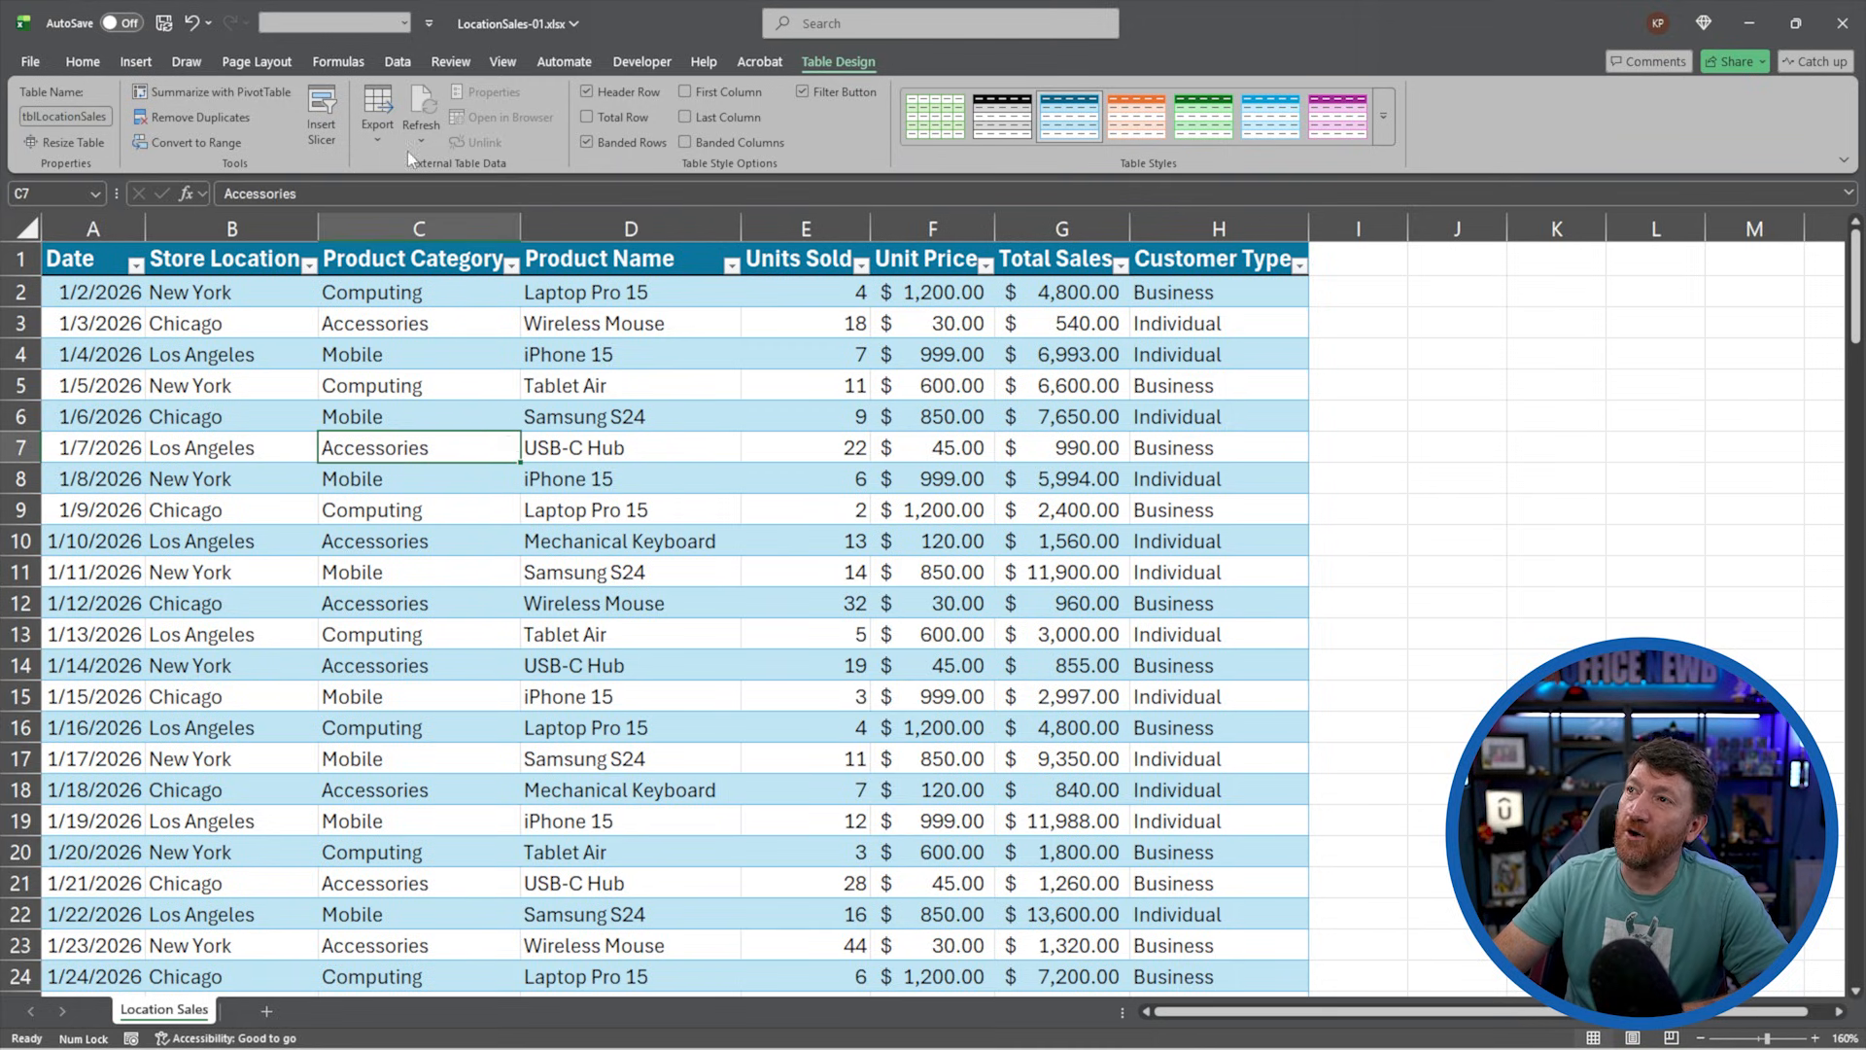
click(396, 60)
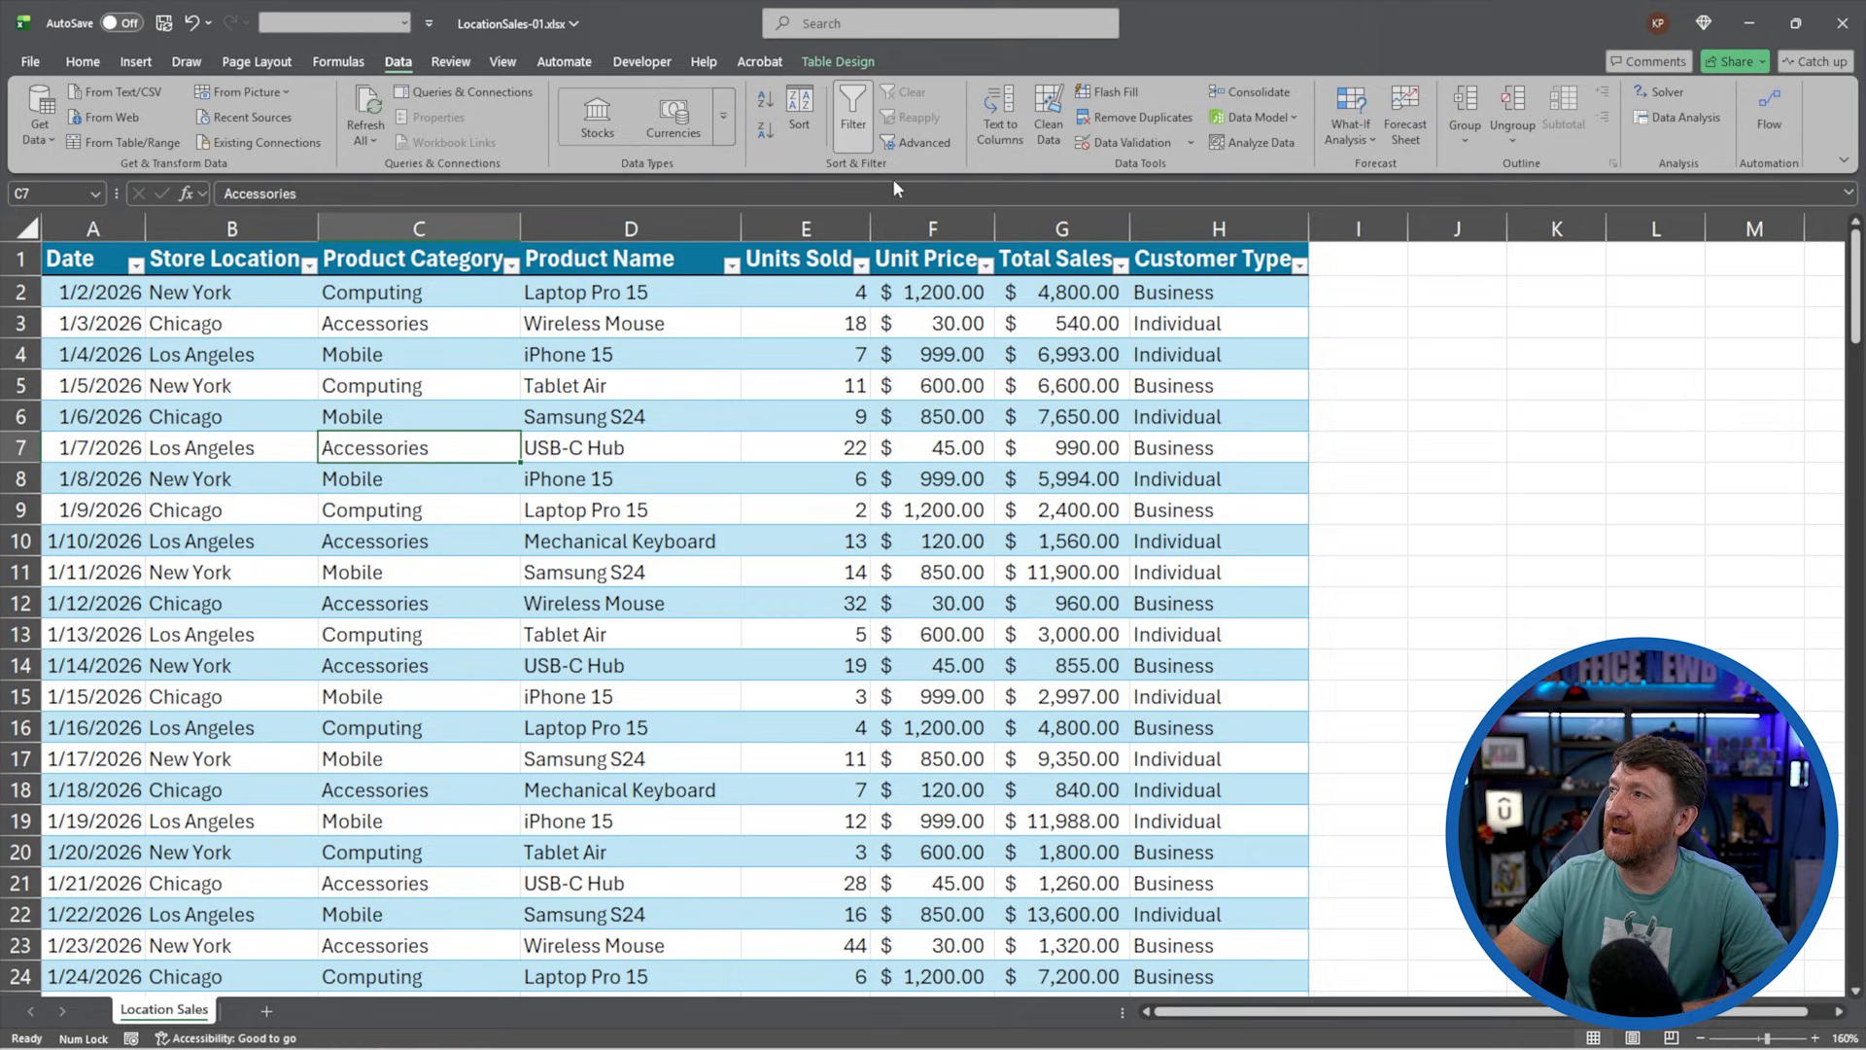
mouse_move(1254, 142)
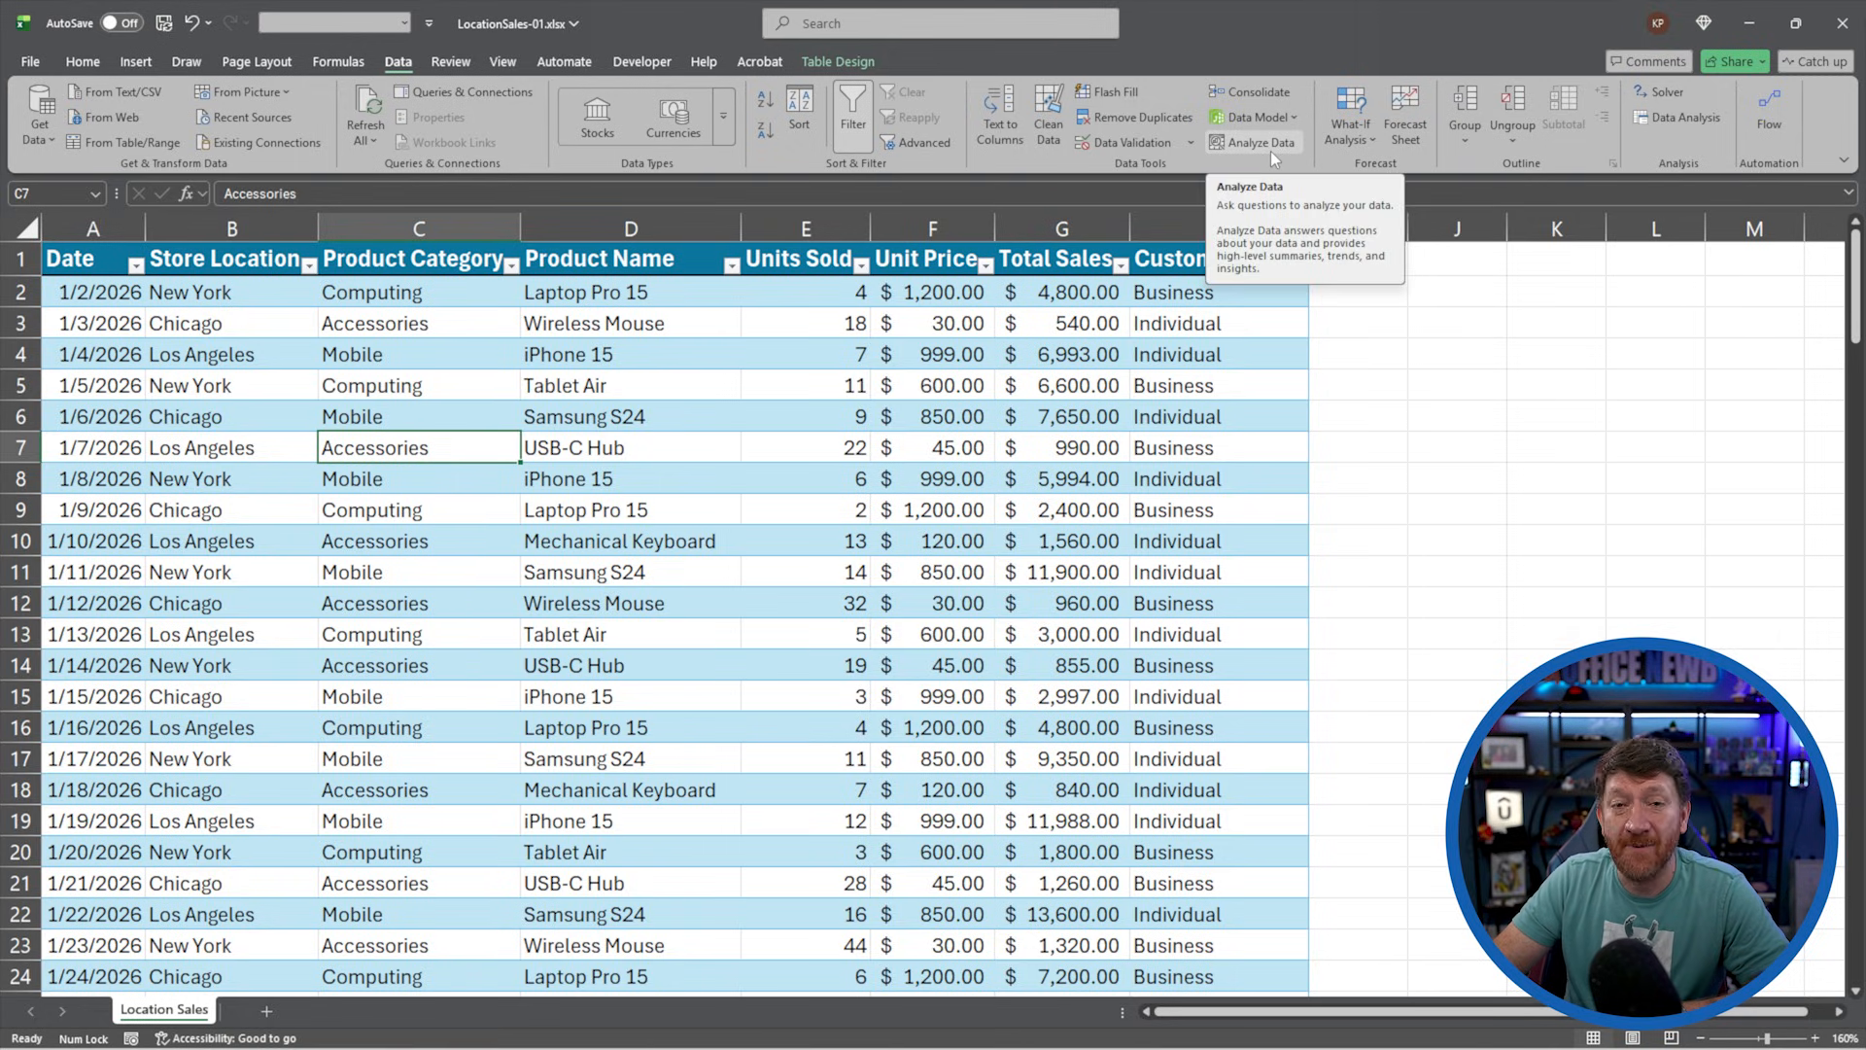
click(1252, 142)
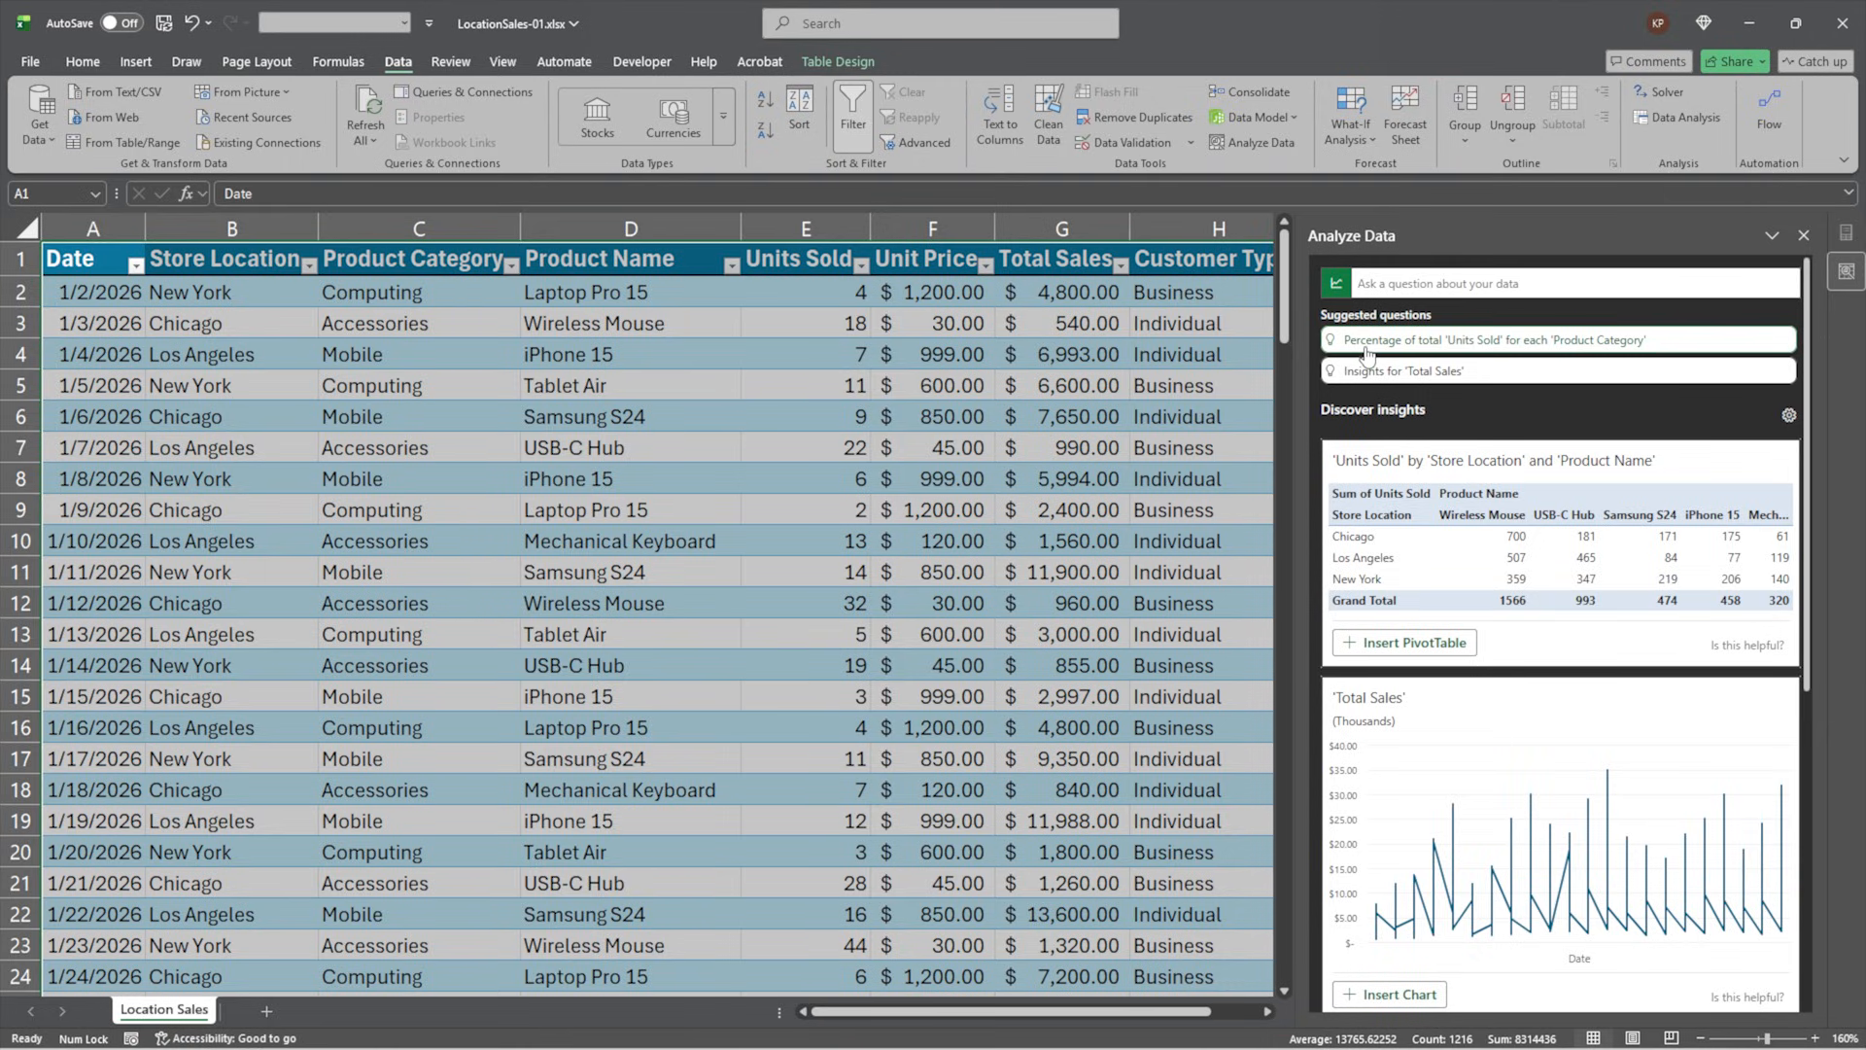
mouse_move(1375, 360)
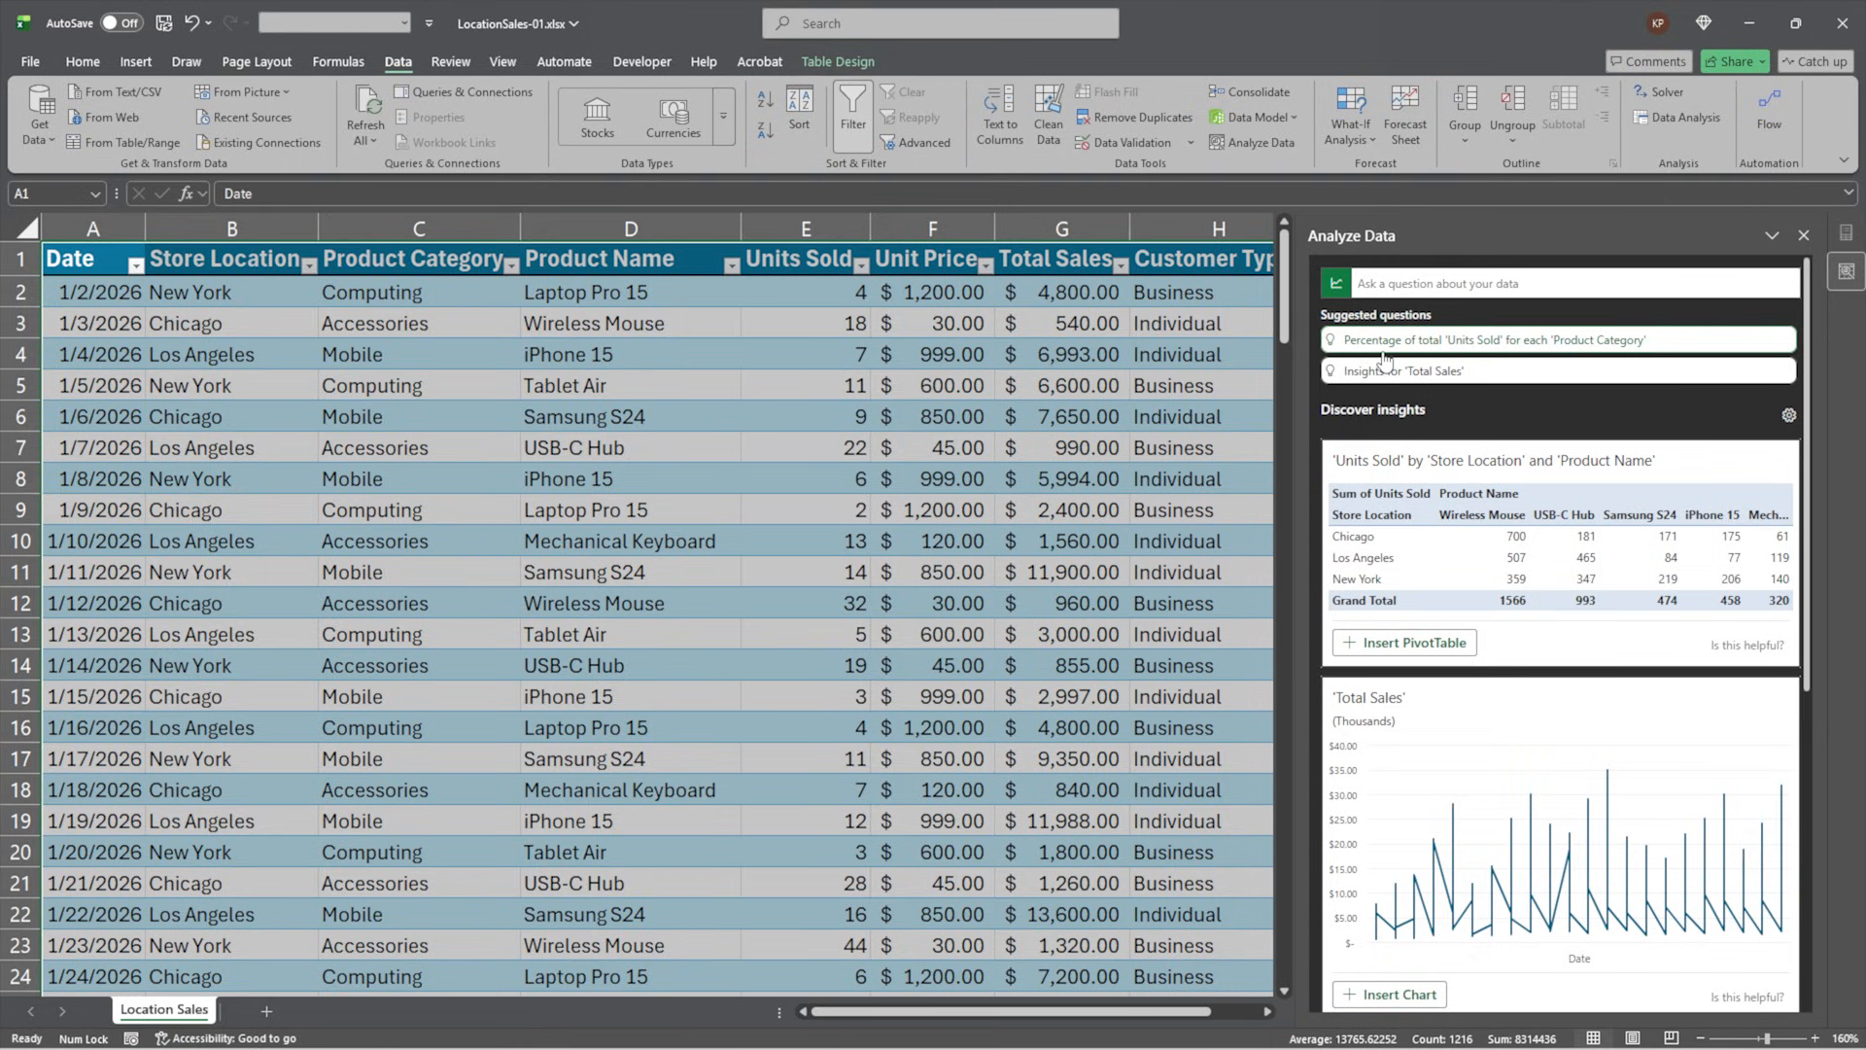
mouse_move(1495, 362)
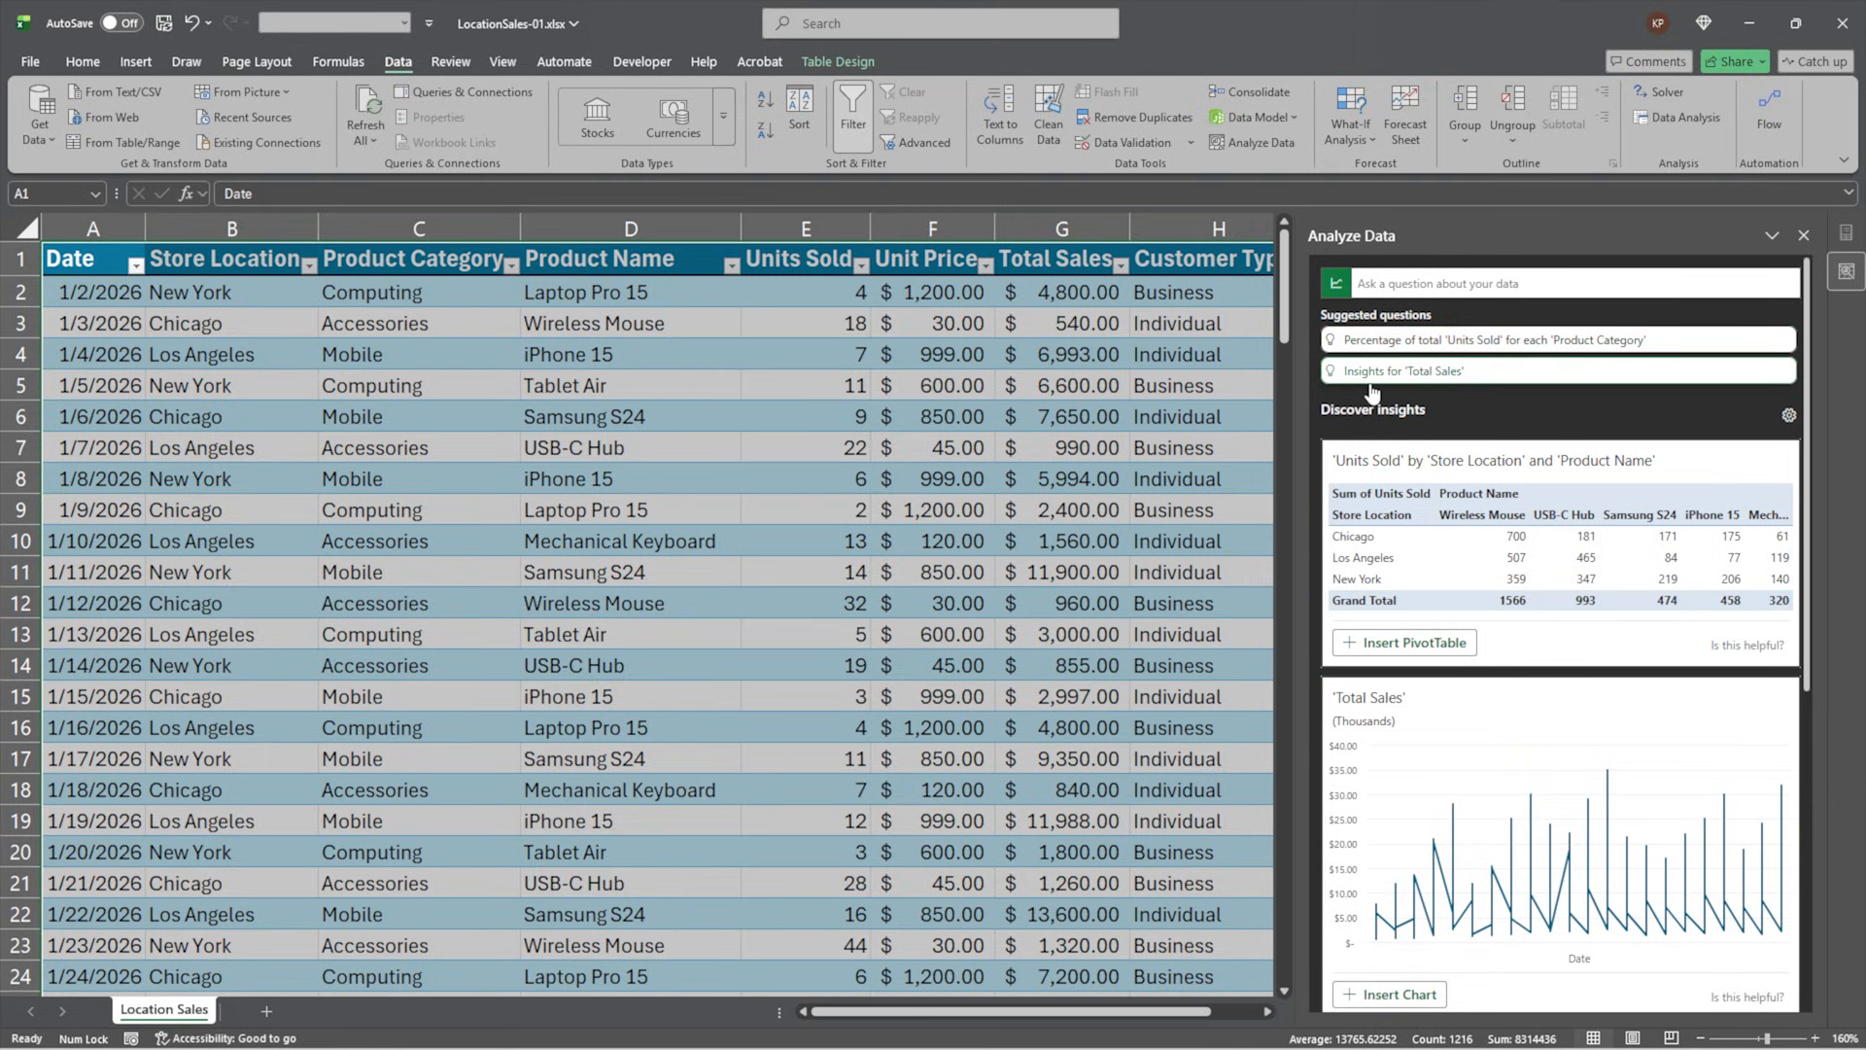
mouse_move(1441, 385)
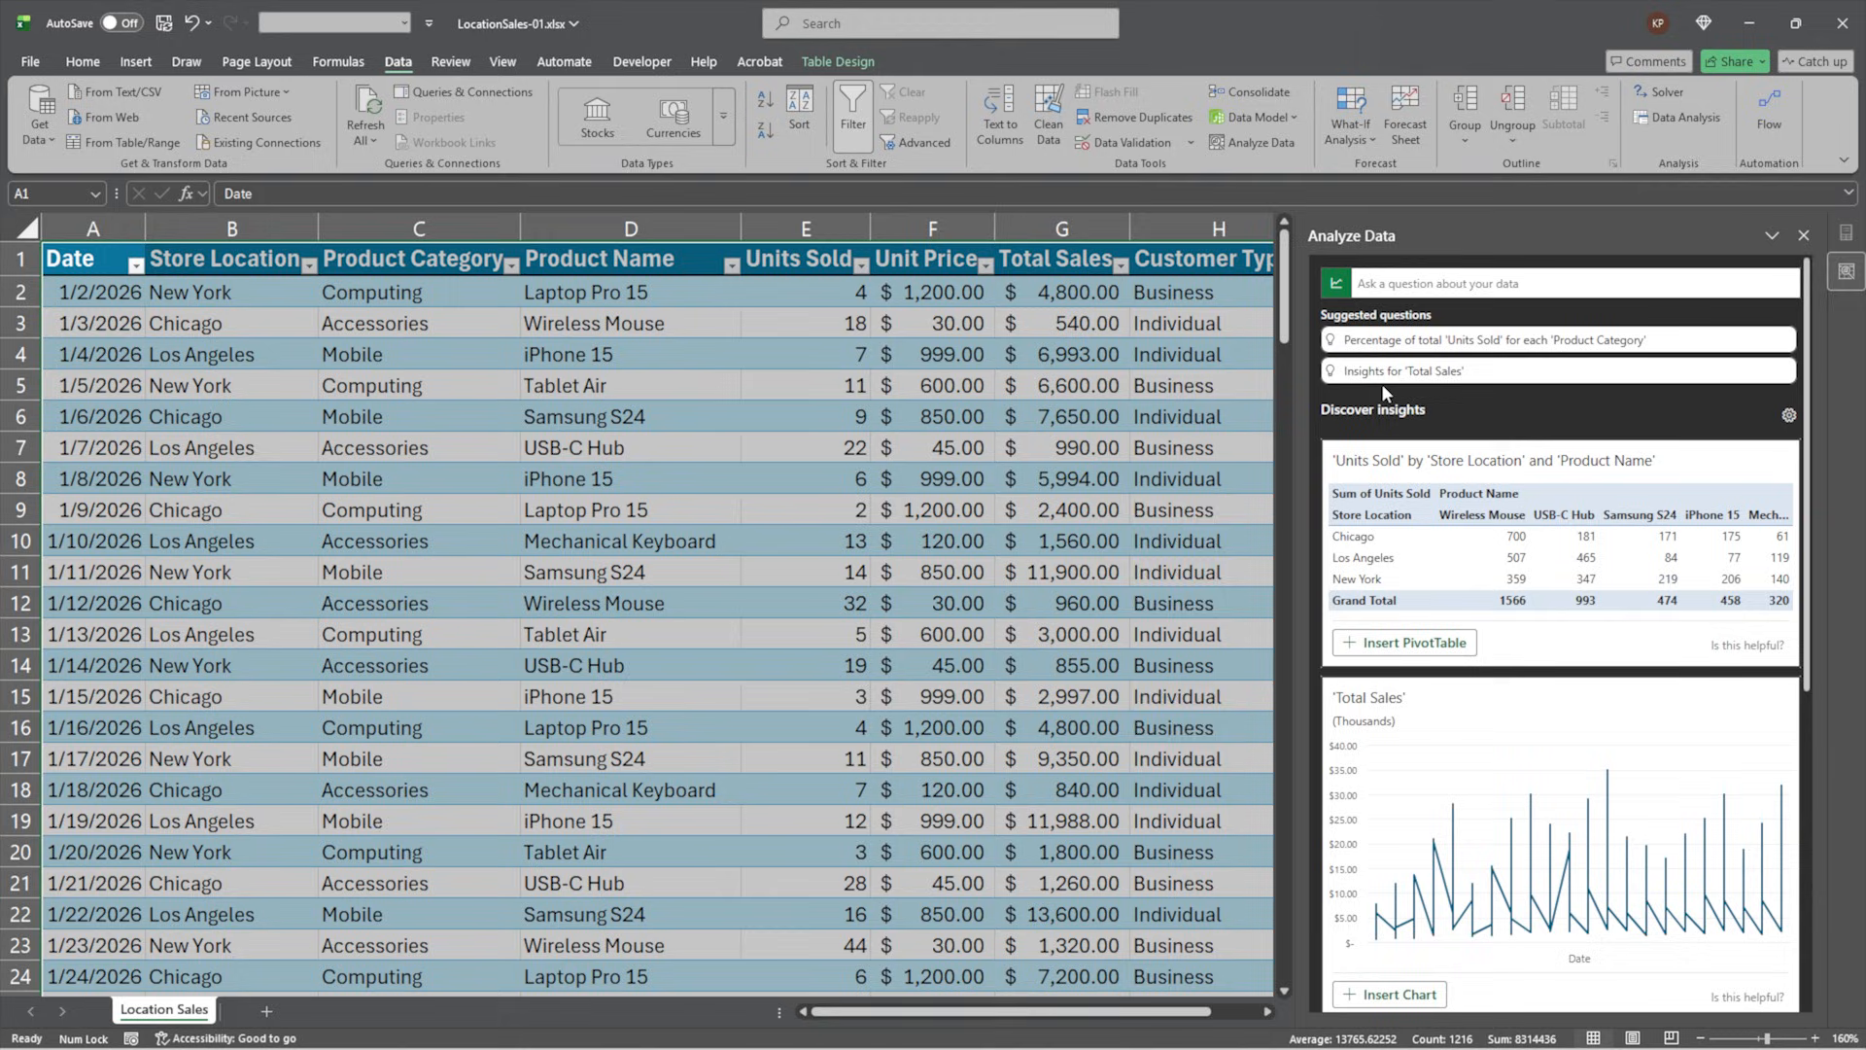
mouse_move(1373, 426)
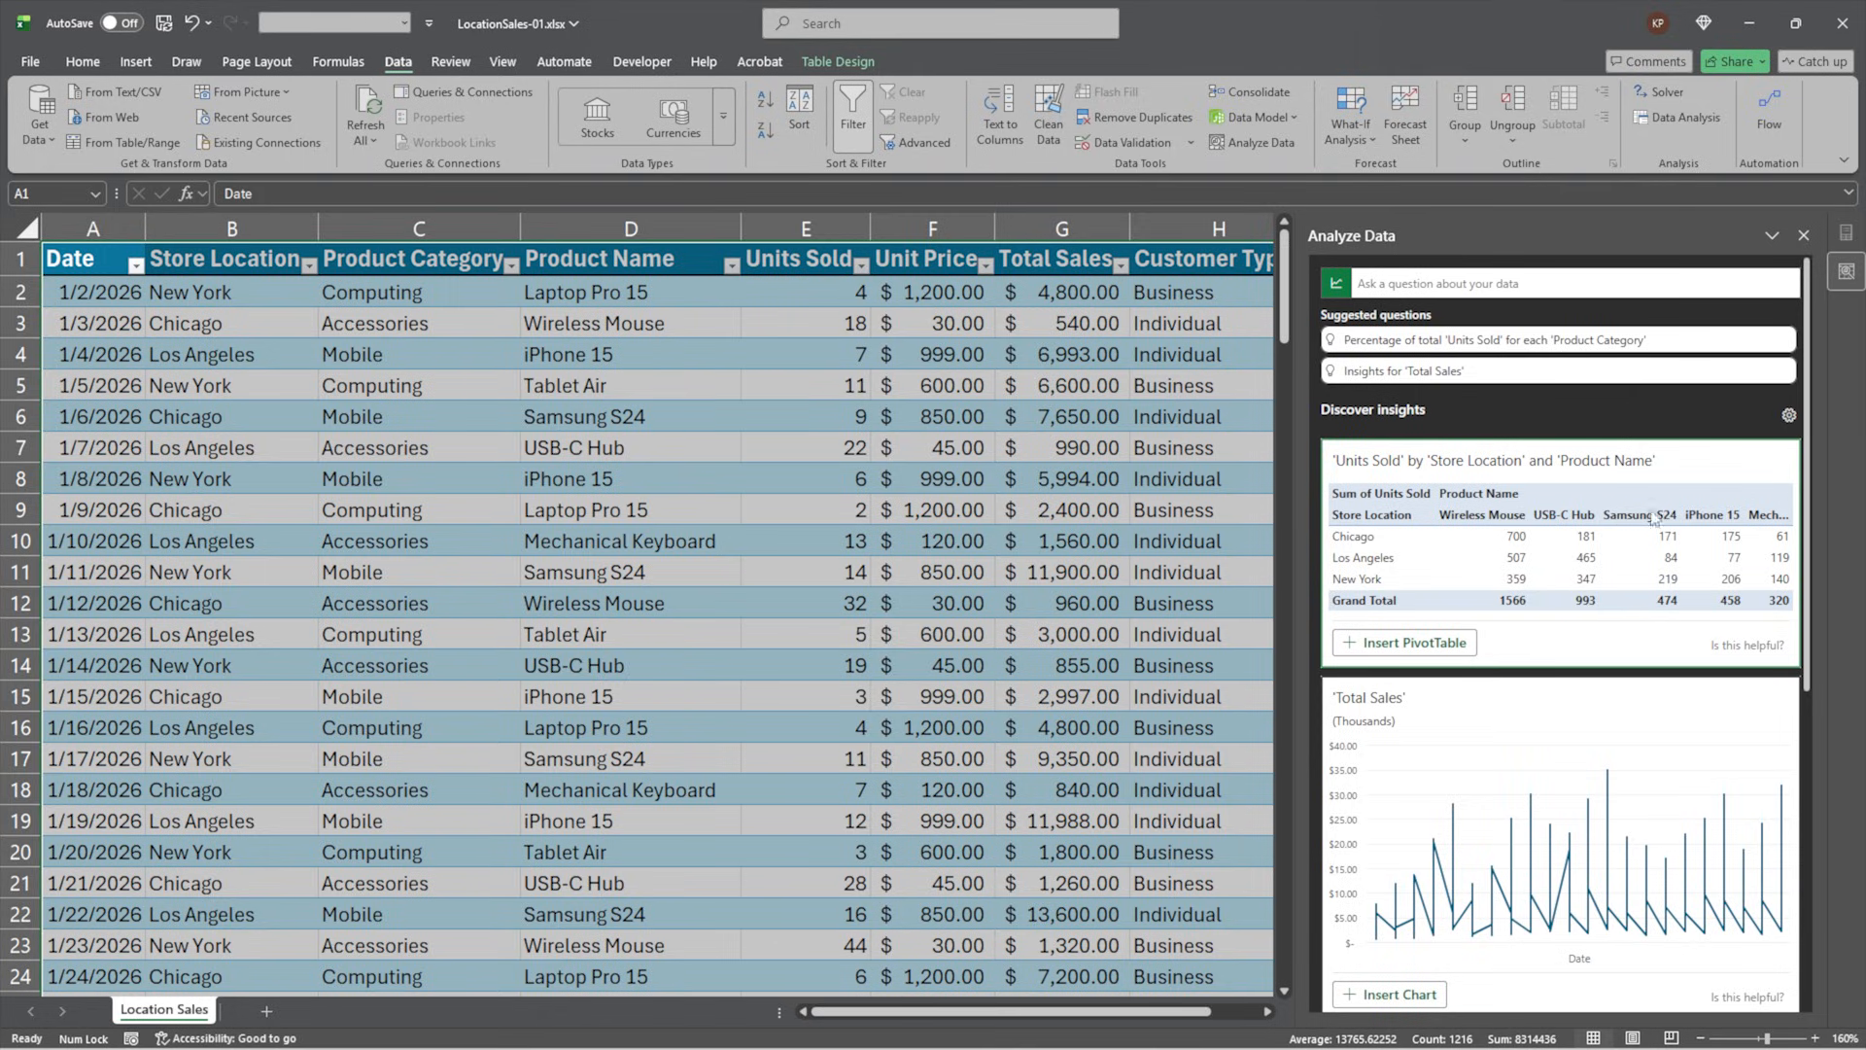
mouse_move(1557, 571)
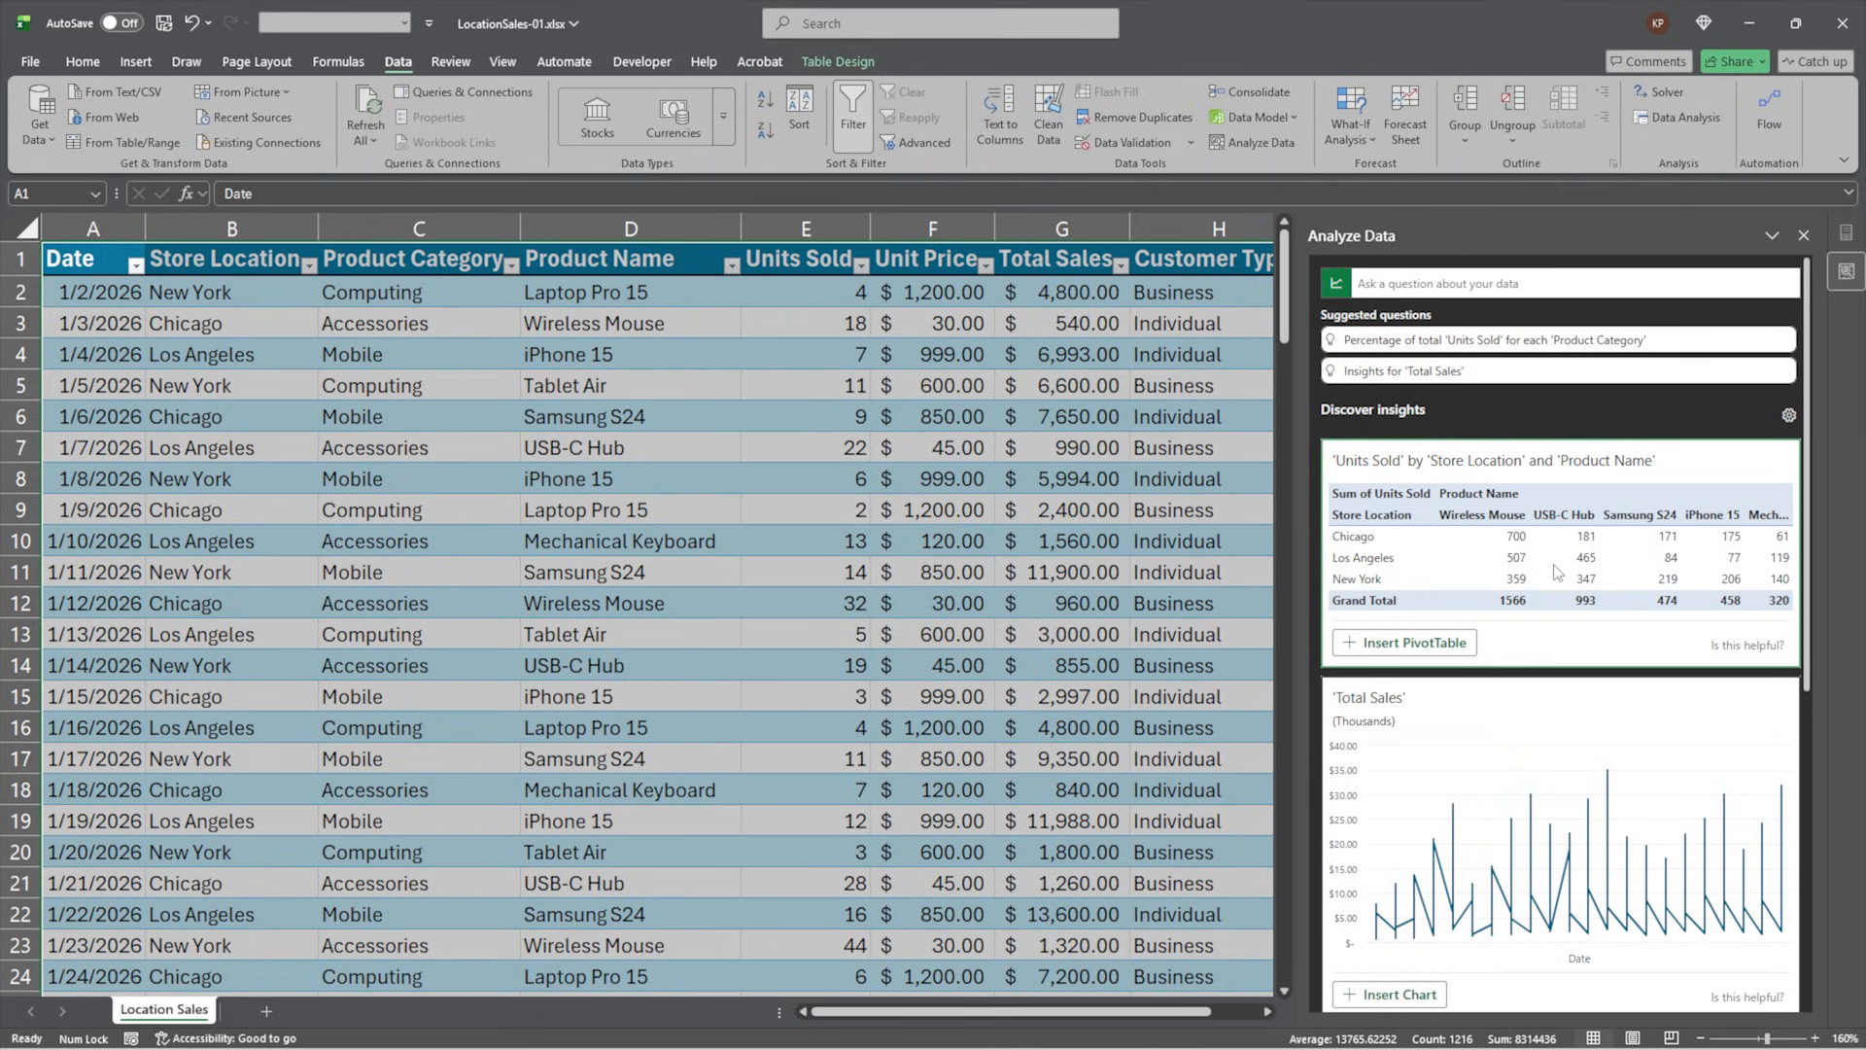
mouse_move(1375, 558)
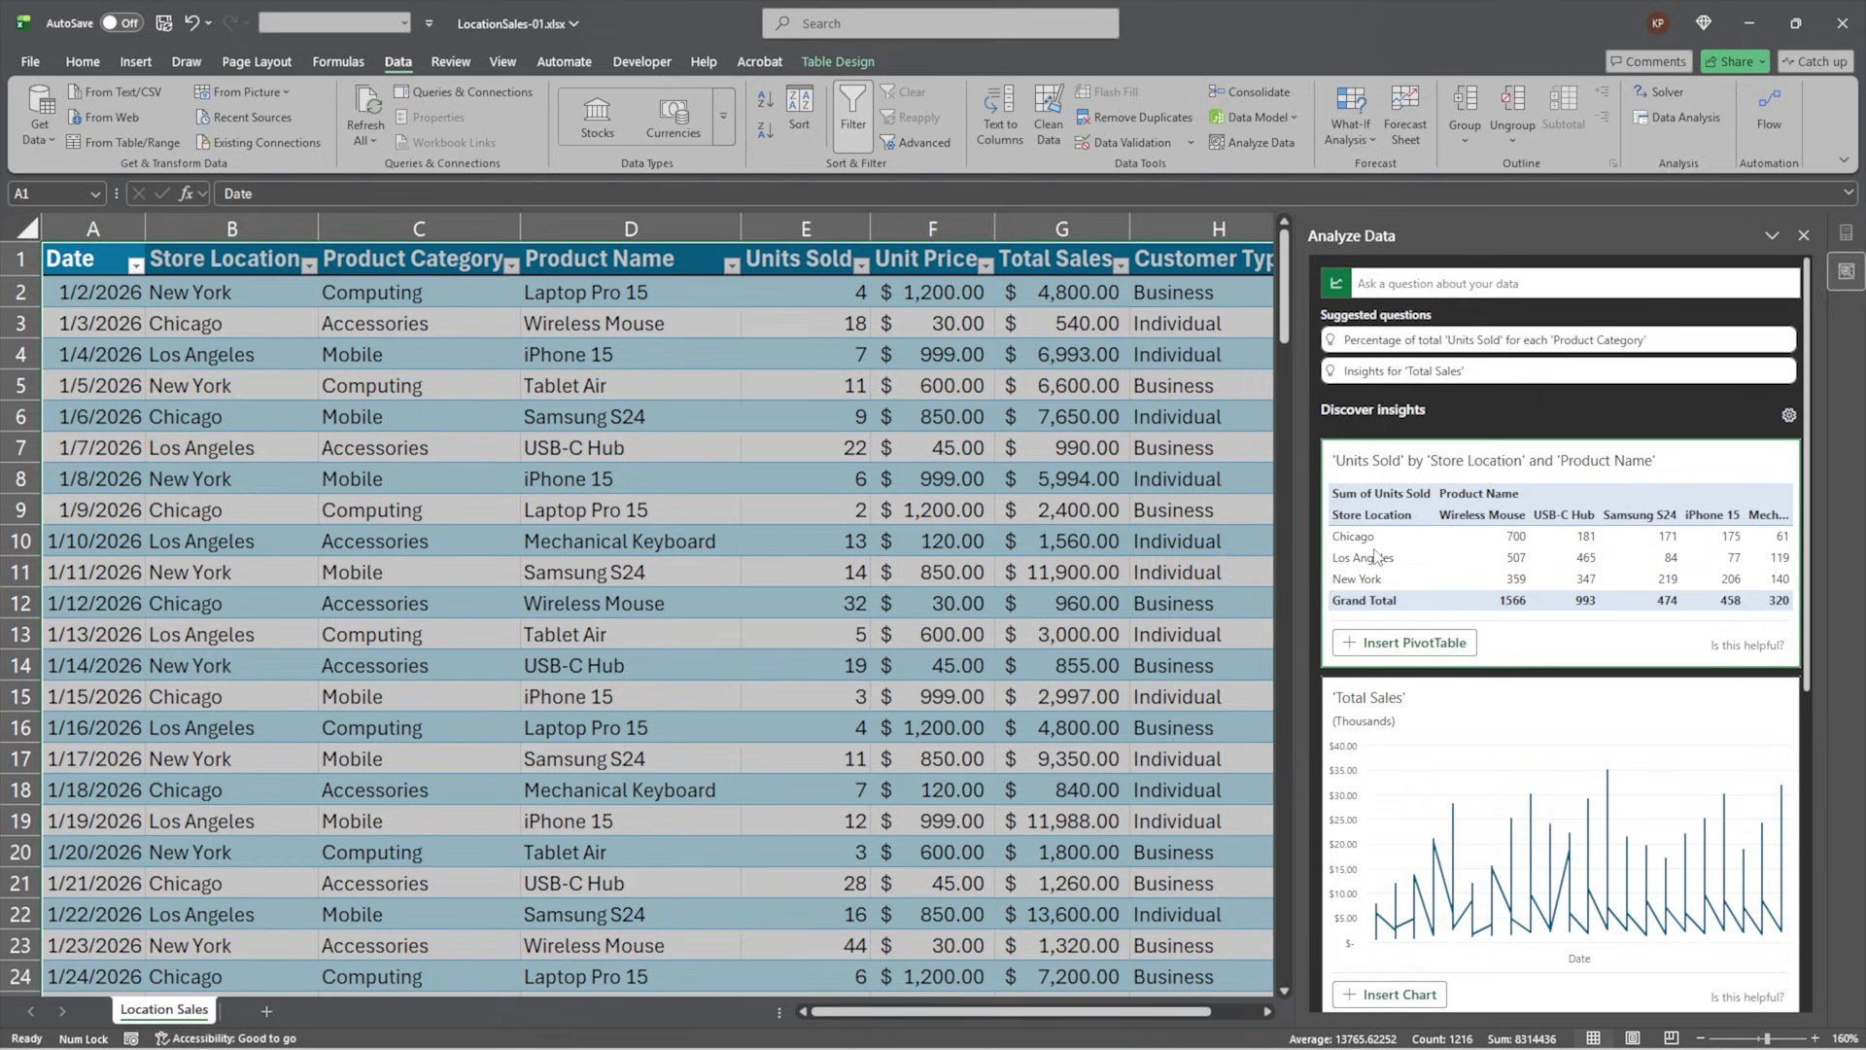
mouse_move(1503, 527)
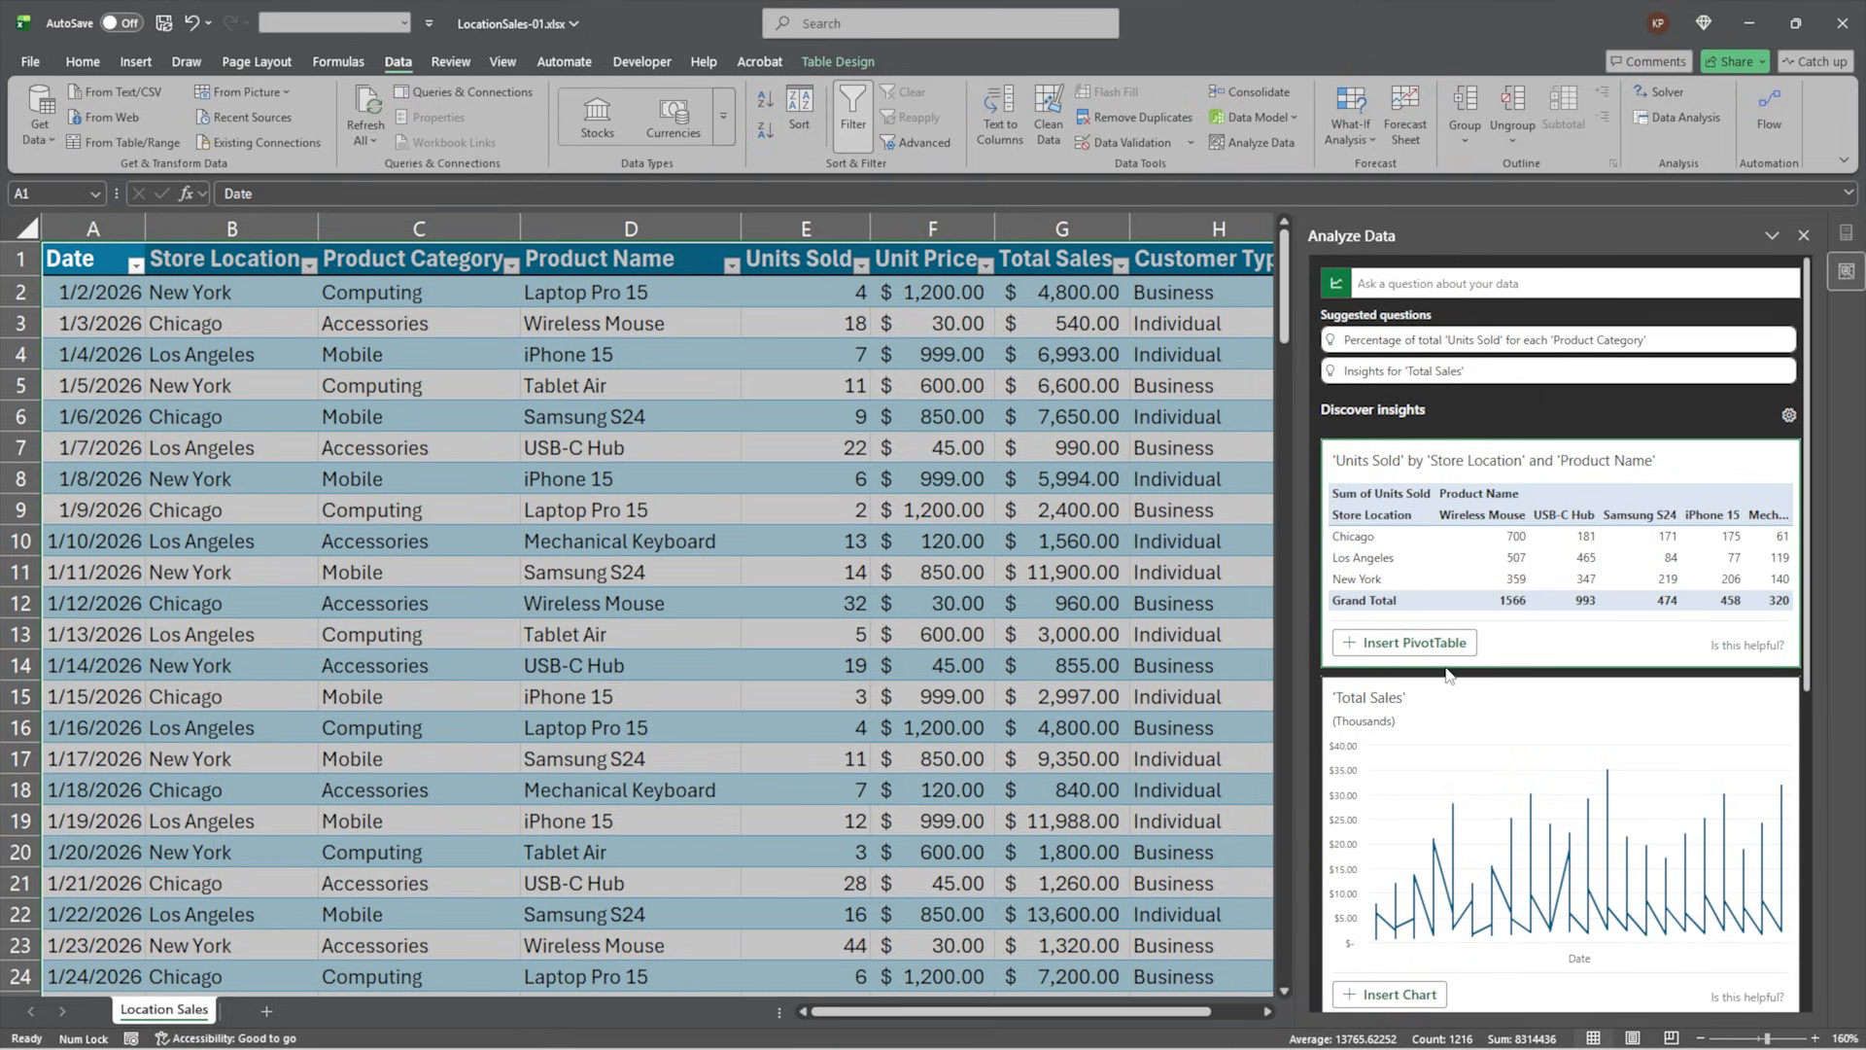
scroll(down, 3)
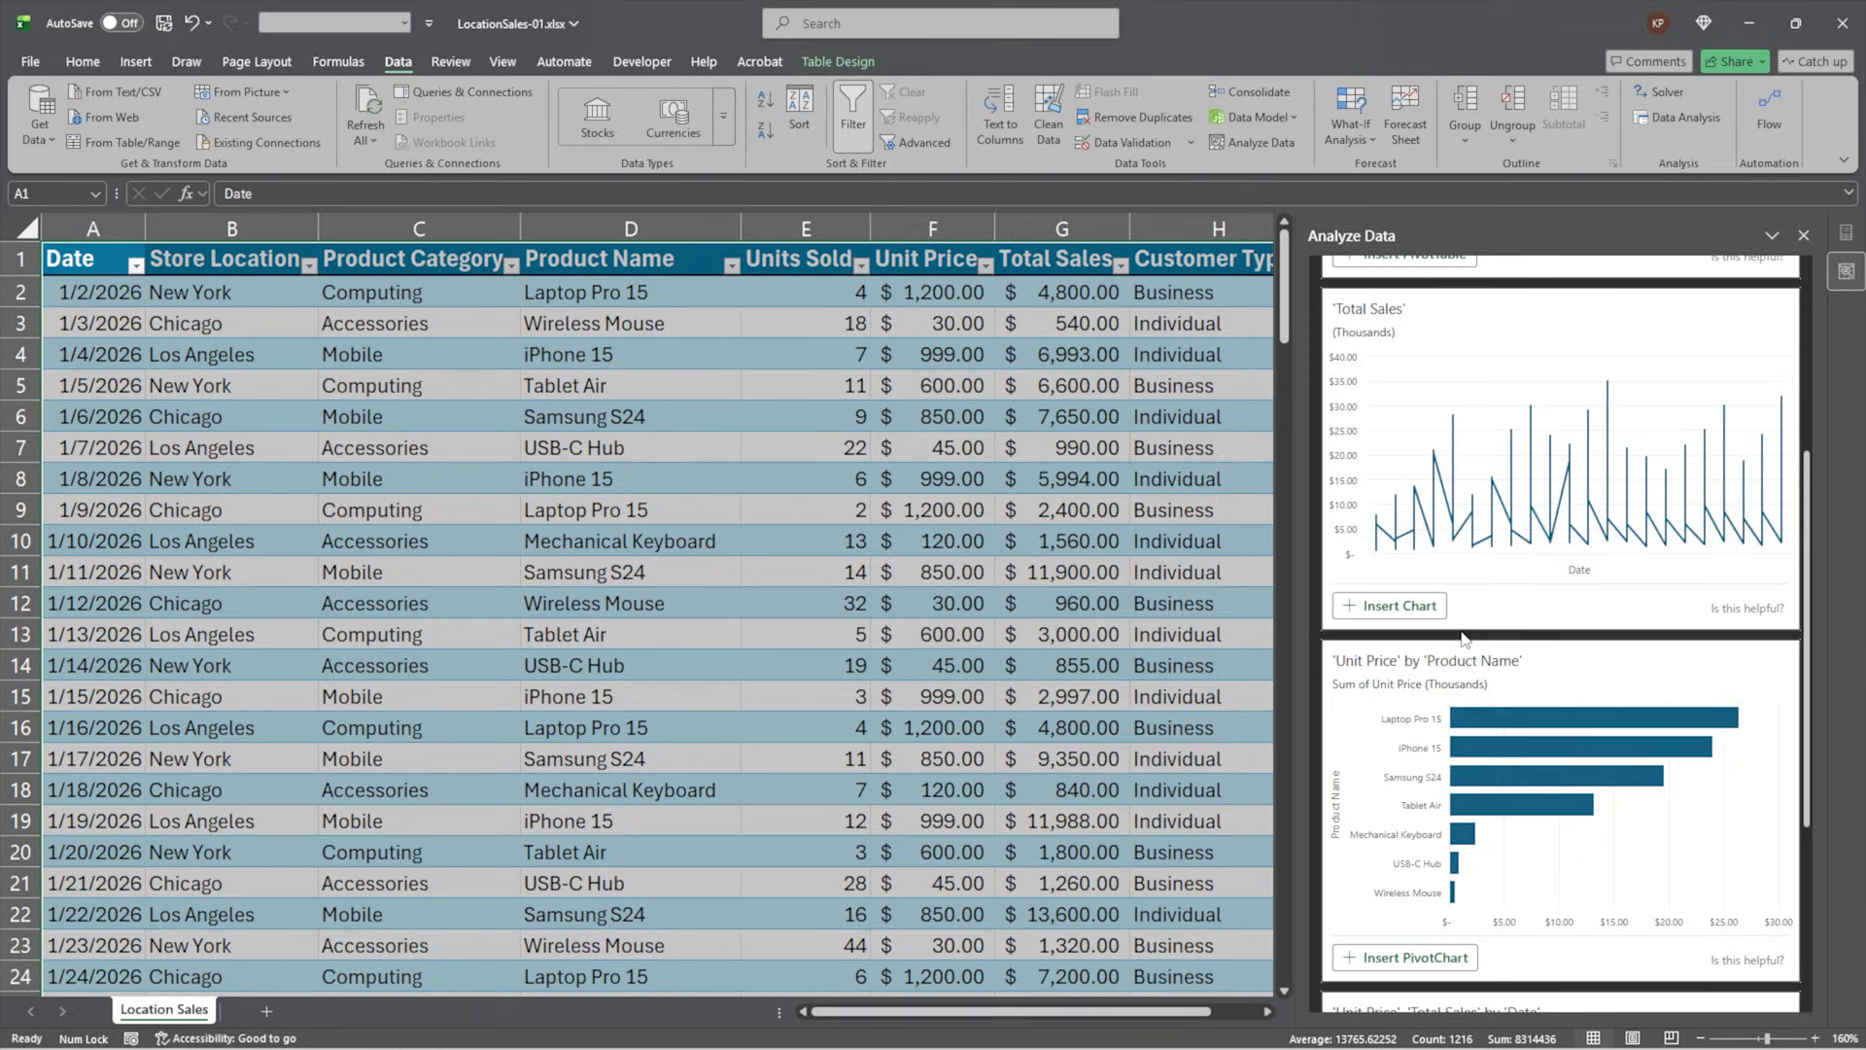
scroll(down, 3)
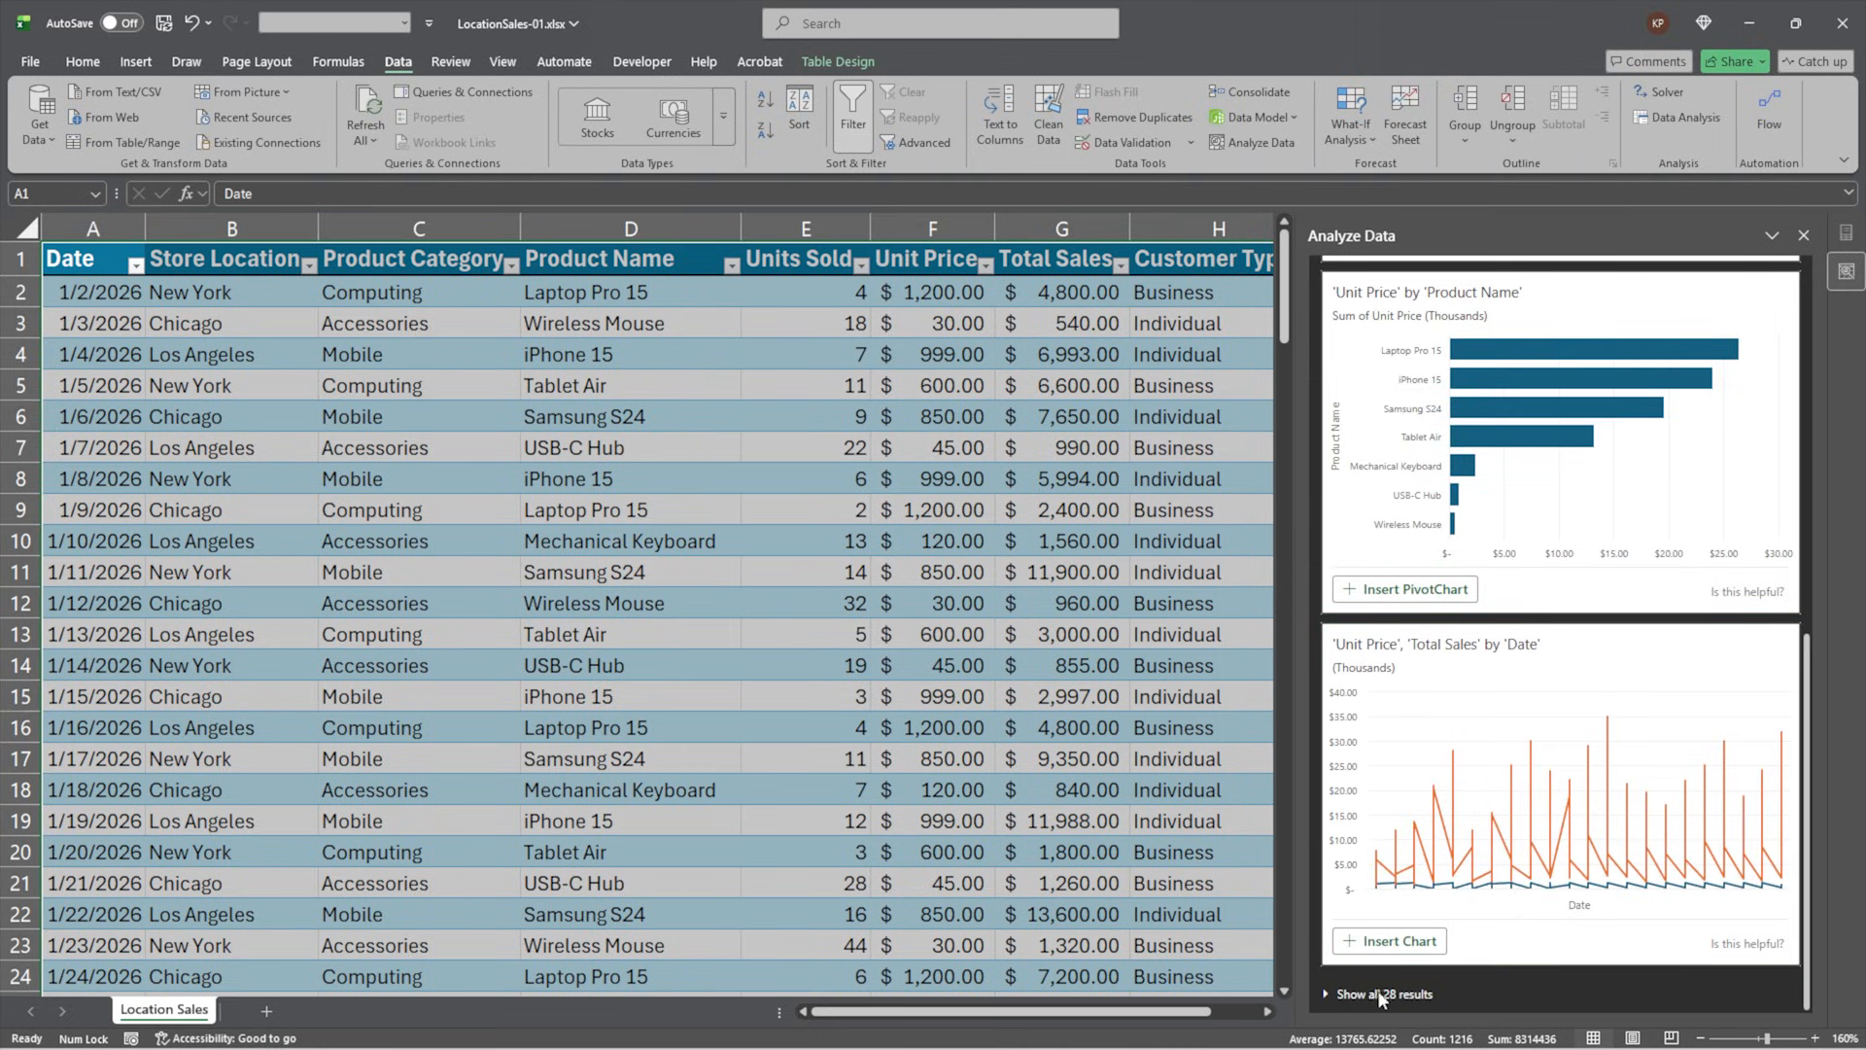
click(1382, 993)
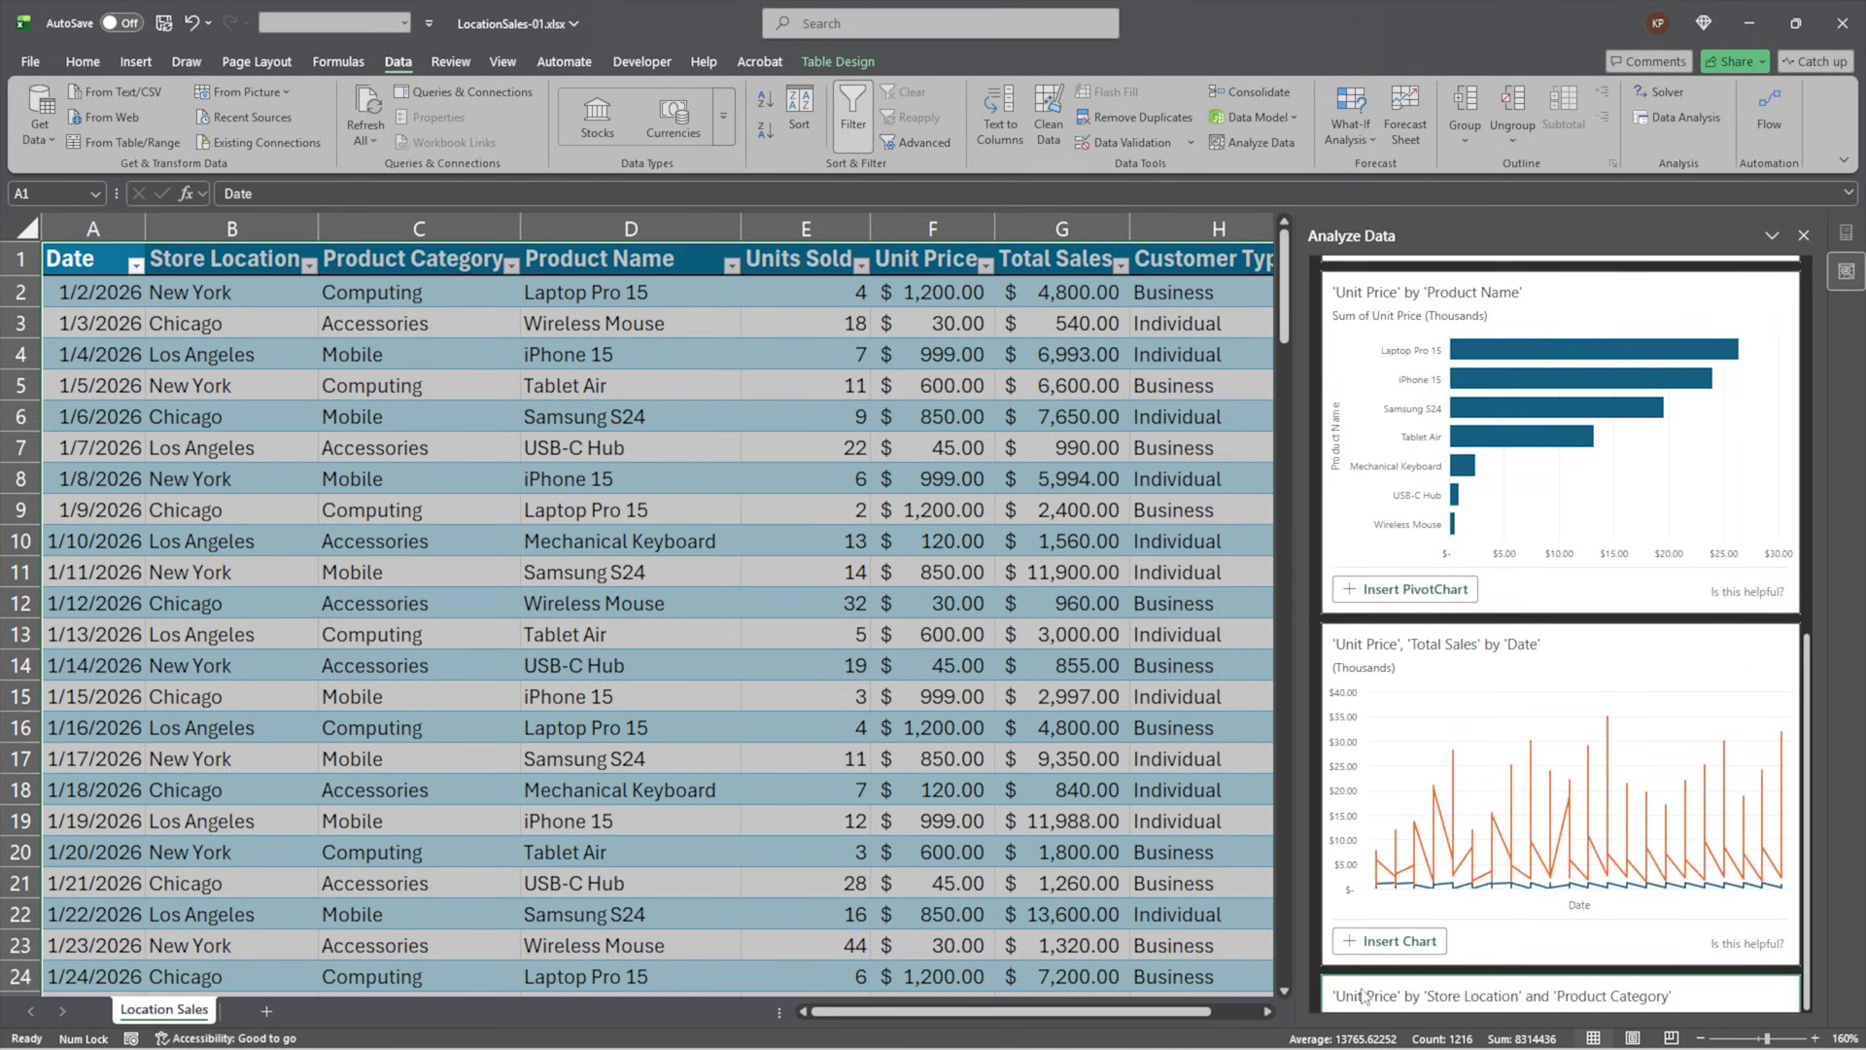
scroll(down, 3)
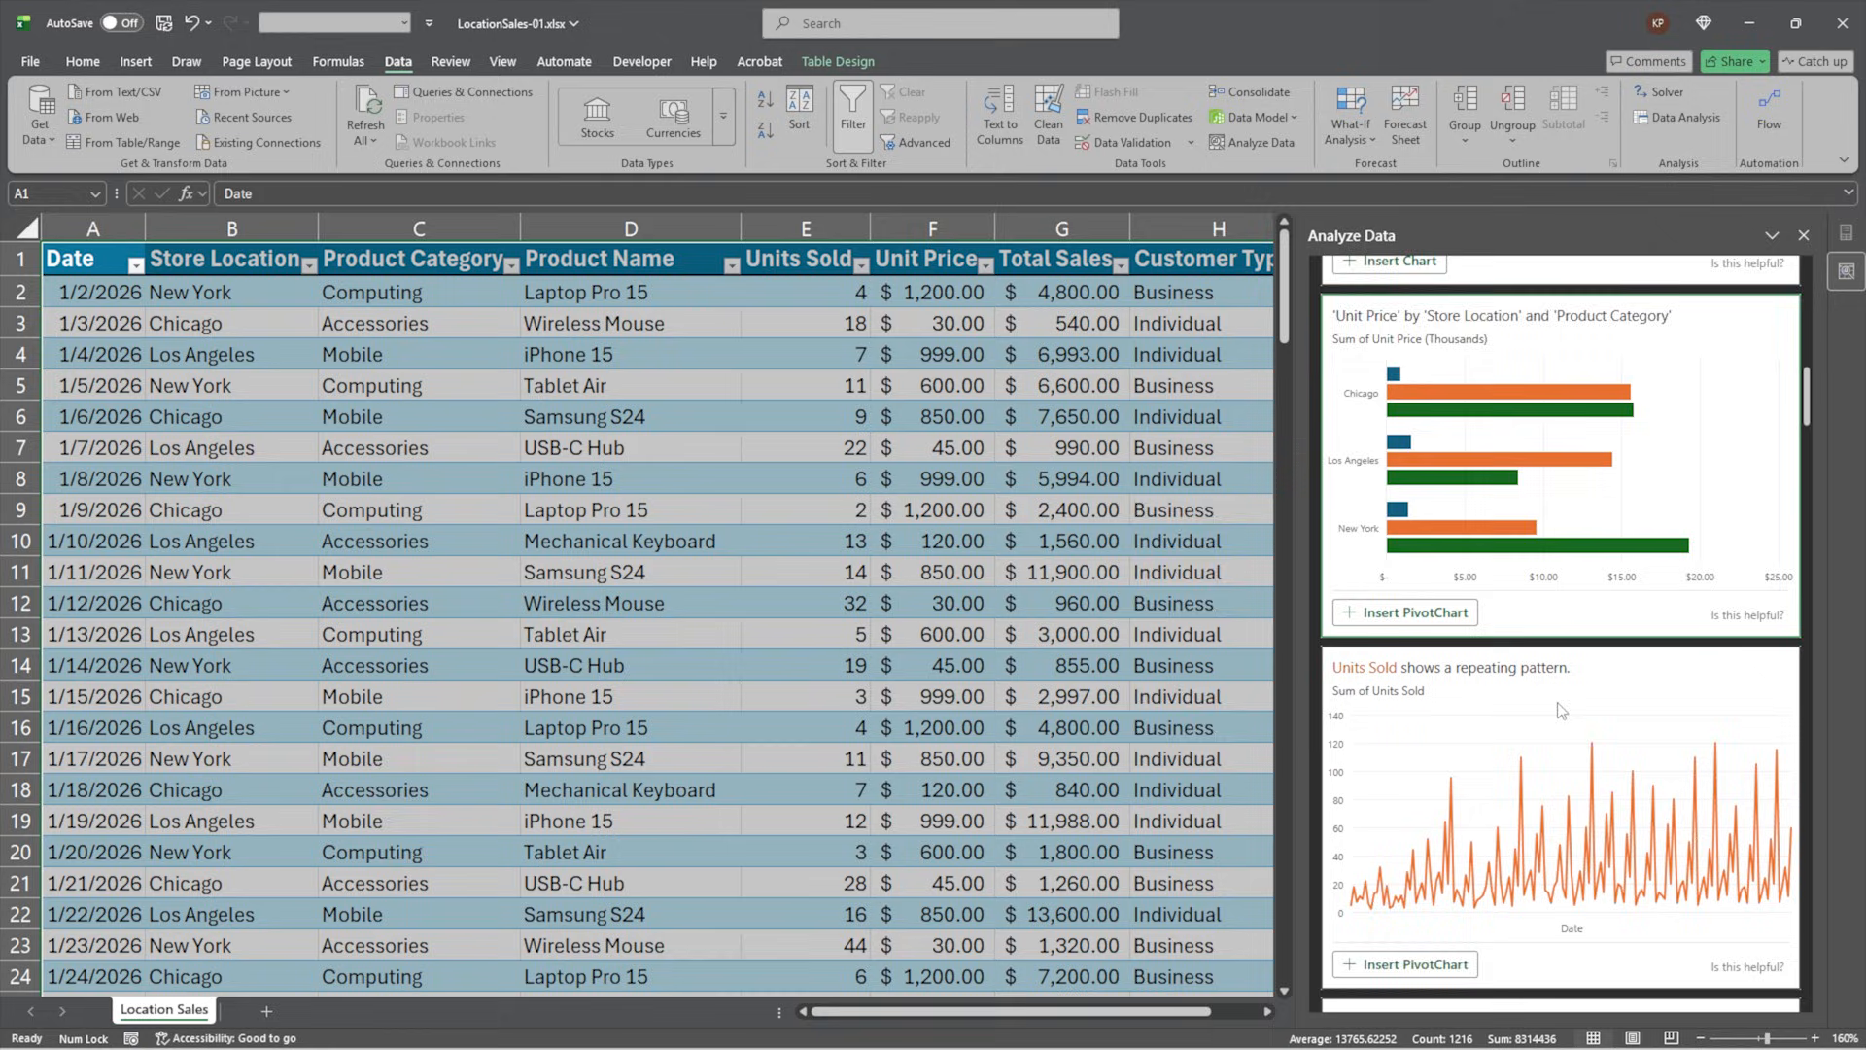
scroll(down, 3)
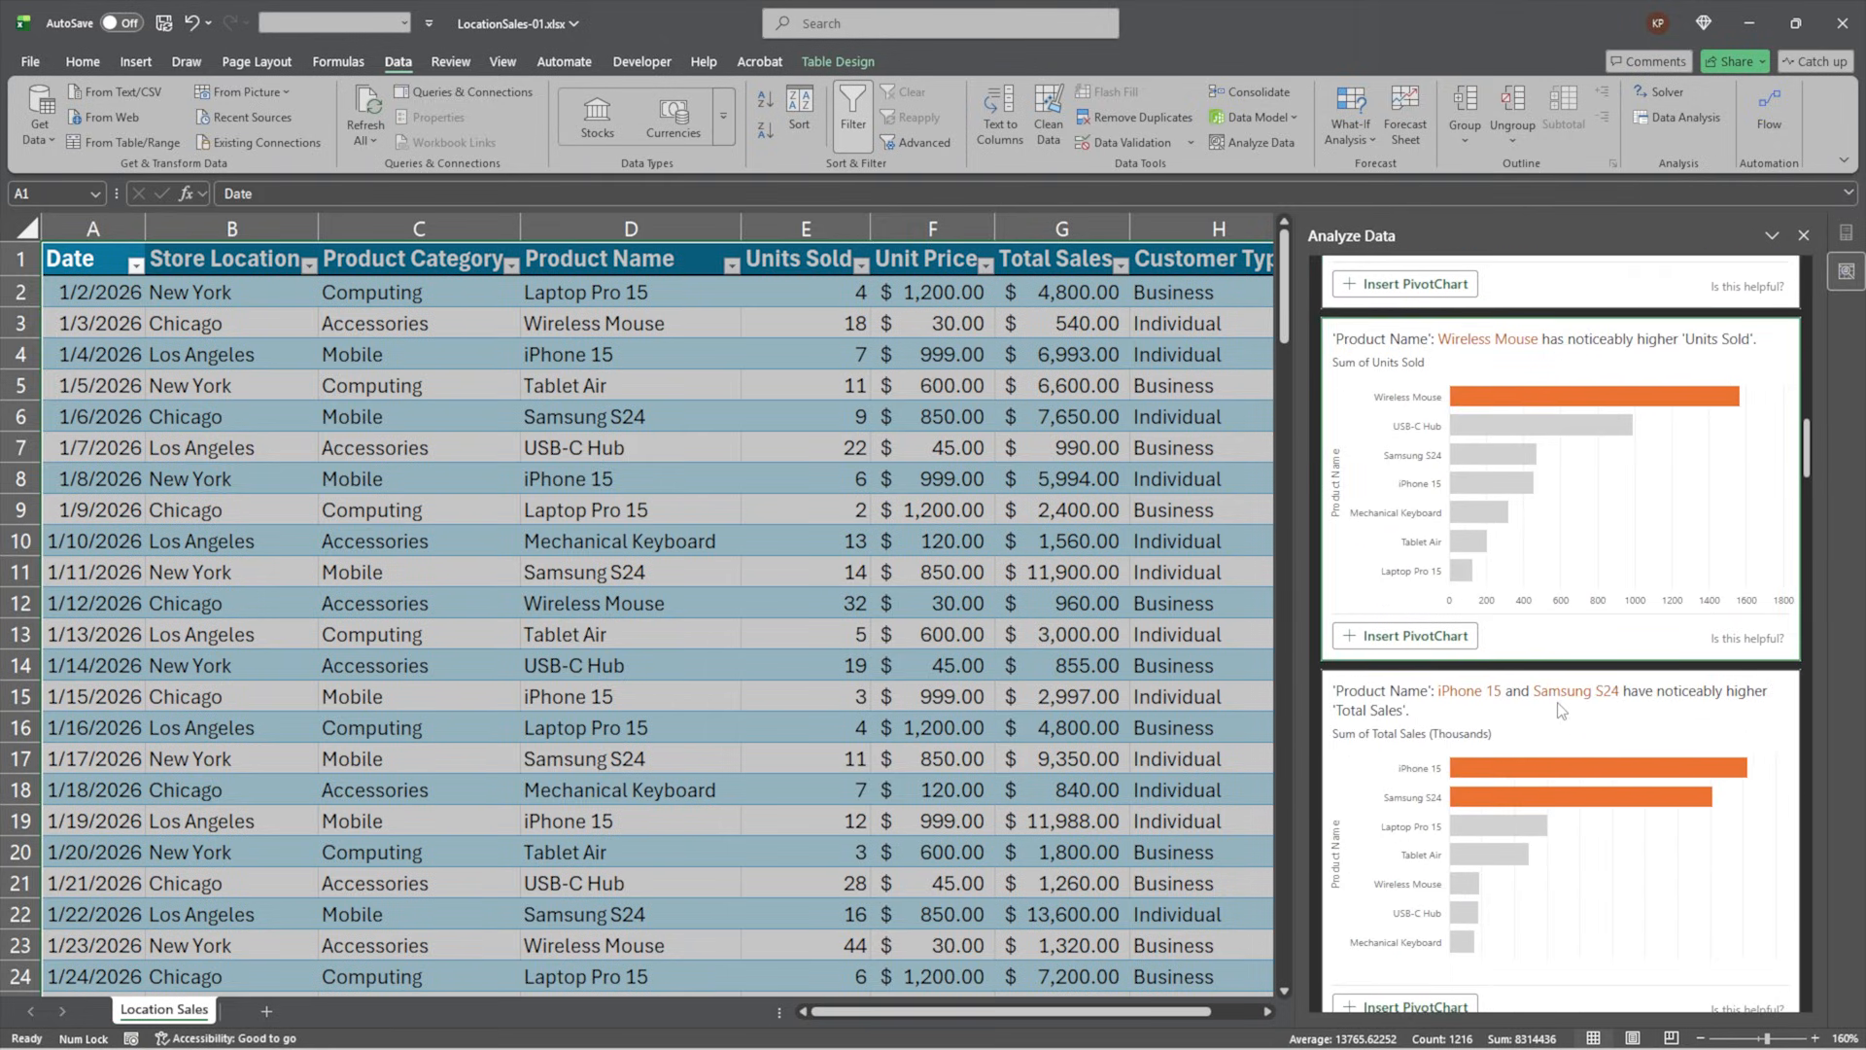
scroll(down, 3)
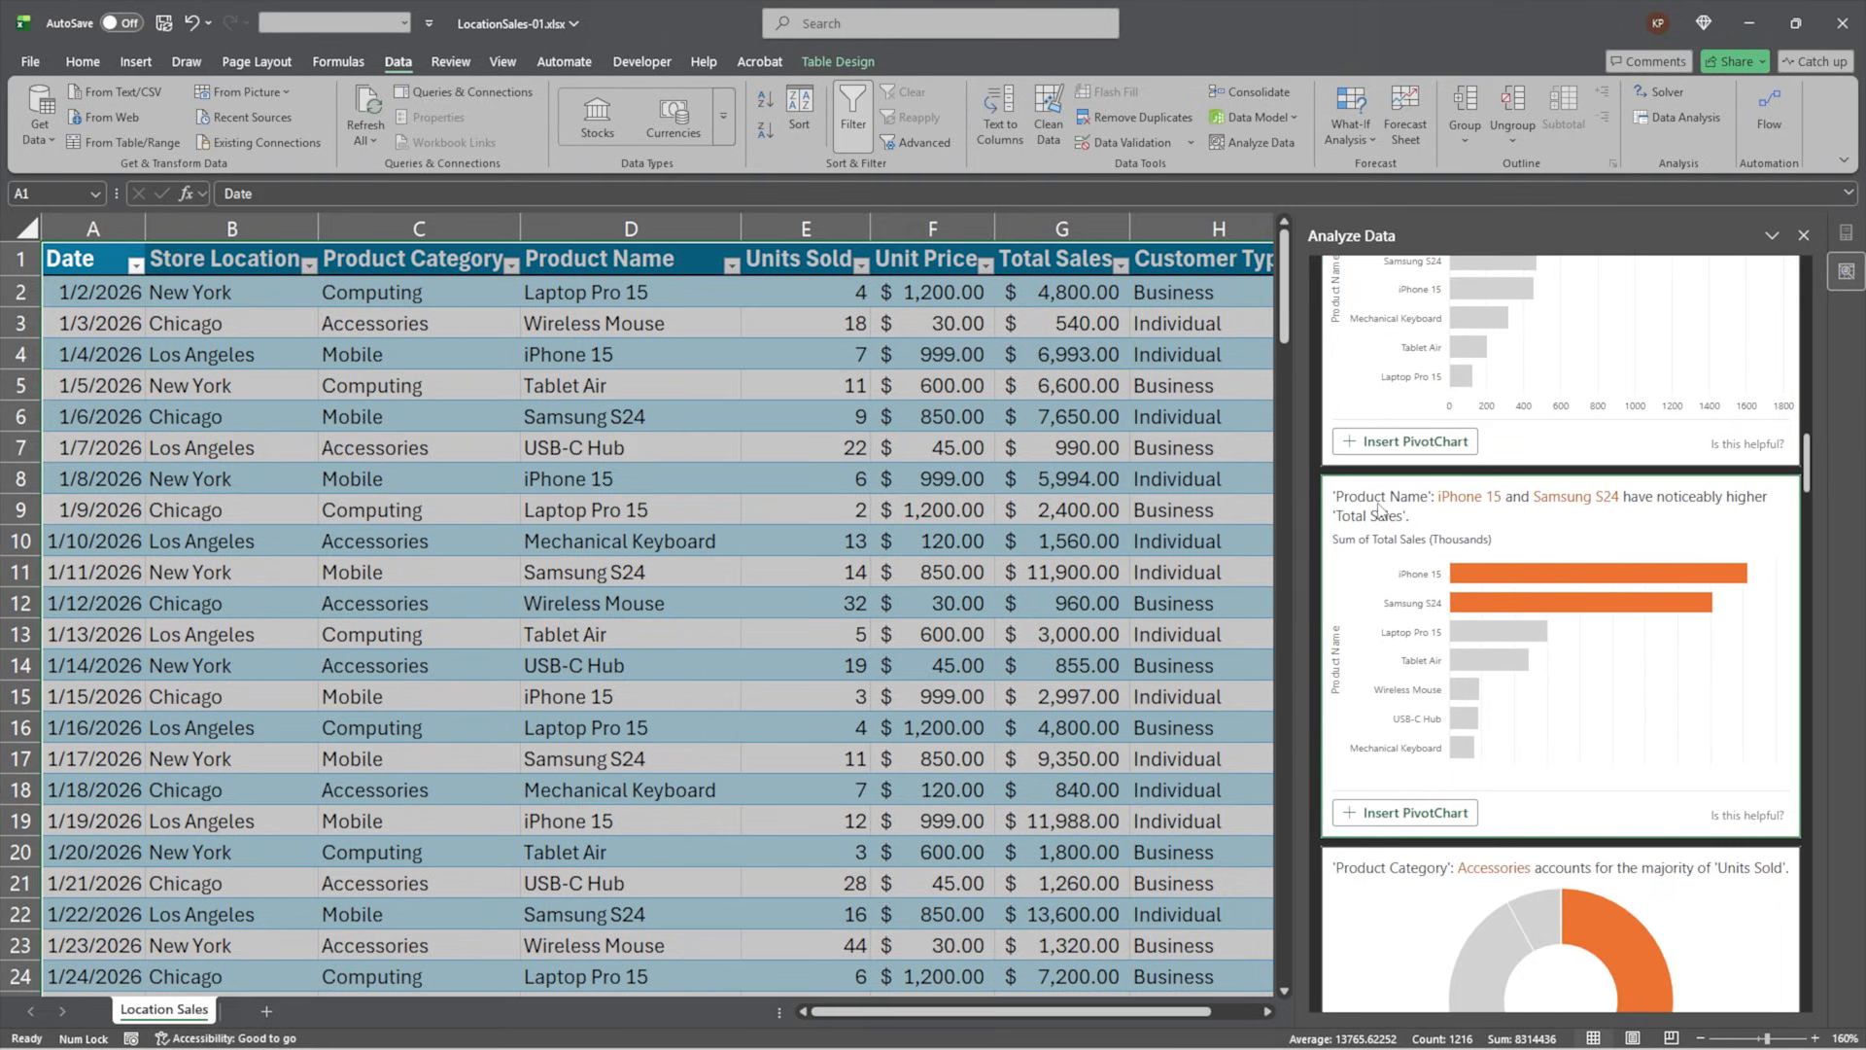
mouse_move(1417, 757)
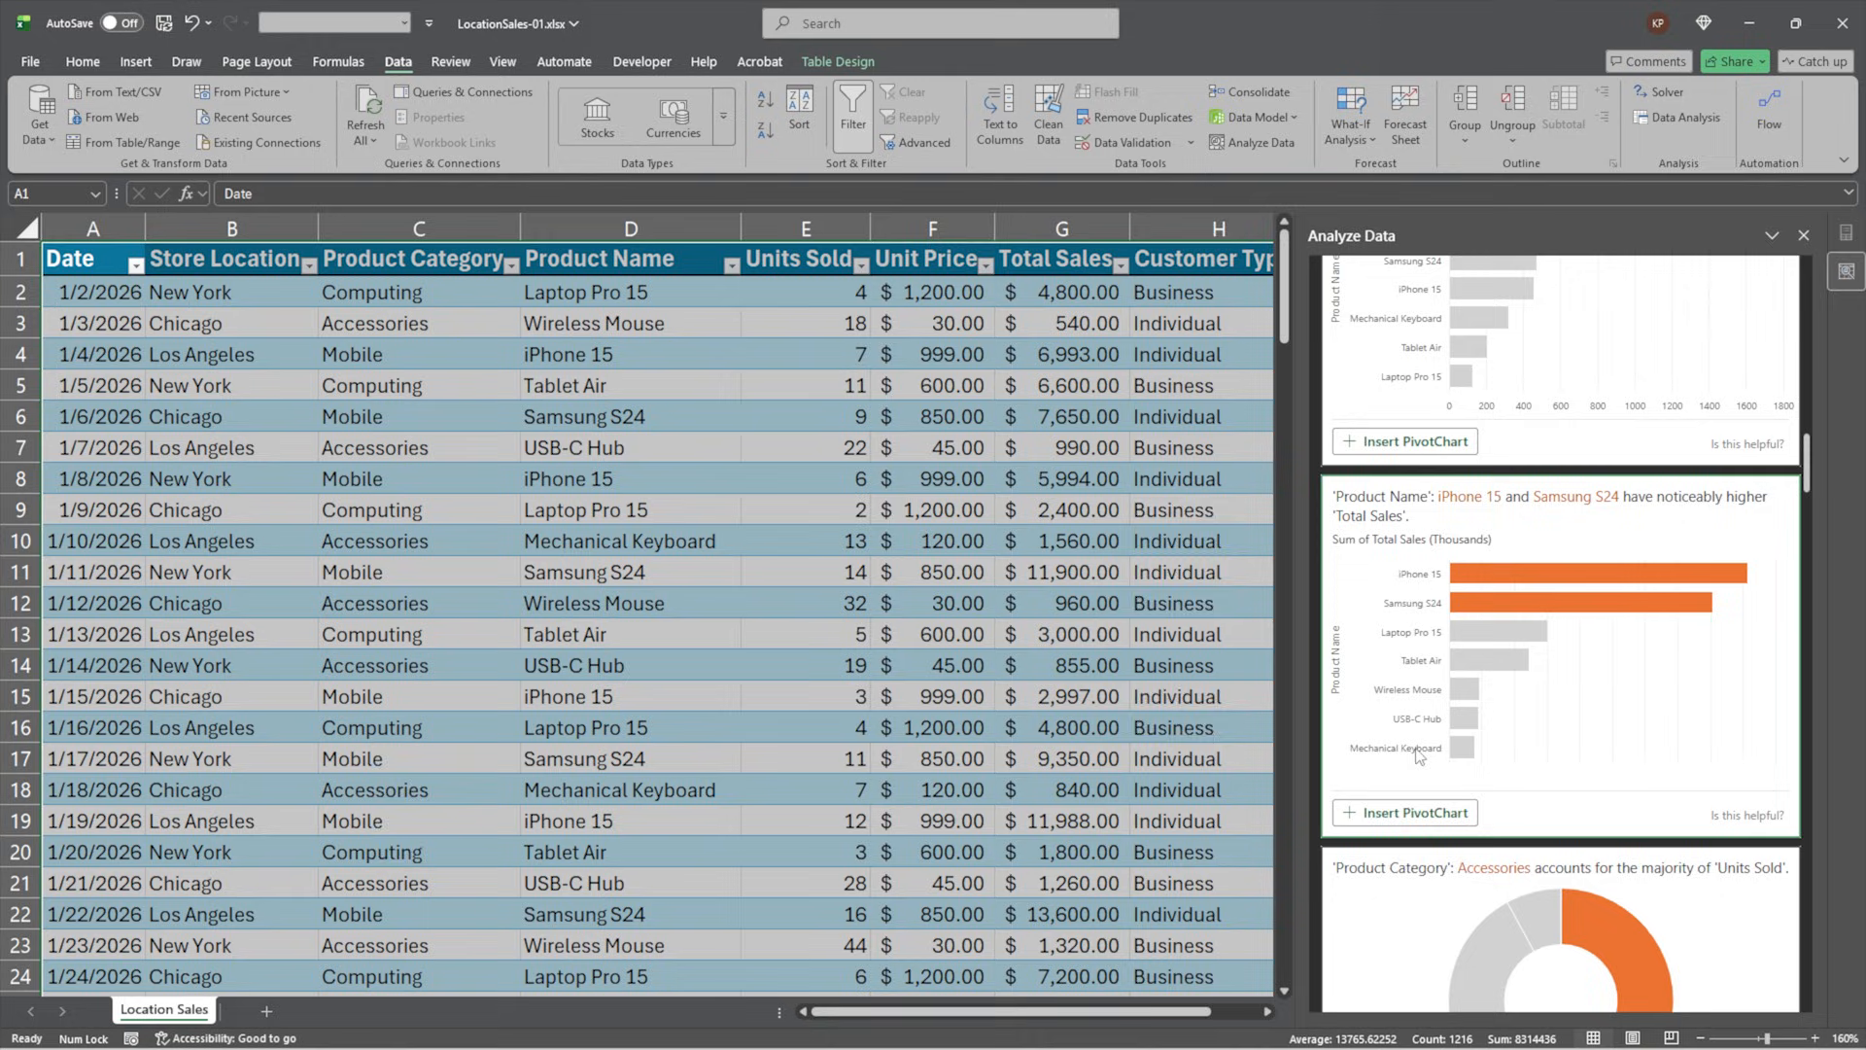
mouse_move(1571, 506)
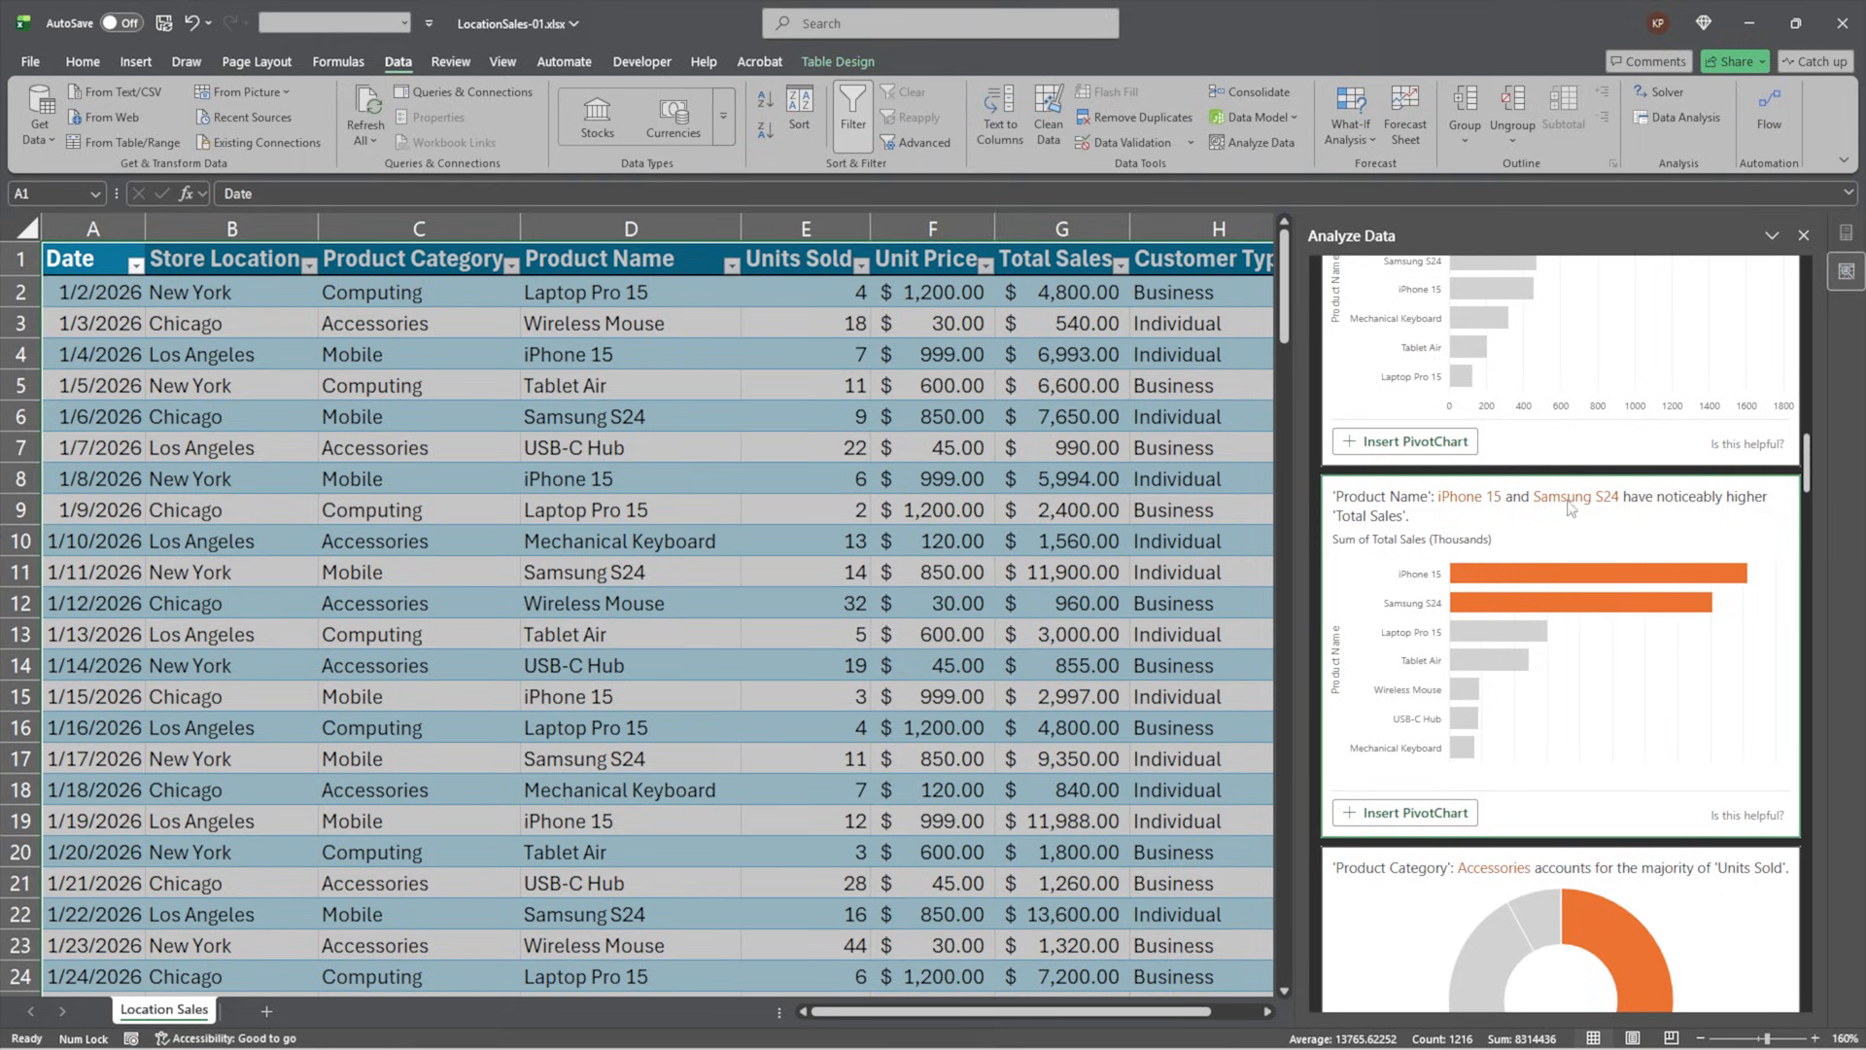
mouse_move(1608, 515)
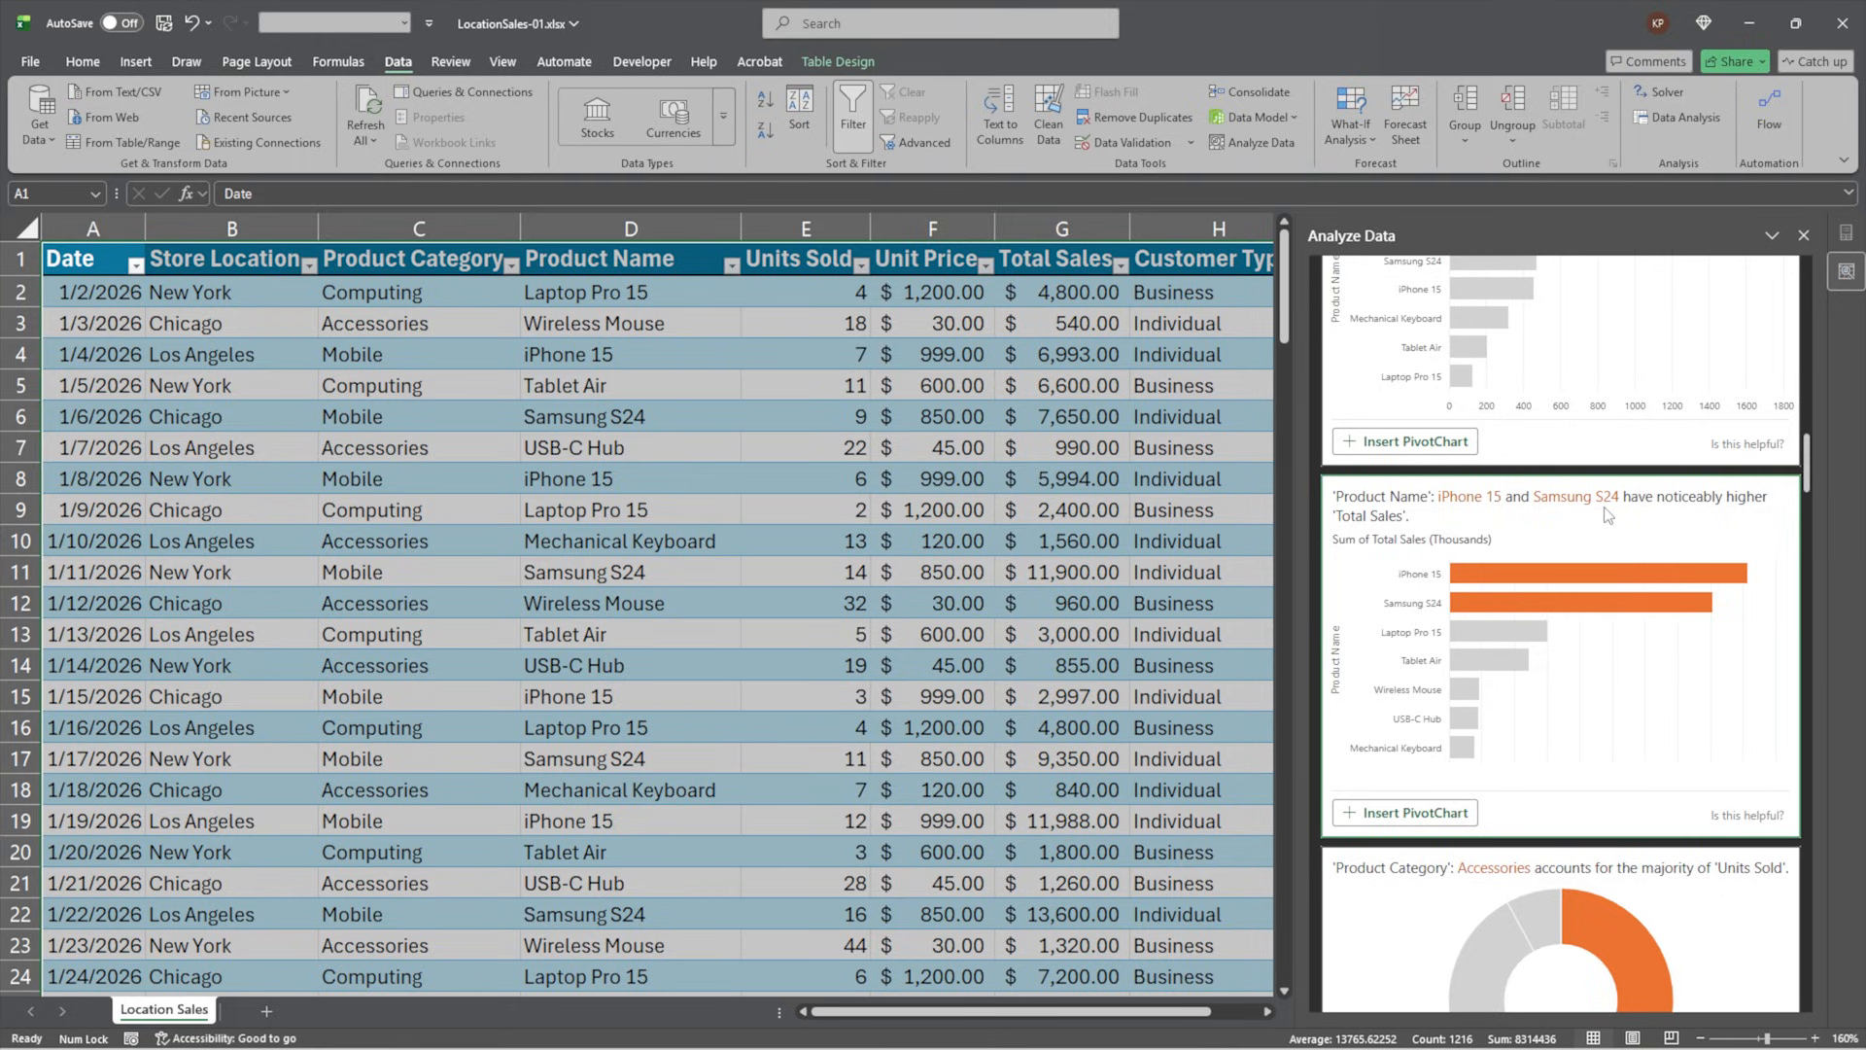
mouse_move(1699, 513)
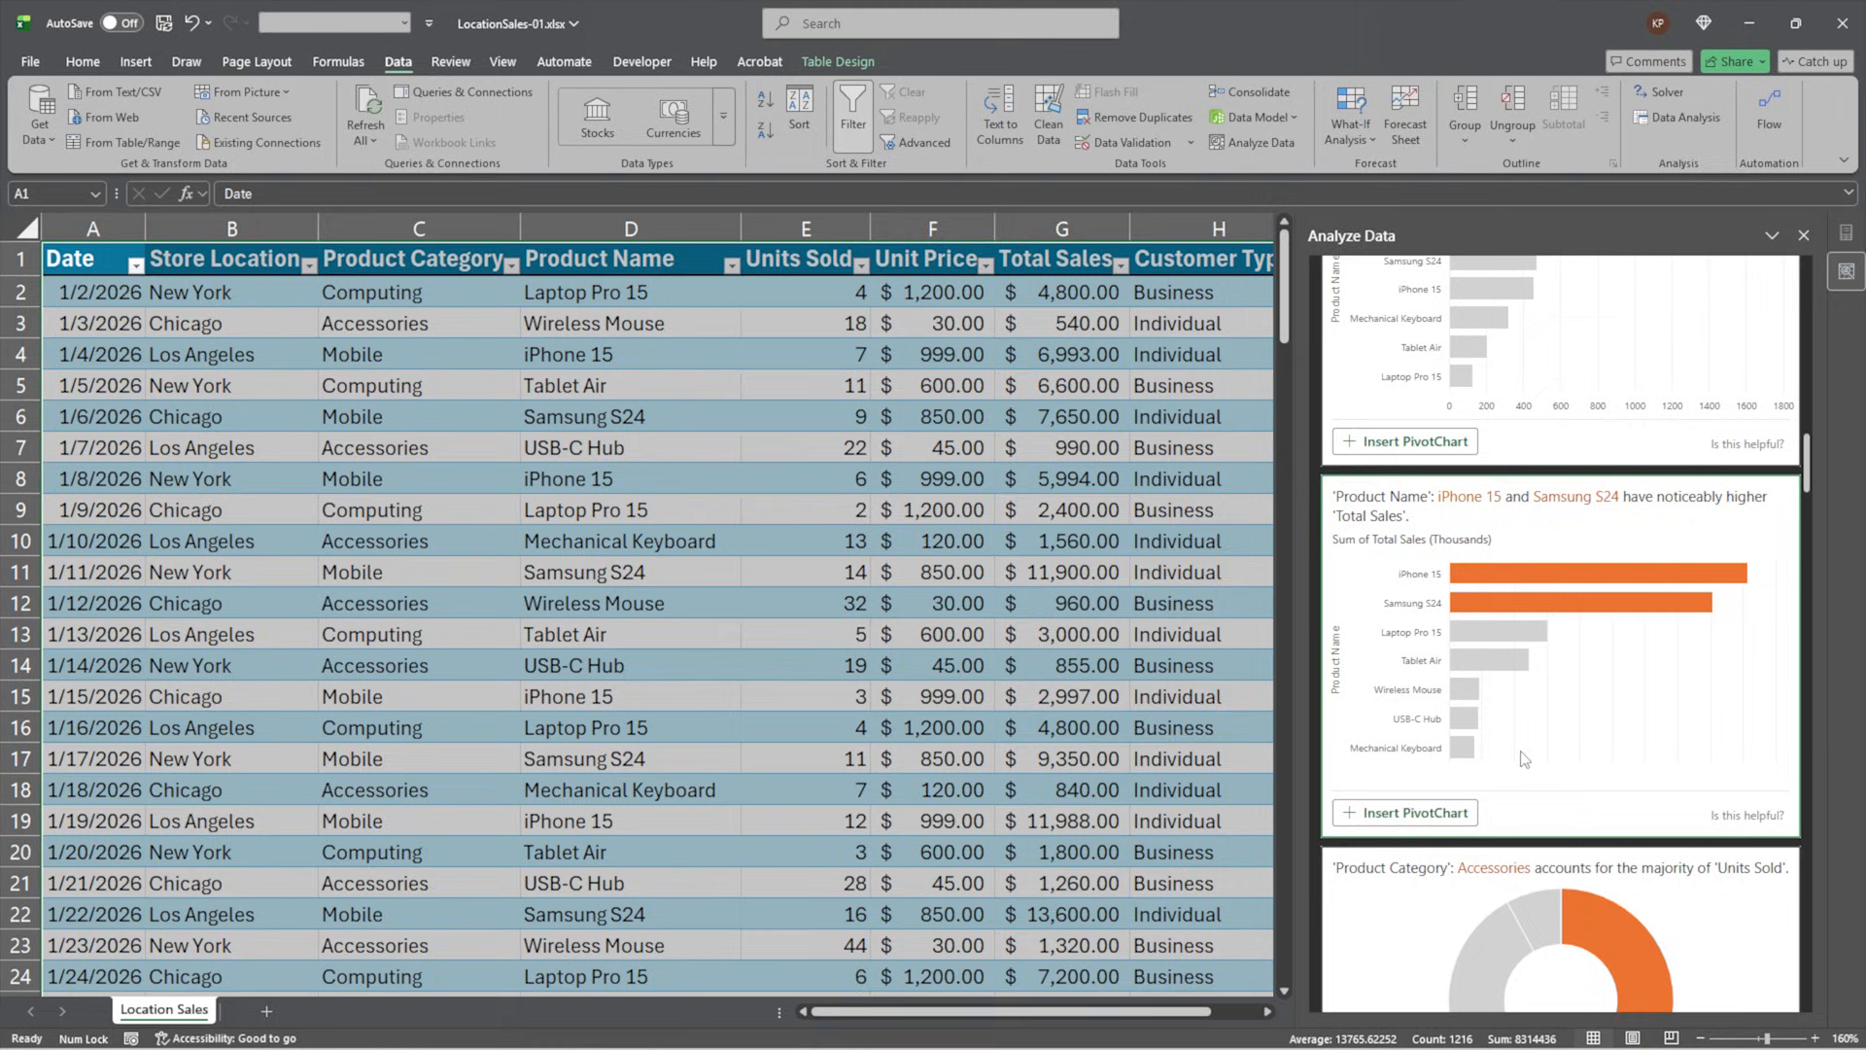
mouse_move(1437, 684)
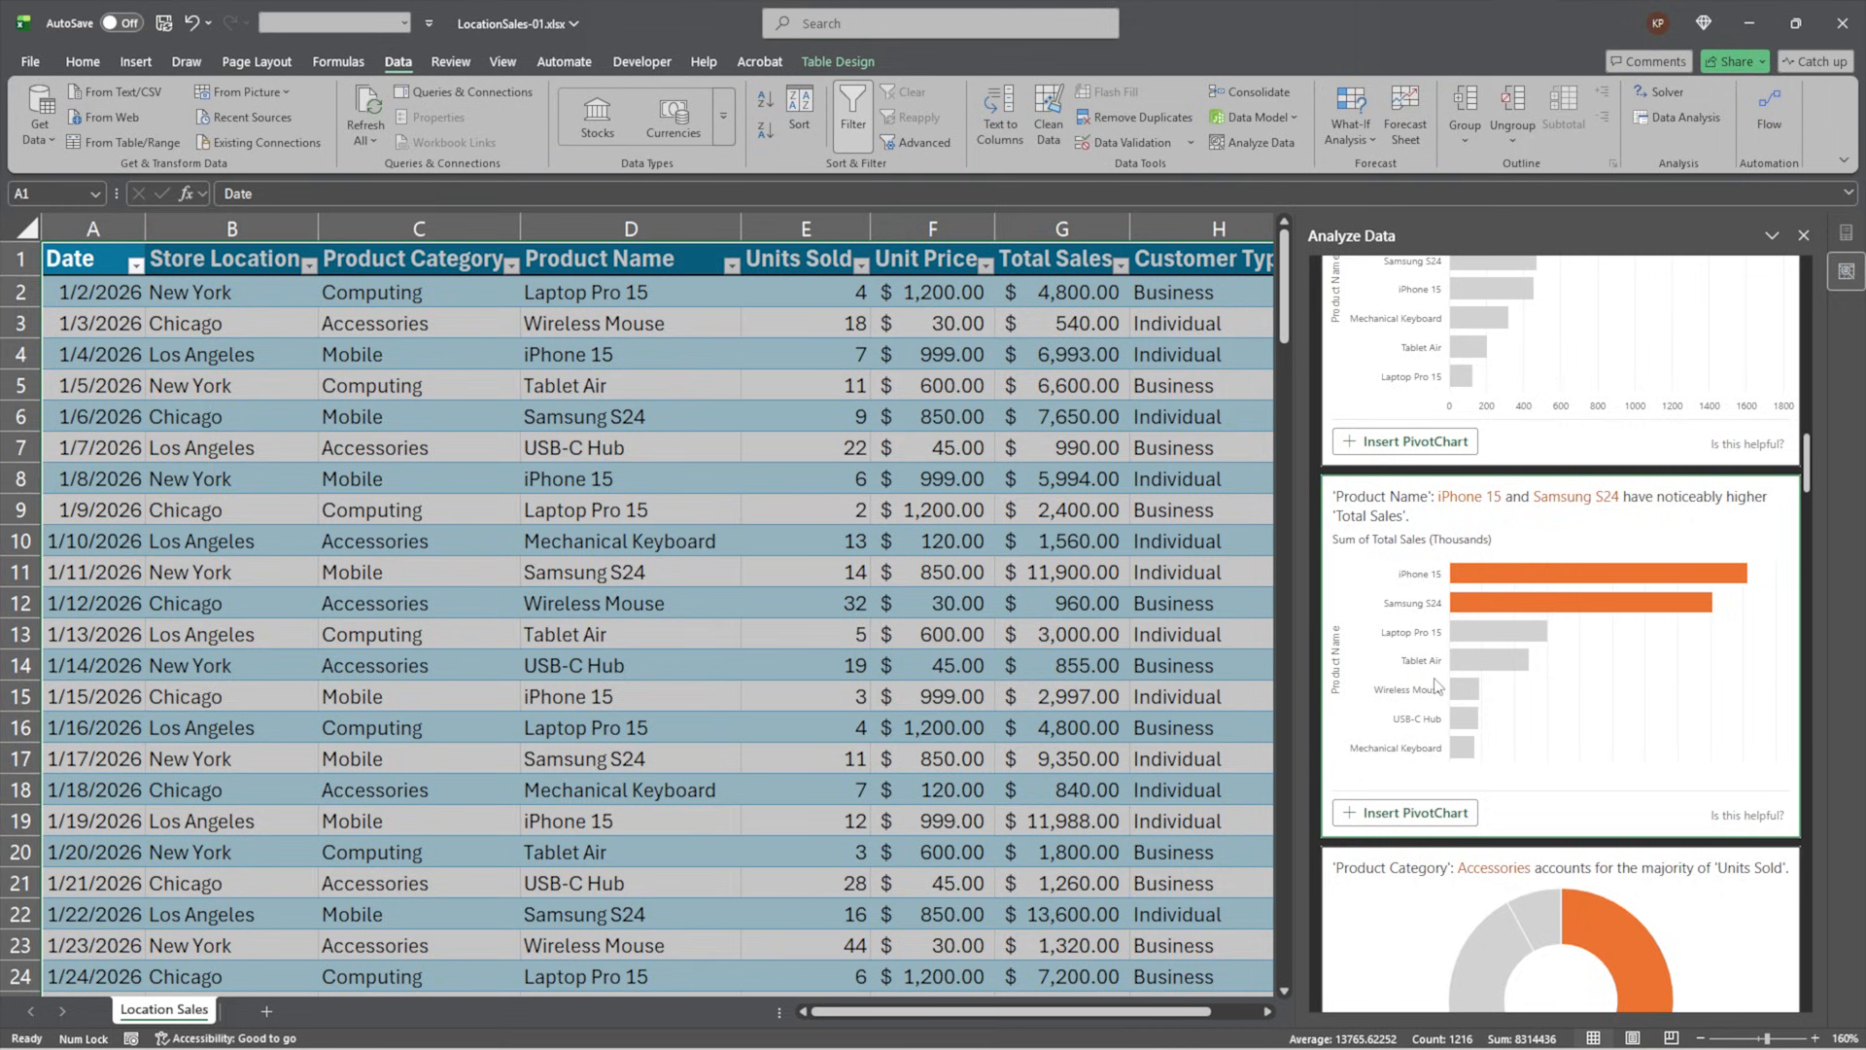
scroll(down, 3)
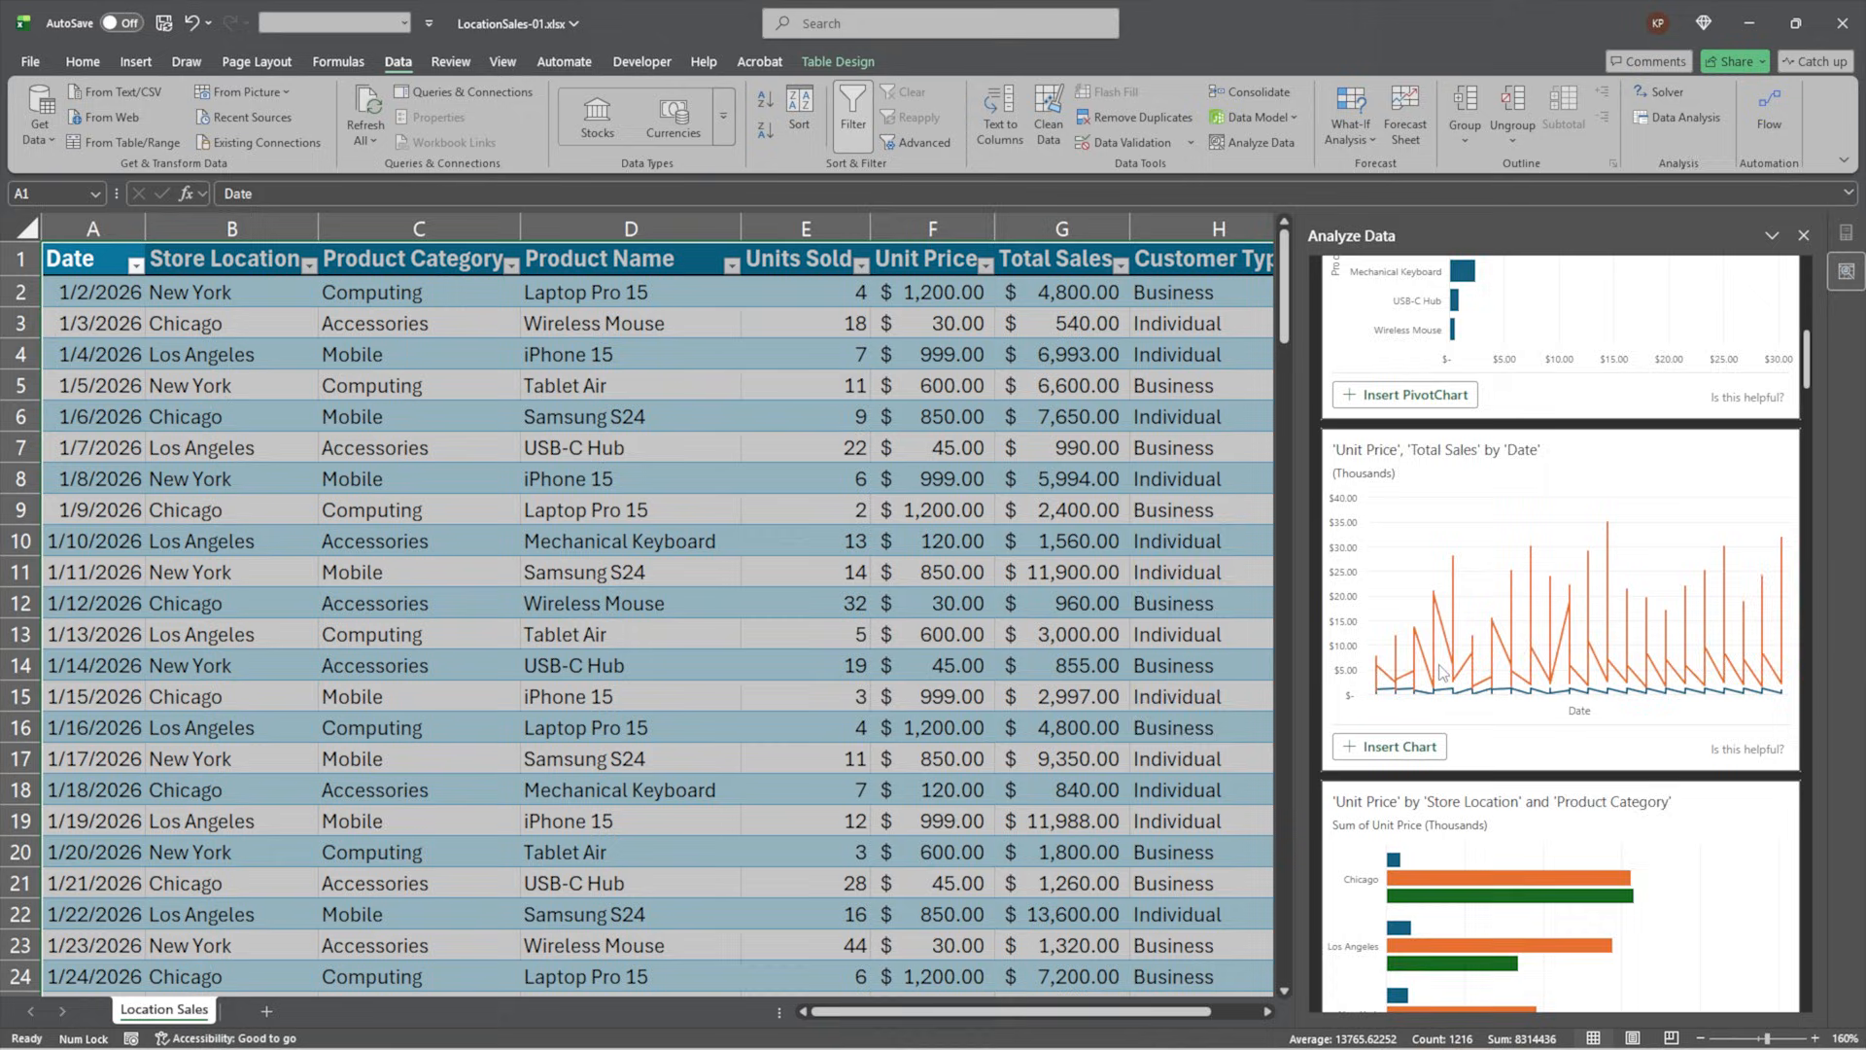
scroll(up, 3)
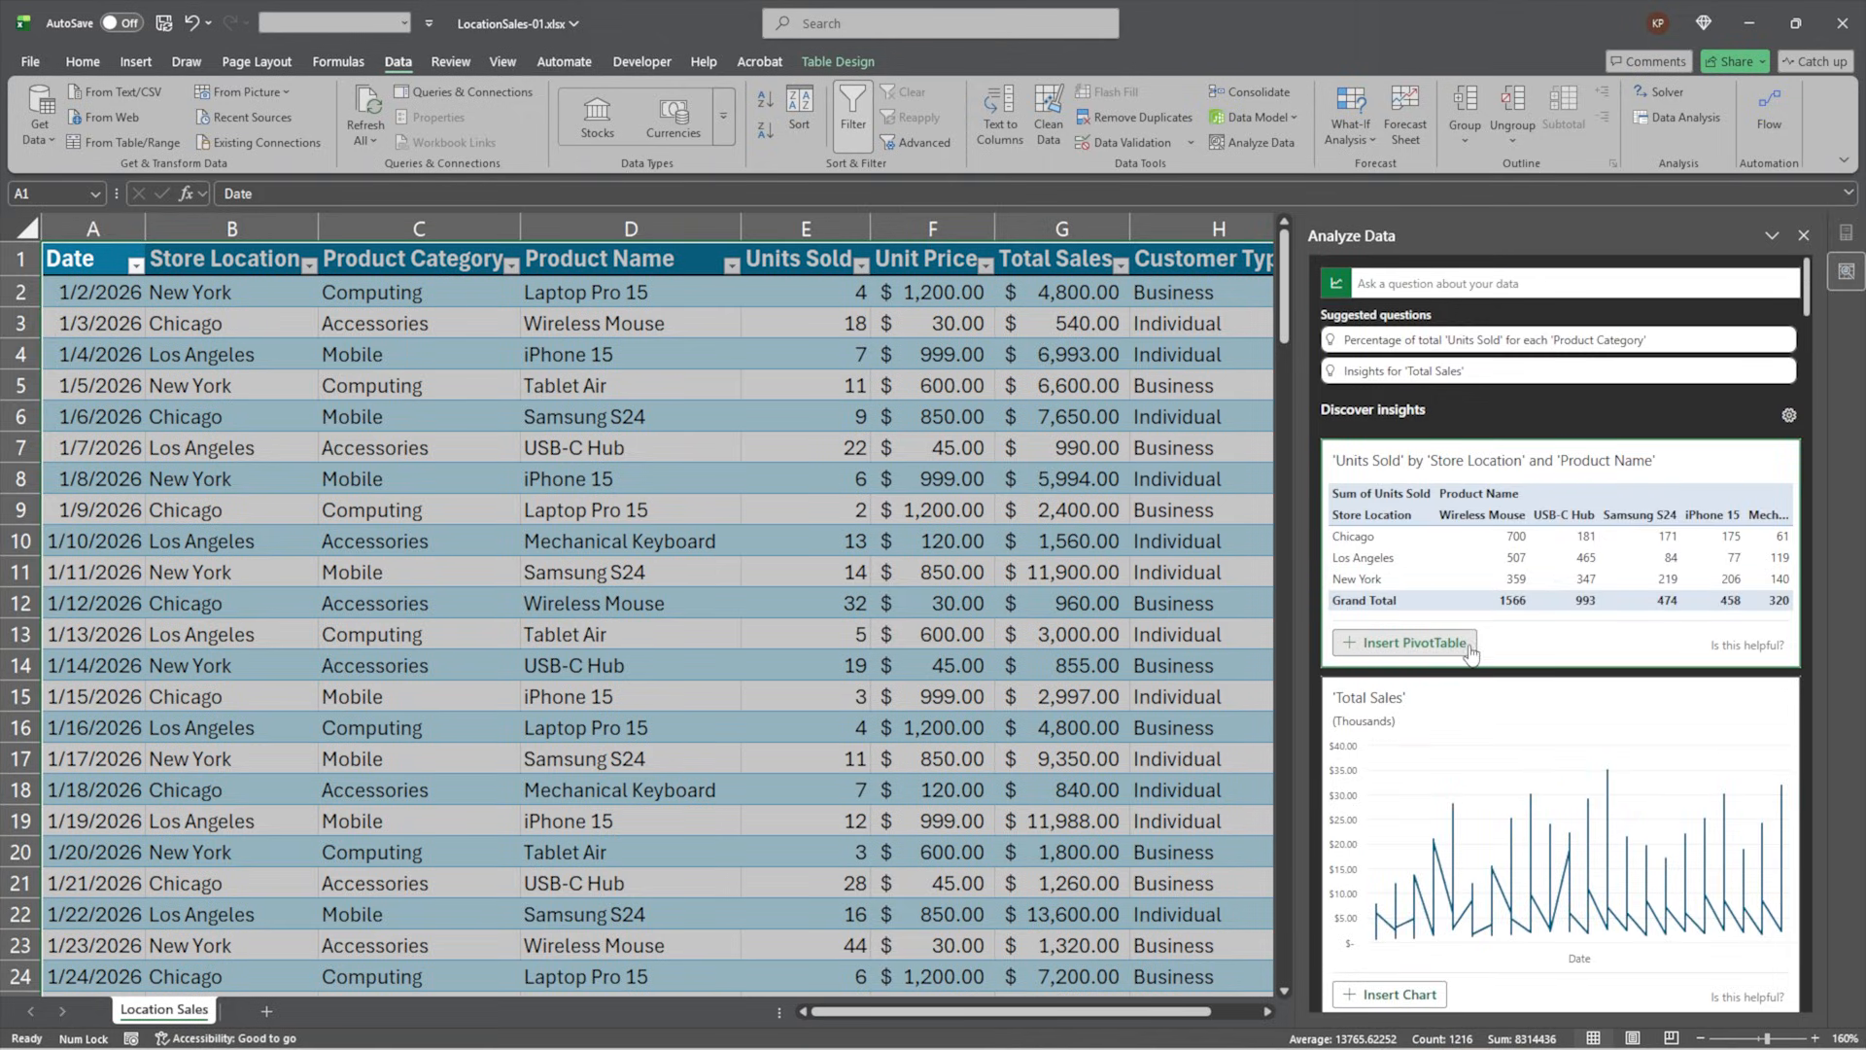
Insert the suggested 'Units Sold by Store Location and Product Name' pivot table on a new sheet
click(1410, 643)
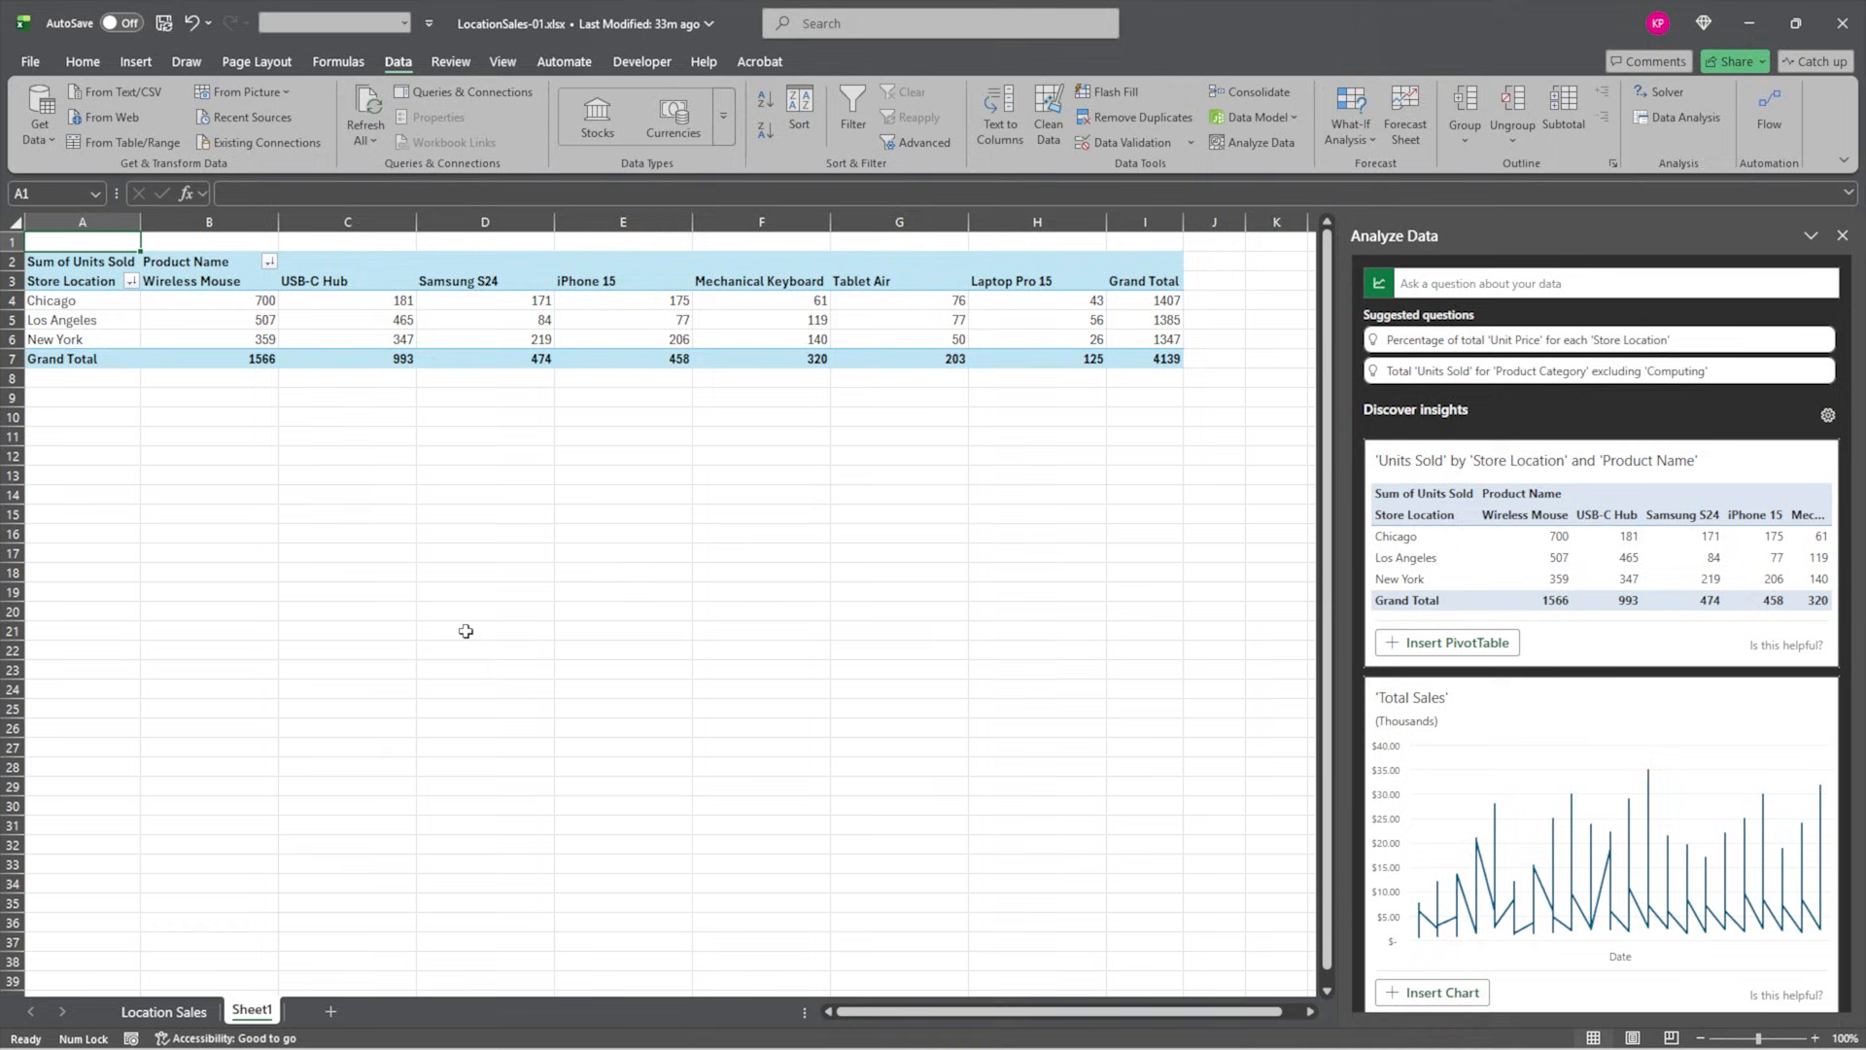
mouse_move(251, 317)
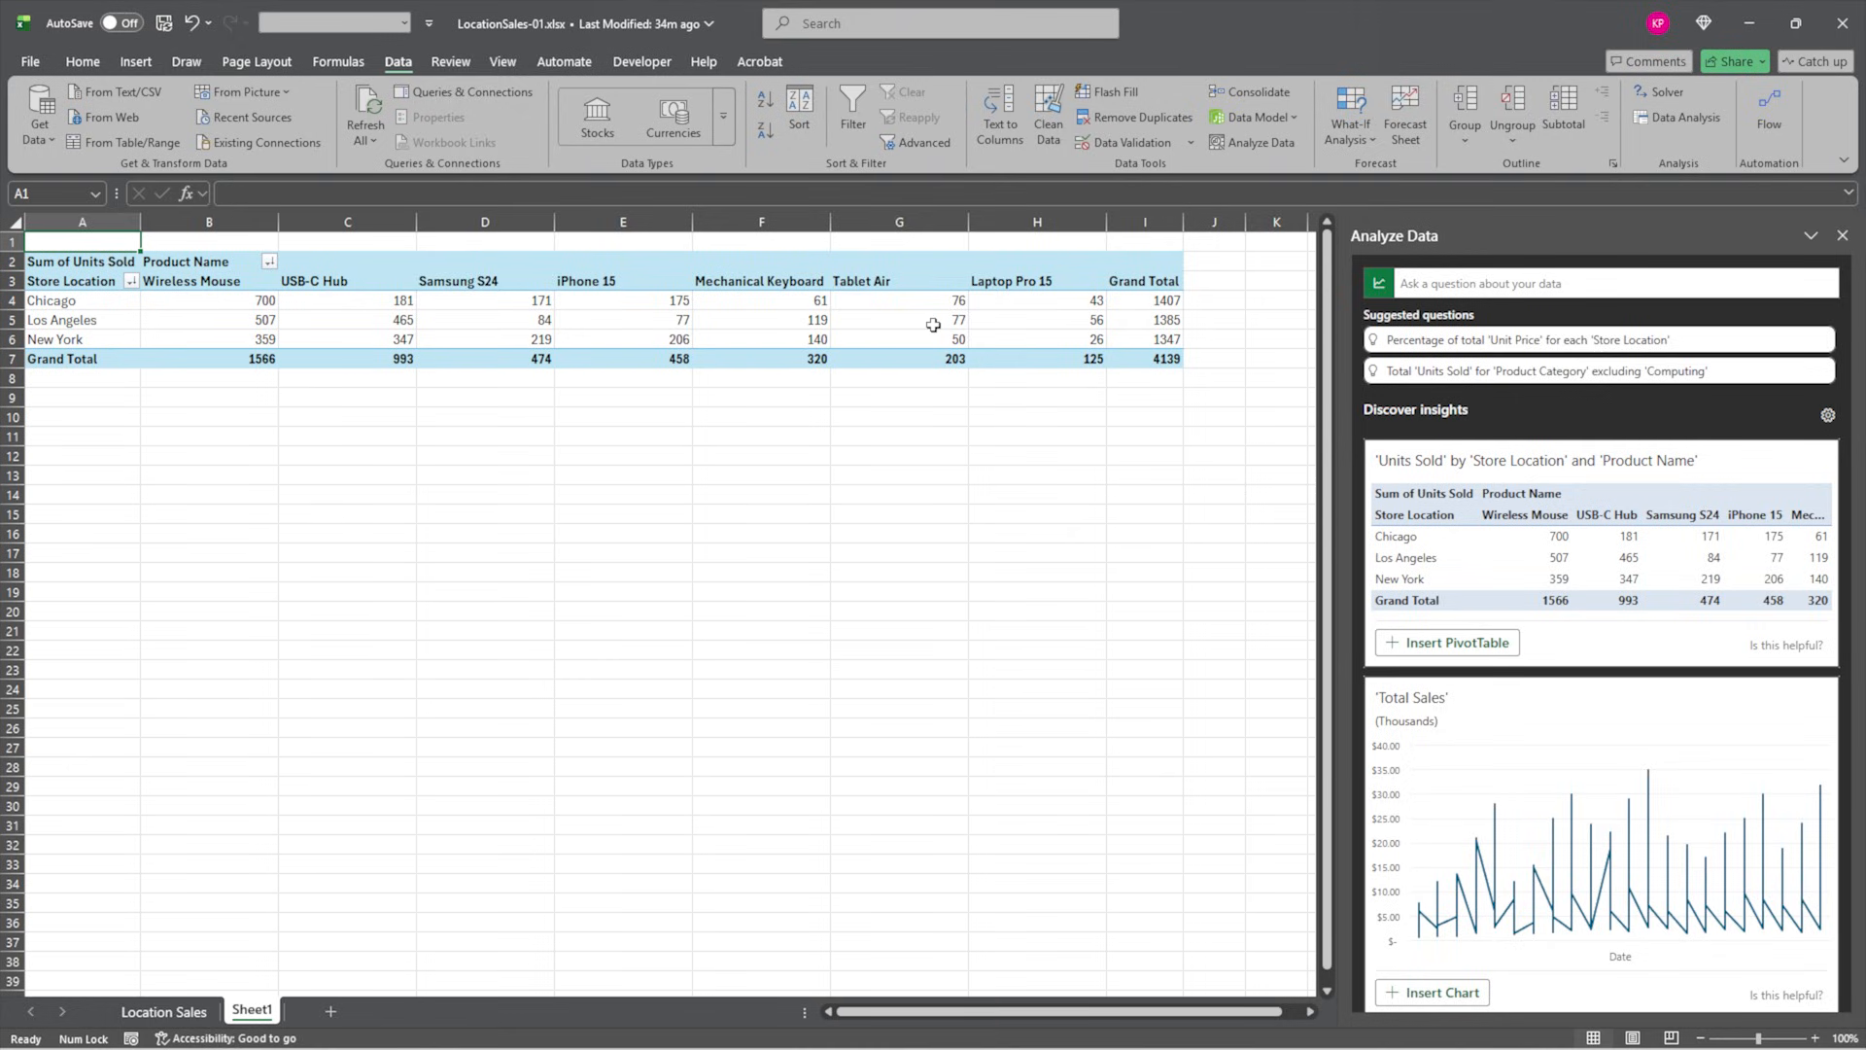
mouse_move(935, 324)
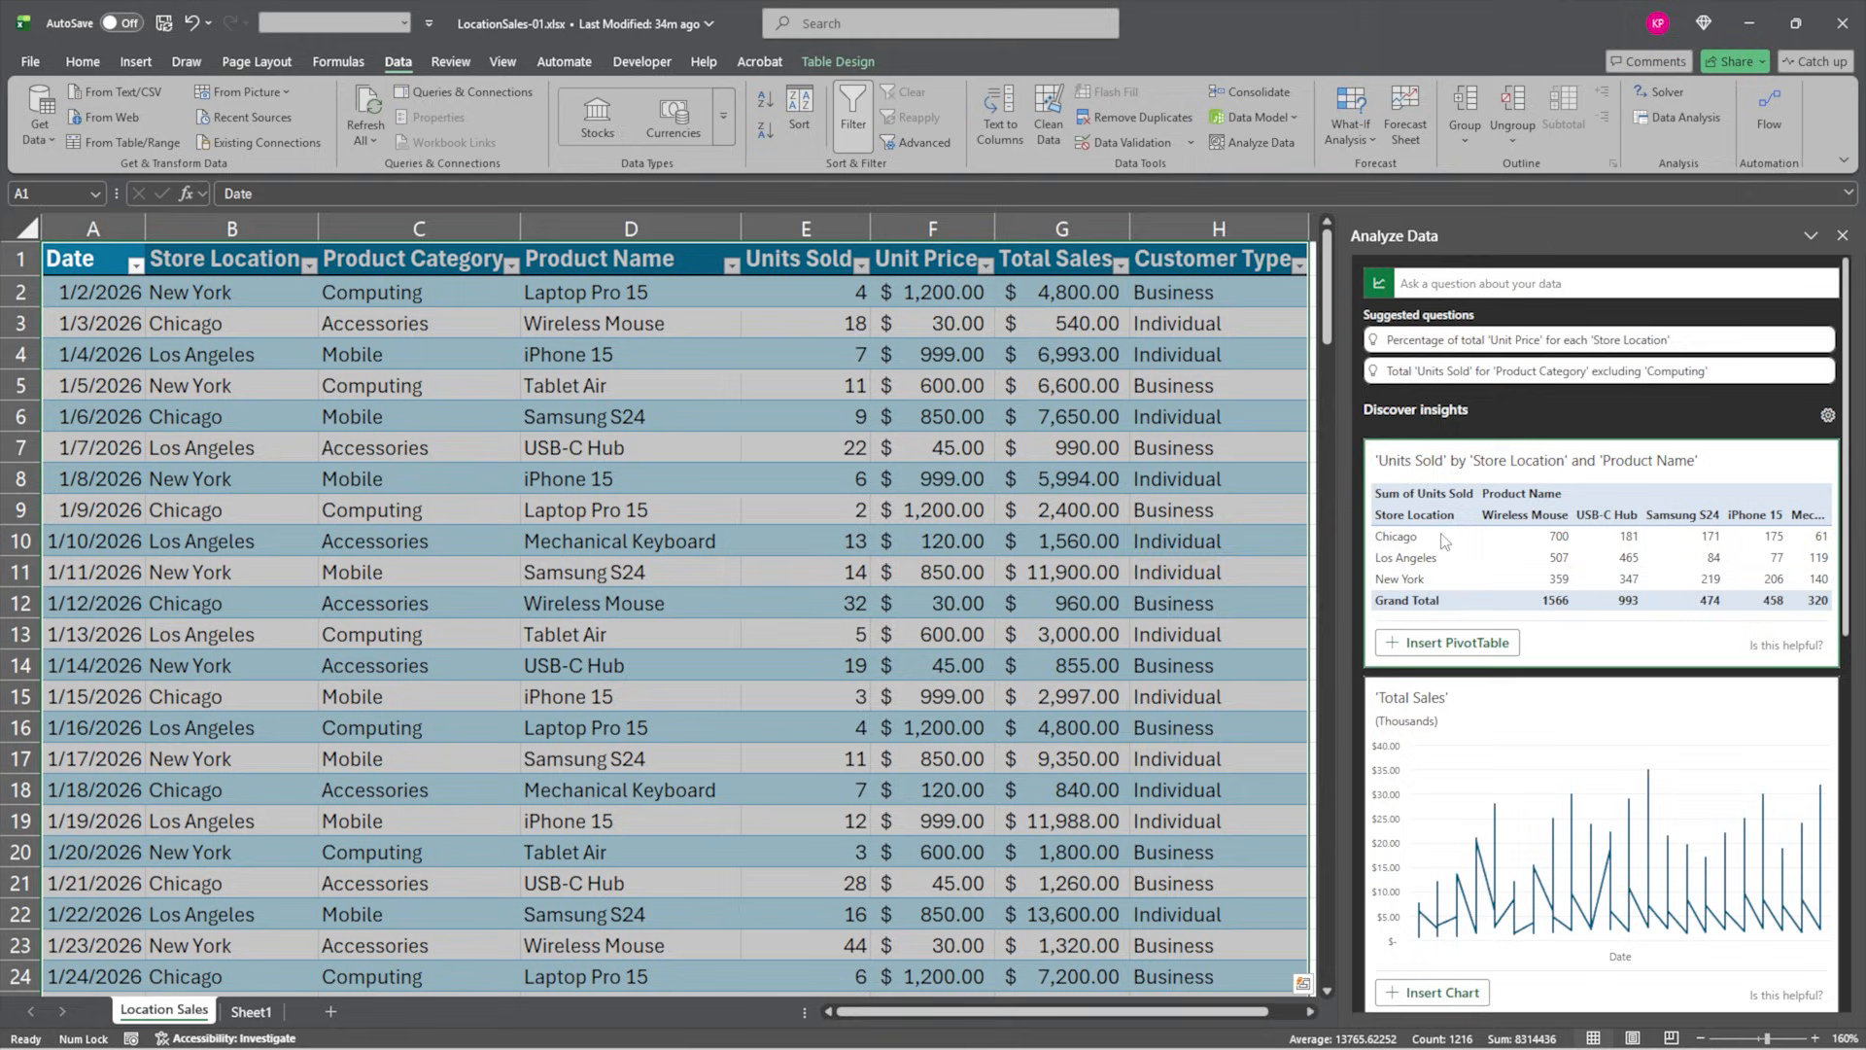
mouse_move(1447, 461)
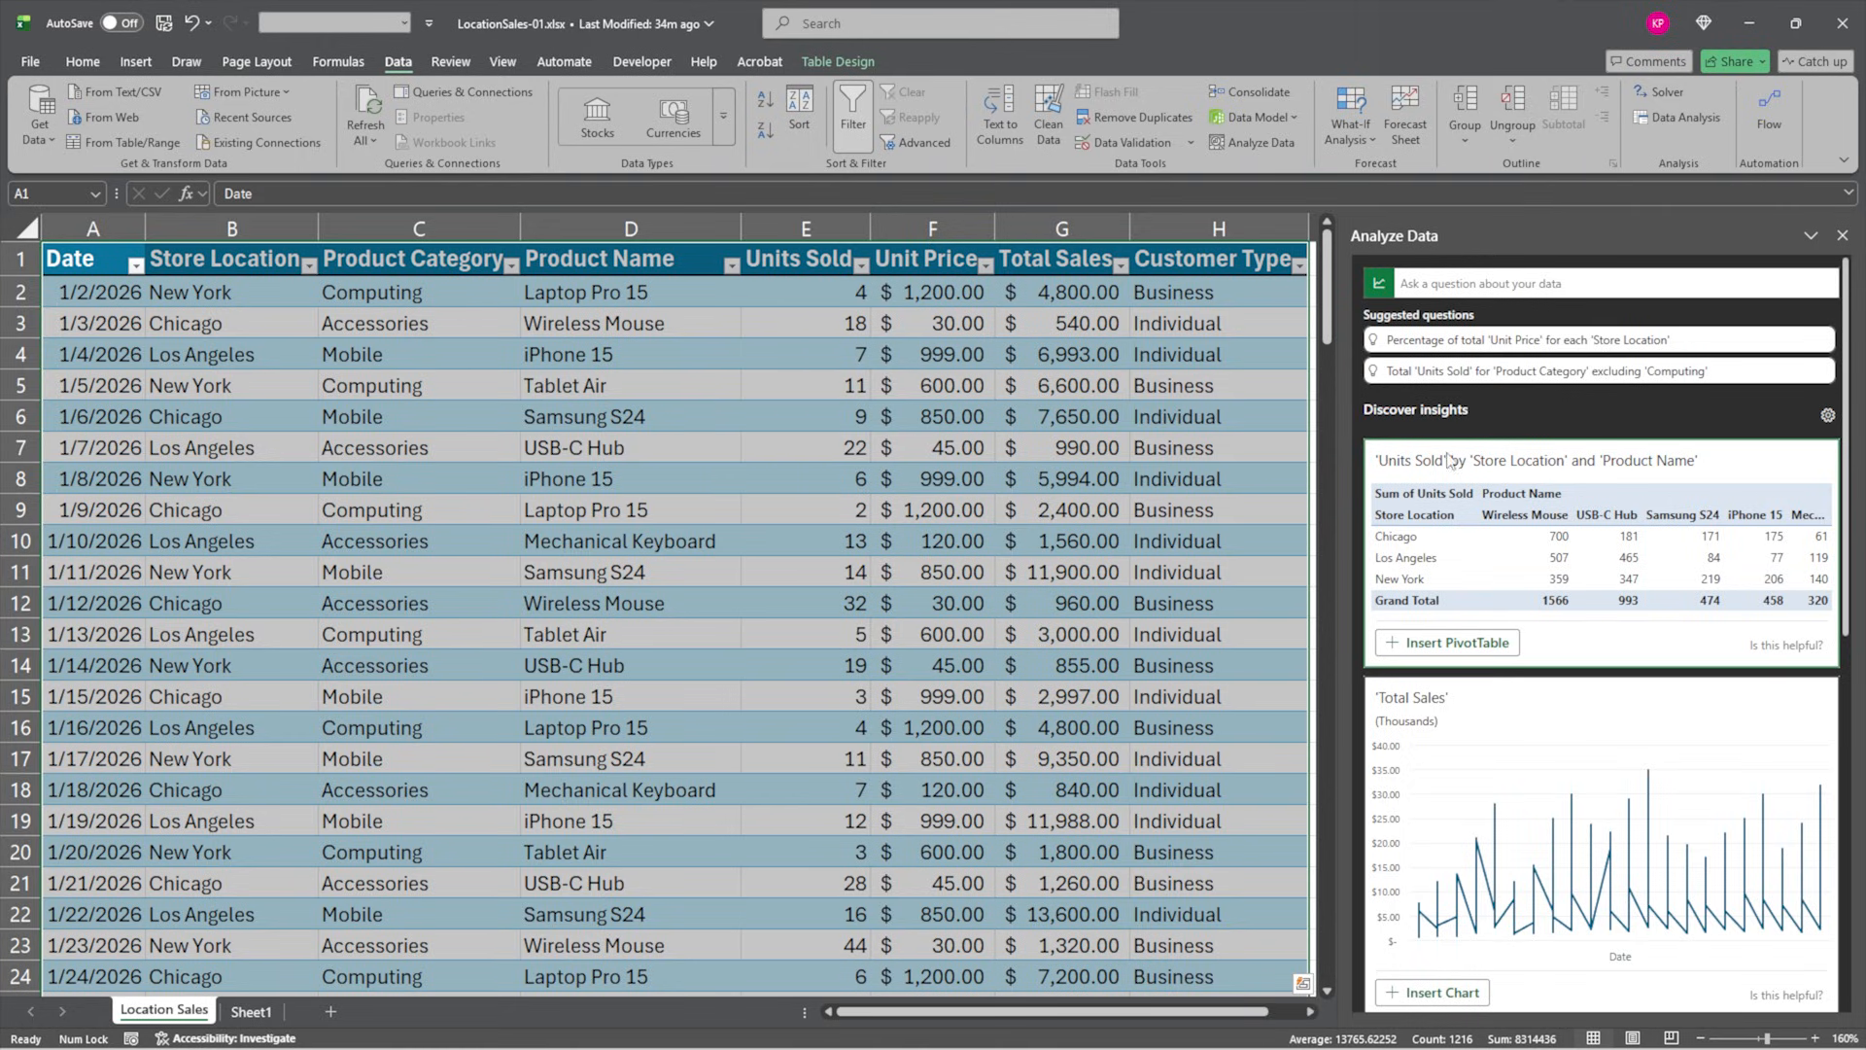
mouse_move(1453, 479)
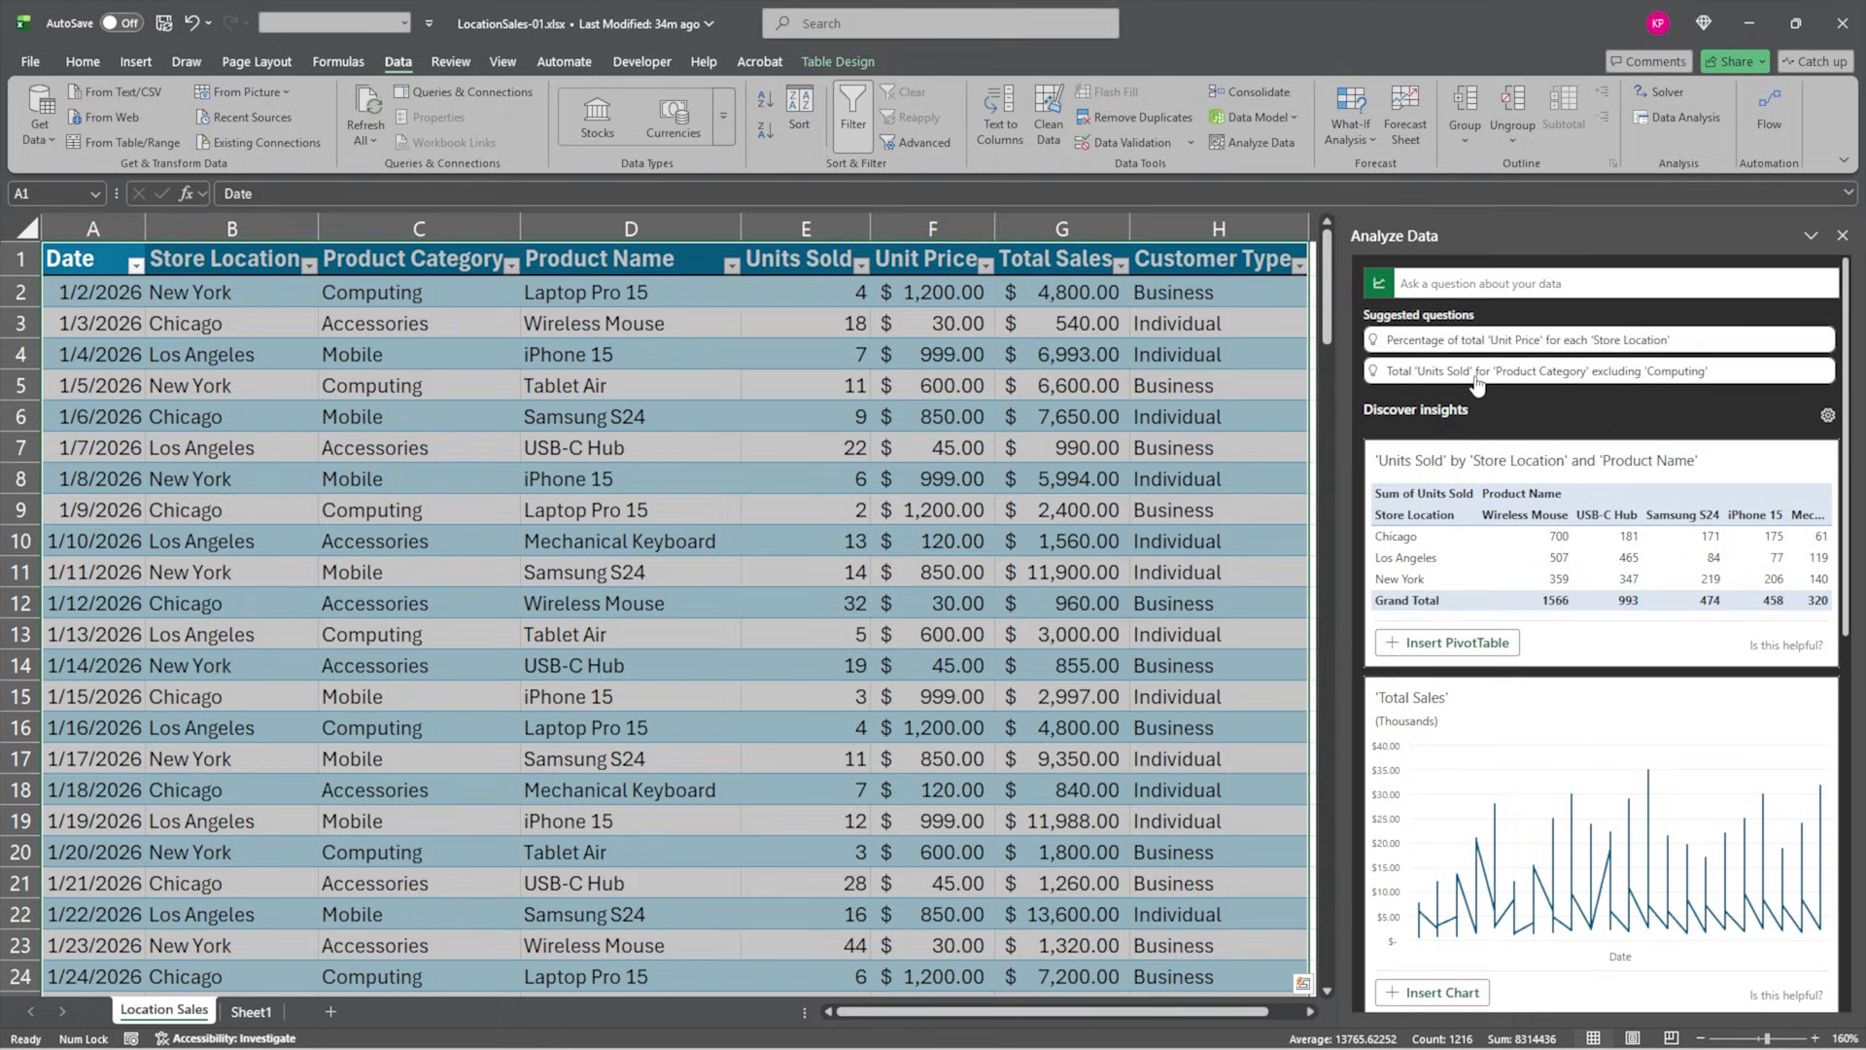
Ask Analyze Data 'What are the top 3 products by total sales in New York'
click(1487, 284)
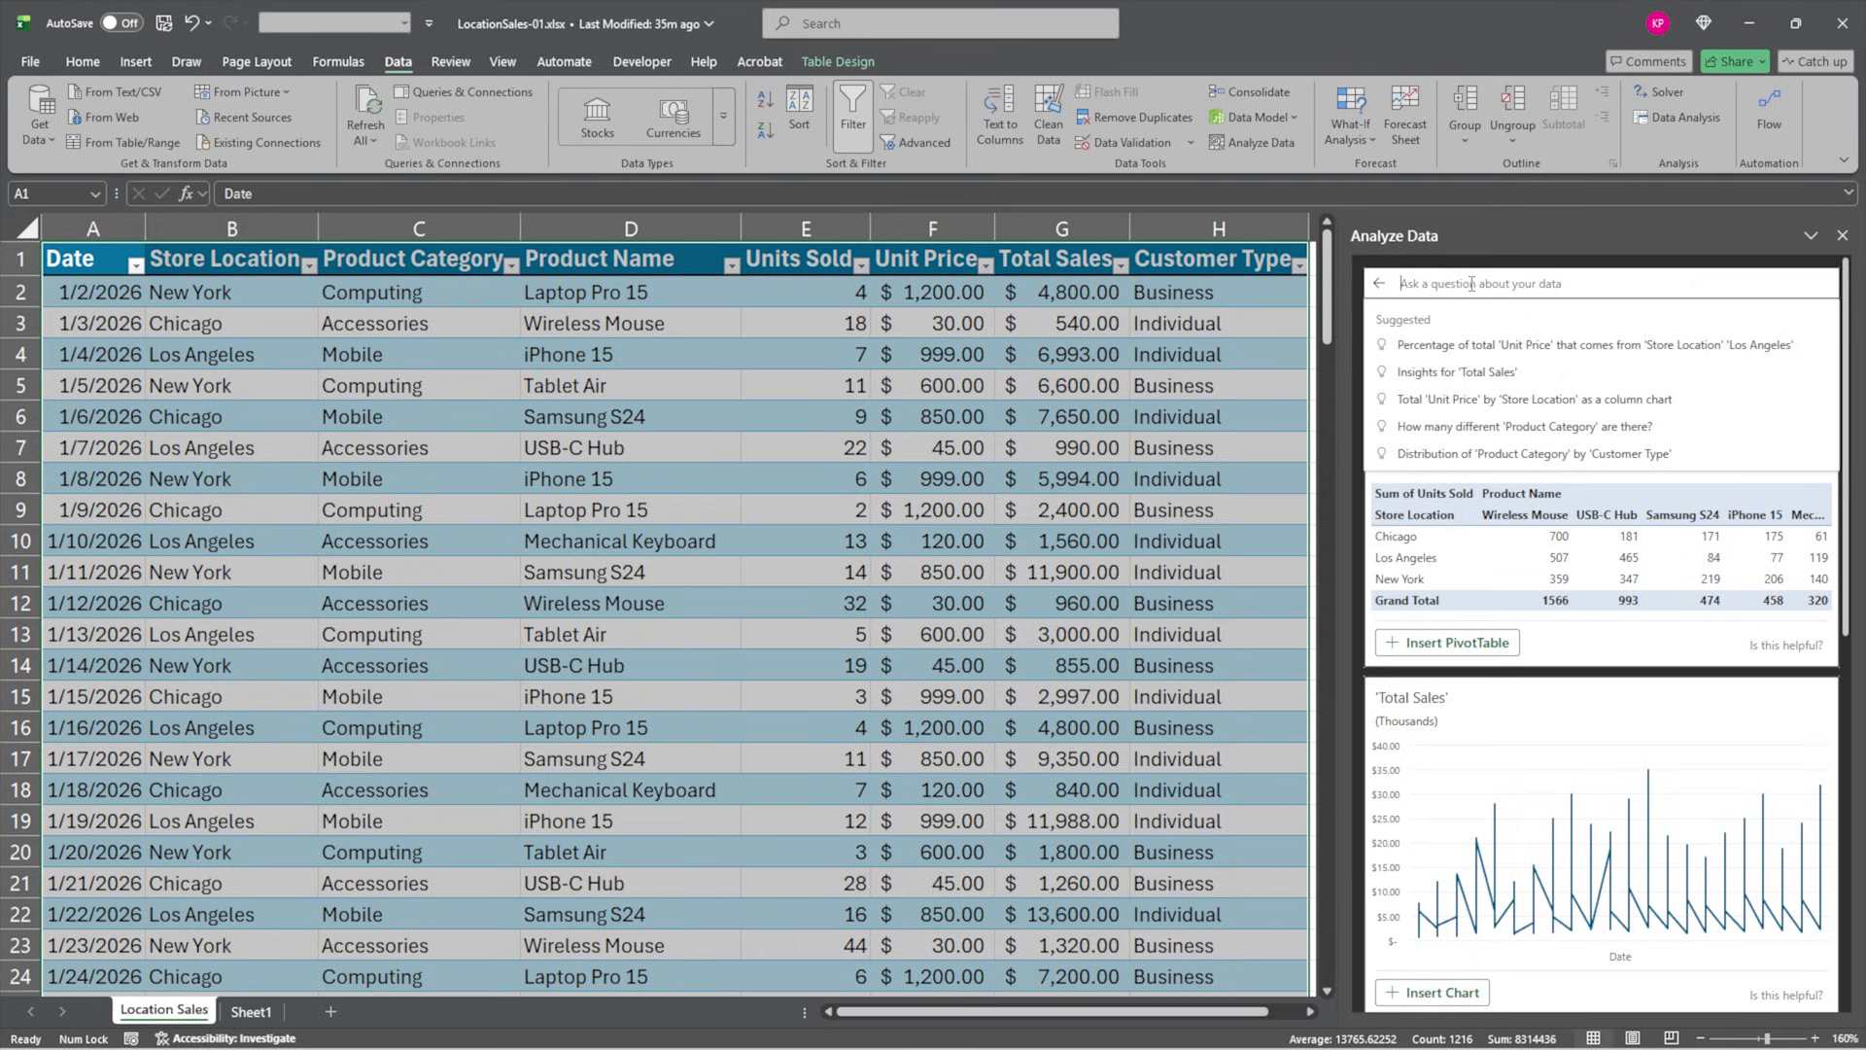
text(What are the t)
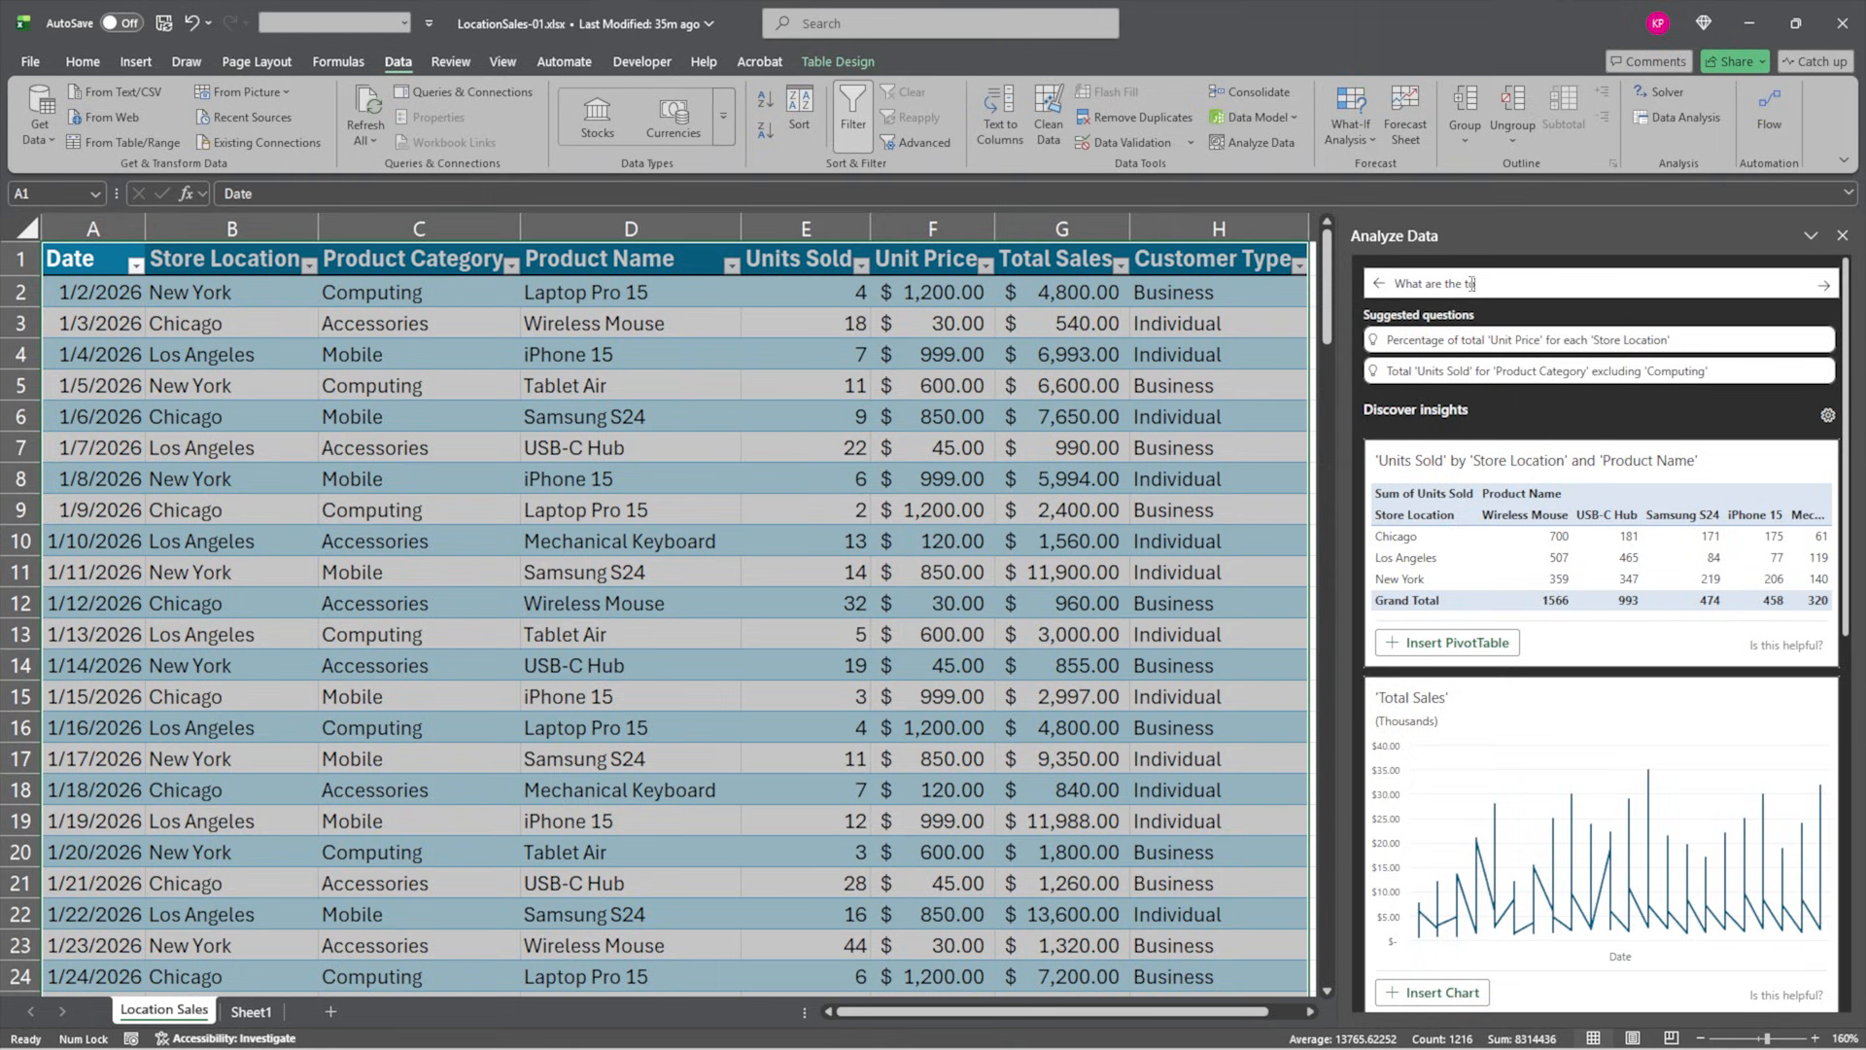
text(op 3)
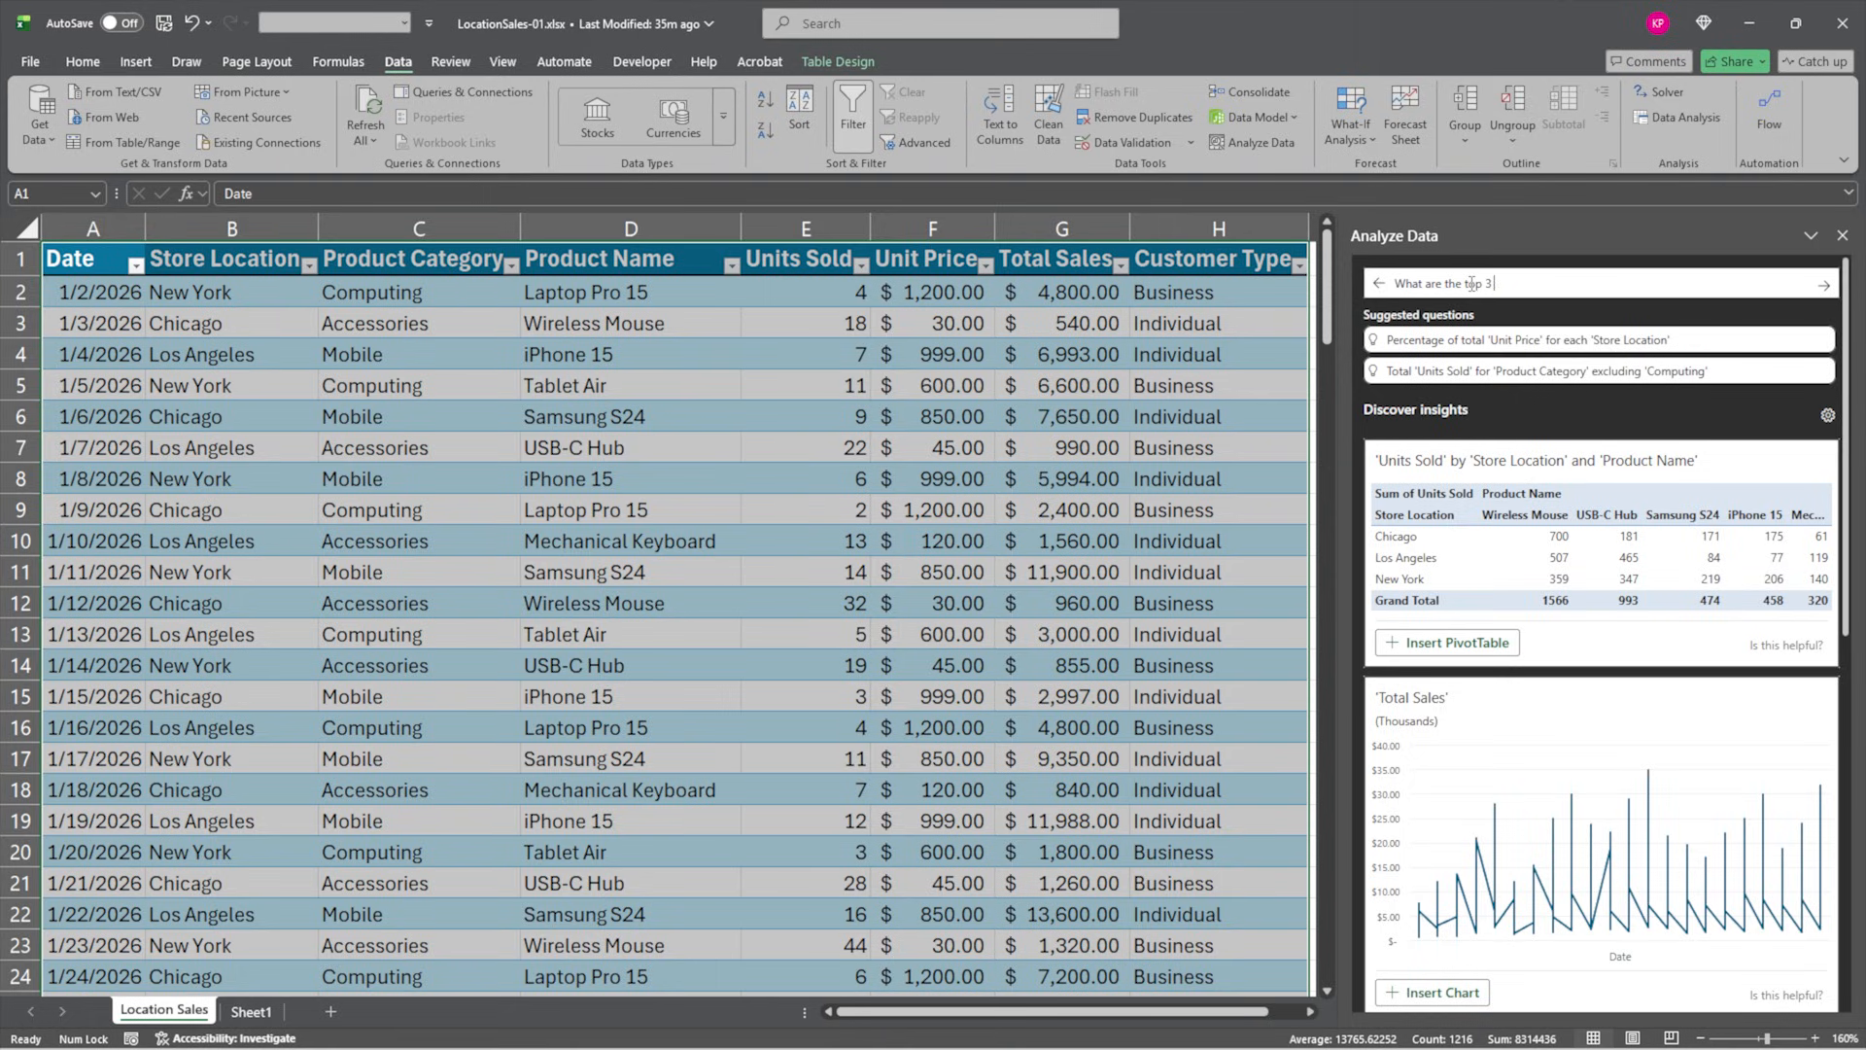
text(products by total)
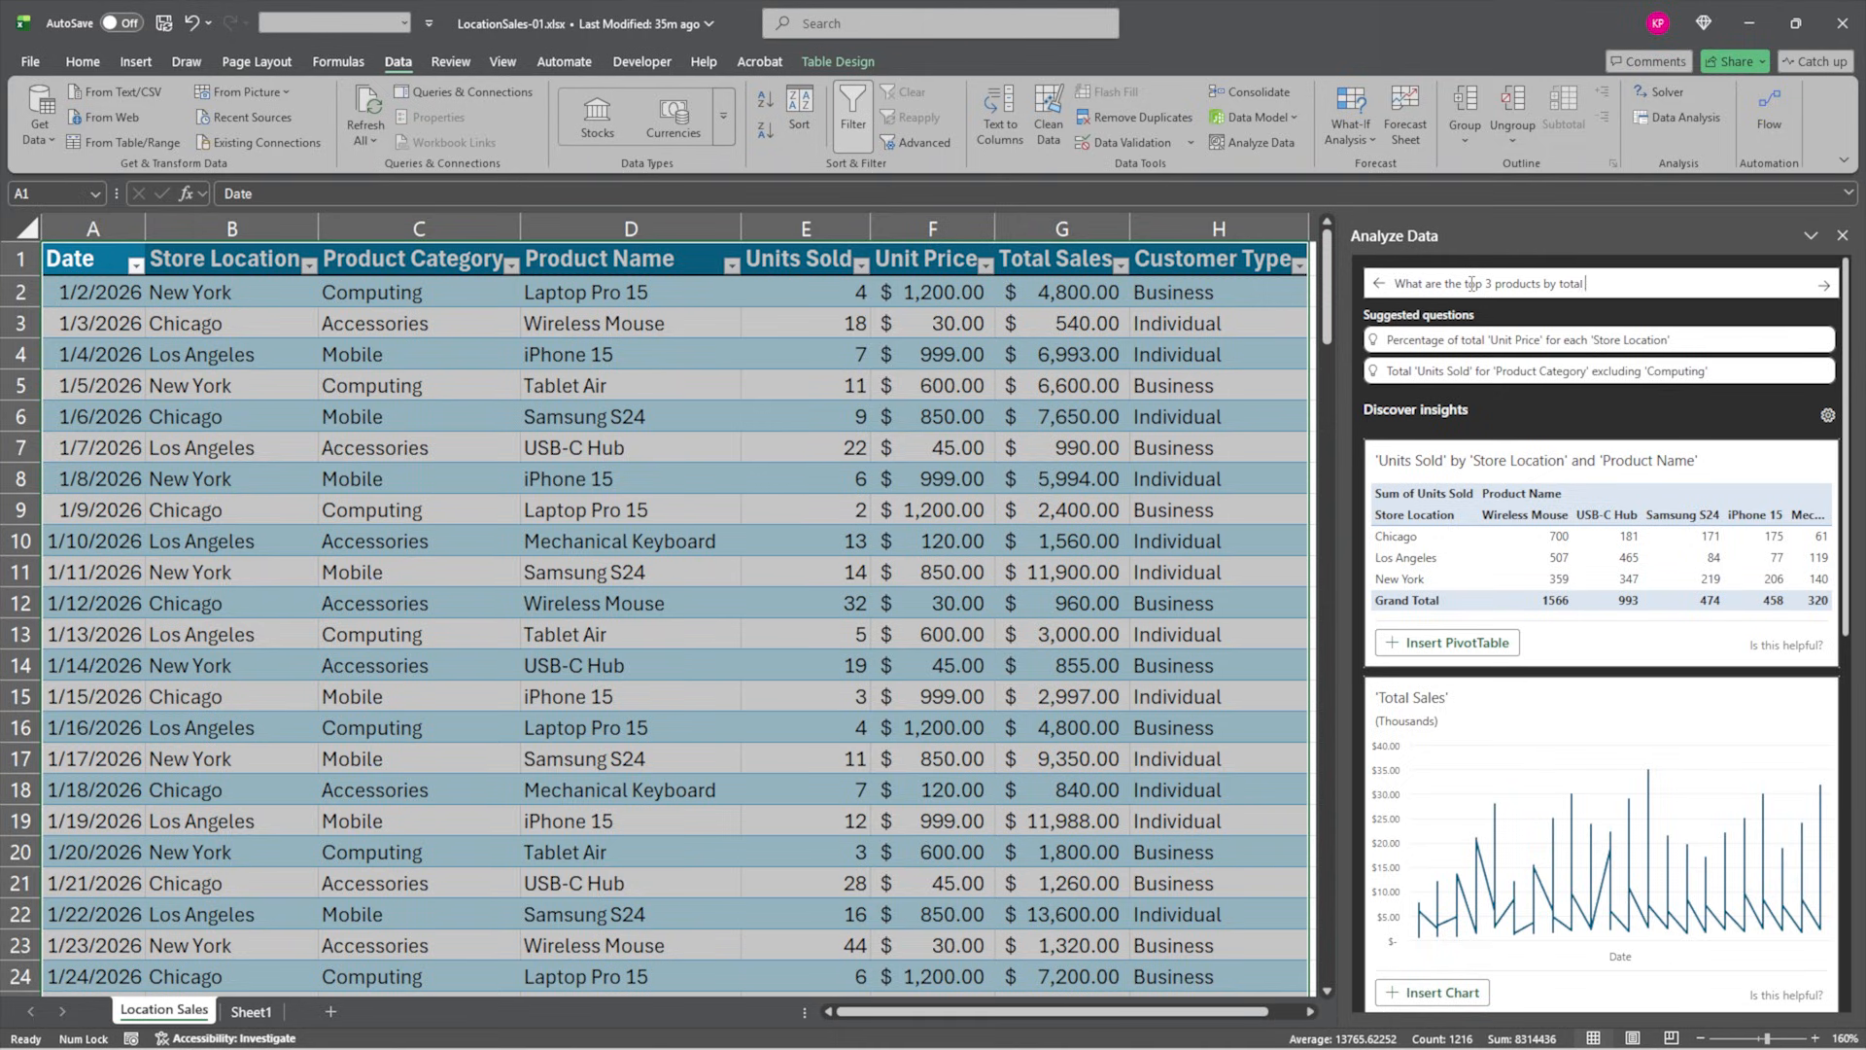
text(sales)
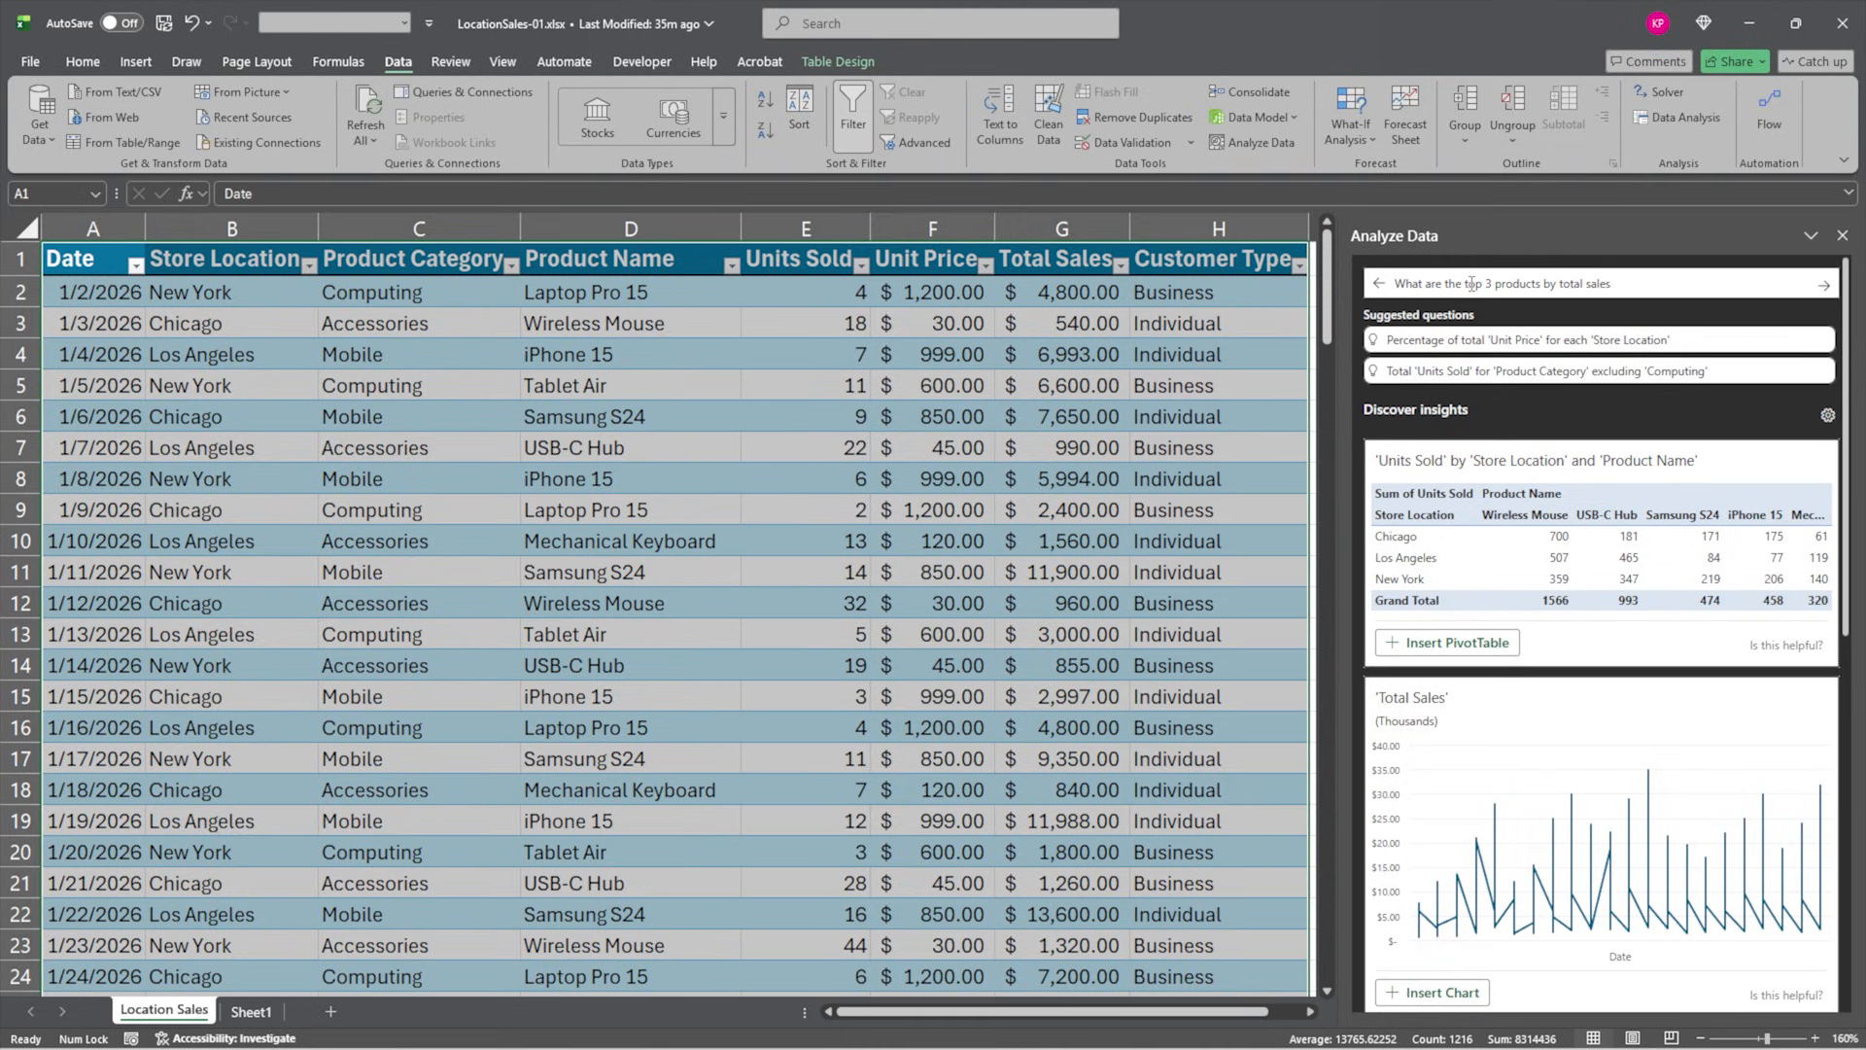
text(in New York)
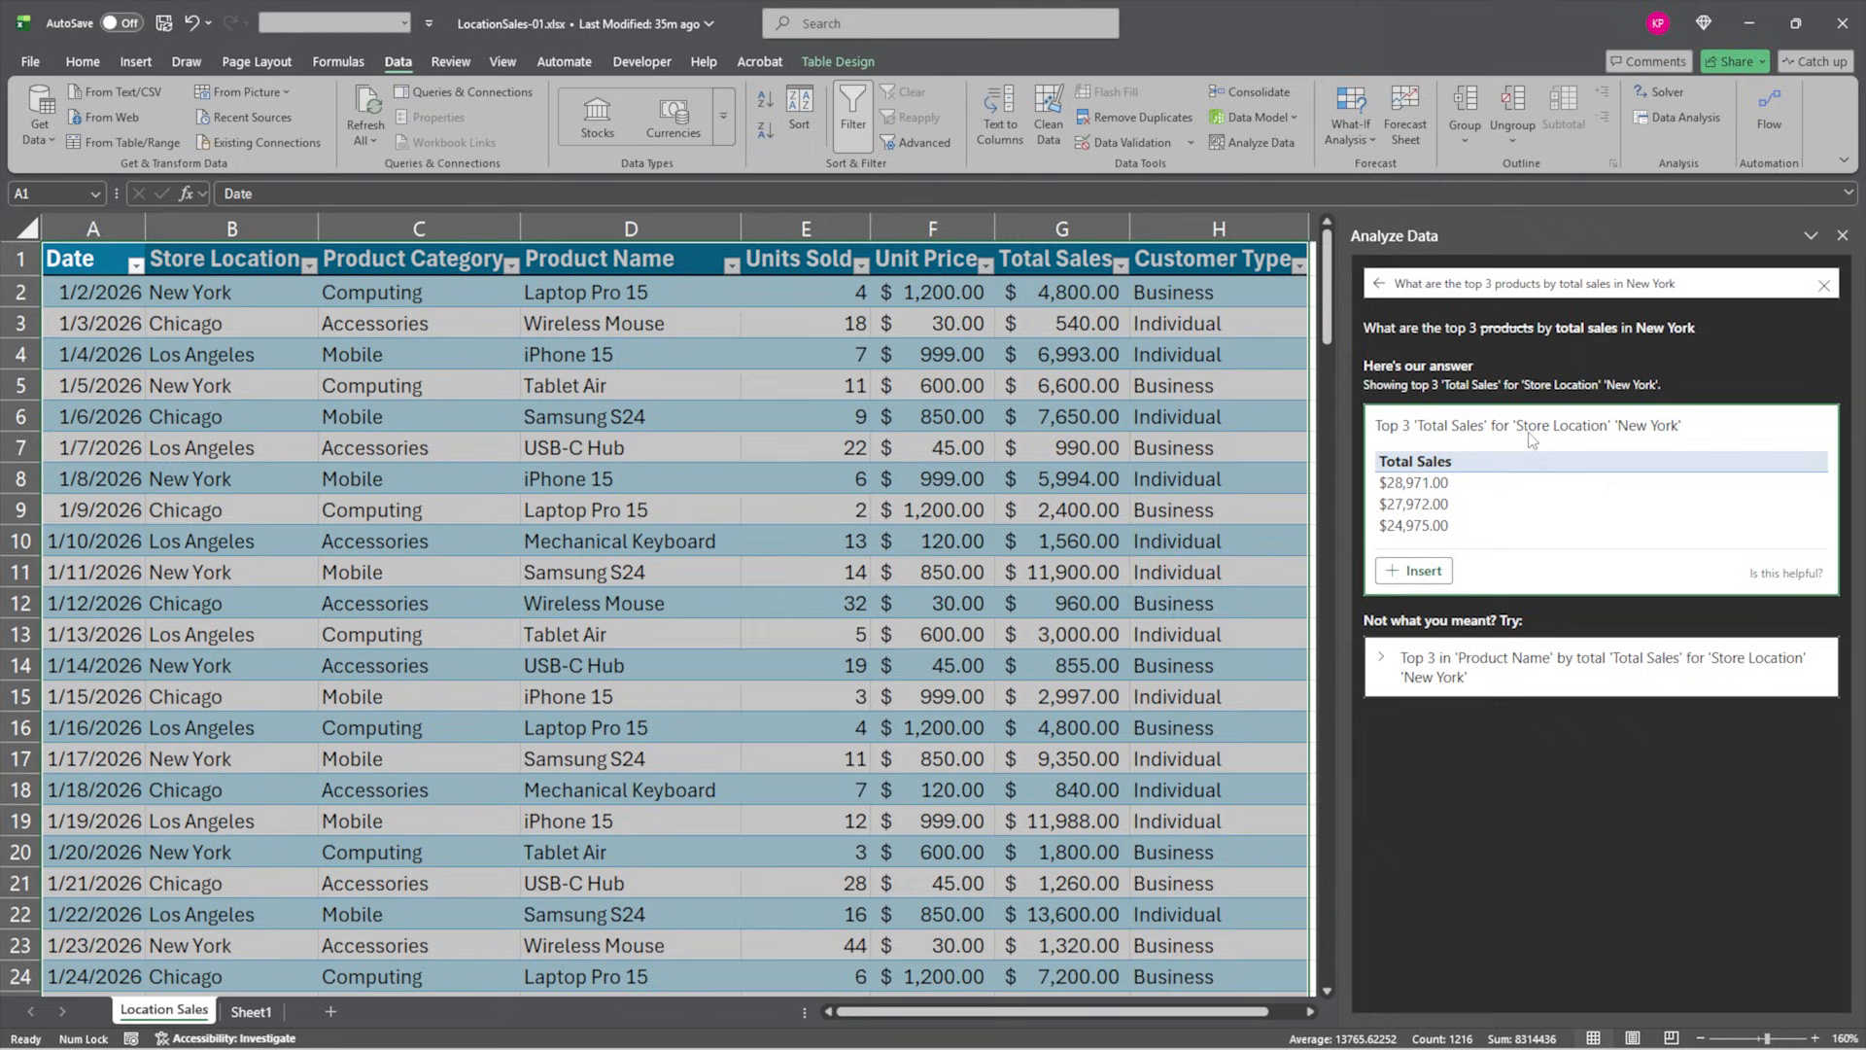
mouse_move(1418, 539)
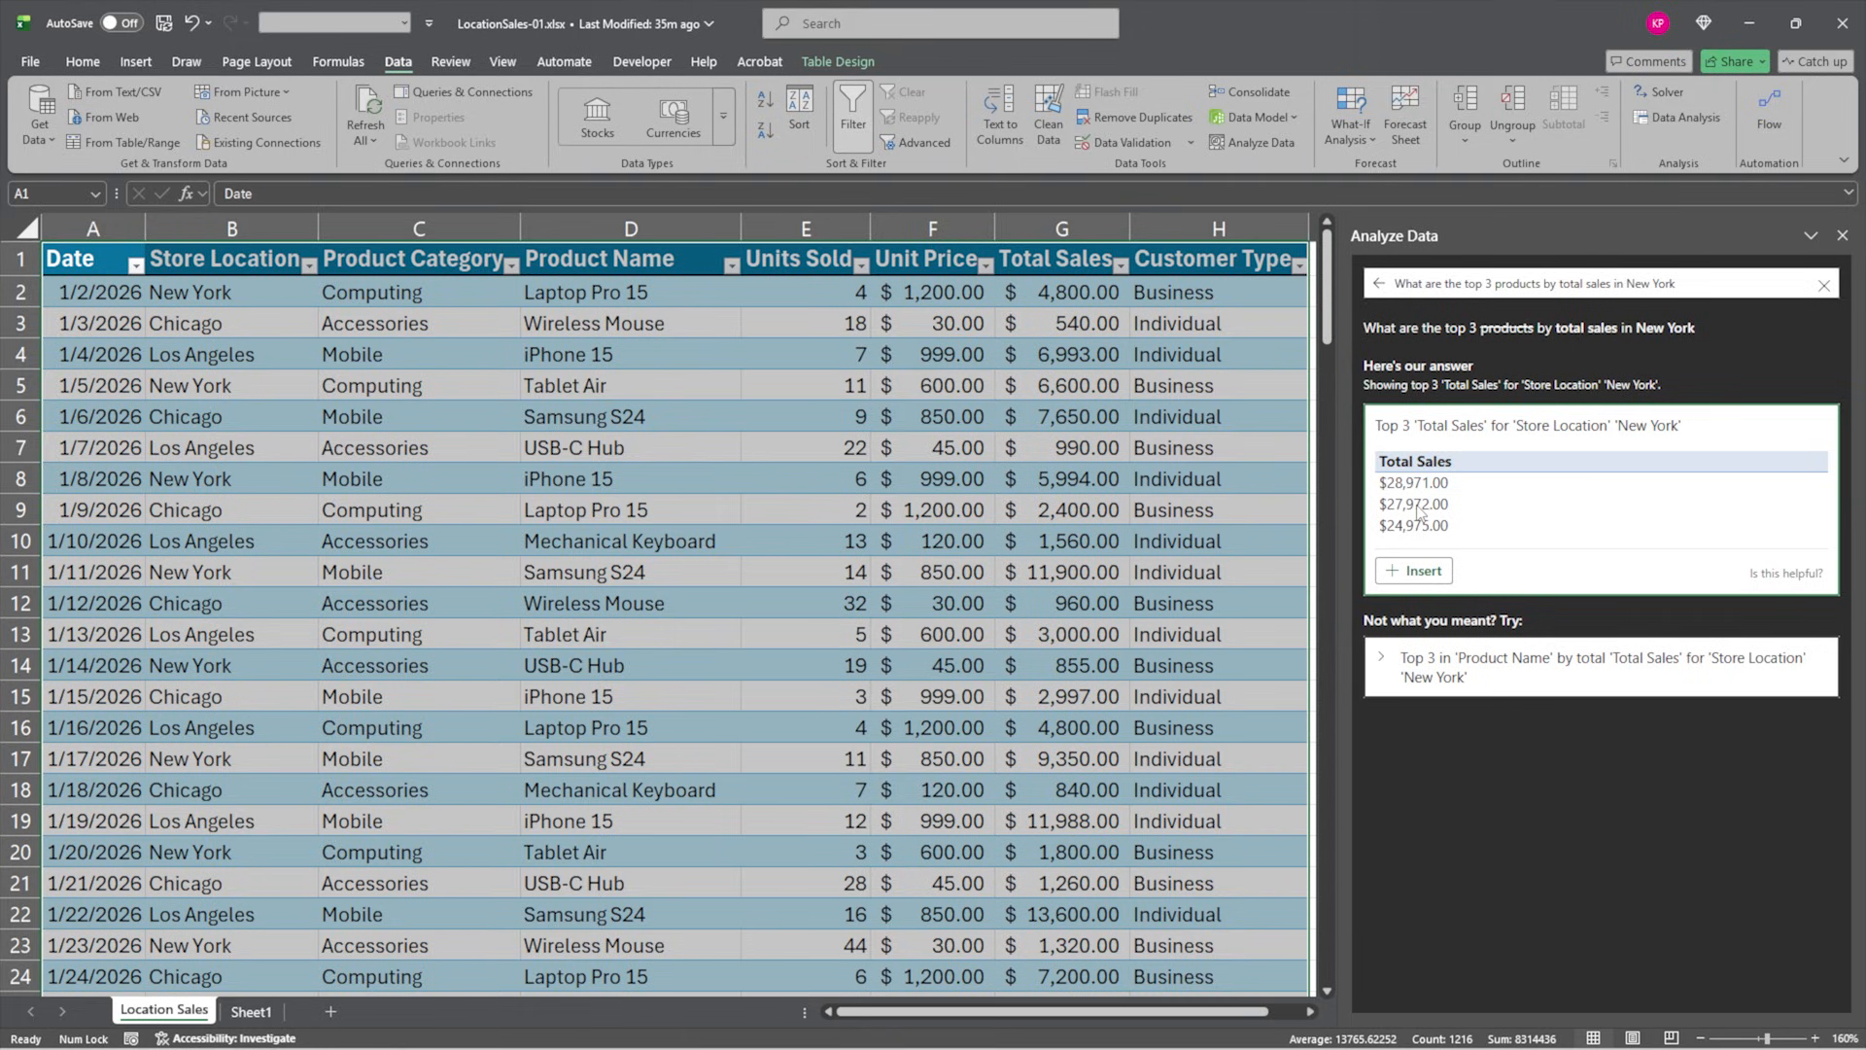
mouse_move(1396, 634)
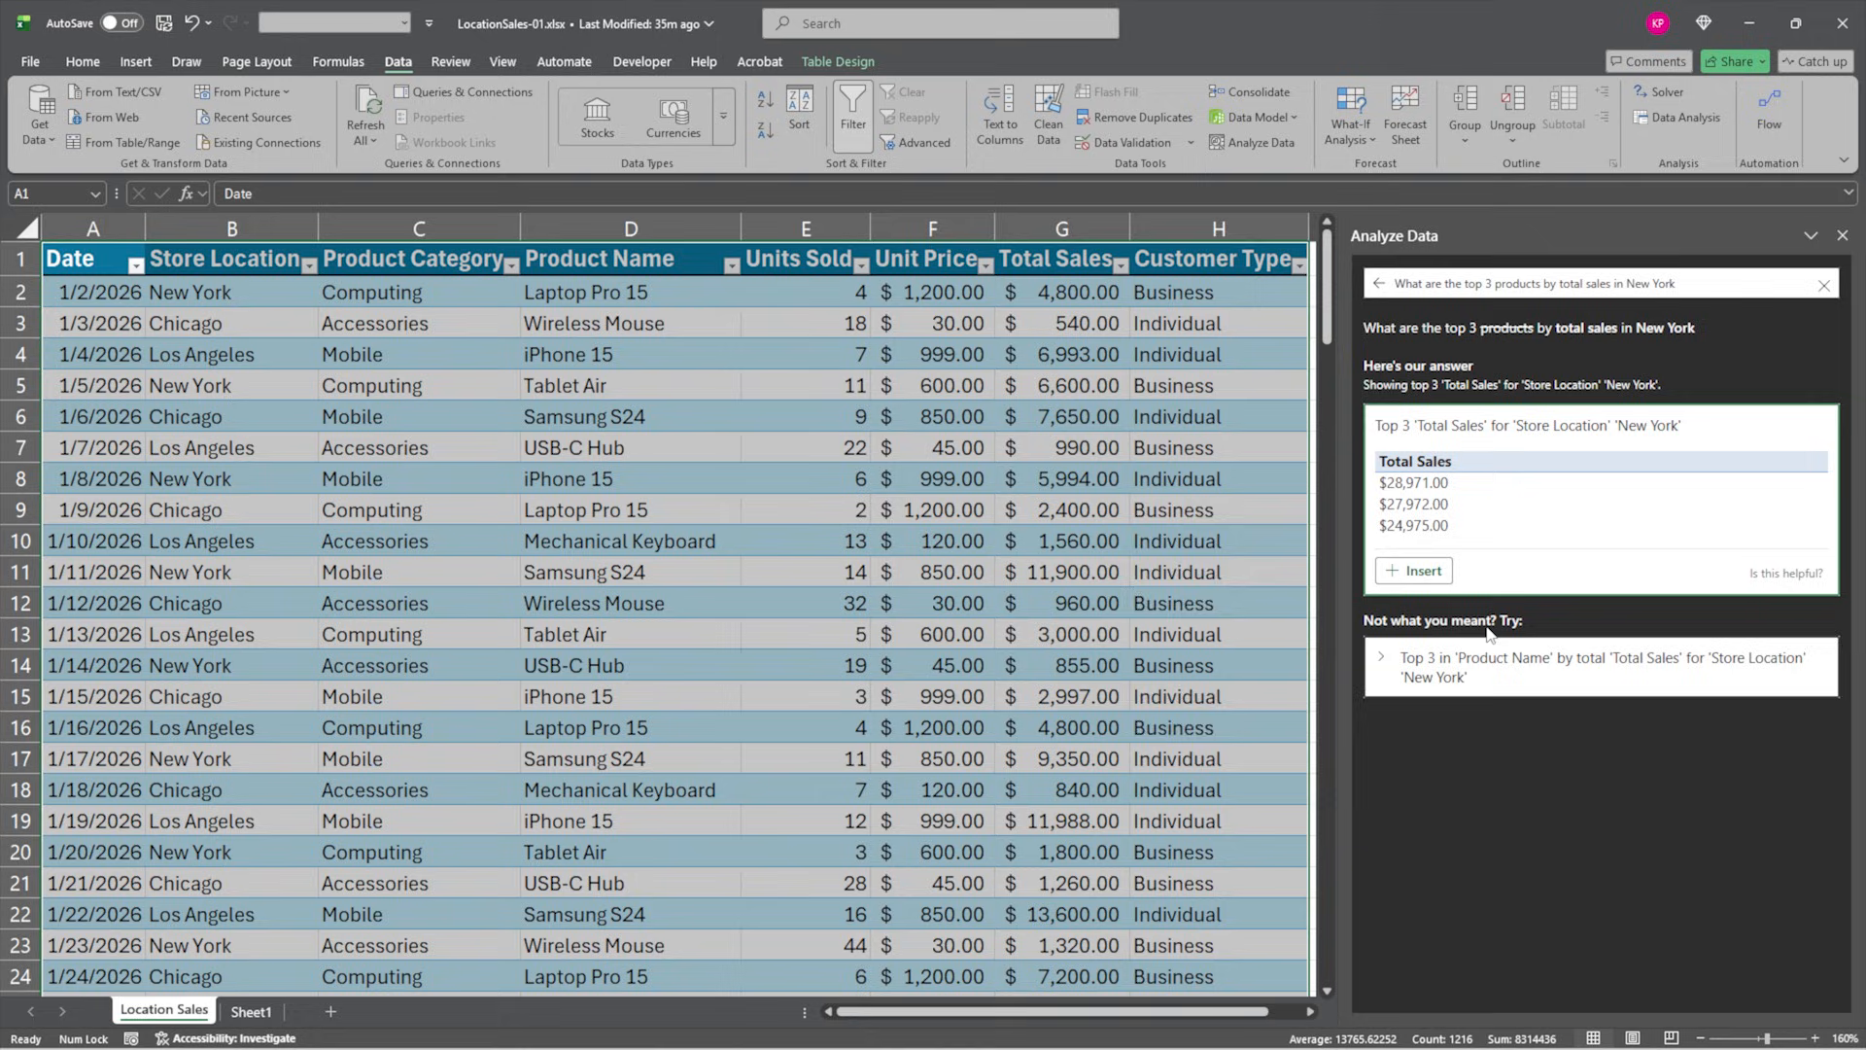
mouse_move(1528, 666)
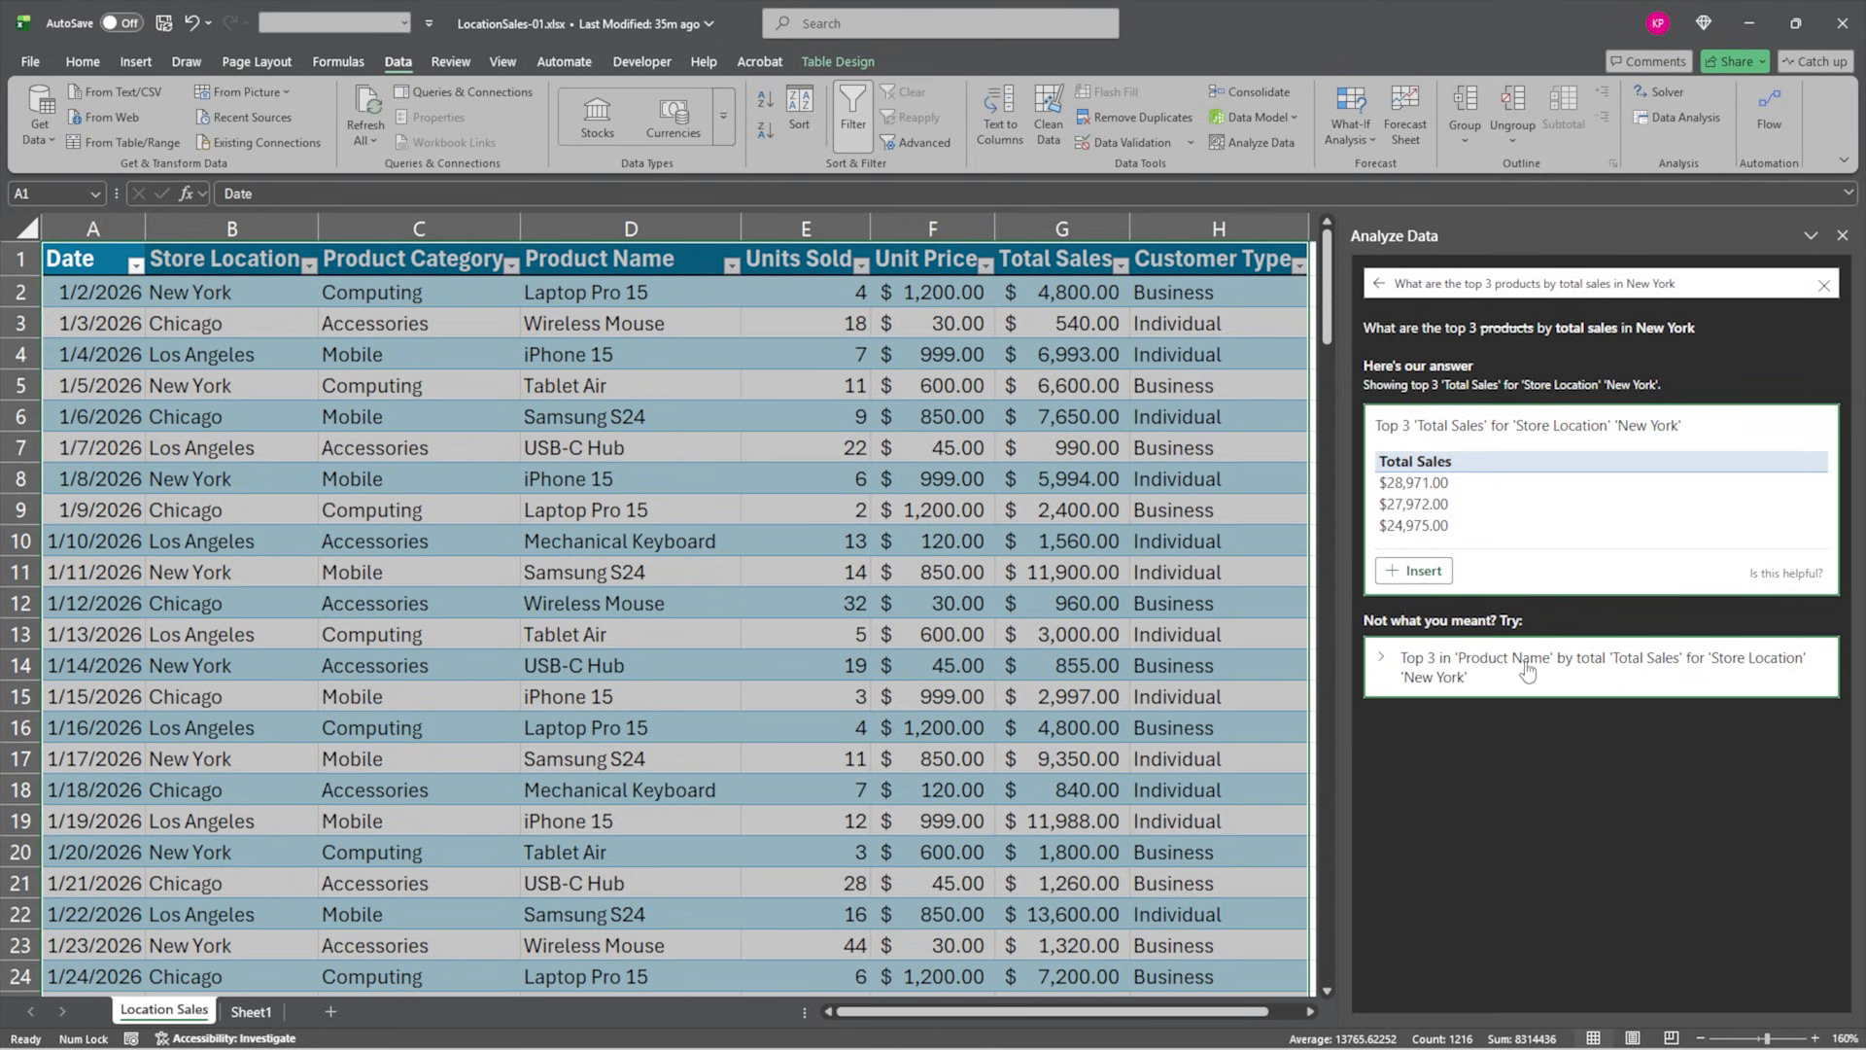
mouse_move(1742, 671)
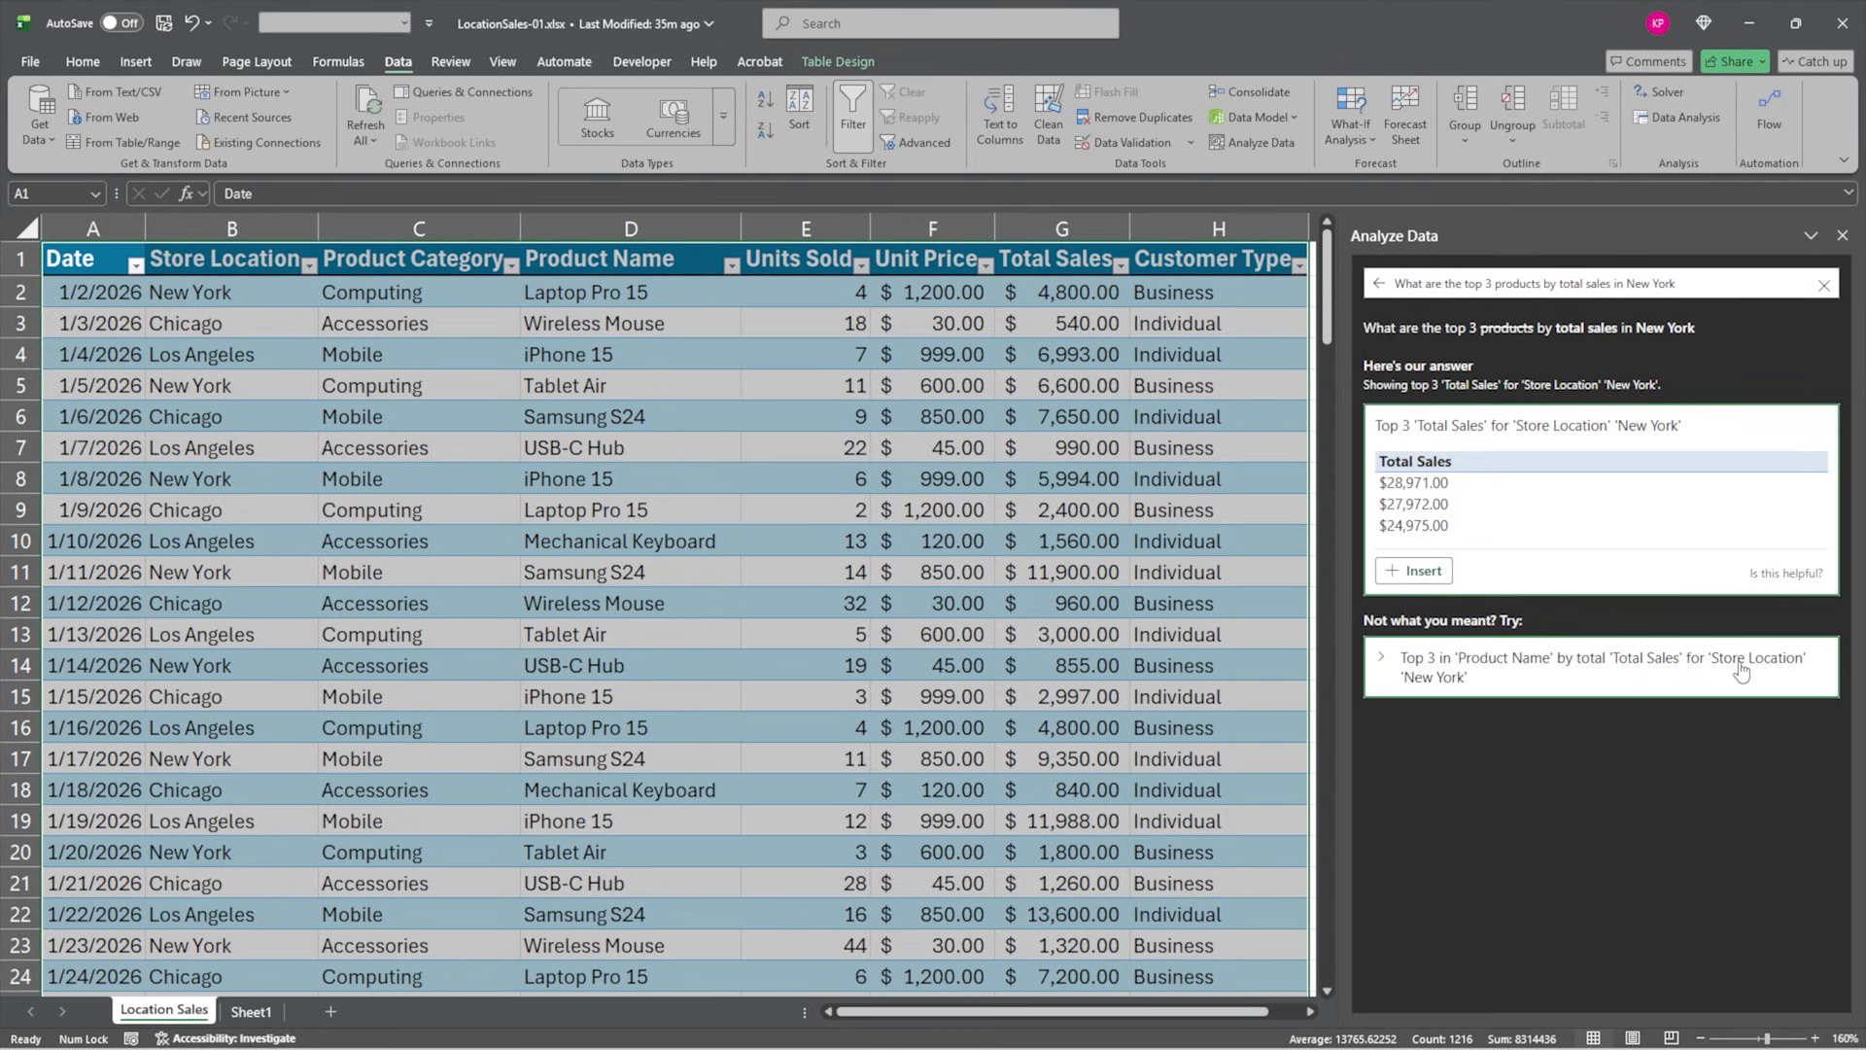
mouse_move(1464, 671)
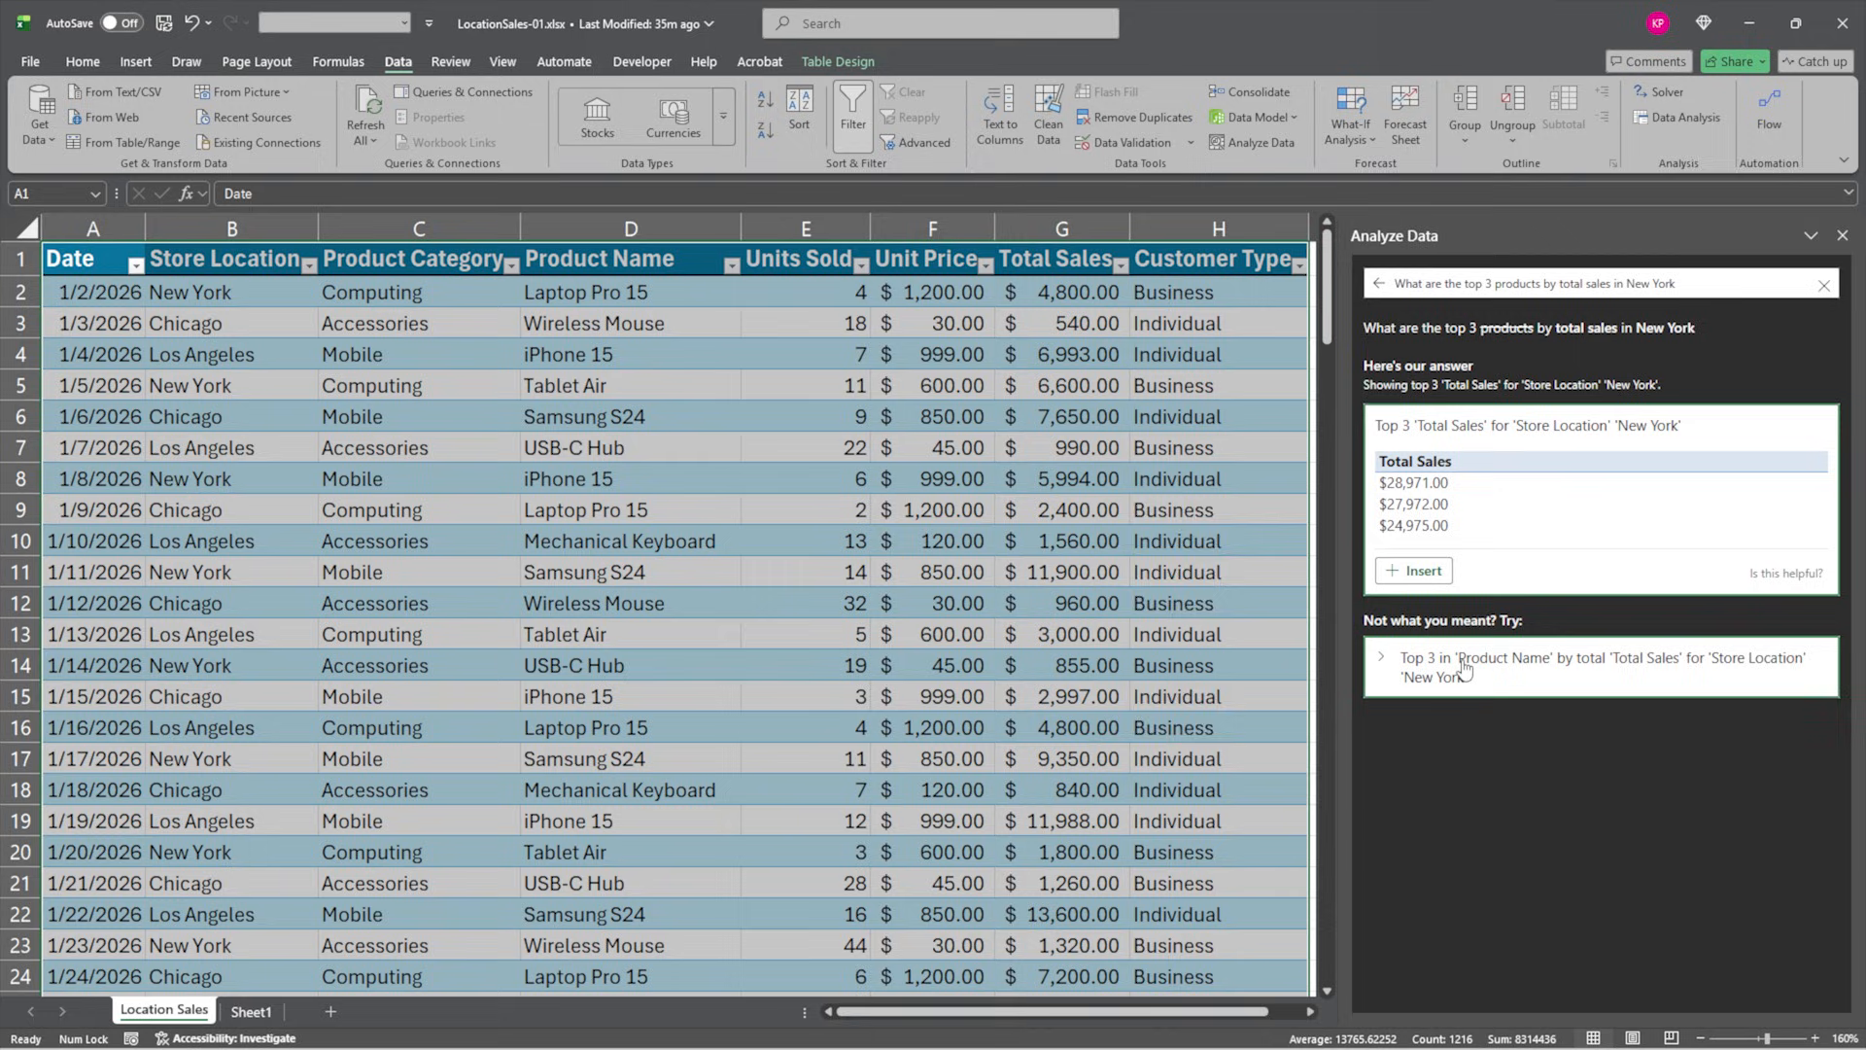
Choose the 'Top 3 in Product Name by total Total Sales' suggestion for New York
click(1384, 656)
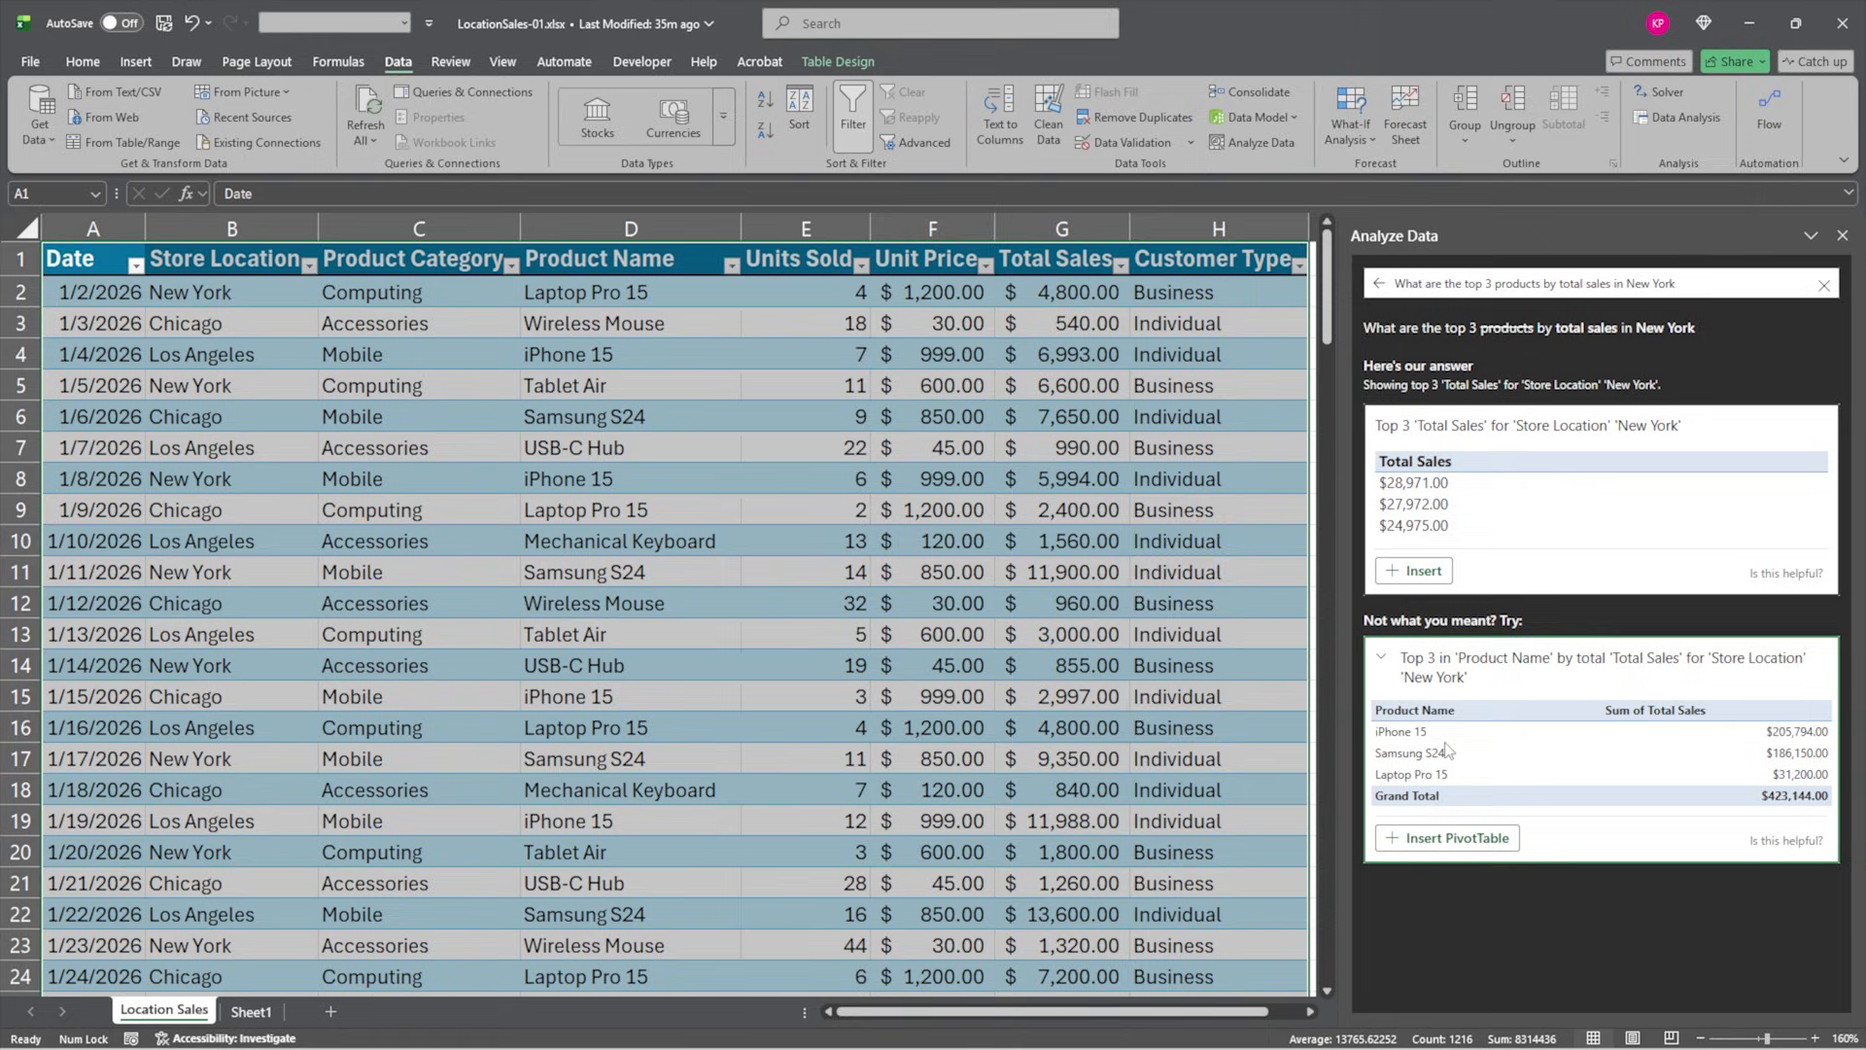
mouse_move(1398, 772)
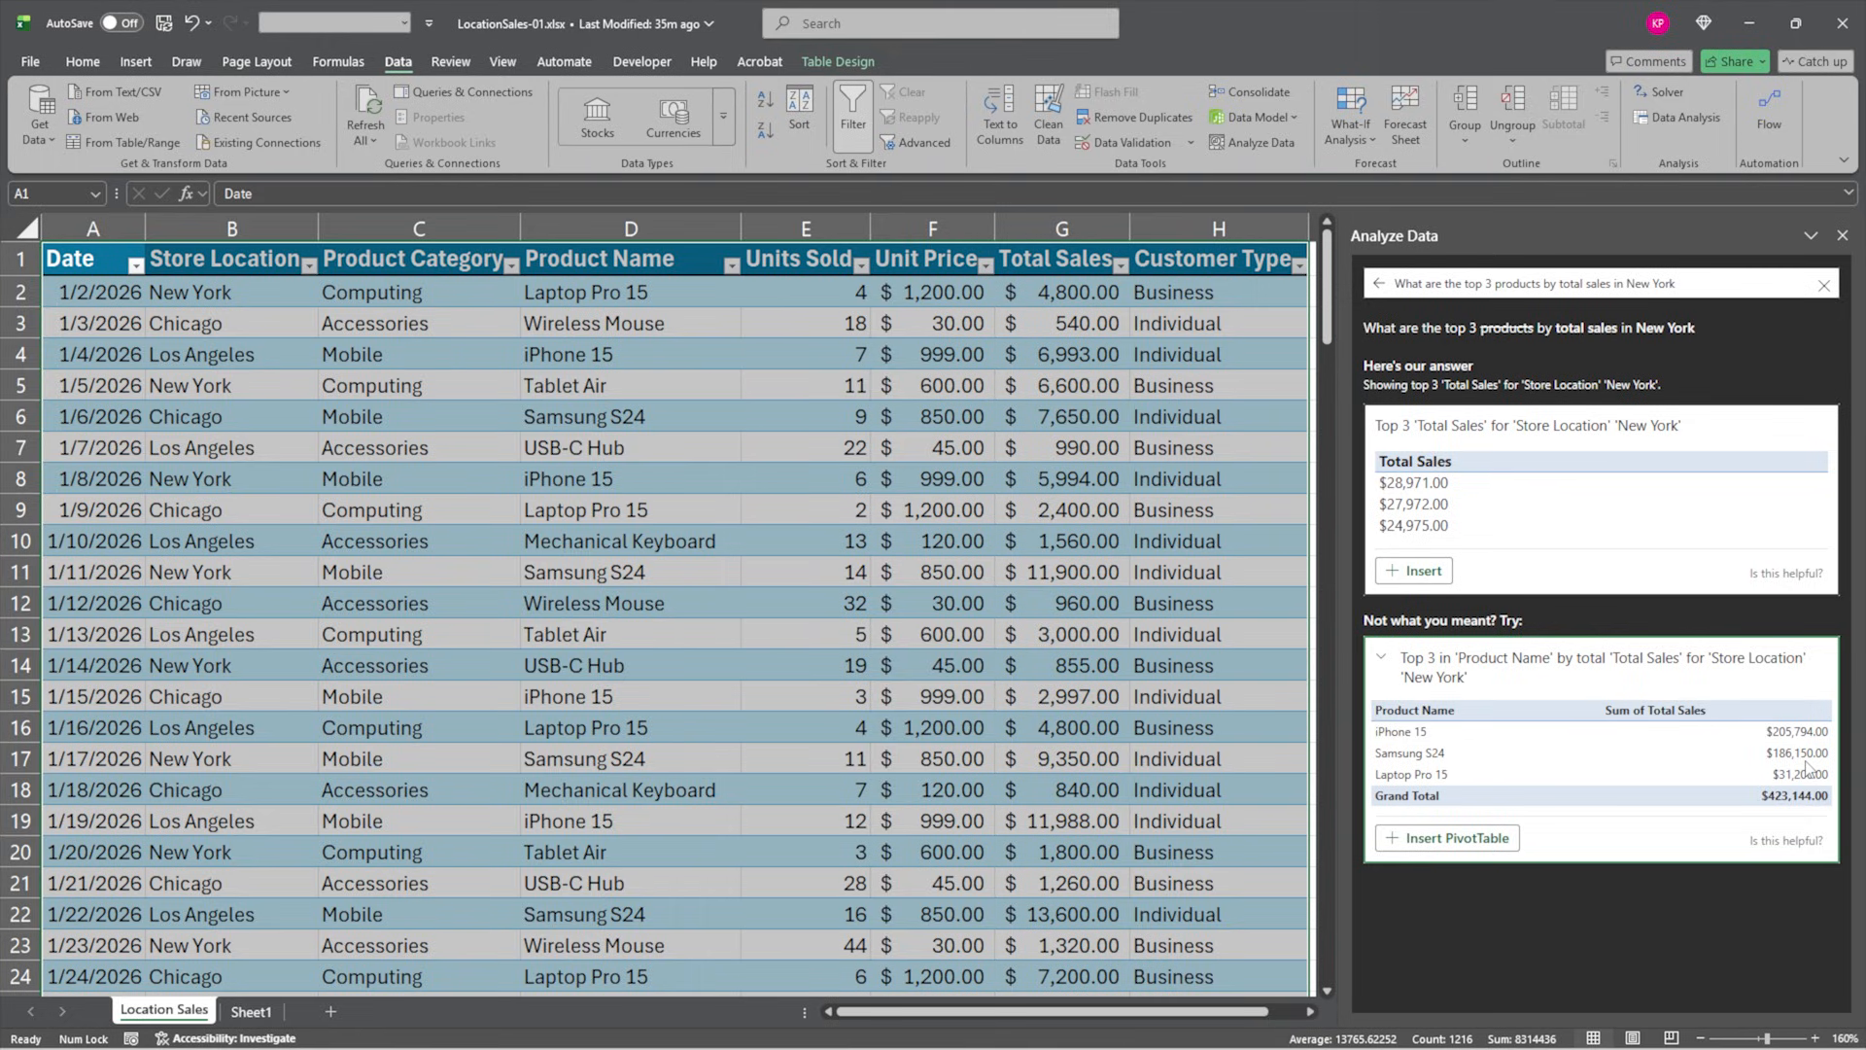
mouse_move(1806, 797)
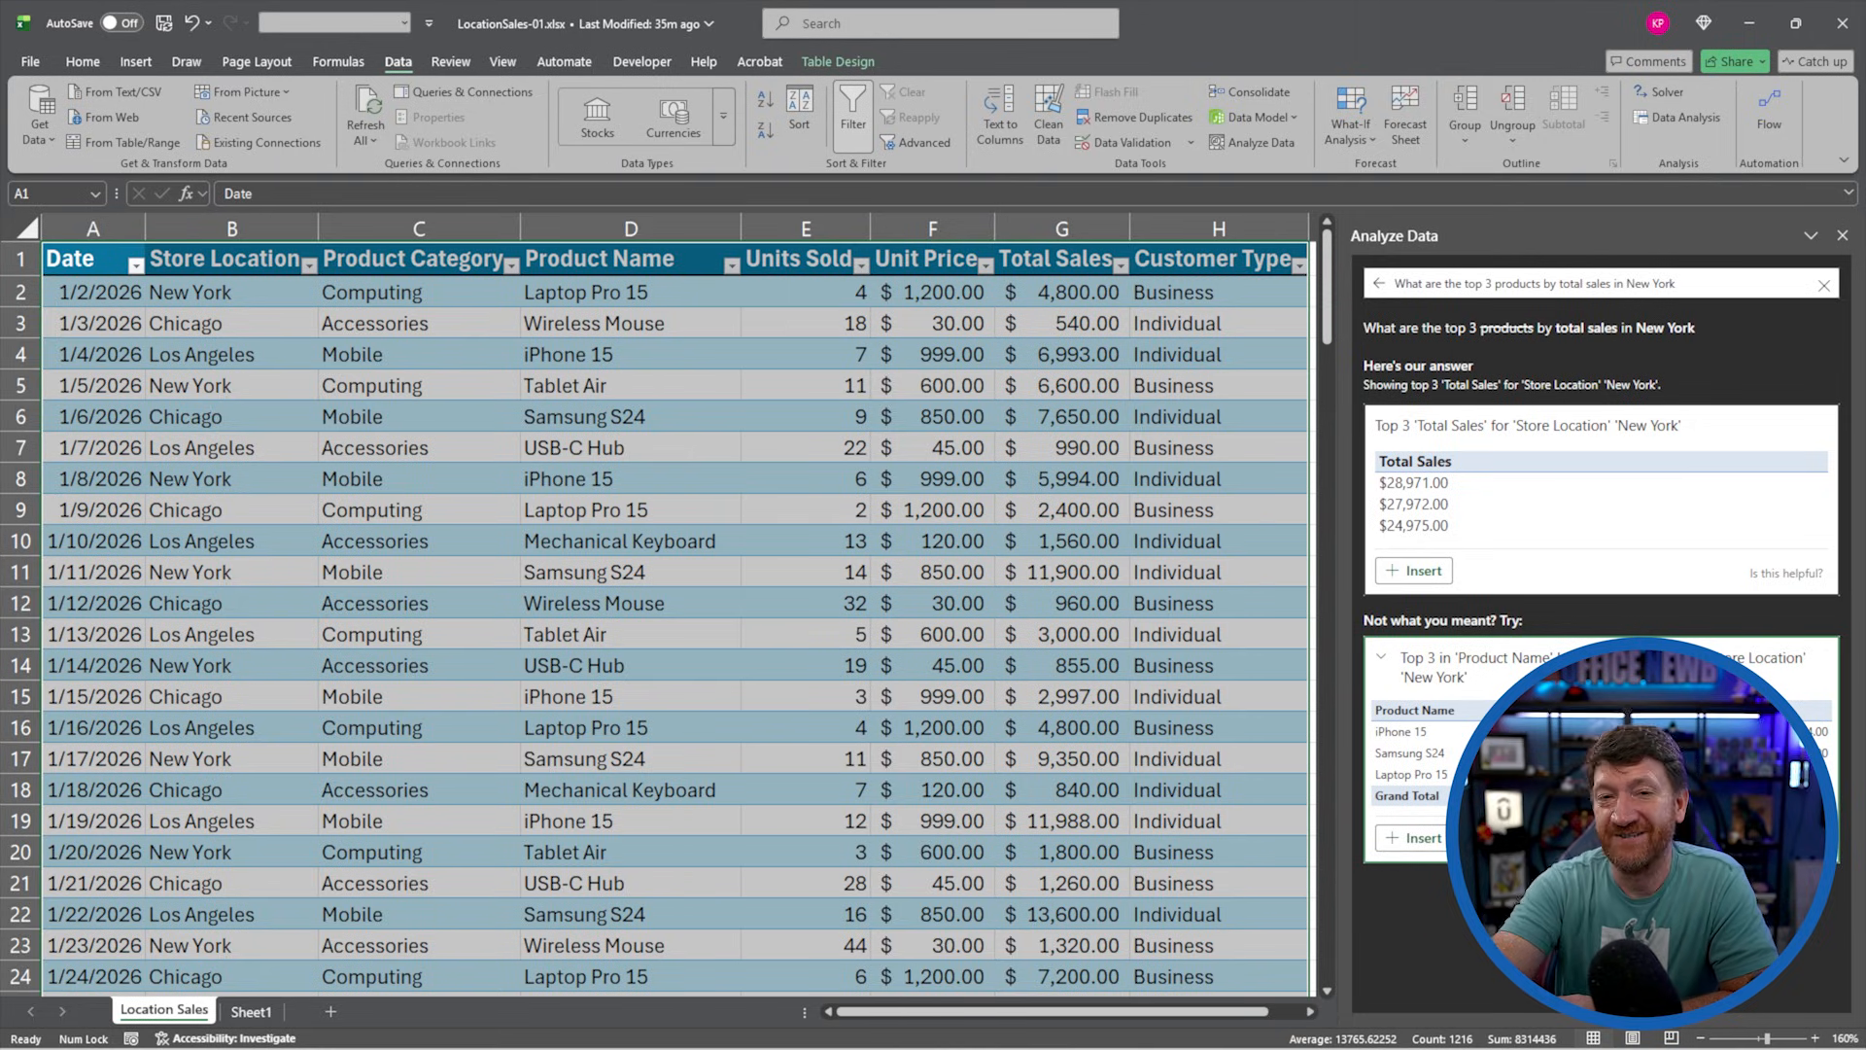
Insert the top 3 New York products (iPhone 15, Samsung S24, Laptop Pro 15) as a pivot table
click(1382, 655)
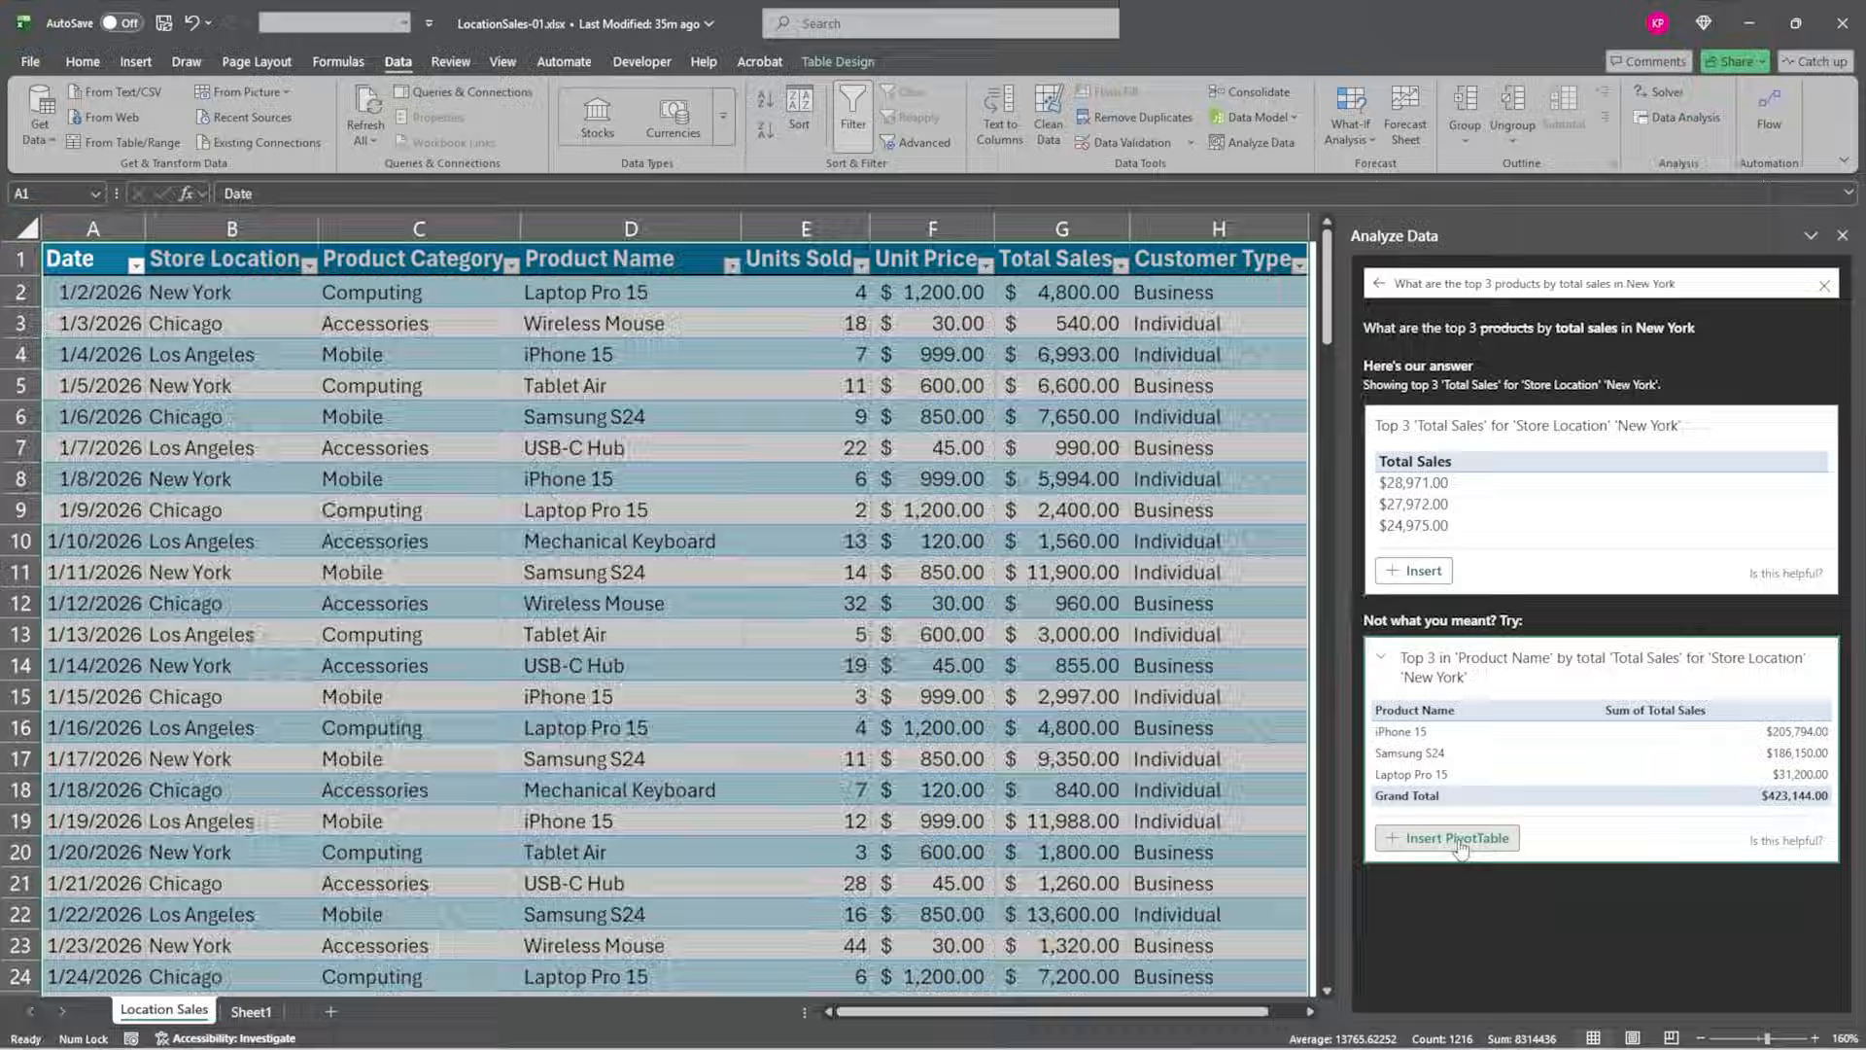
click(1447, 836)
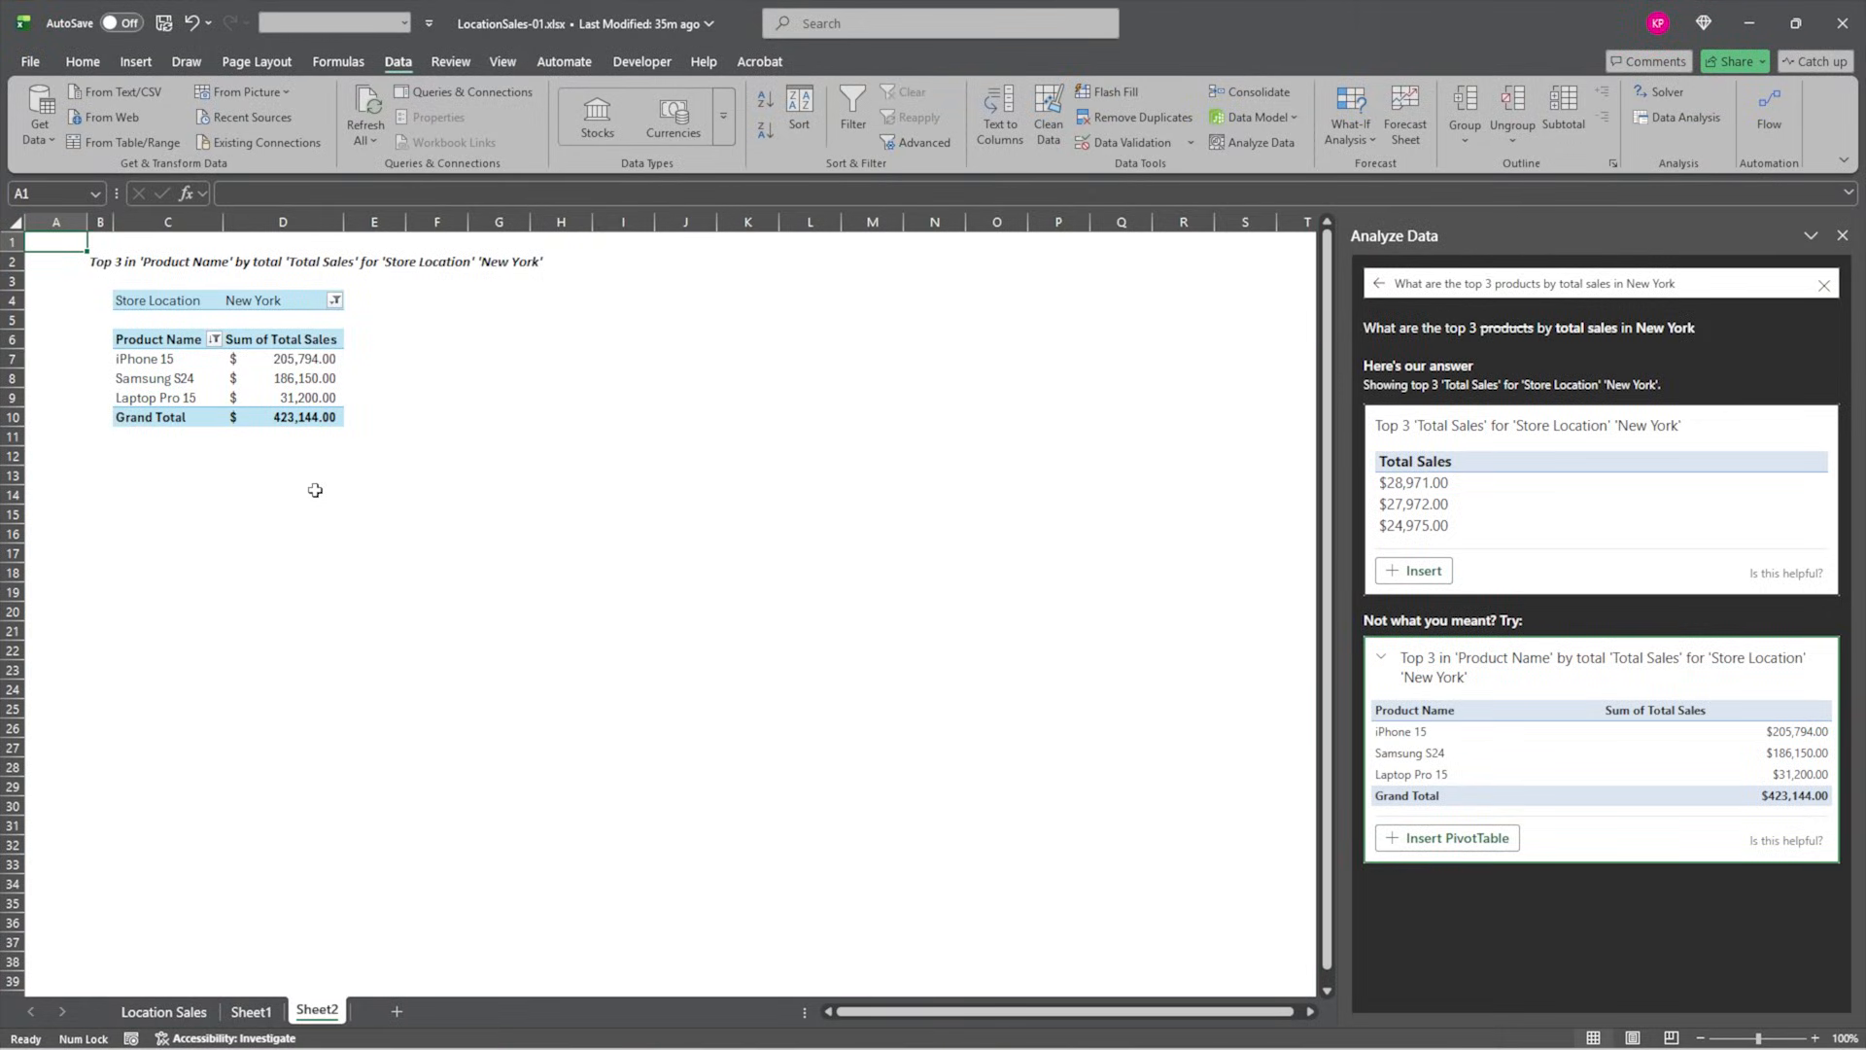
mouse_move(350, 437)
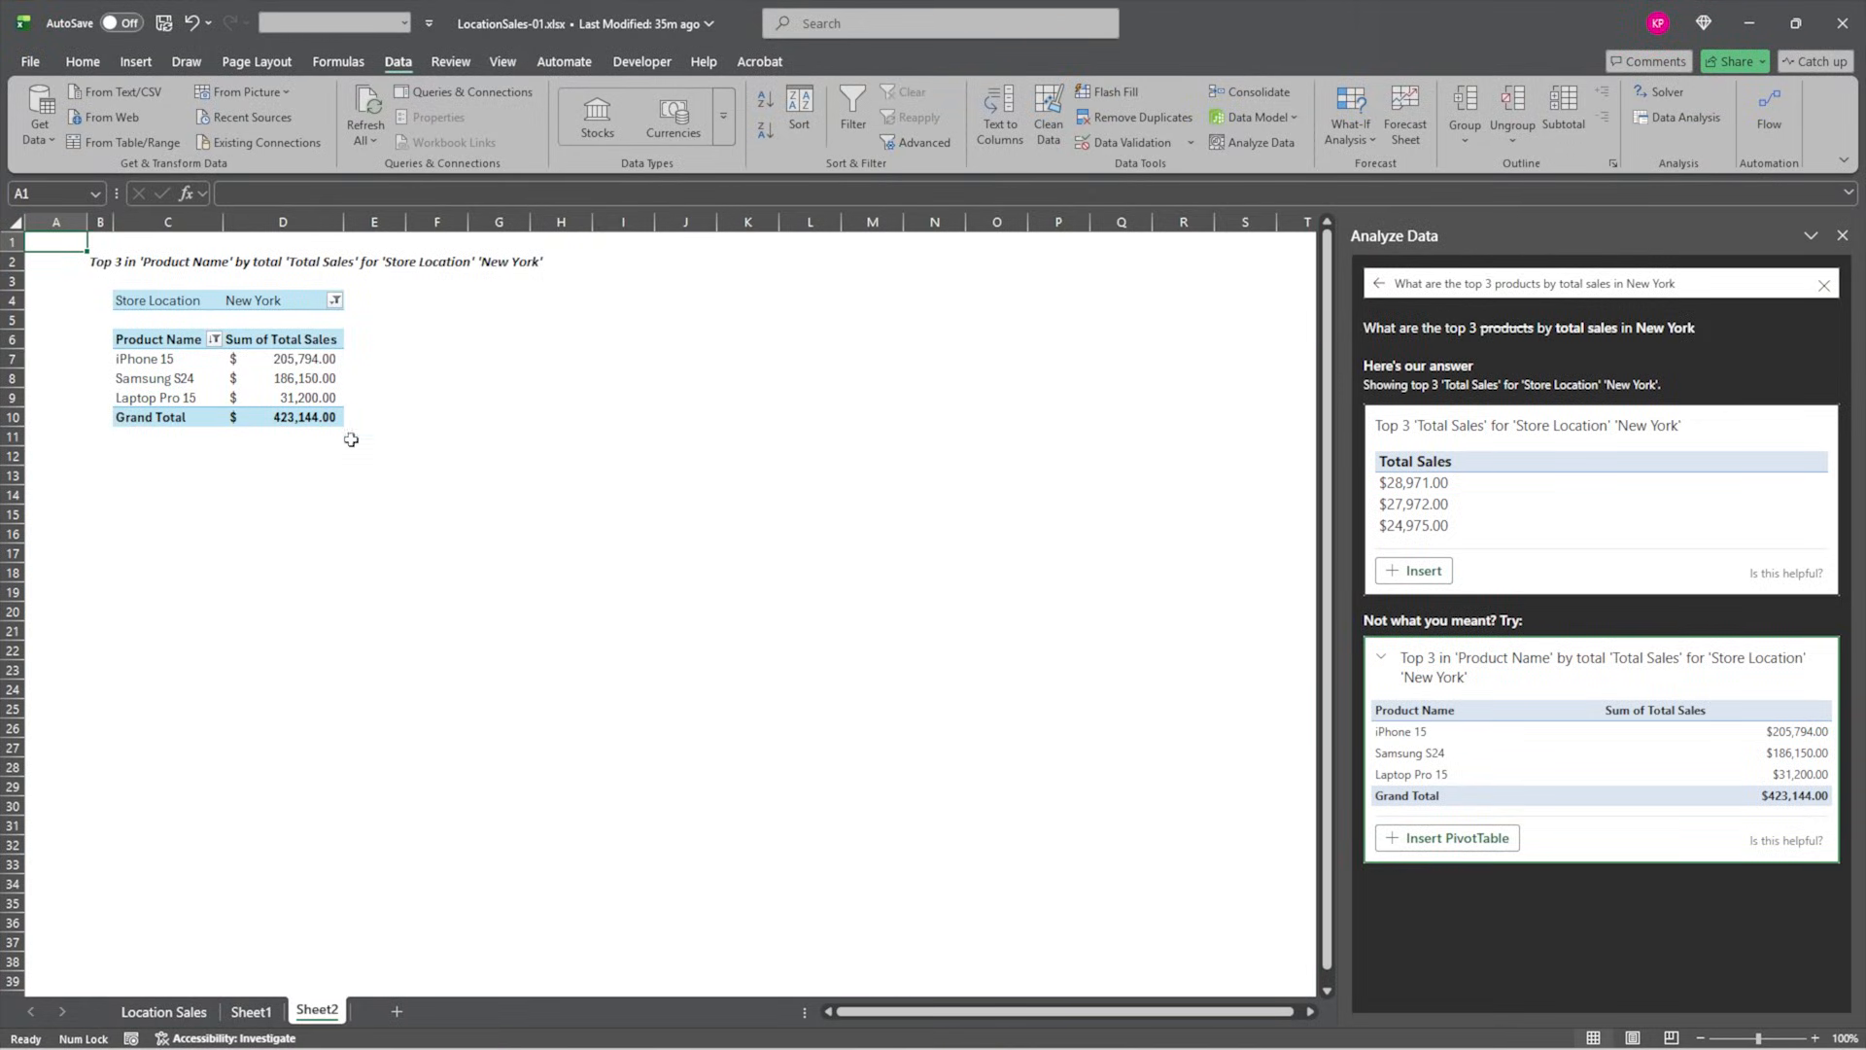
mouse_move(428, 607)
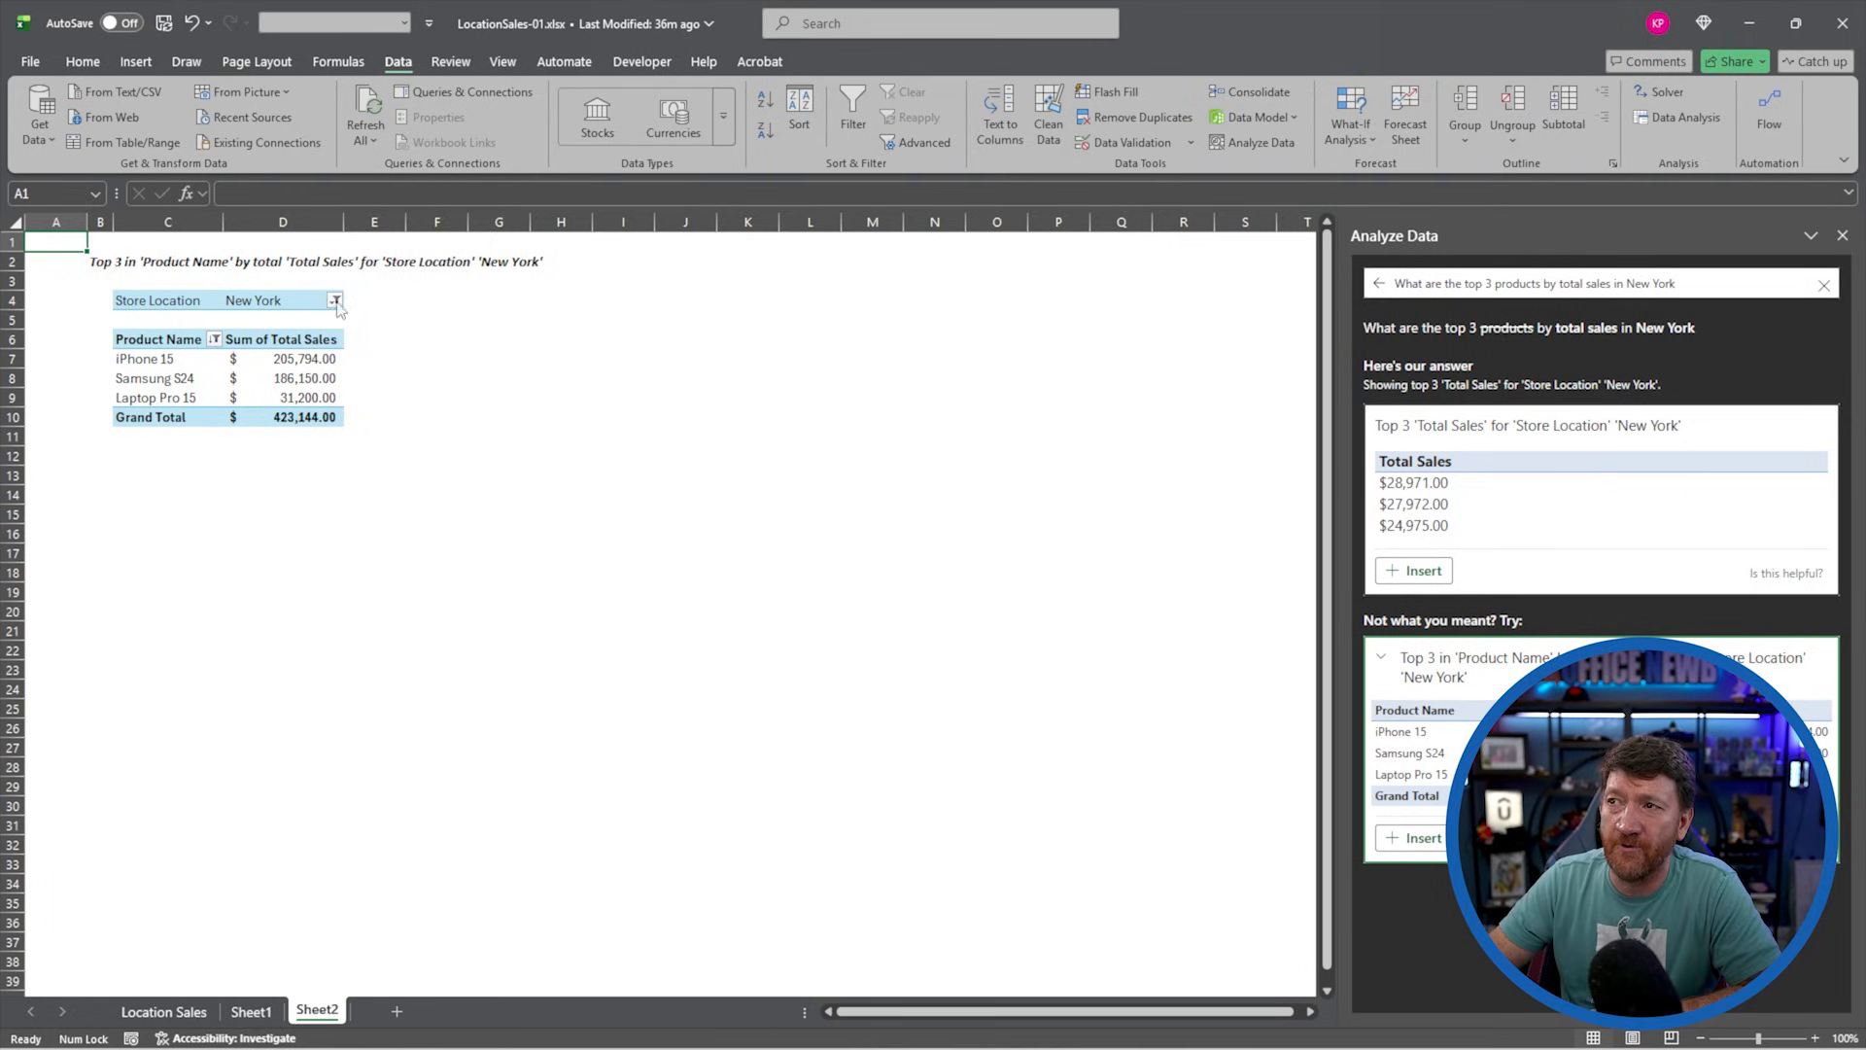
Switch the pivot table's Store Location filter from New York to Chicago
click(337, 299)
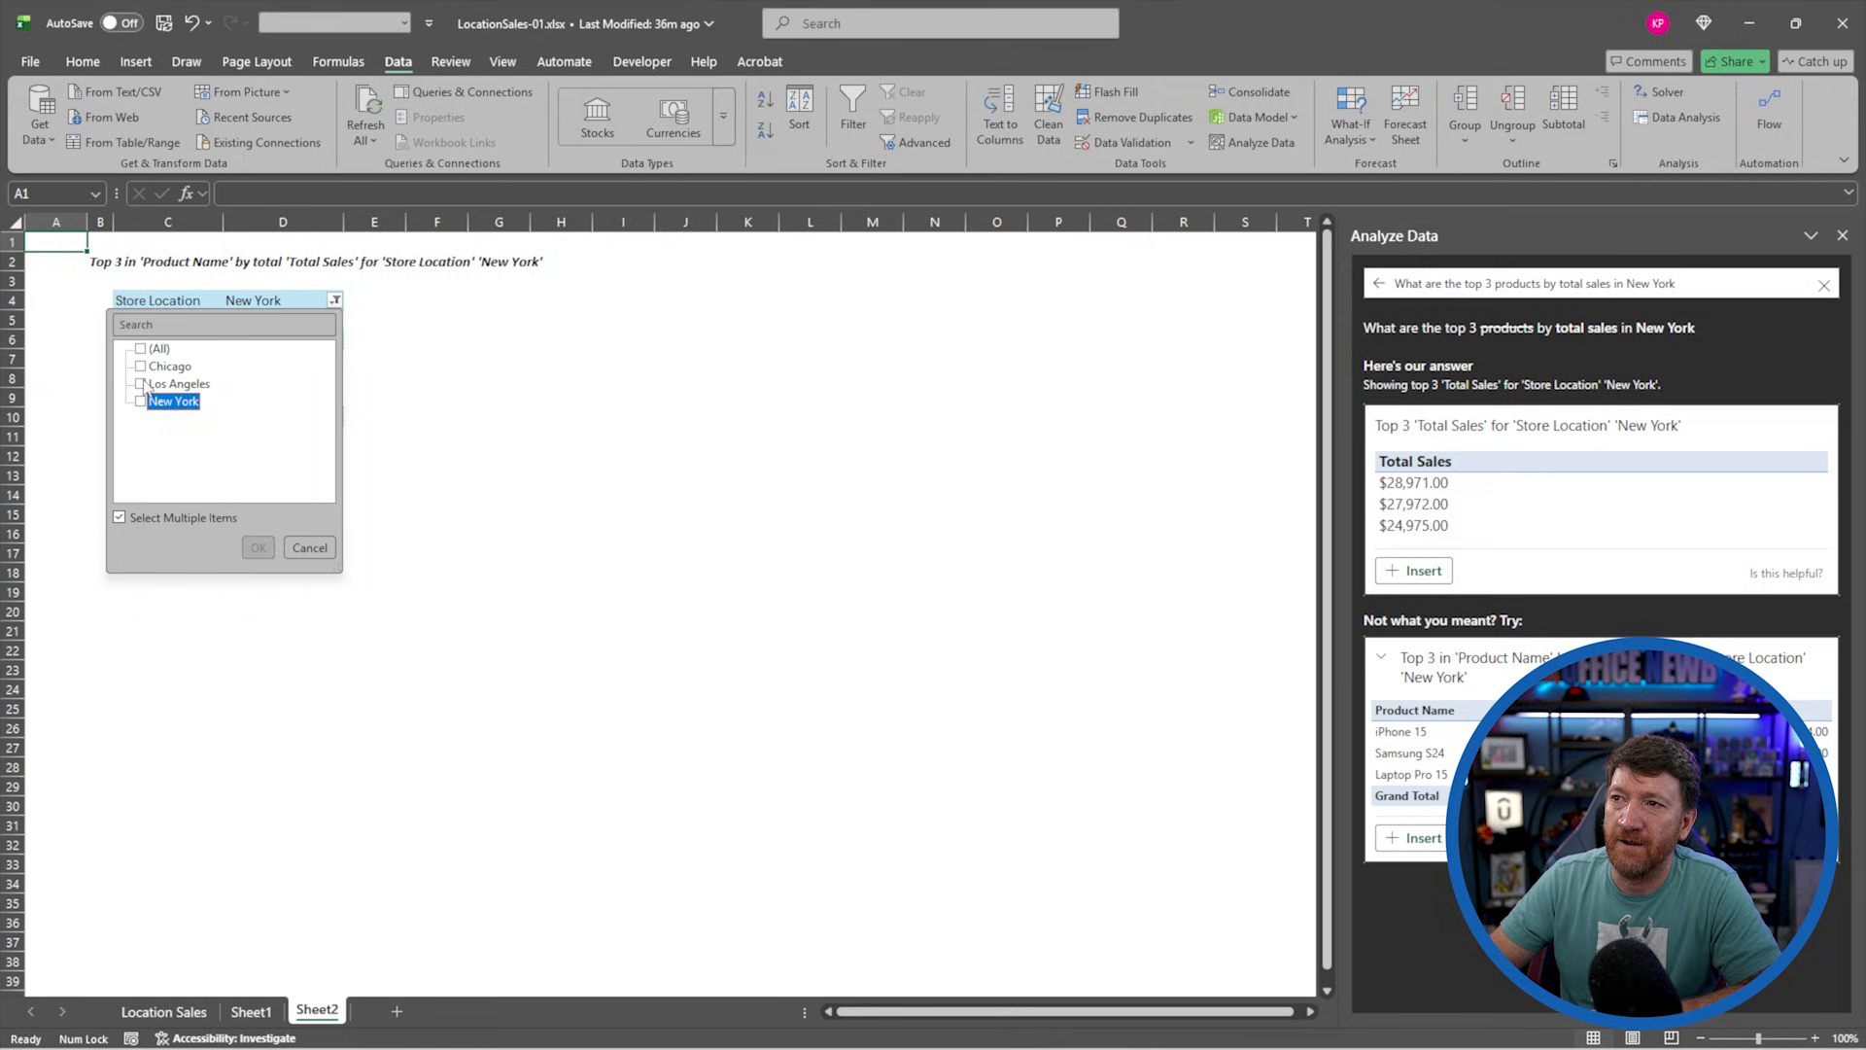
click(171, 366)
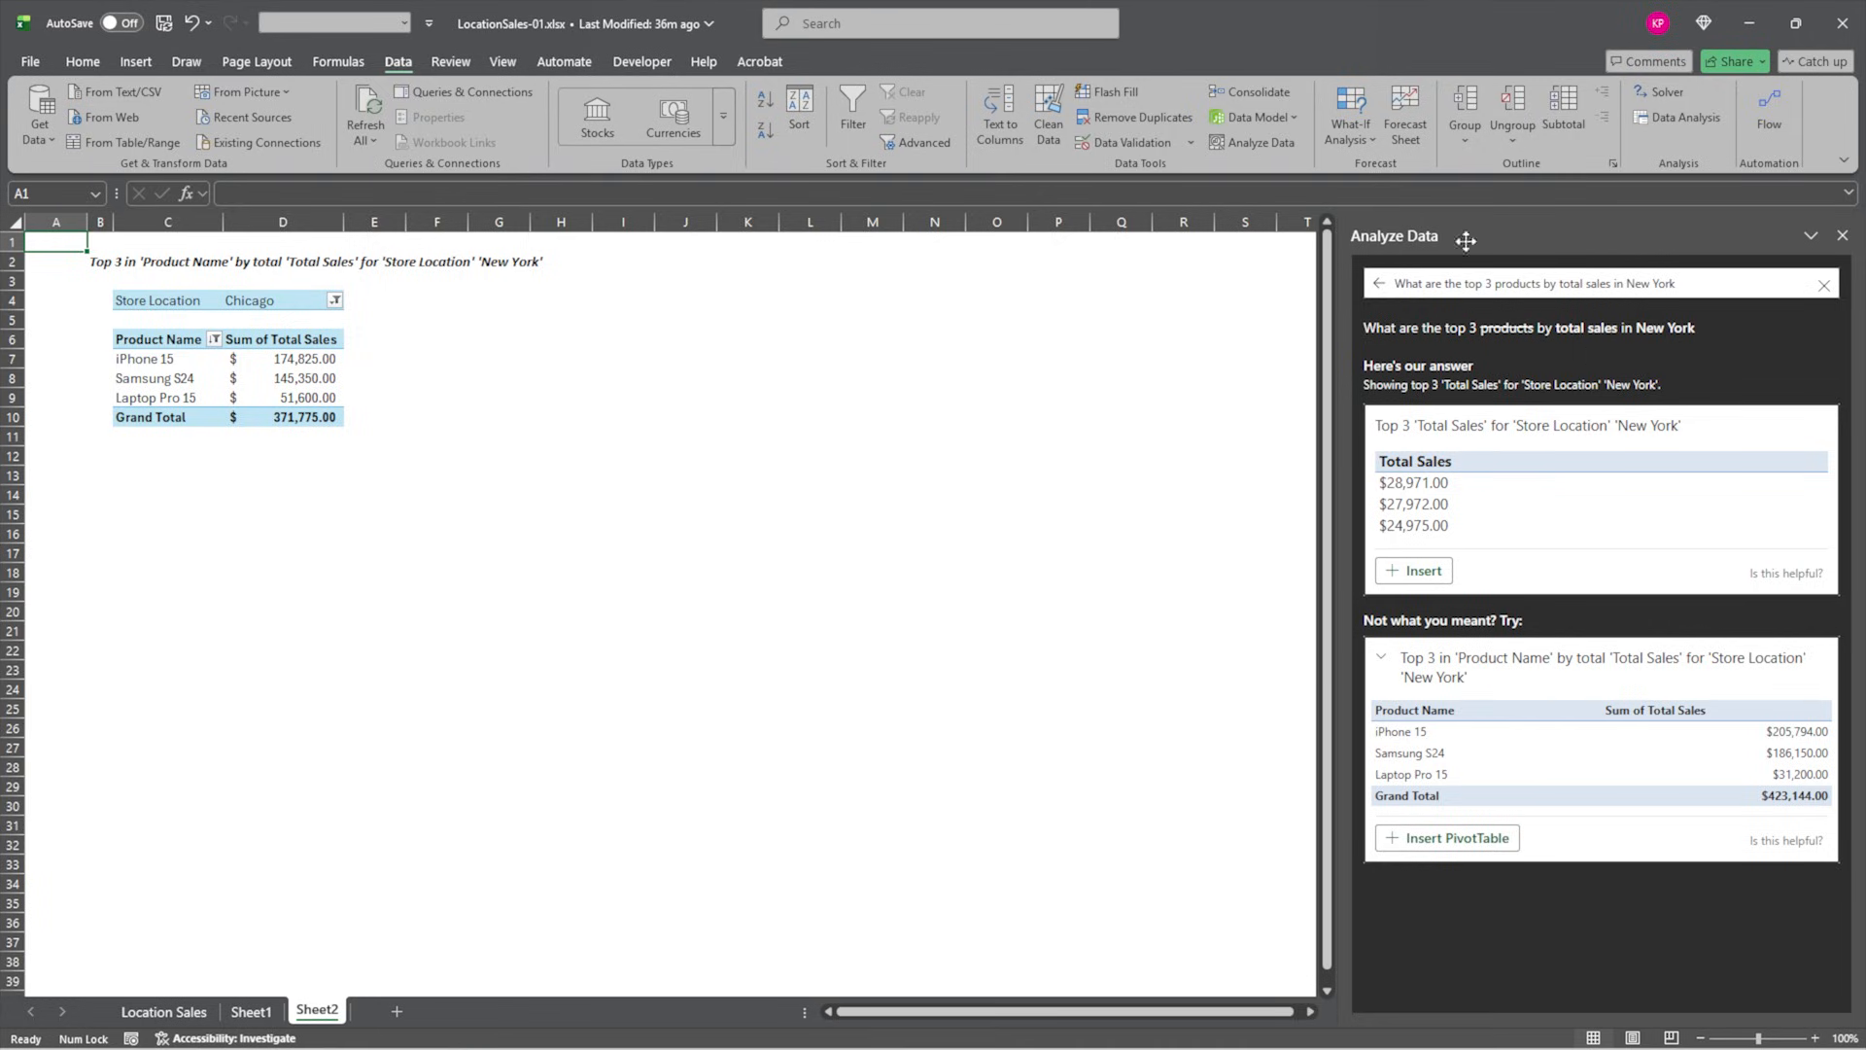
mouse_move(1379, 290)
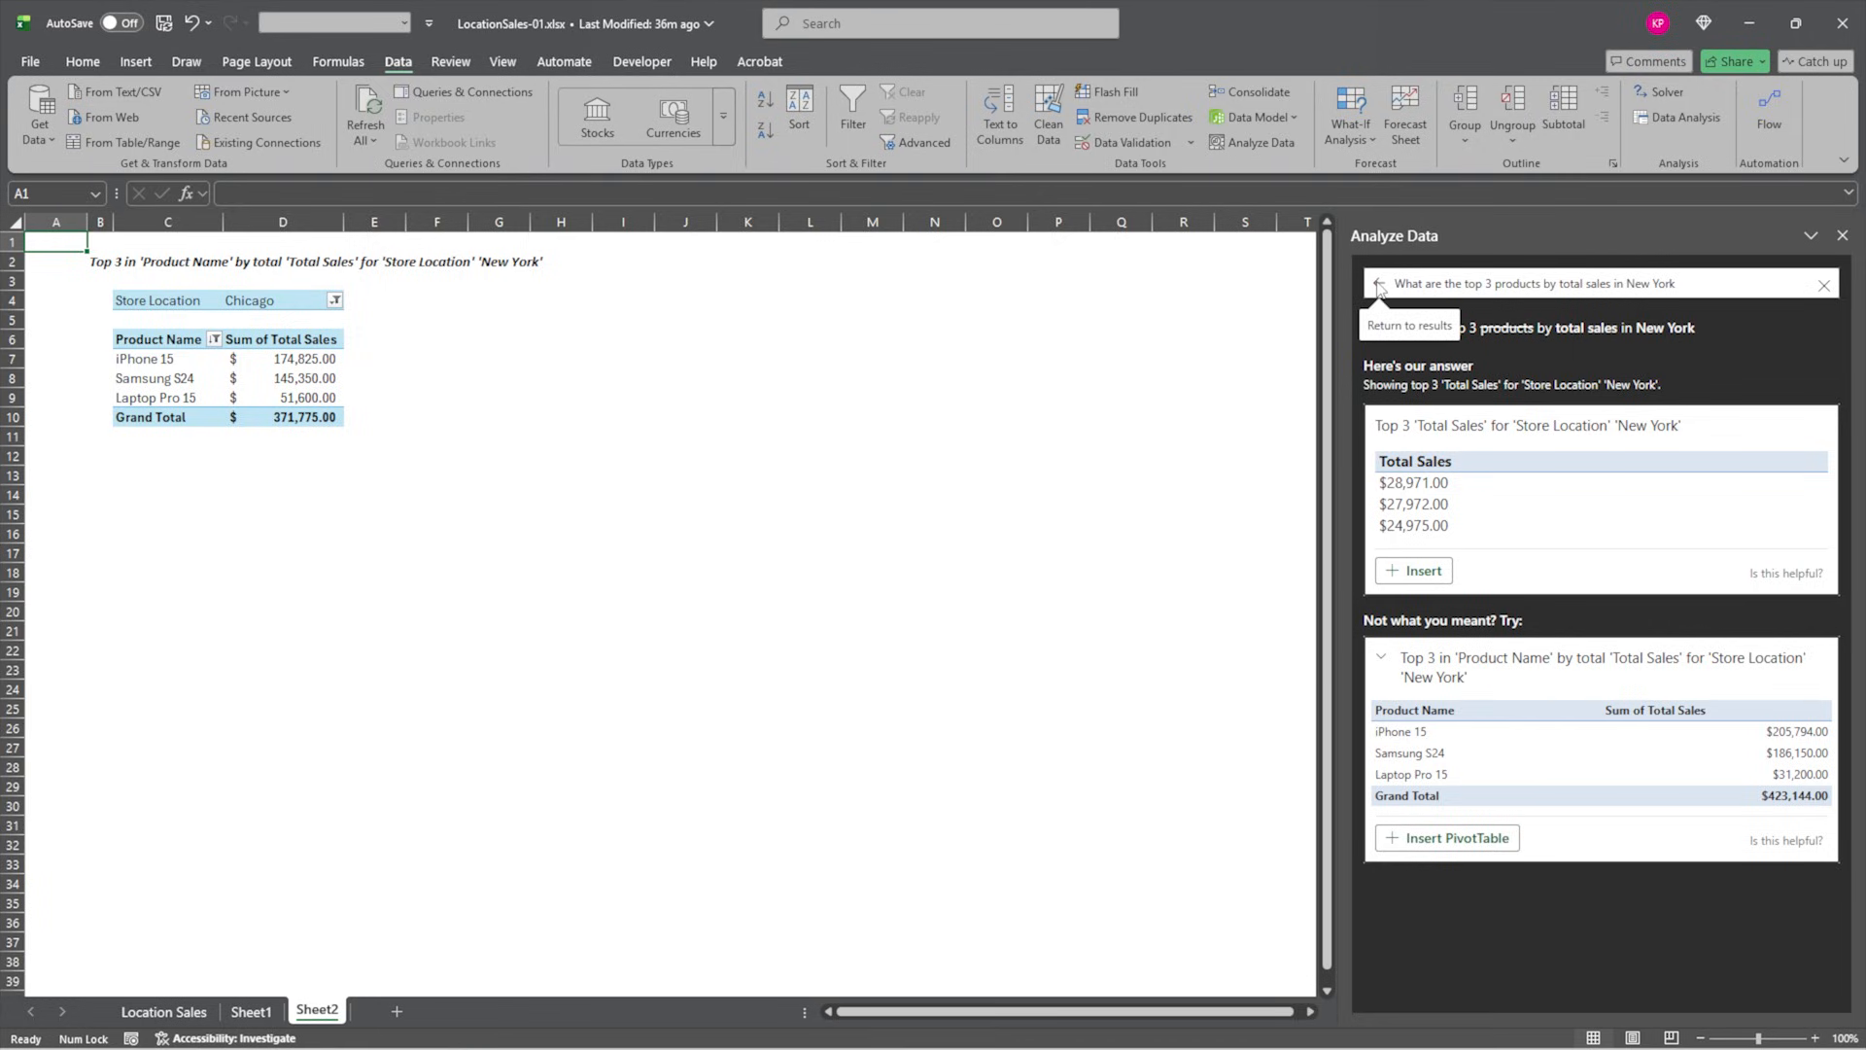
Return to the Location Sales sheet and ask Analyze Data for the monthly trend of Mobile units sold
click(1377, 290)
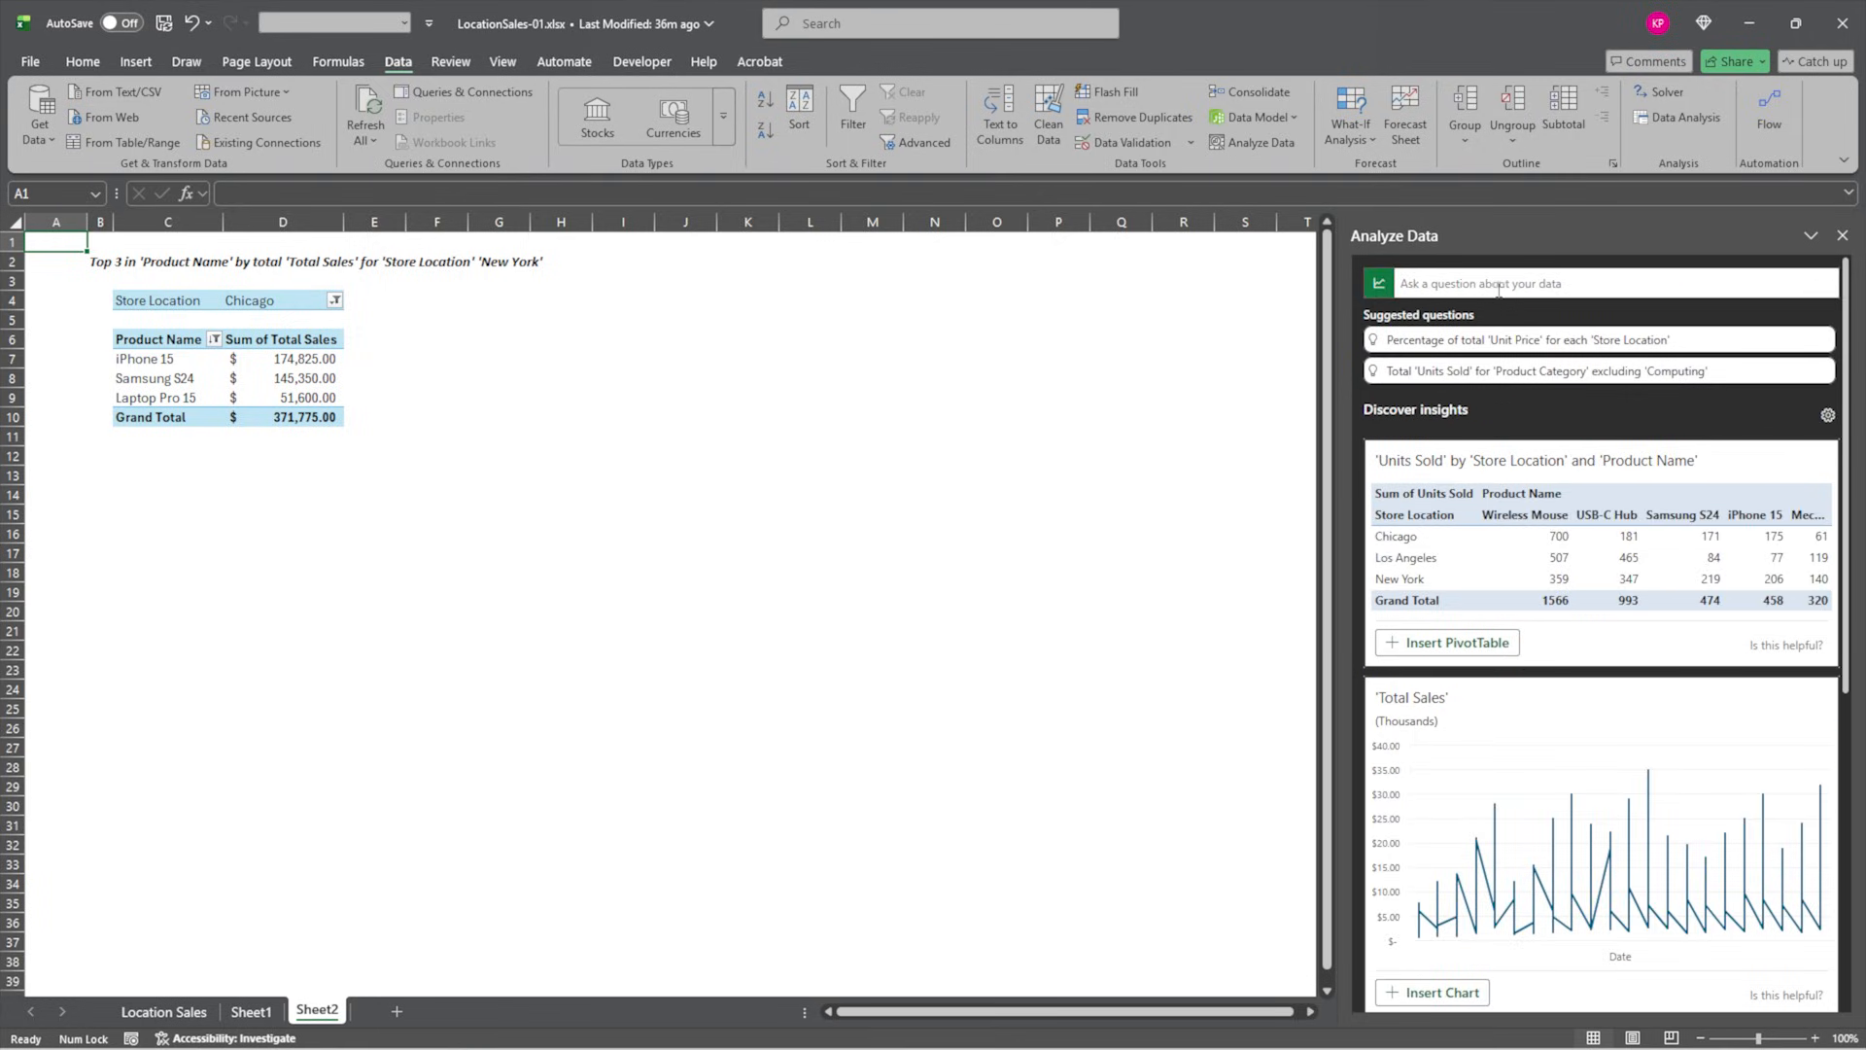
click(1594, 284)
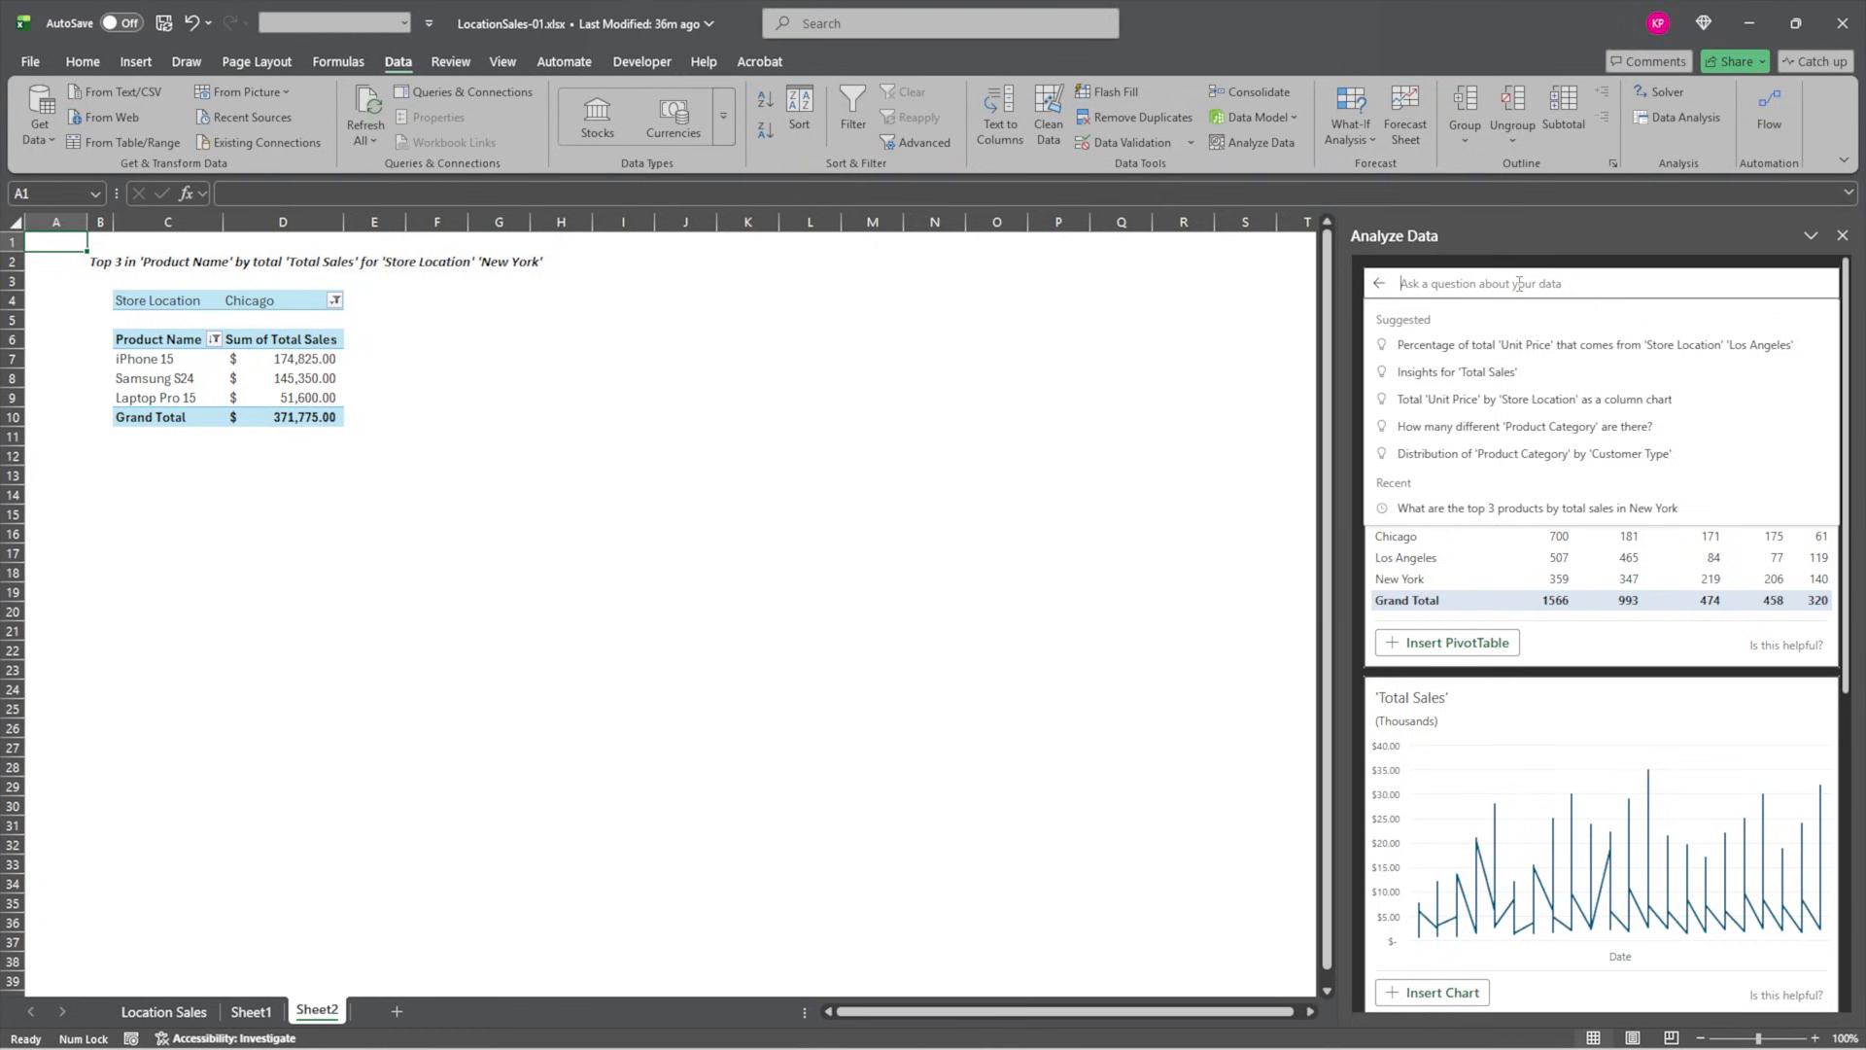
text(Show m)
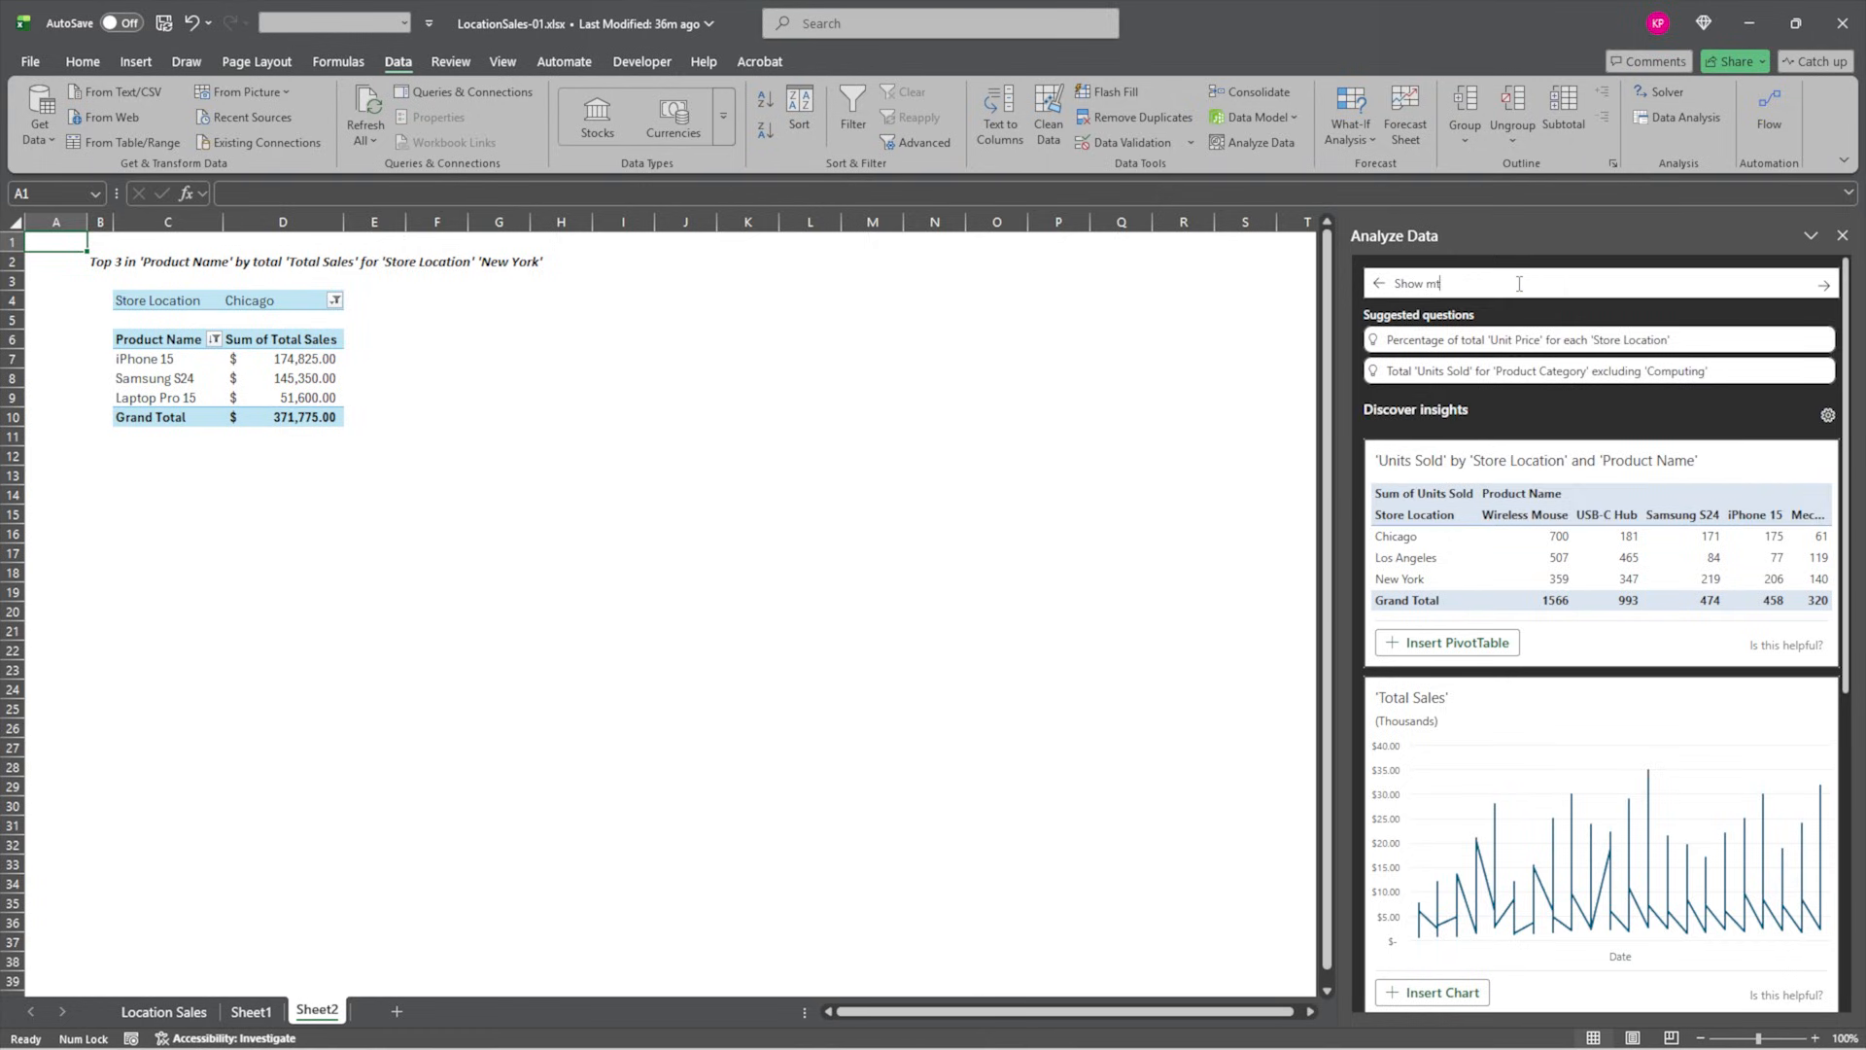
text(e the monthl)
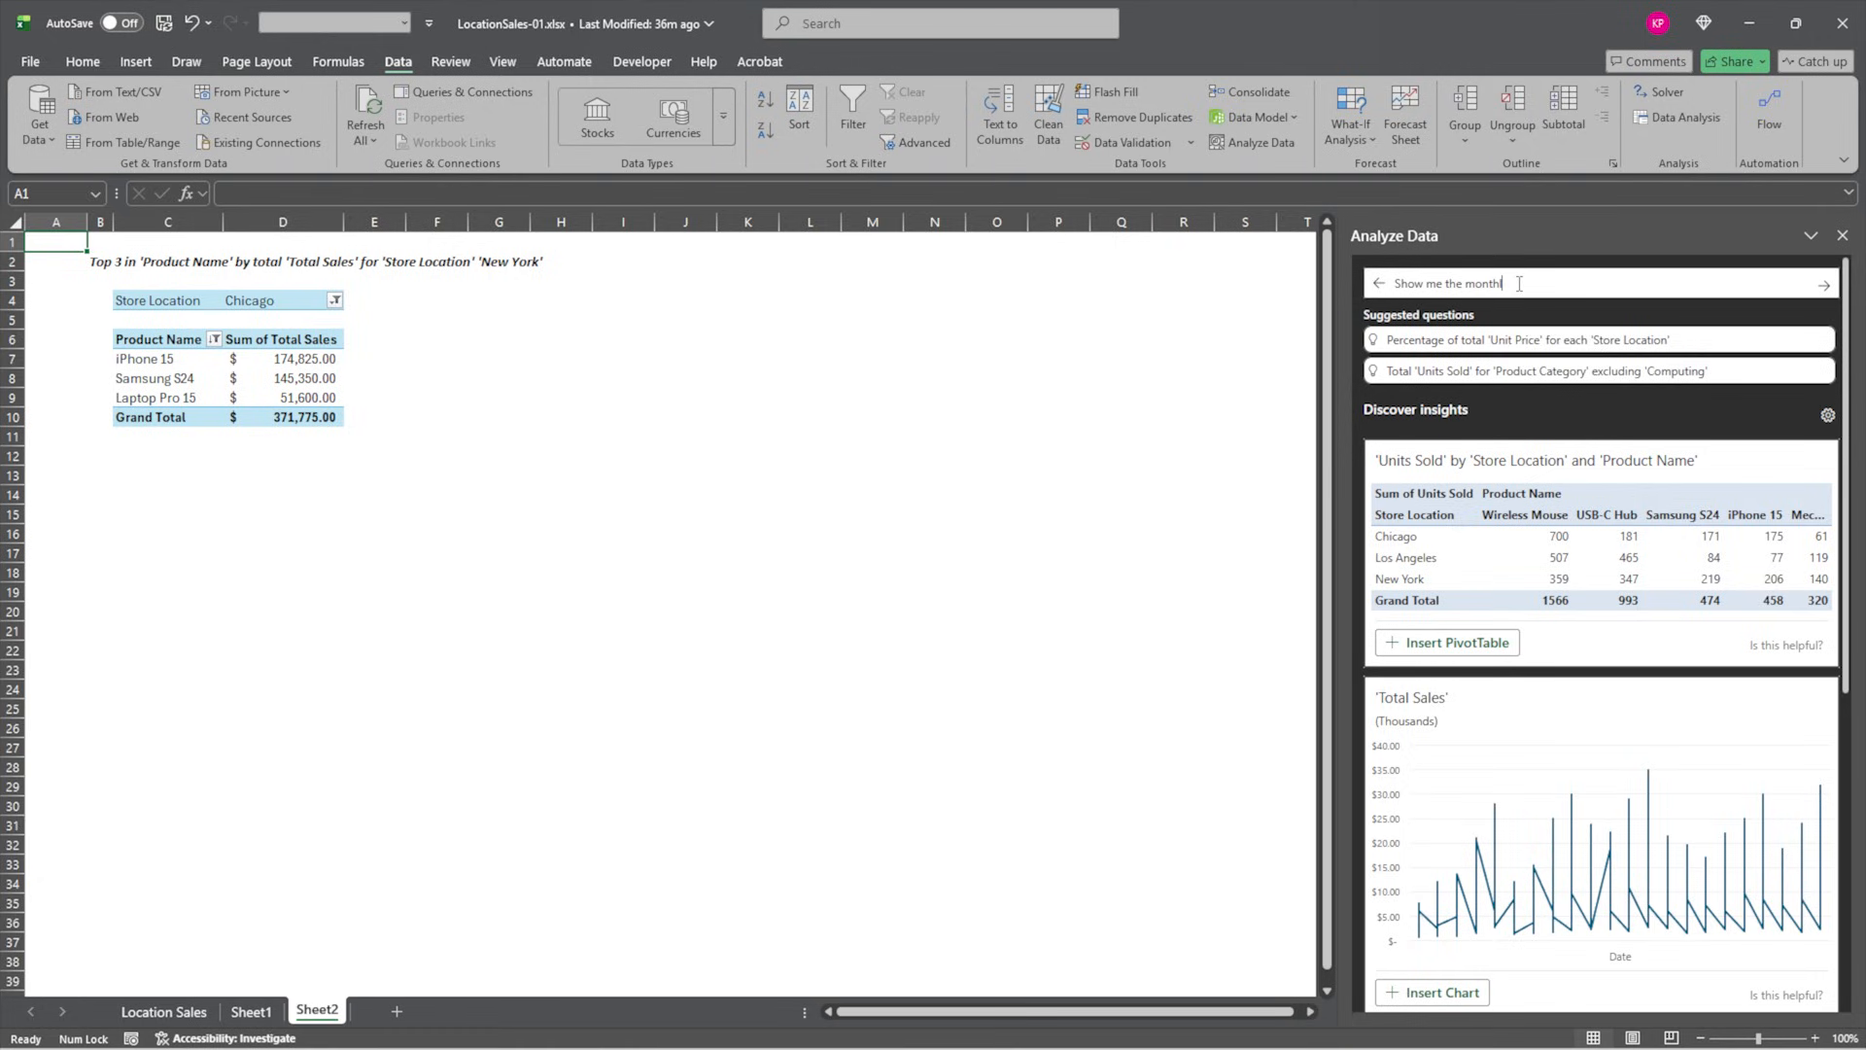
text(y tren)
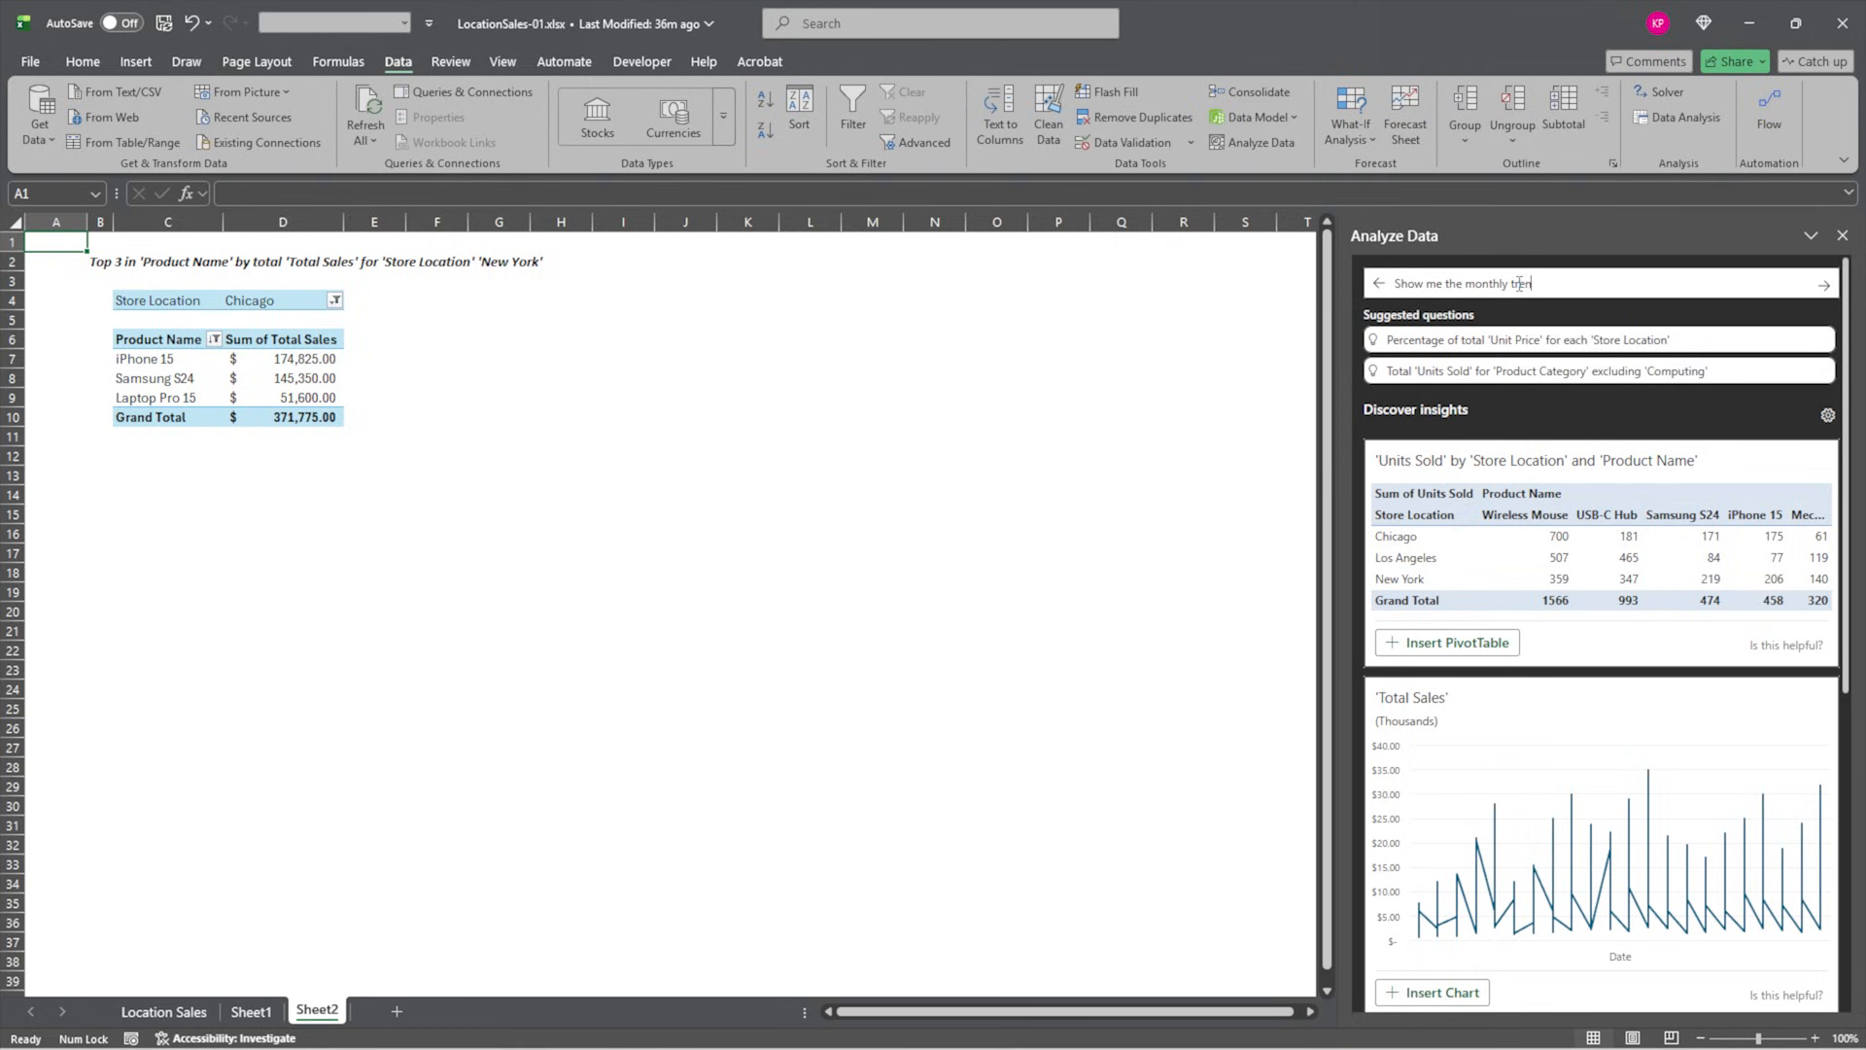
text(for)
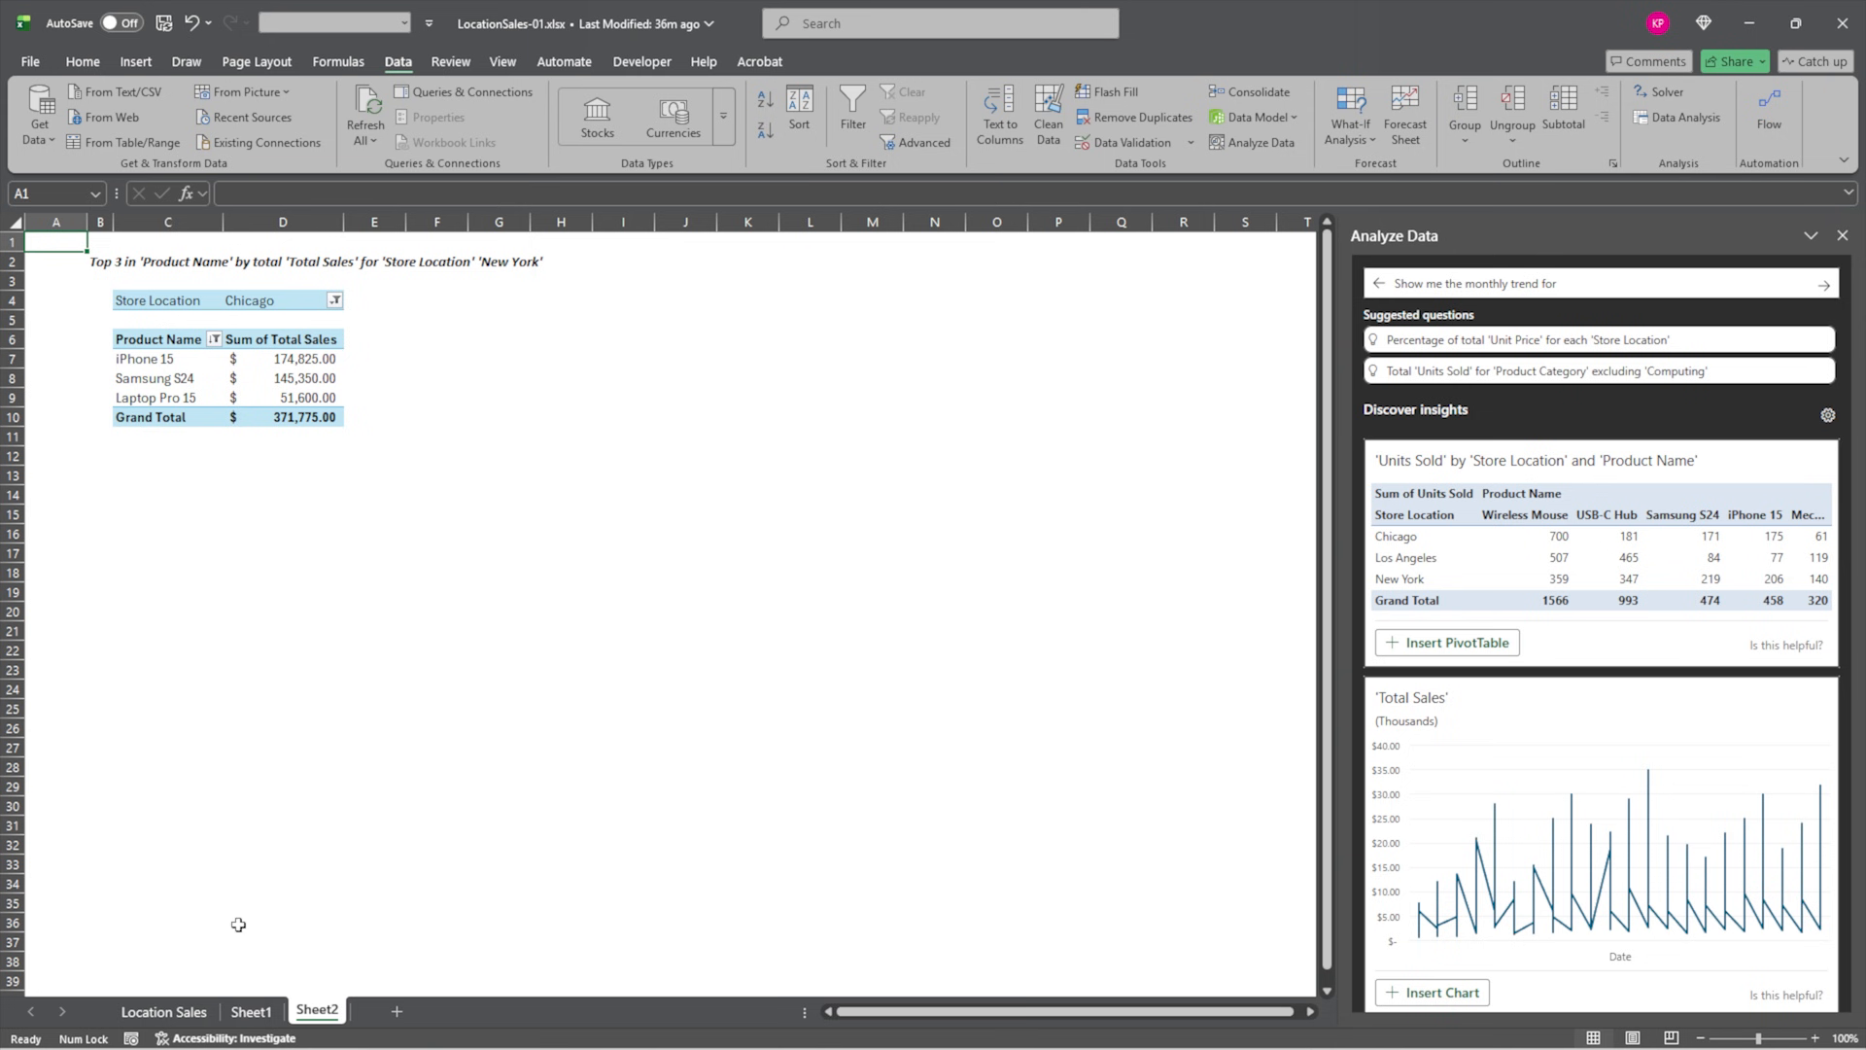
click(163, 1011)
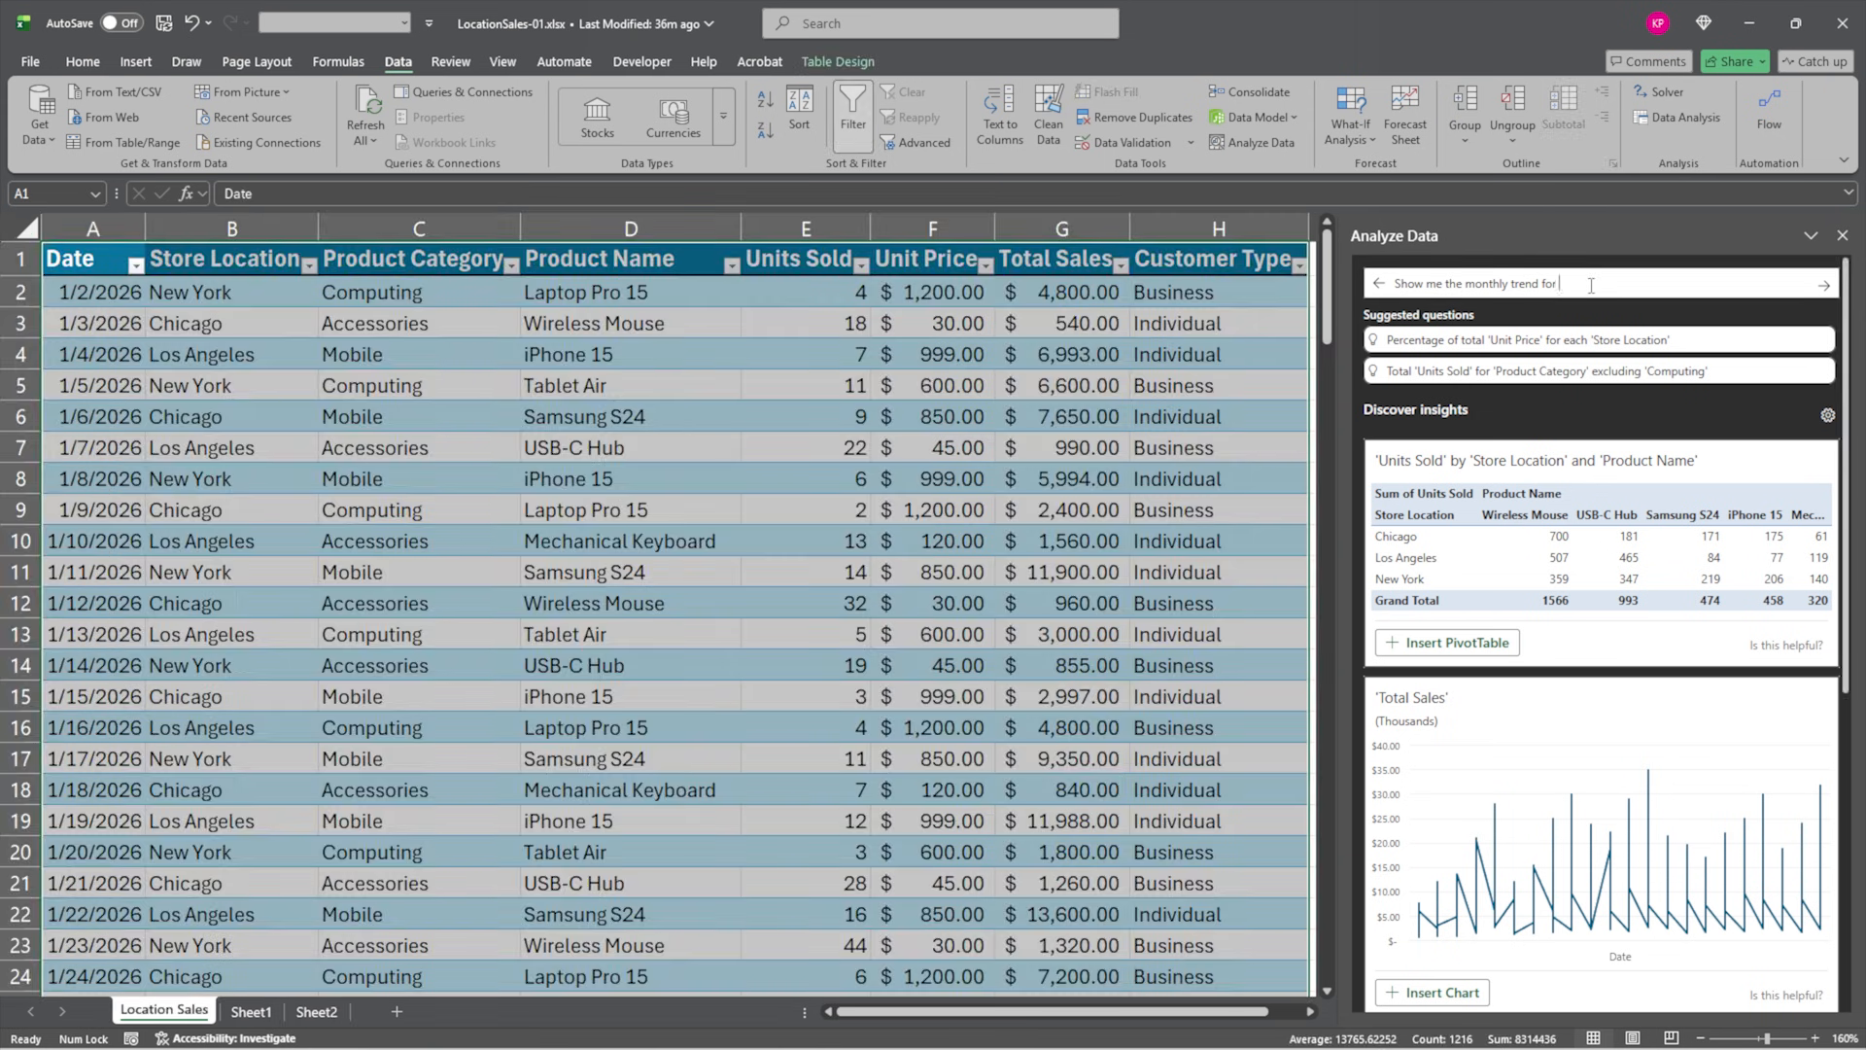
text(mobile)
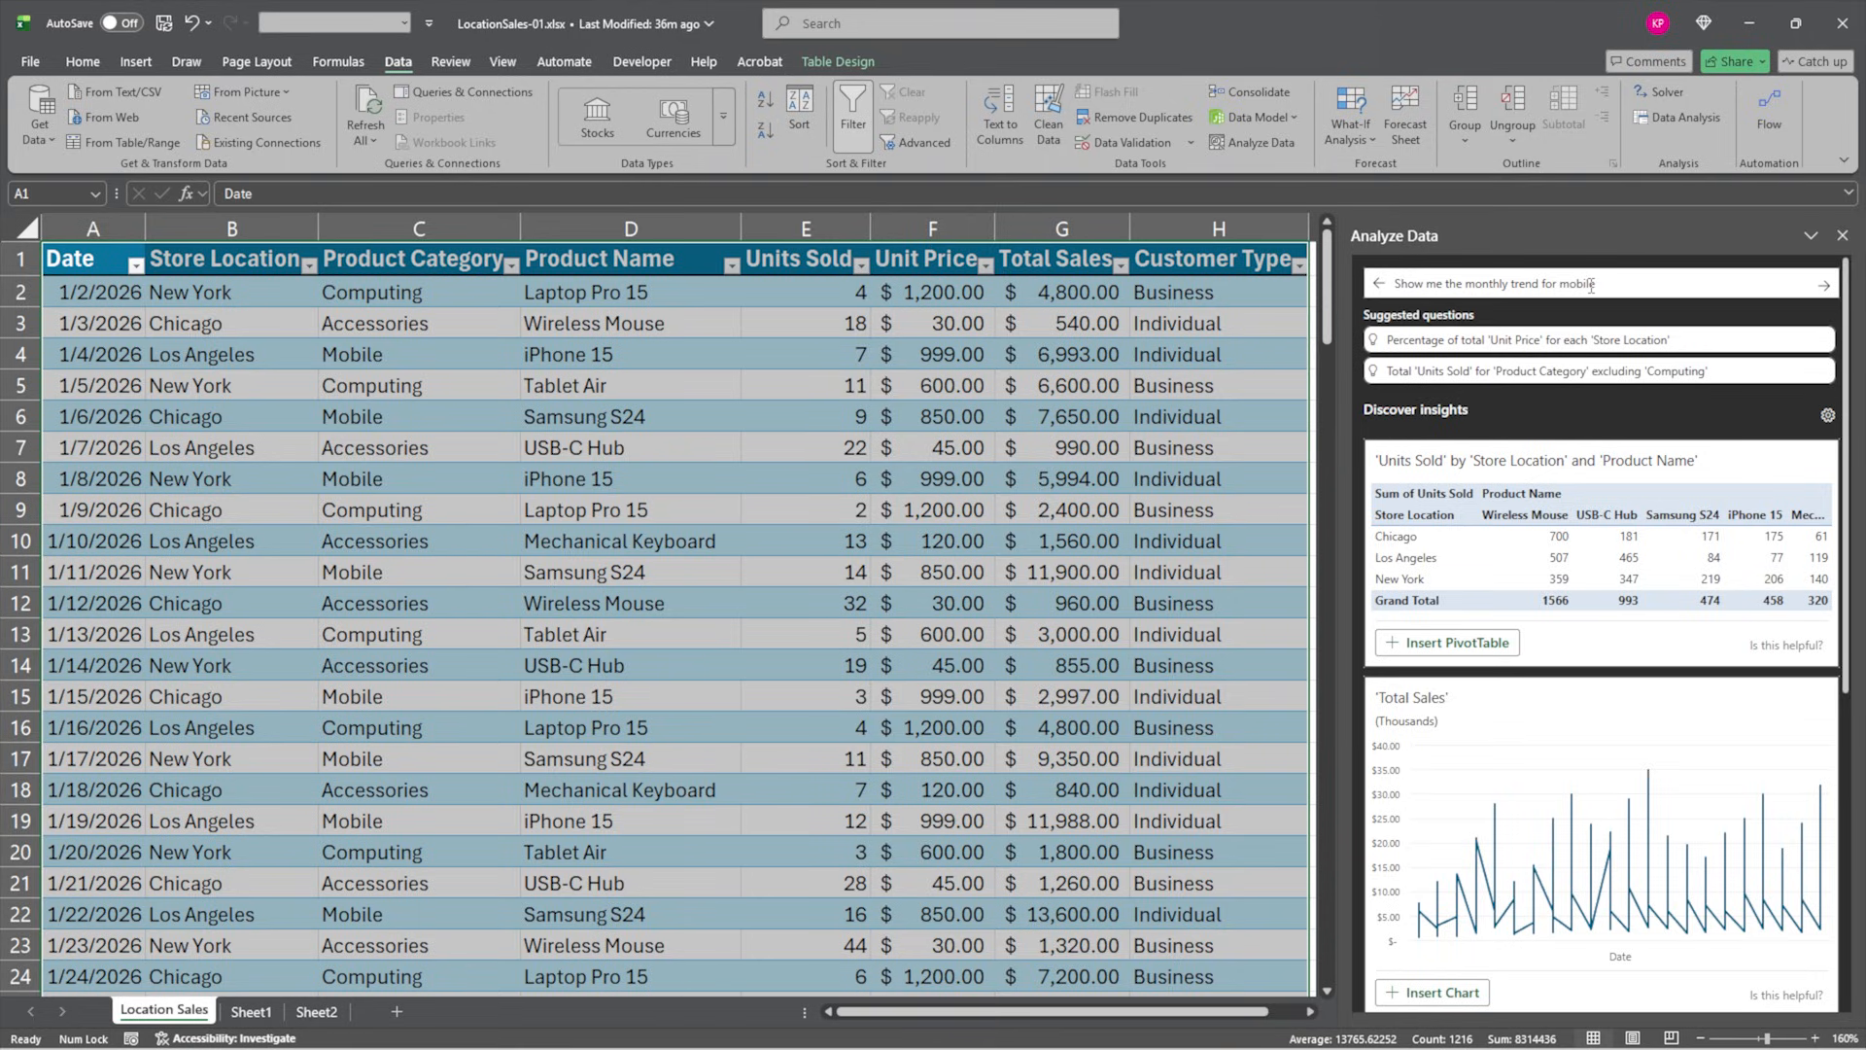
text(of units sold)
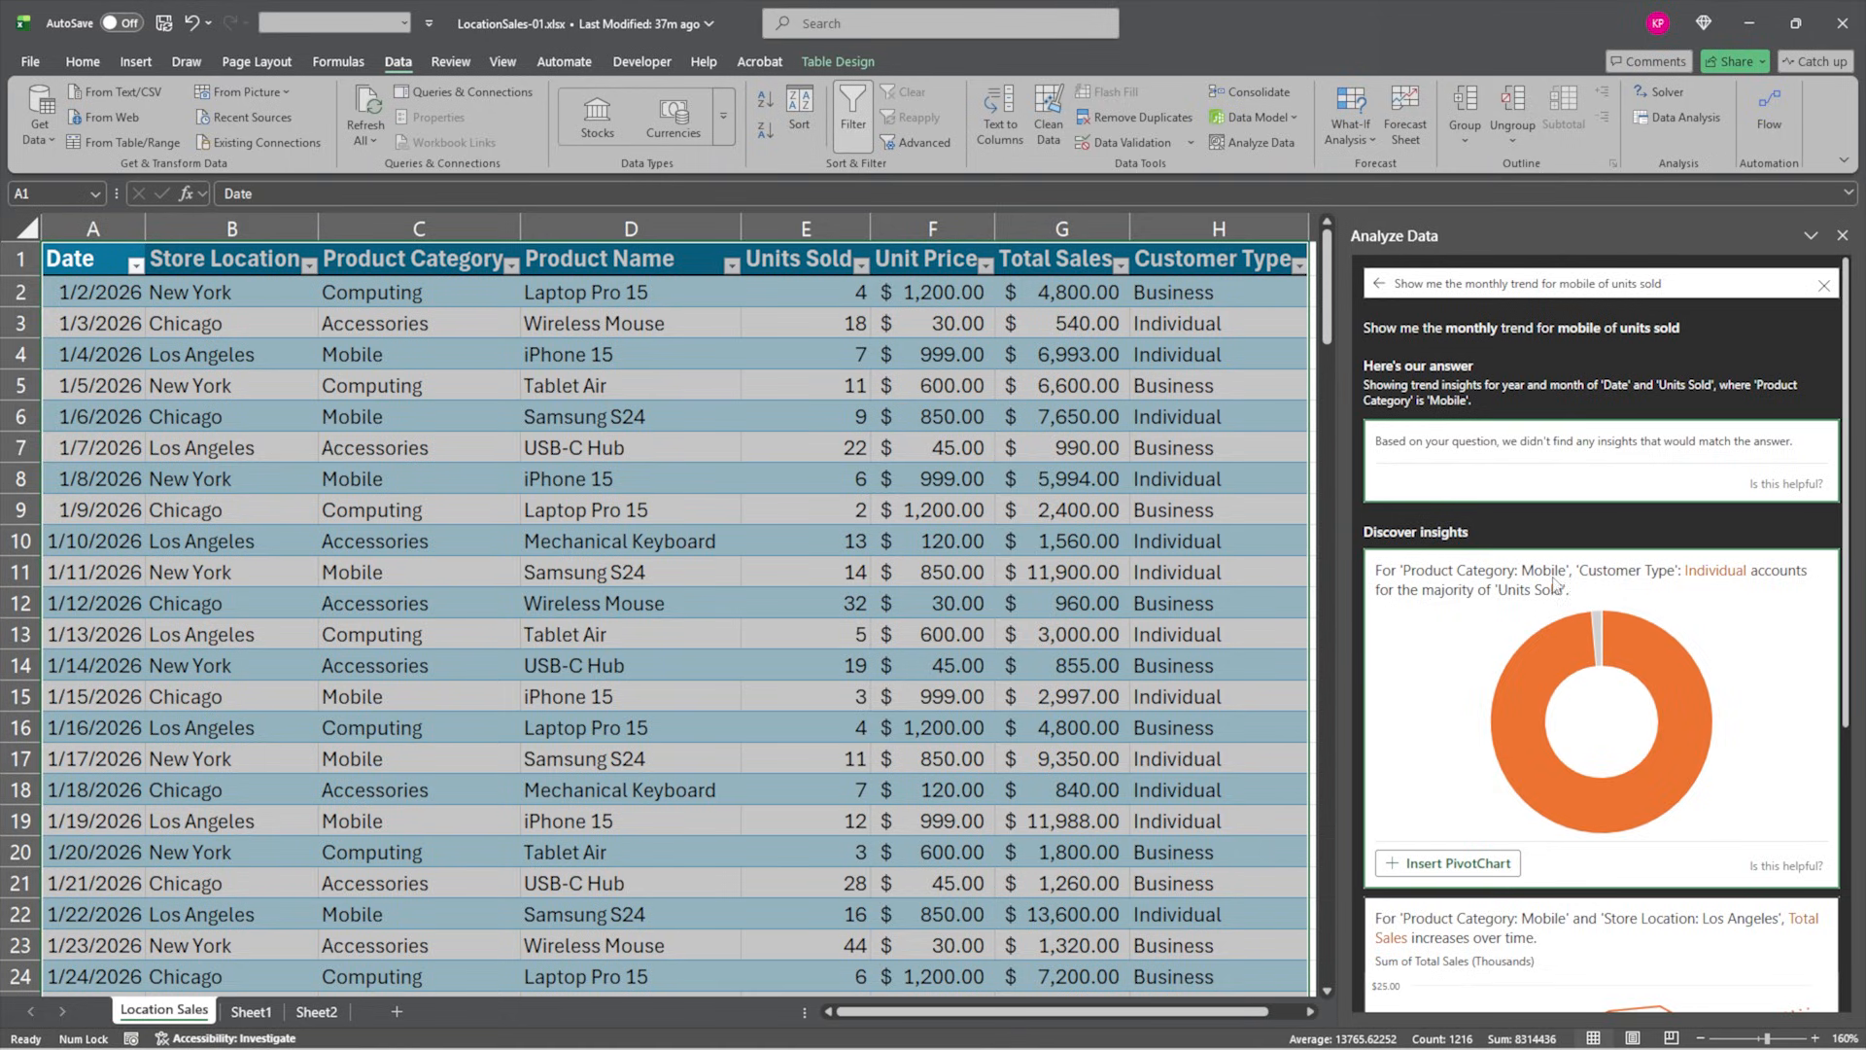
mouse_move(1715, 586)
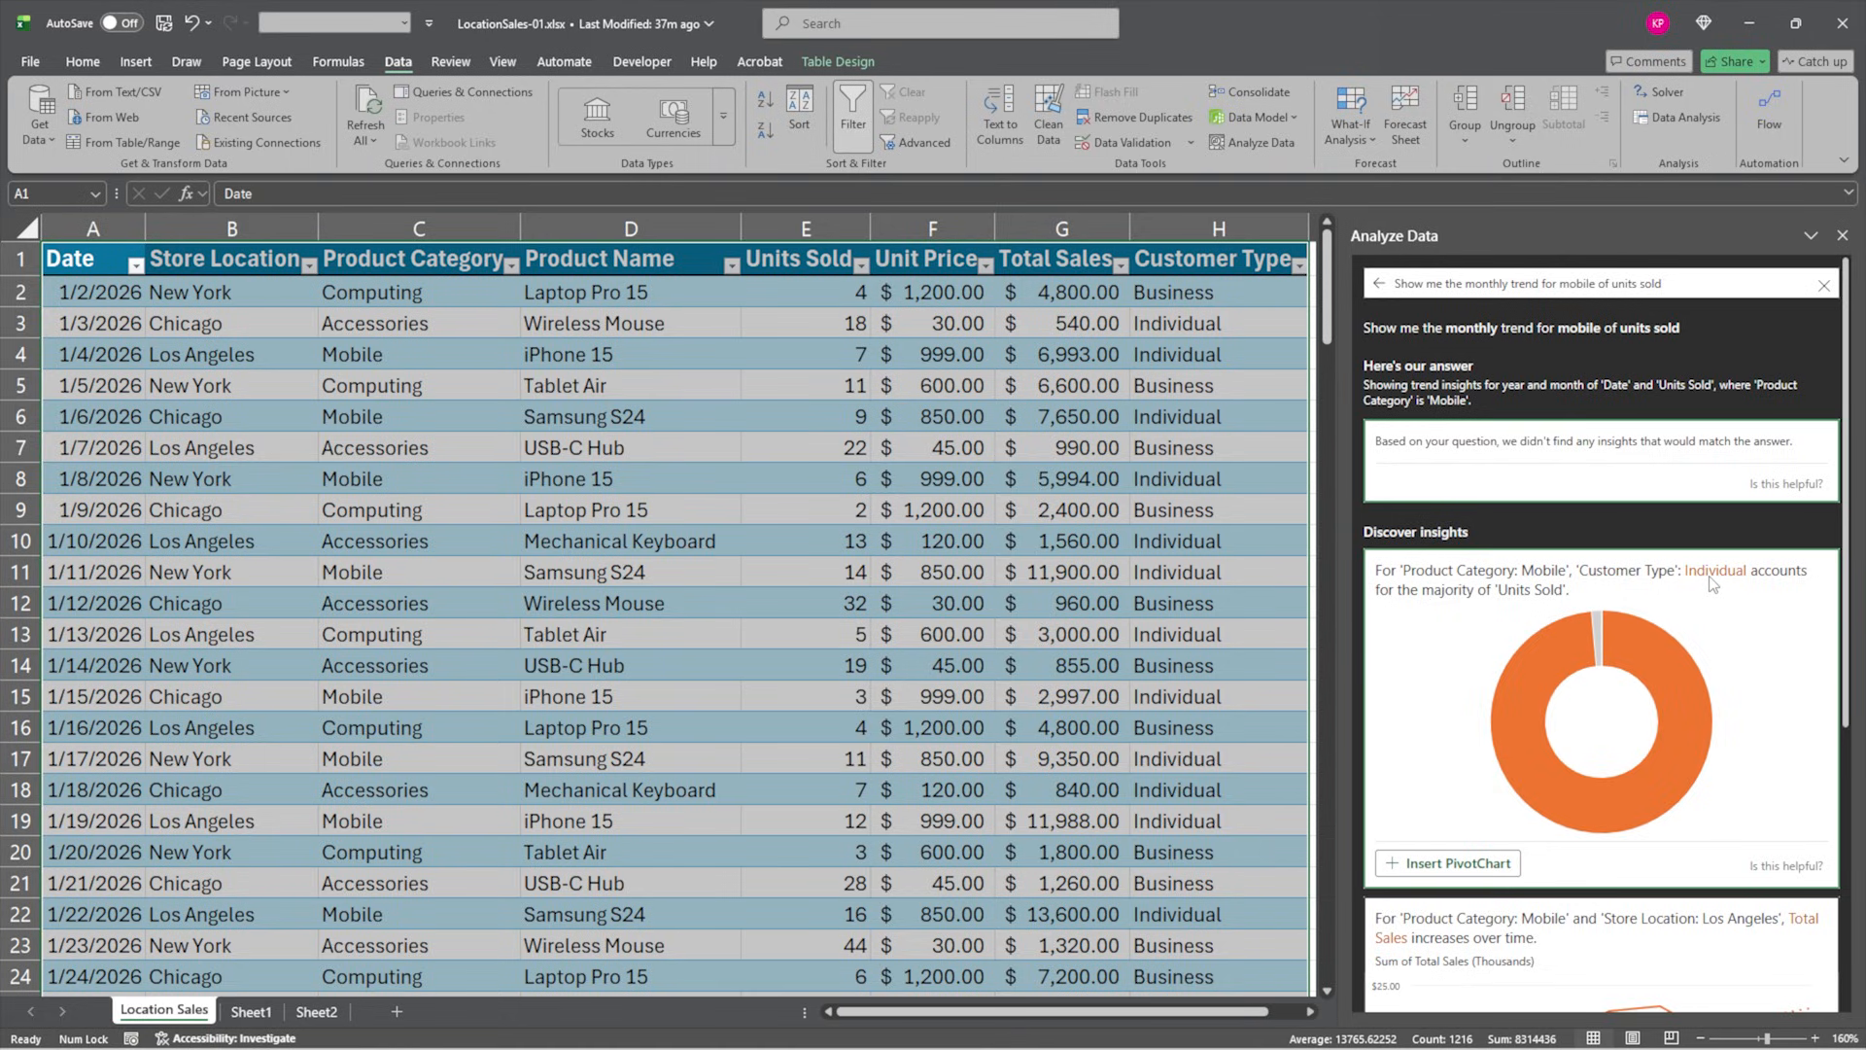
mouse_move(1530, 611)
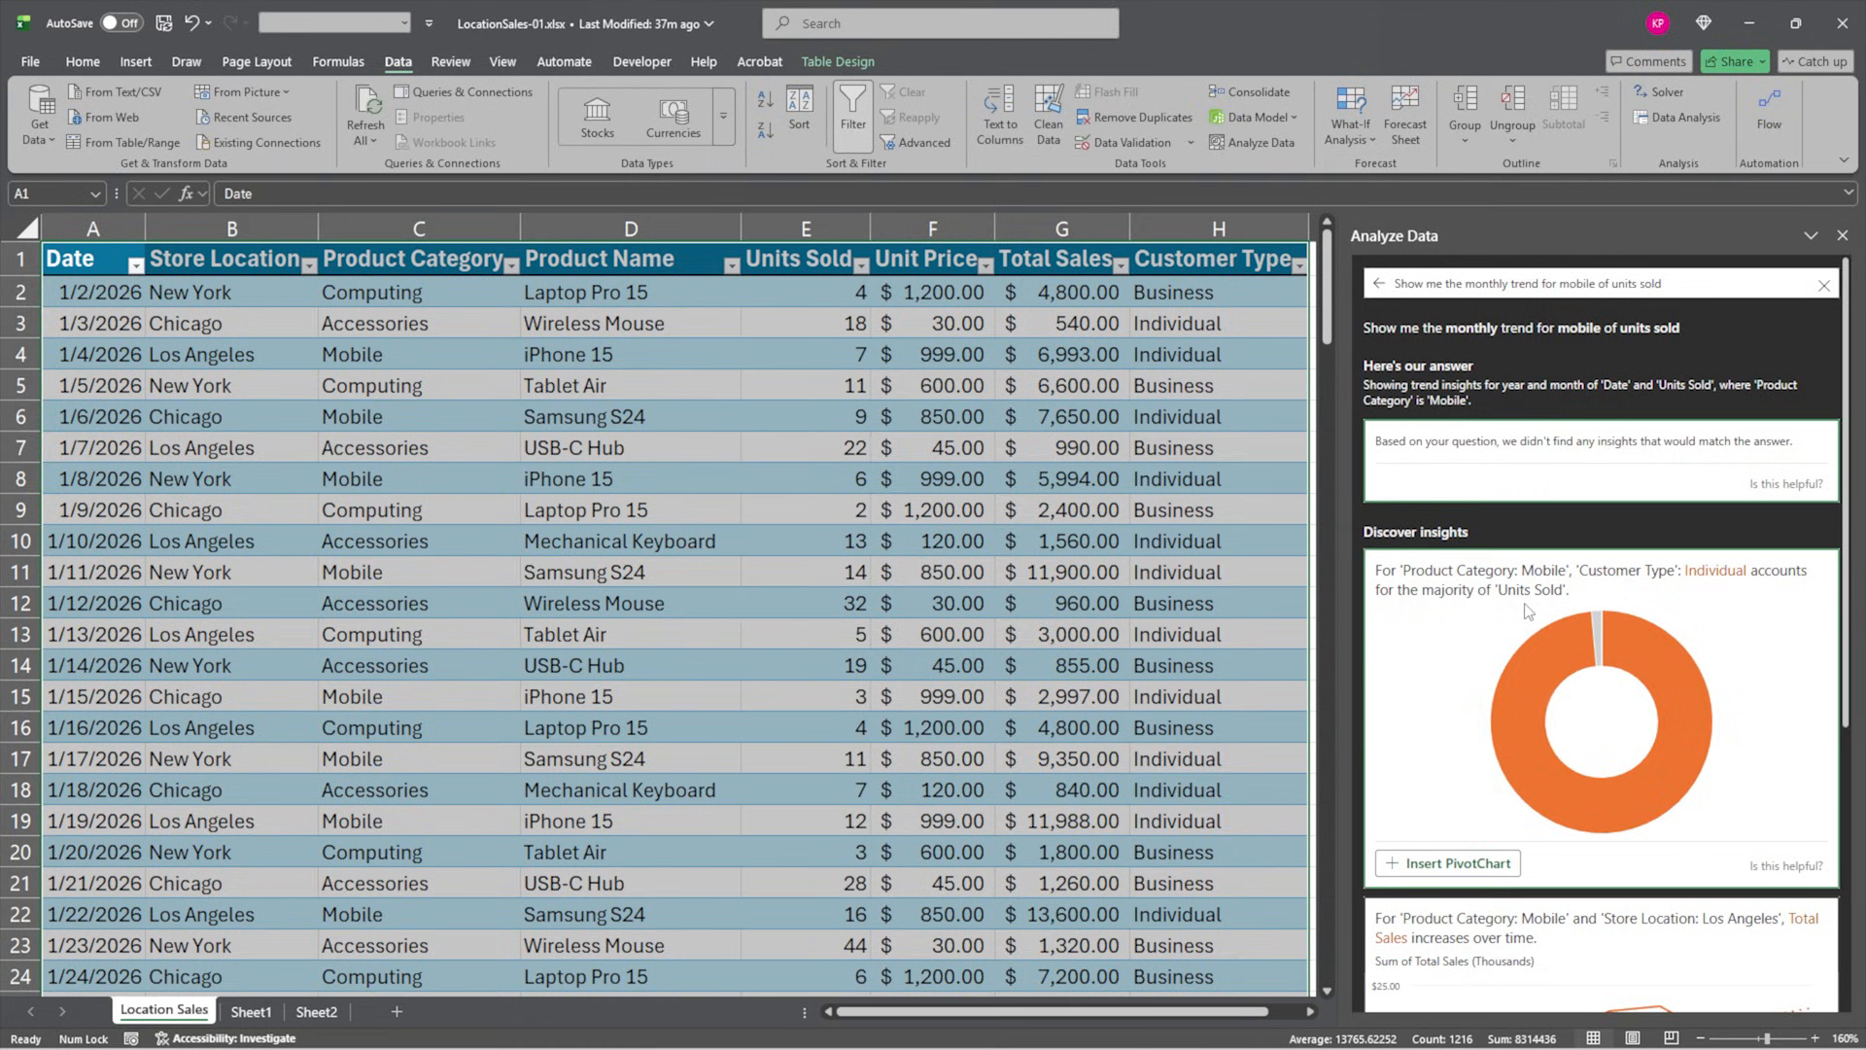
mouse_move(1541, 605)
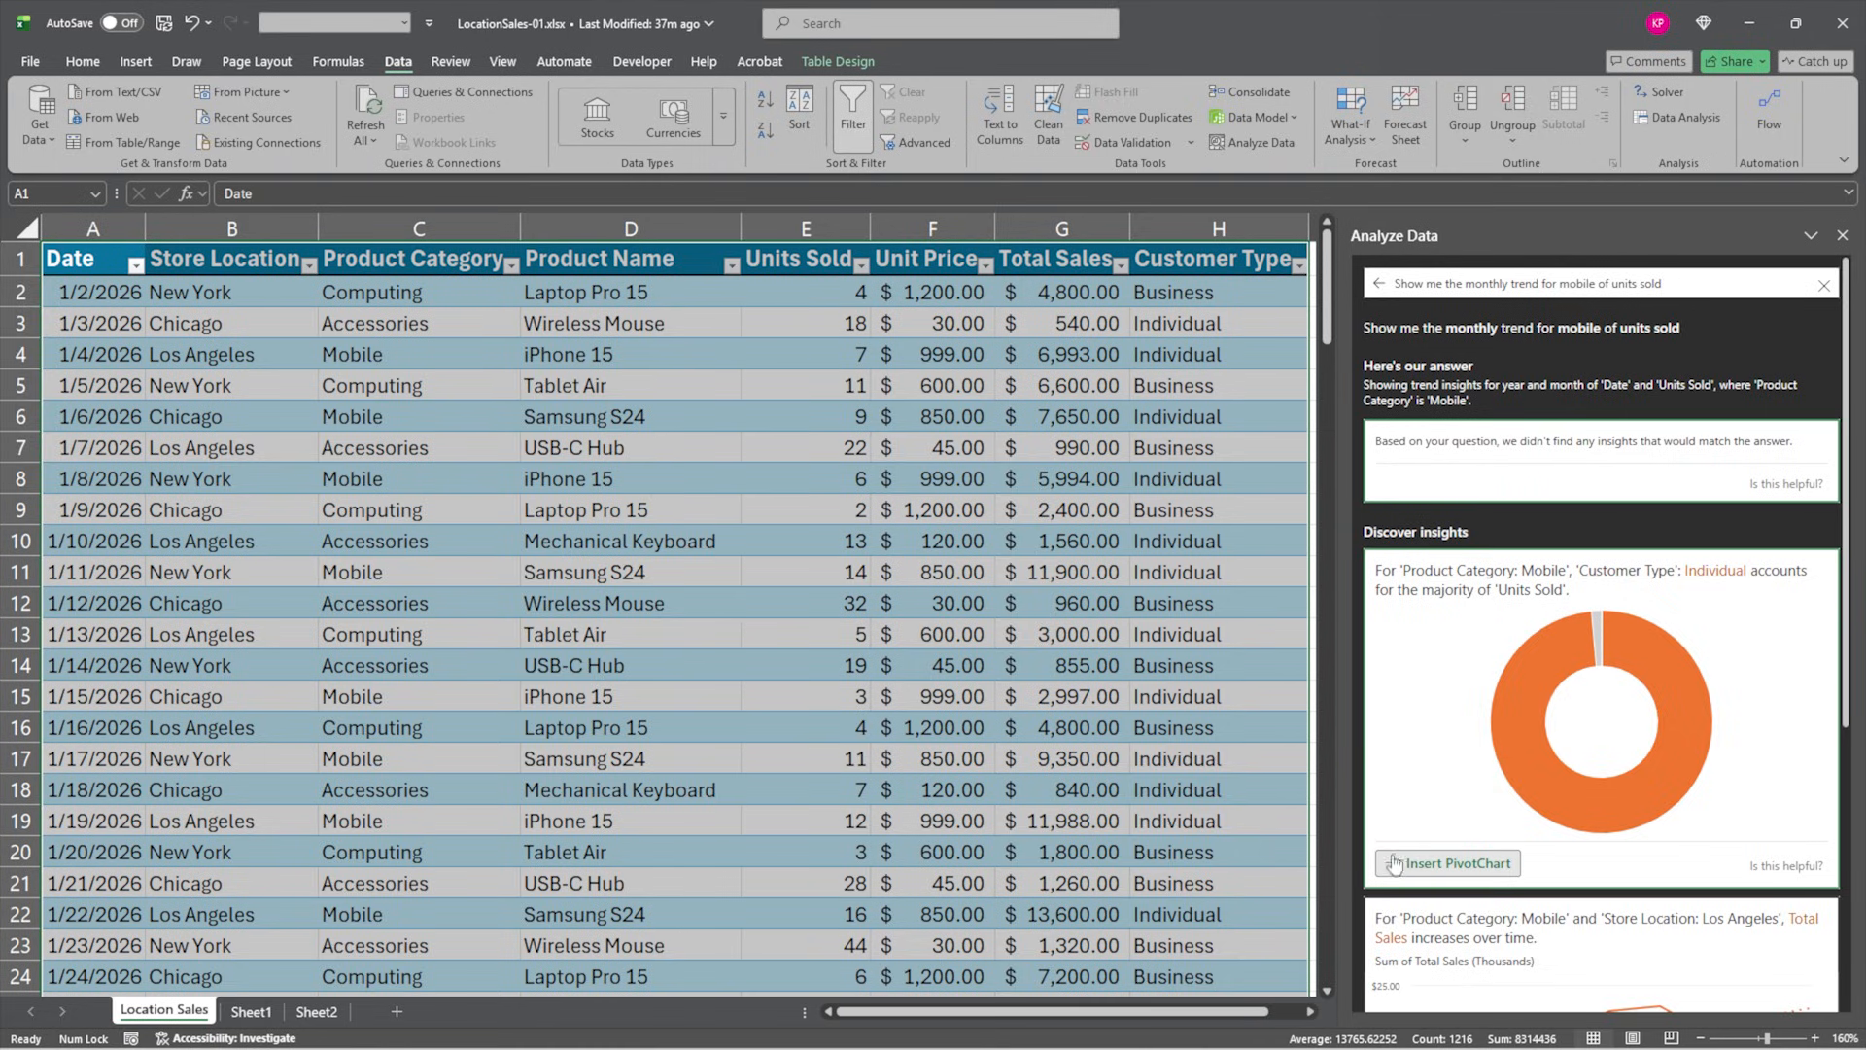
Insert the Mobile units-sold-by-customer-type donut insight as a pivot chart on a new sheet
click(1448, 863)
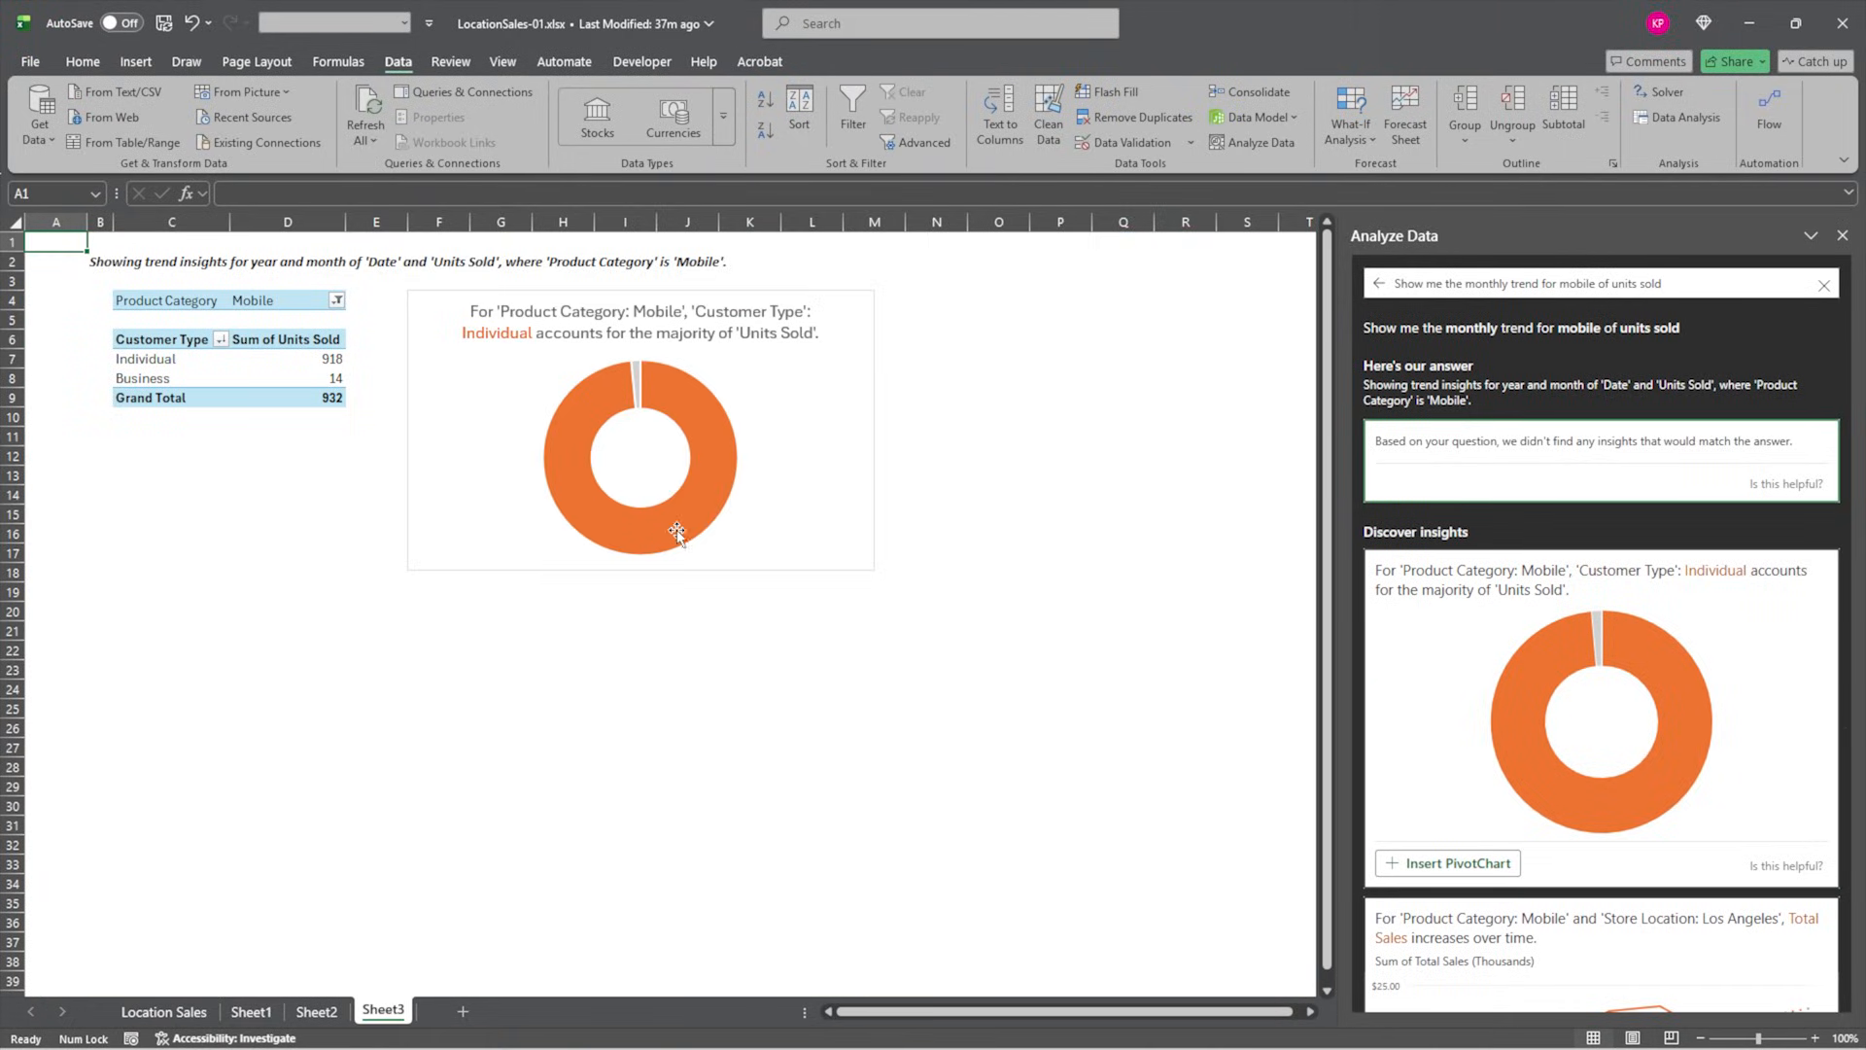
mouse_move(694, 509)
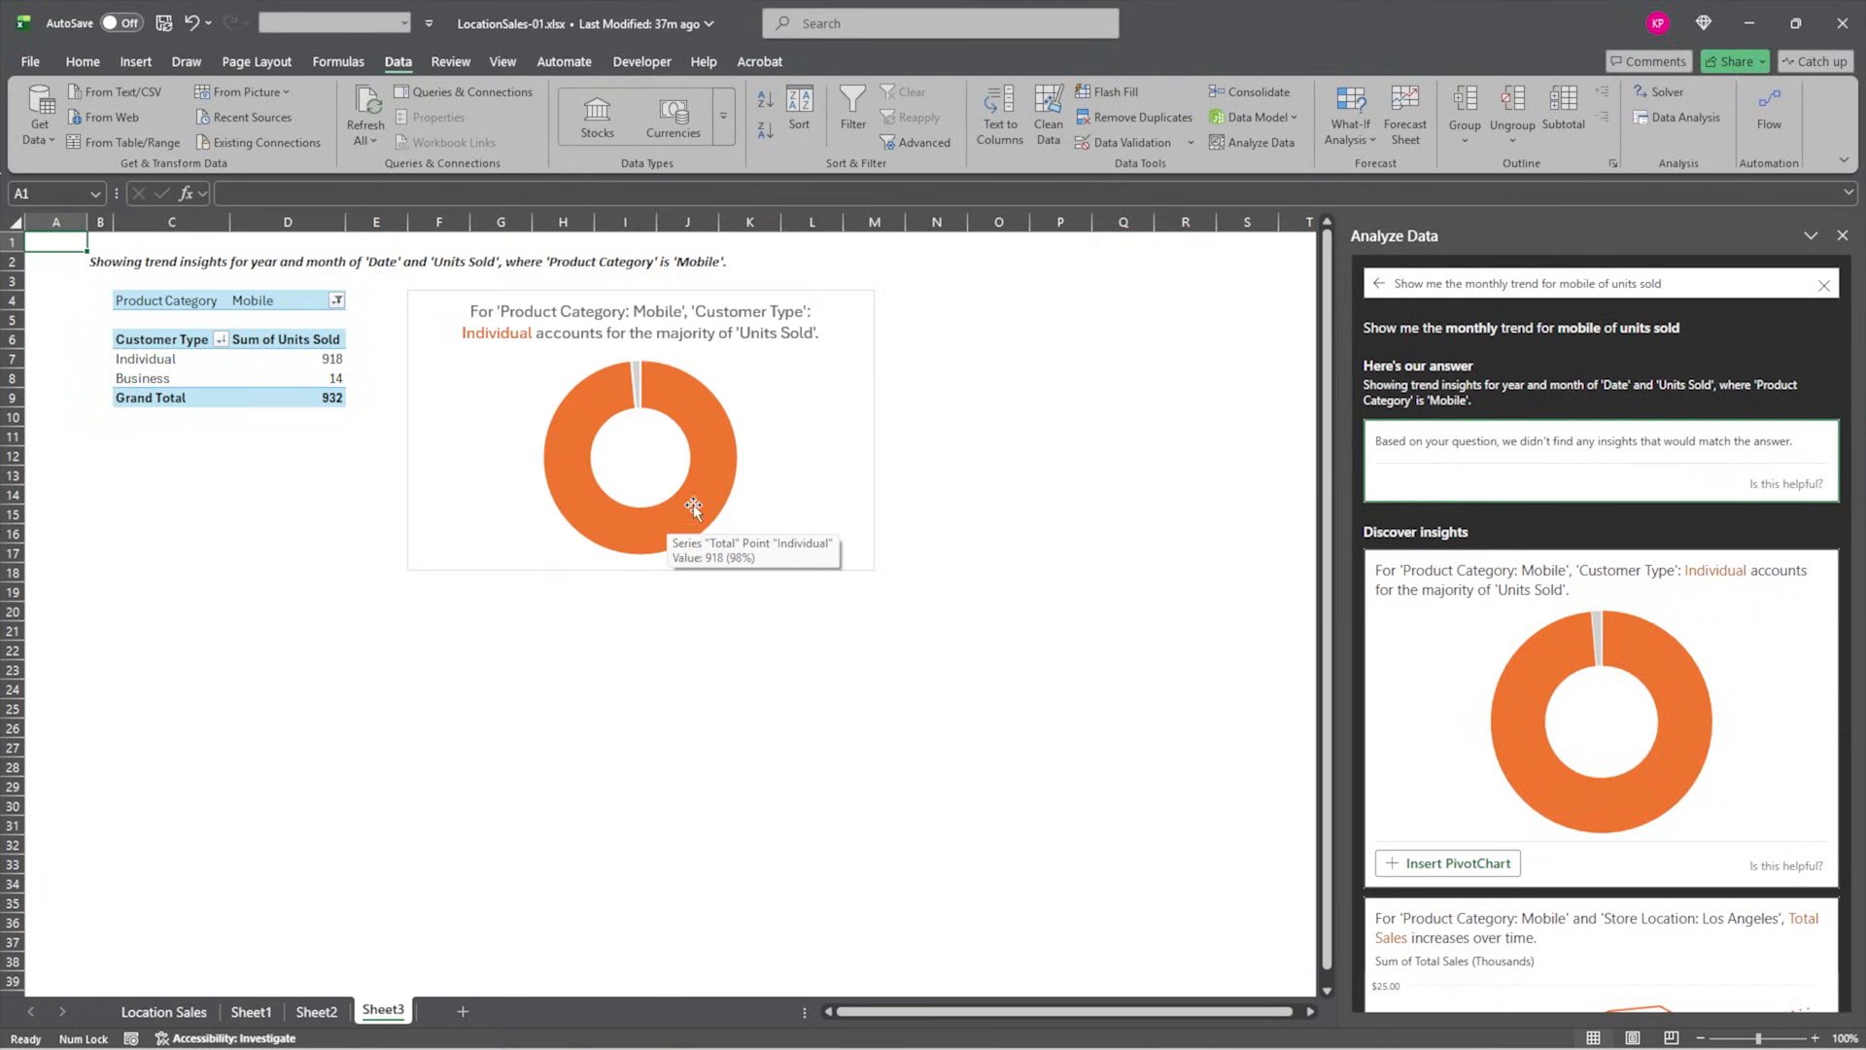
mouse_move(638, 379)
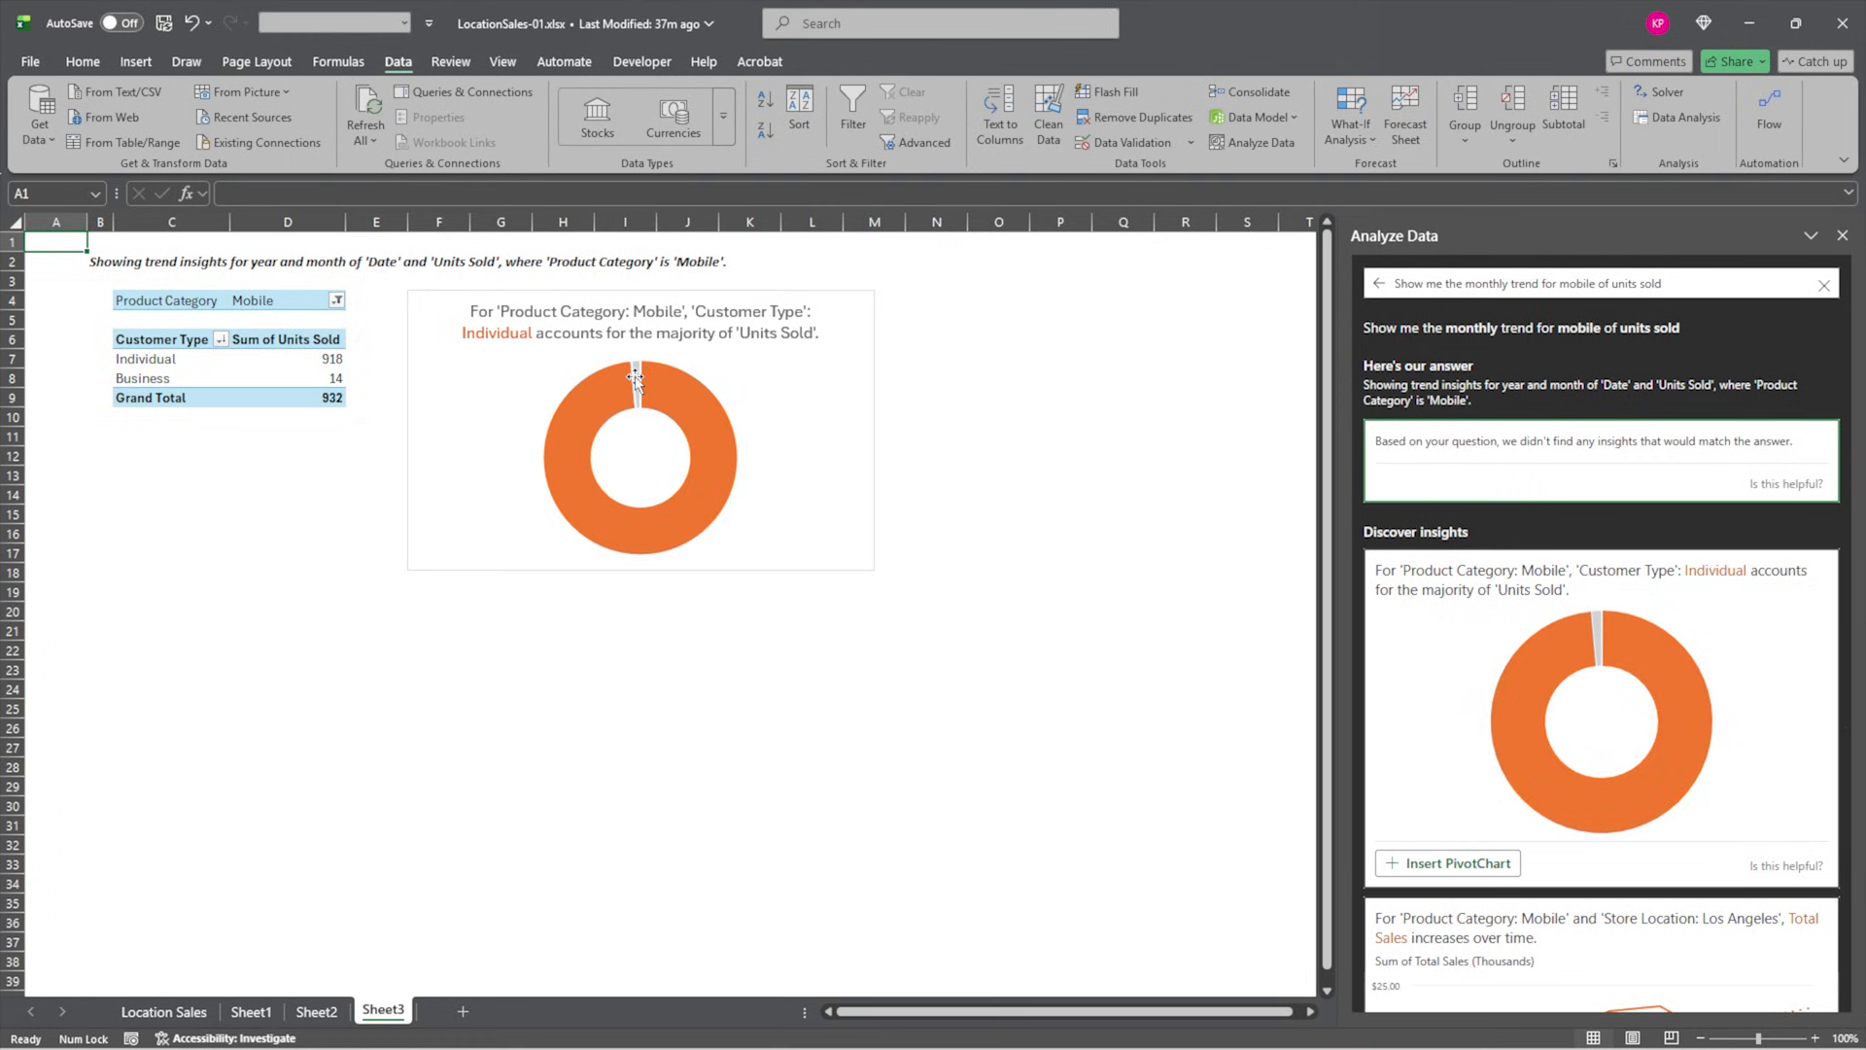
mouse_move(634, 375)
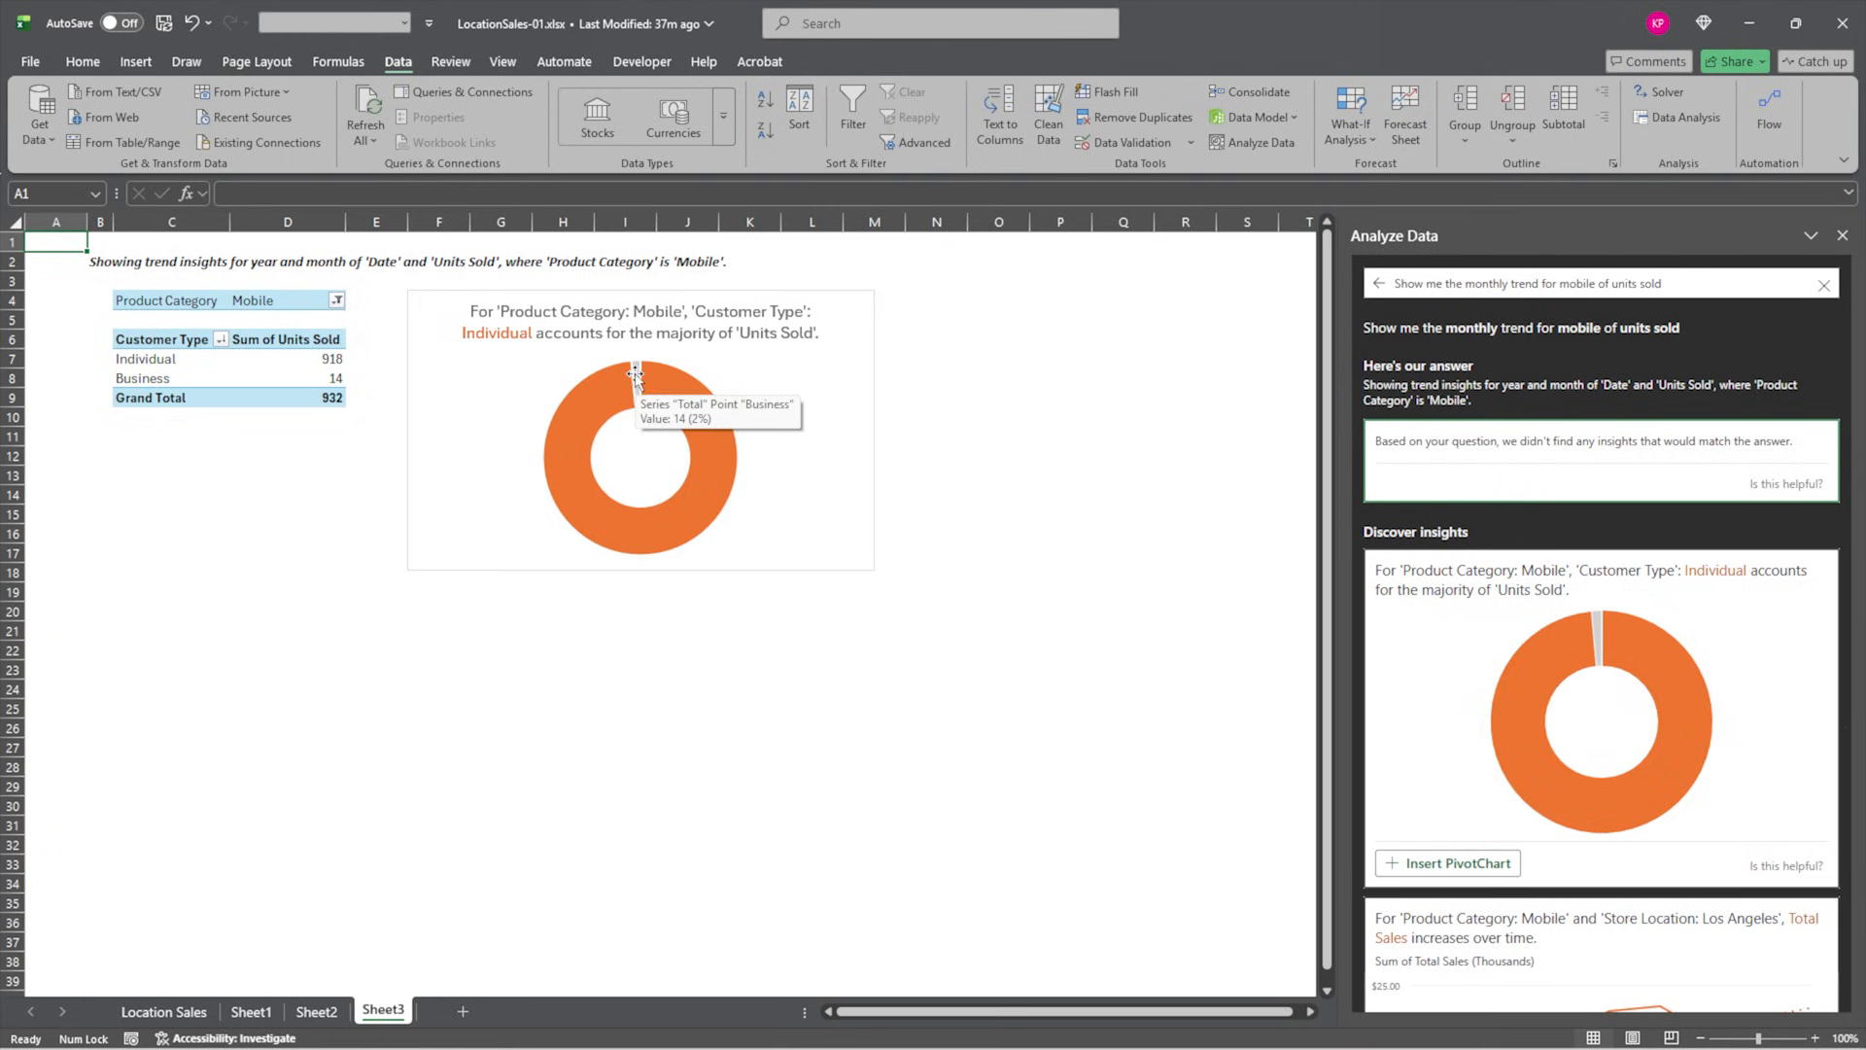
mouse_move(370, 354)
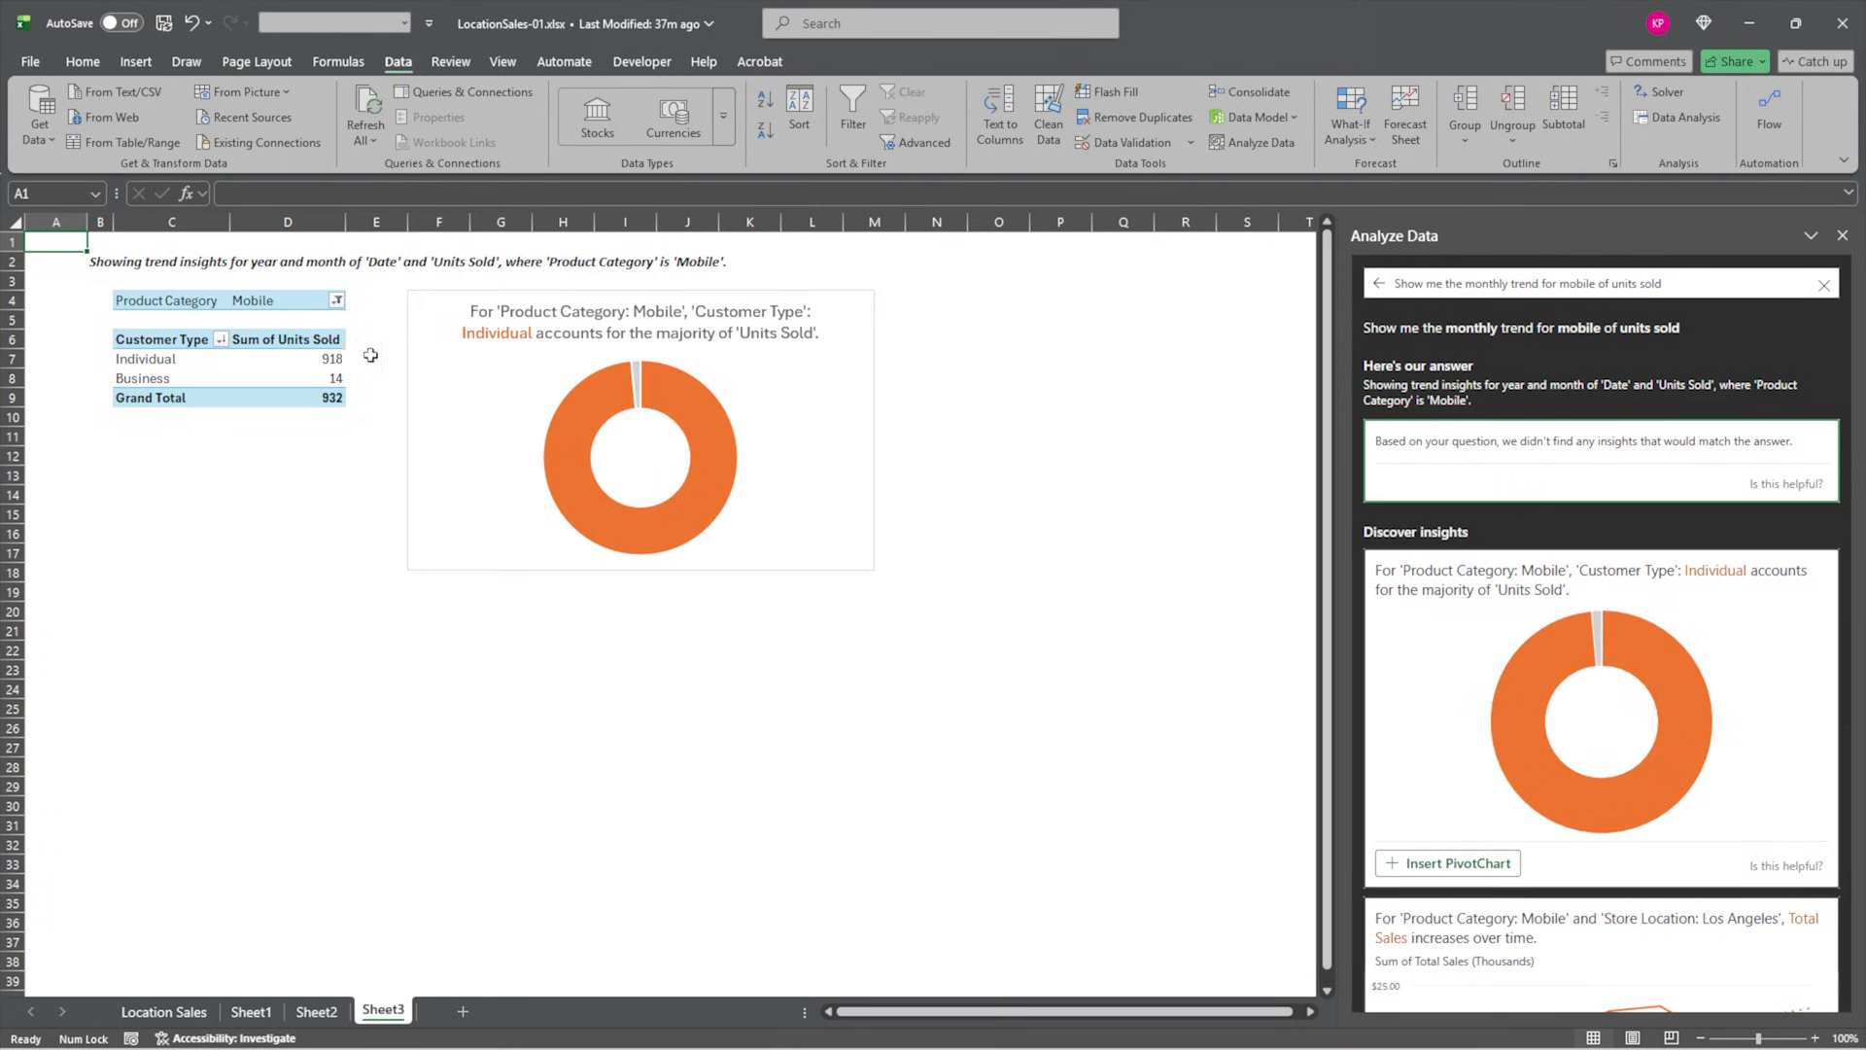
mouse_move(288, 570)
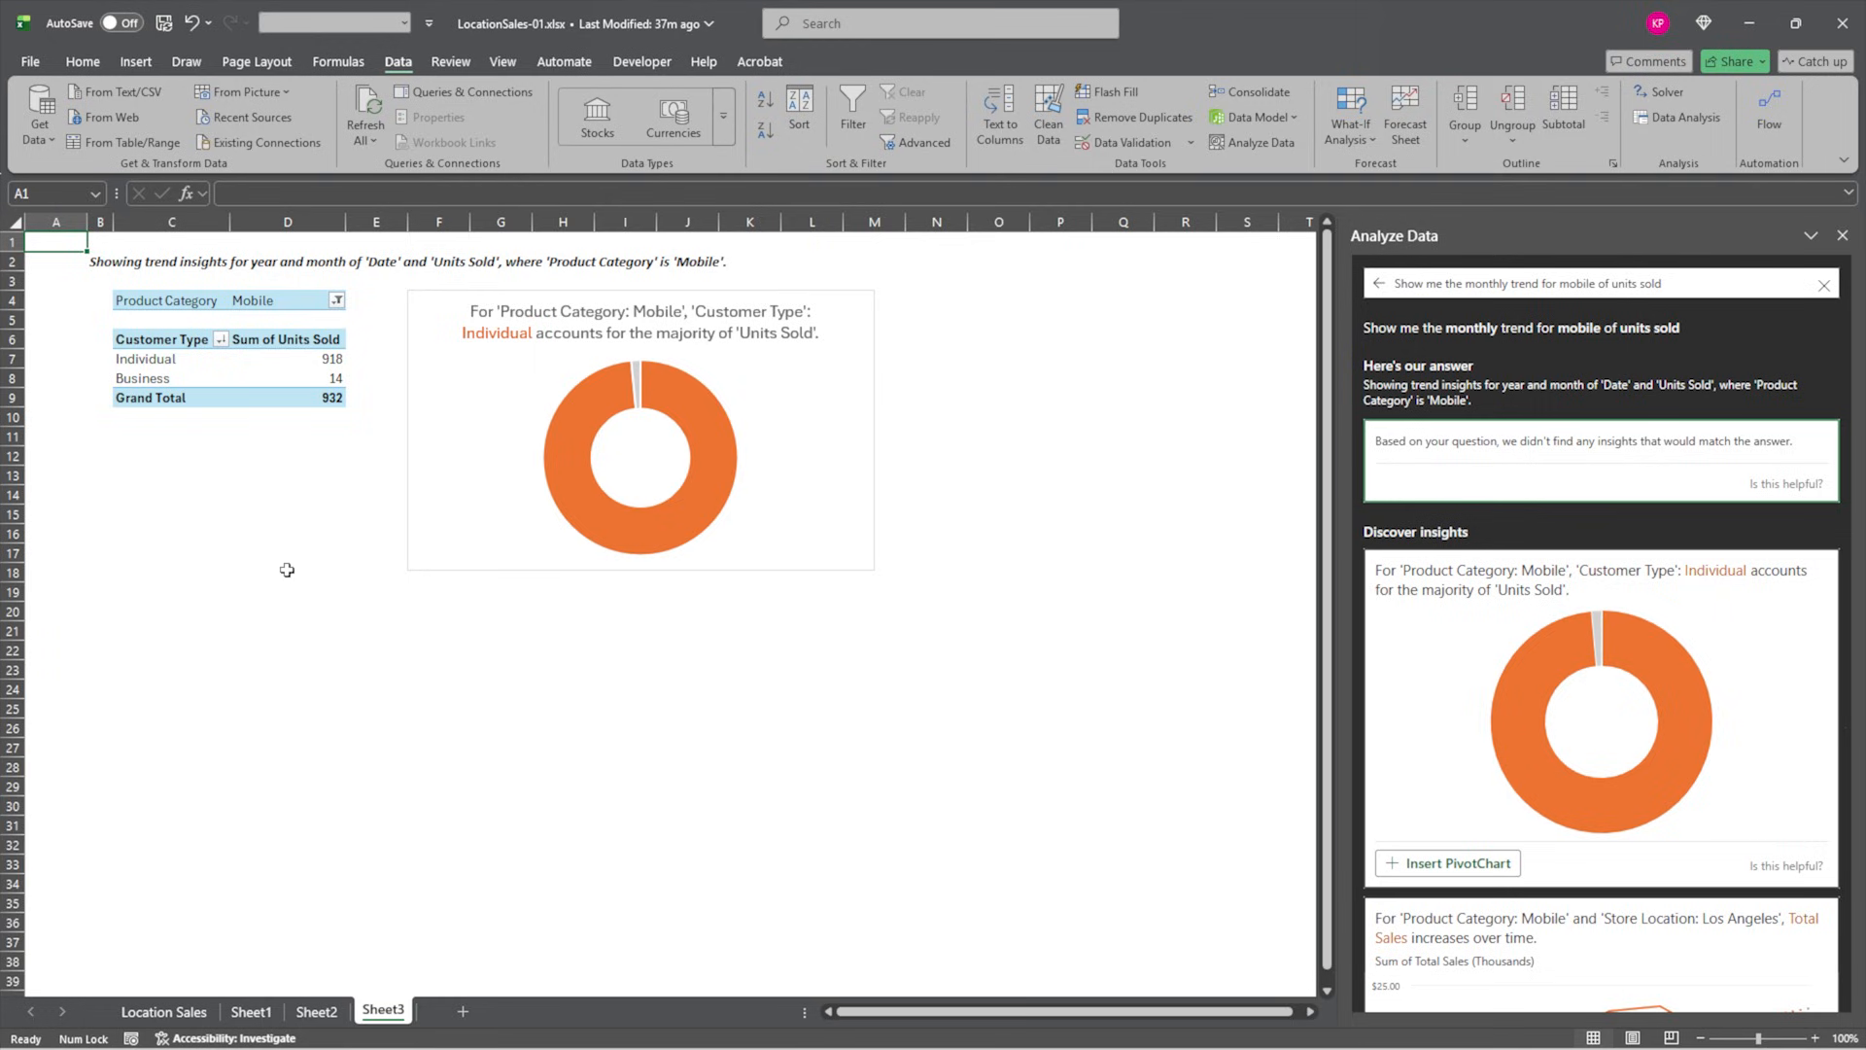